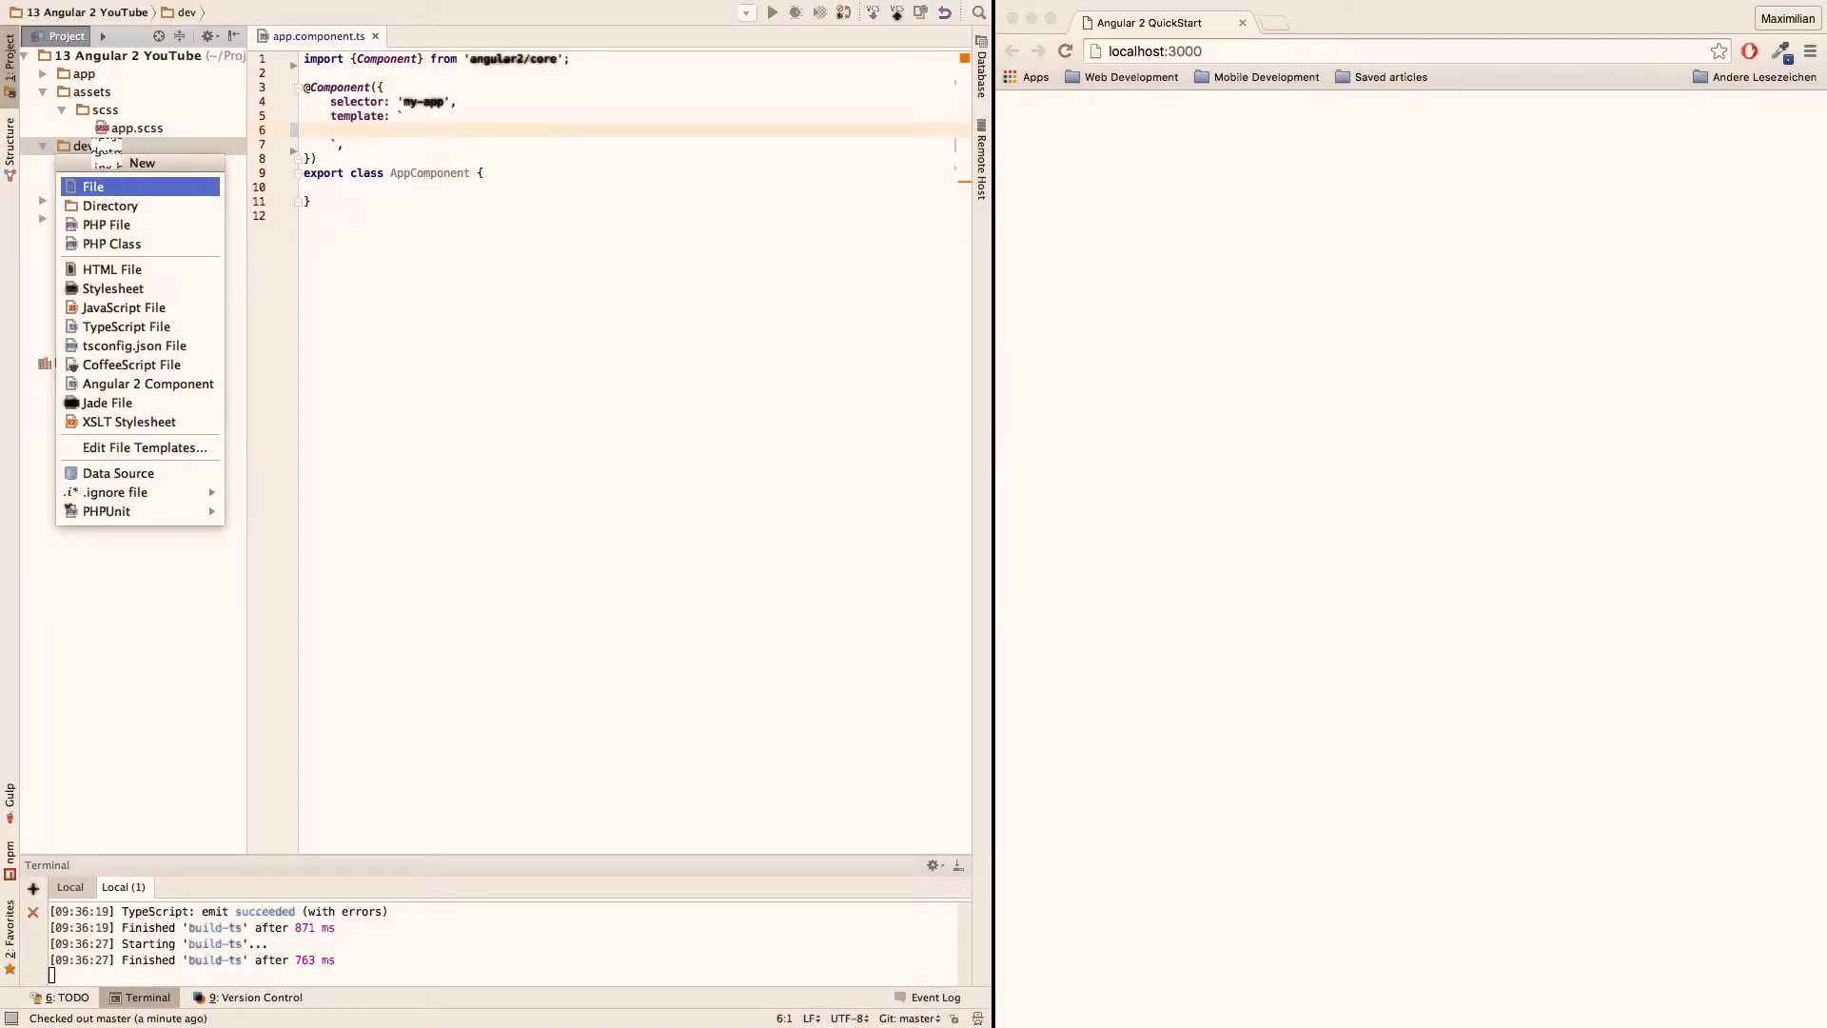
Start a new file in the project's dev folder
{"action": "left_click", "coordinate": [91, 187]}
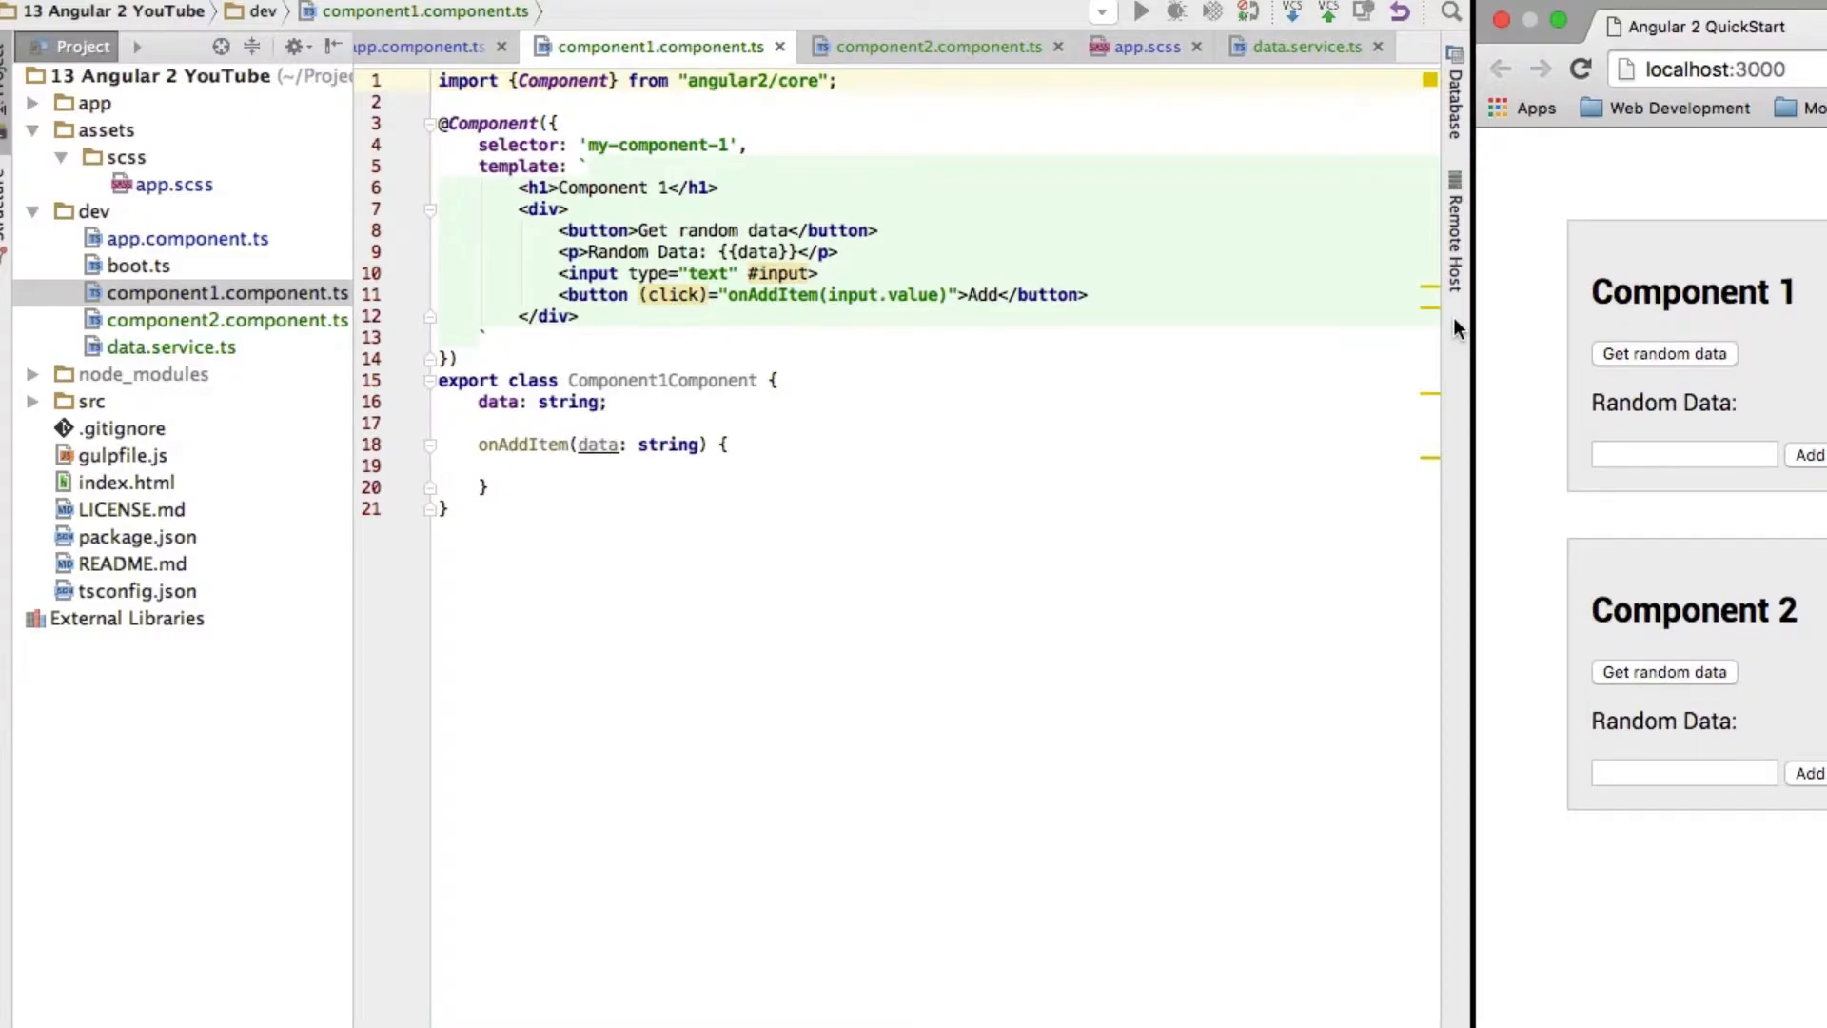
{"action": "mouse_move", "coordinate": [1197, 253]}
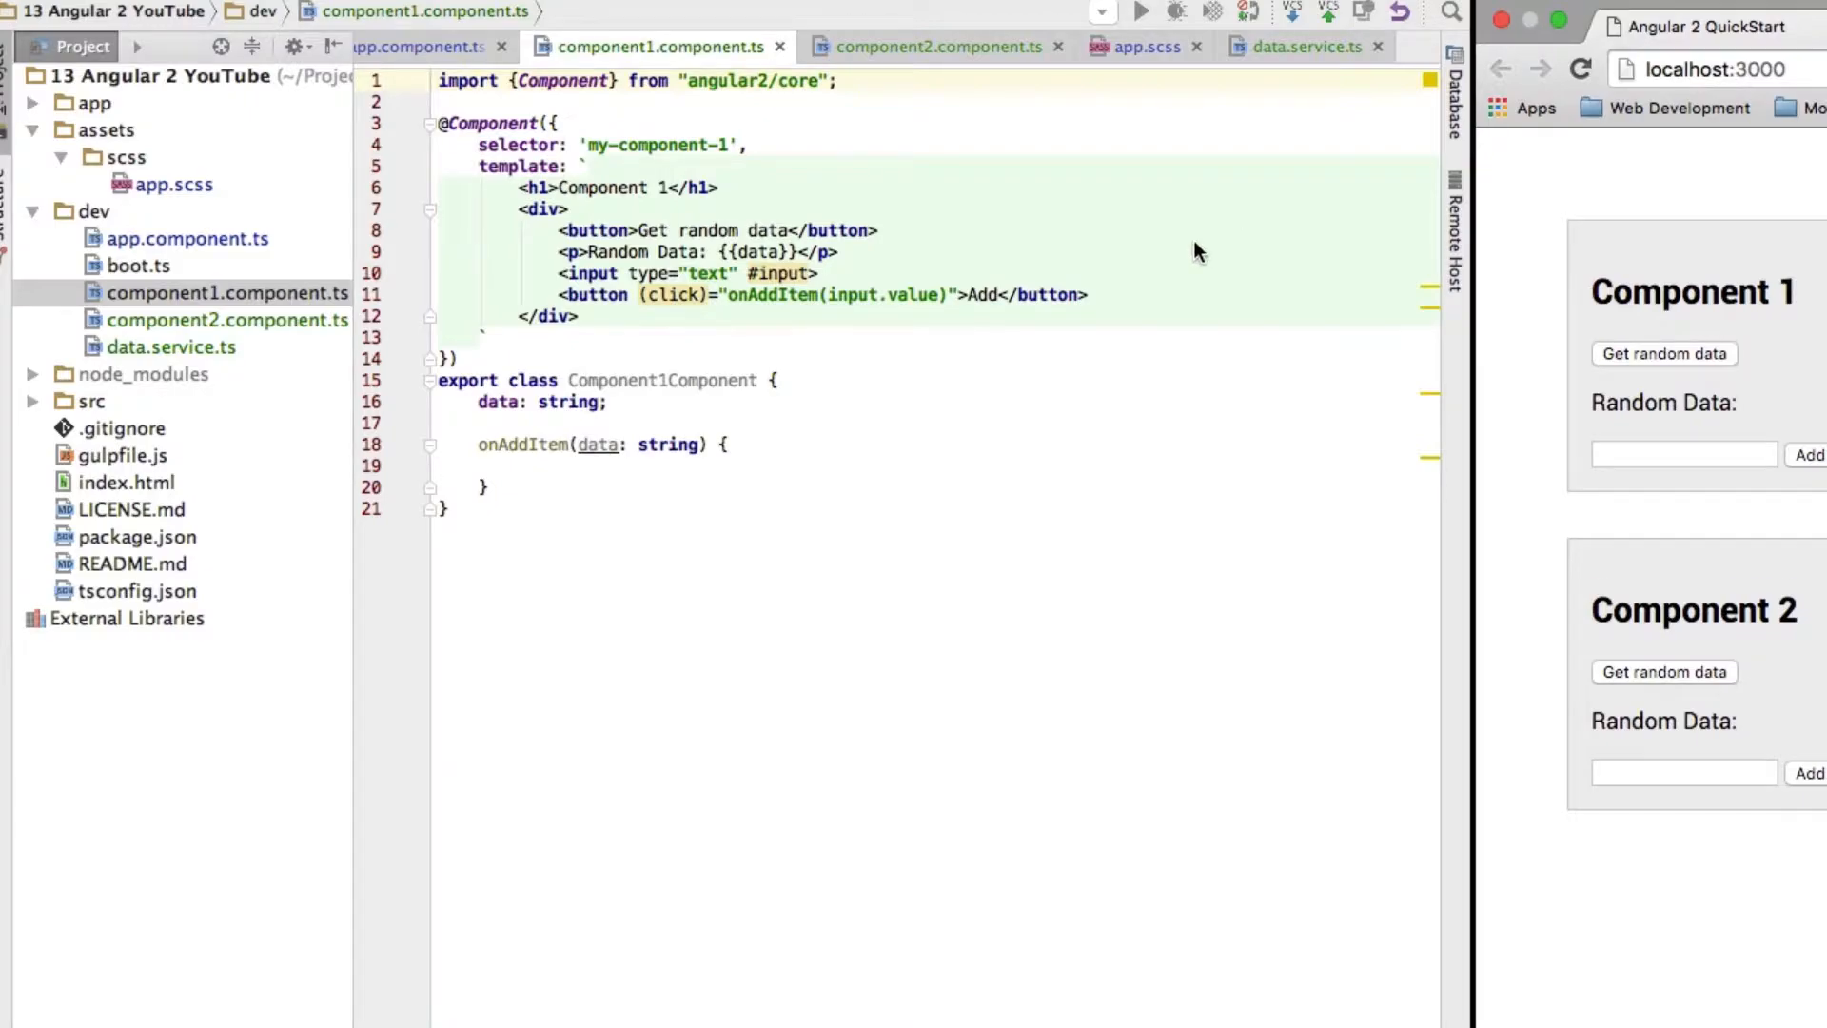
{"action": "mouse_move", "coordinate": [242, 261]}
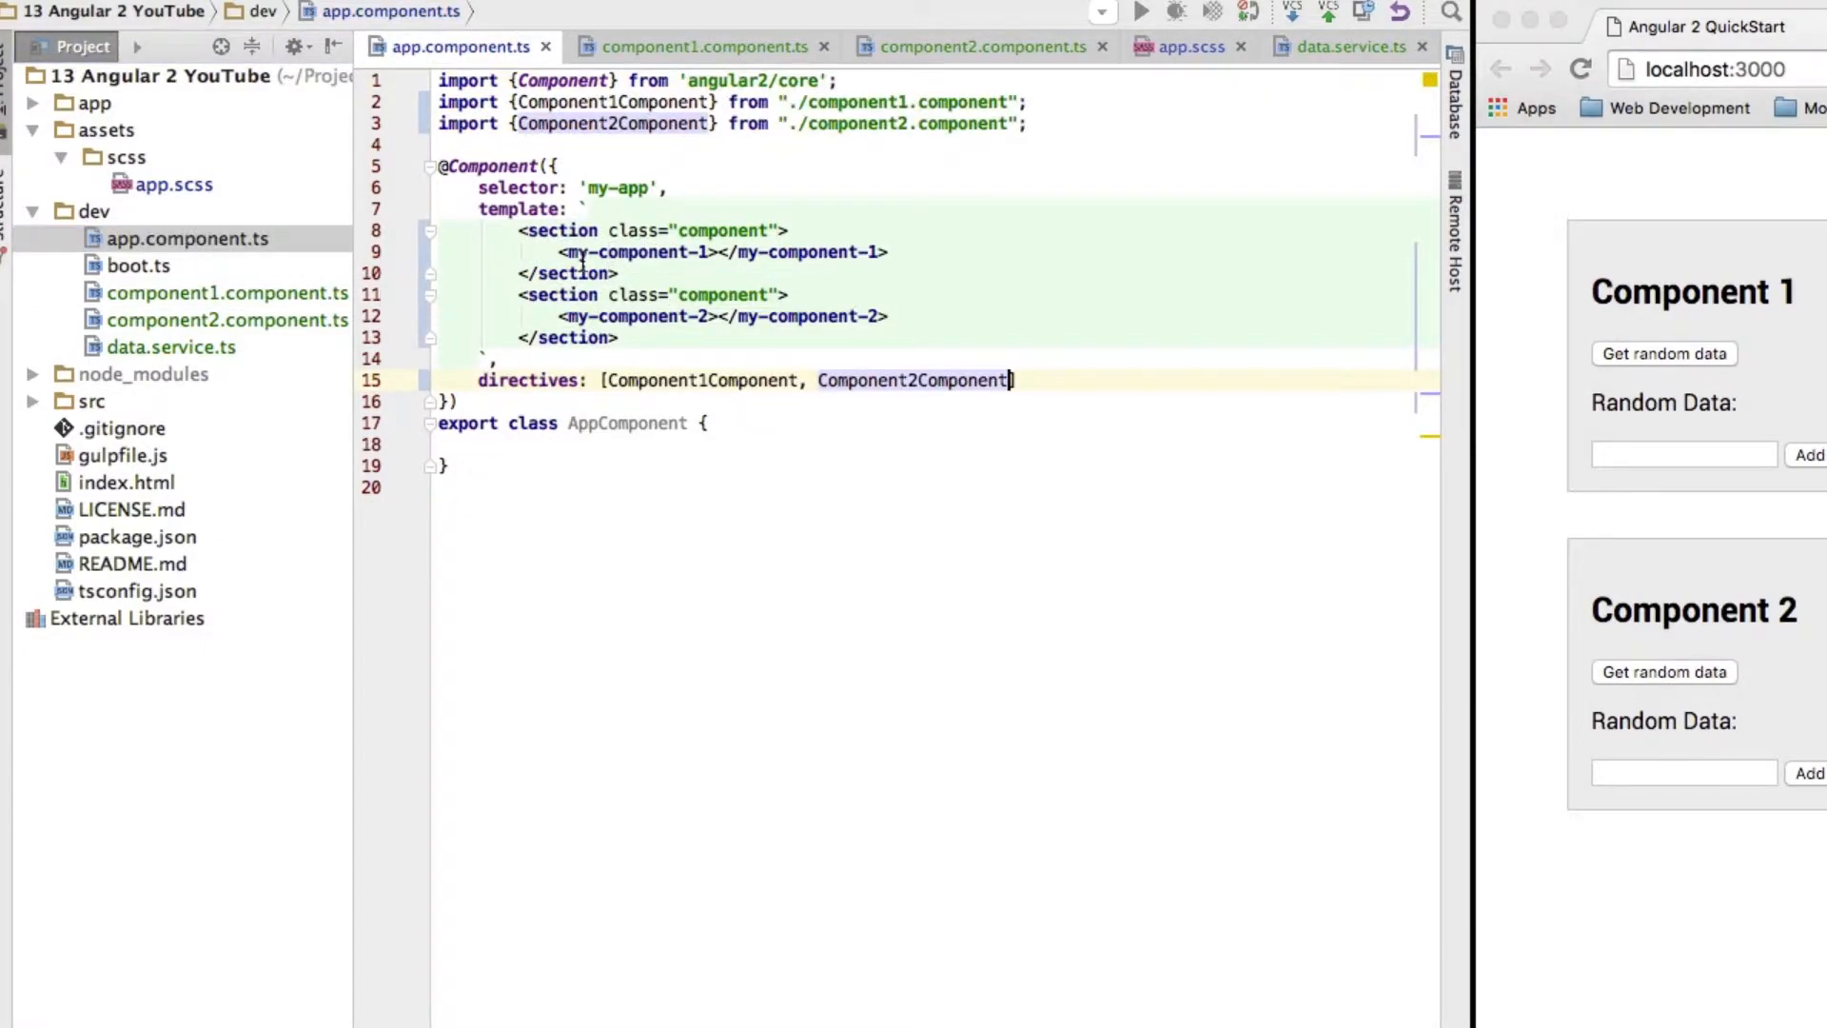
{"action": "mouse_move", "coordinate": [659, 251]}
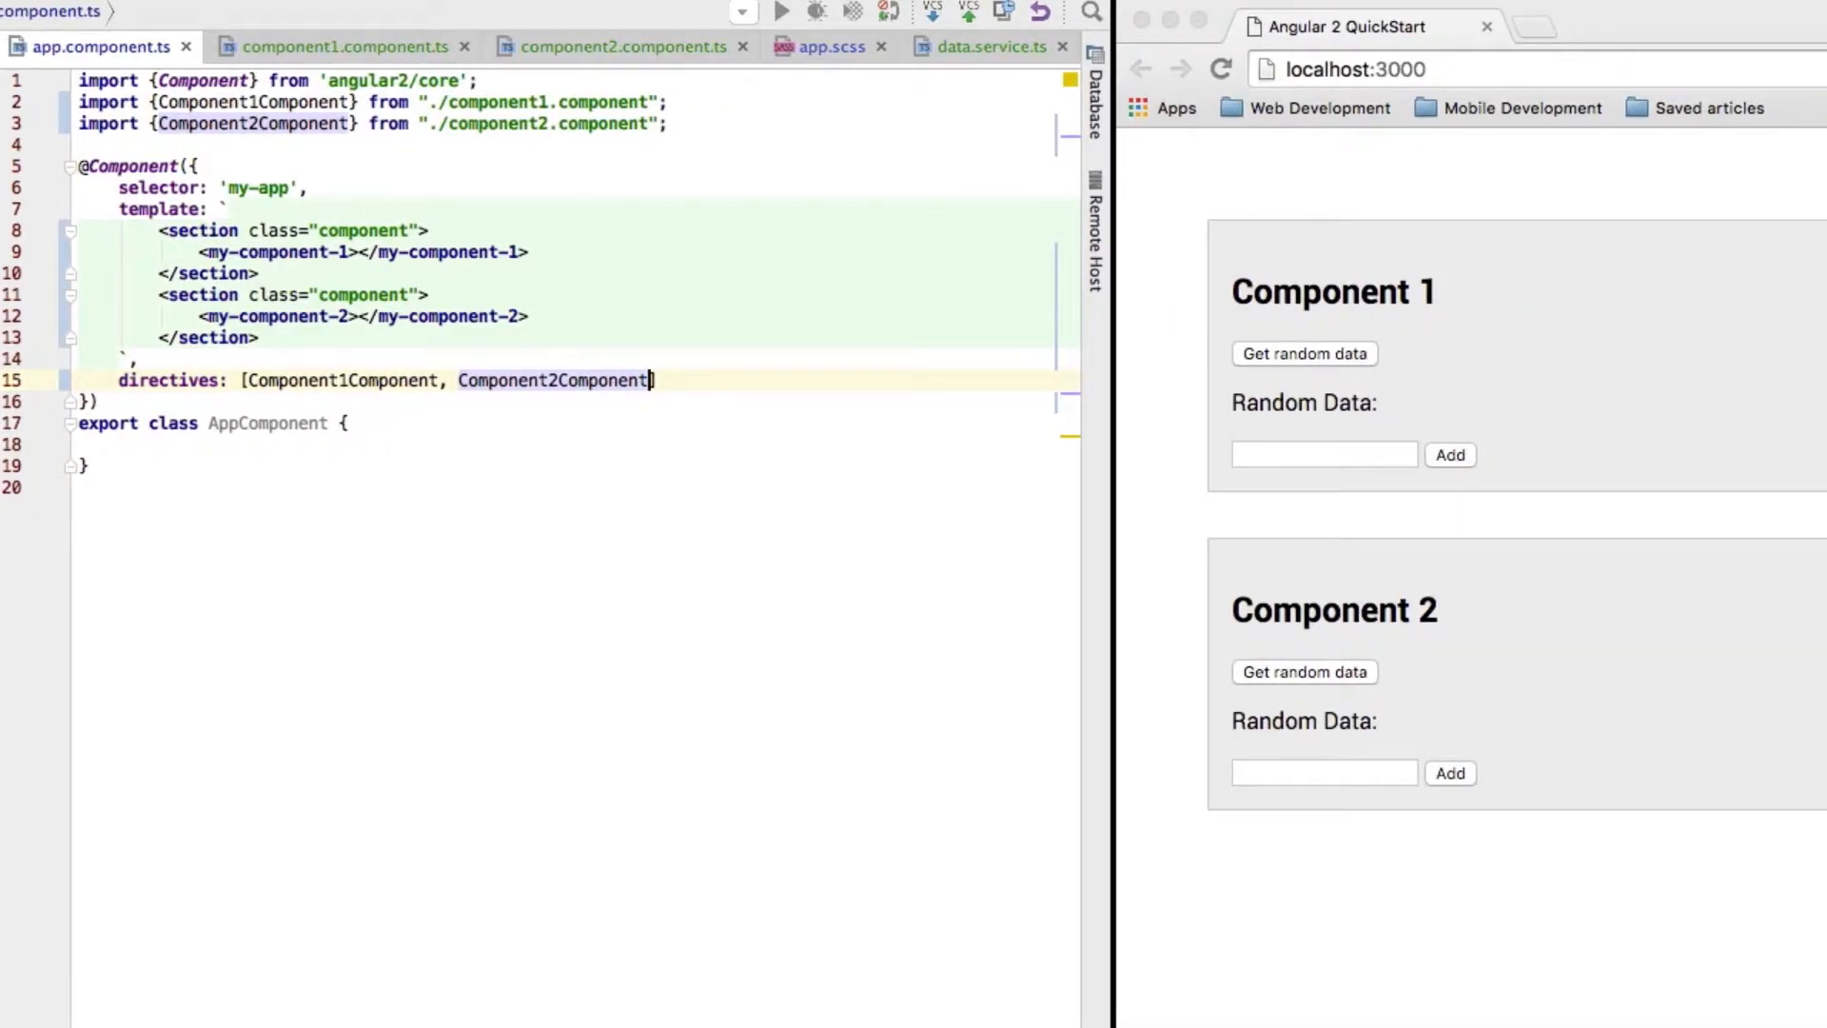
{"action": "mouse_move", "coordinate": [1564, 248]}
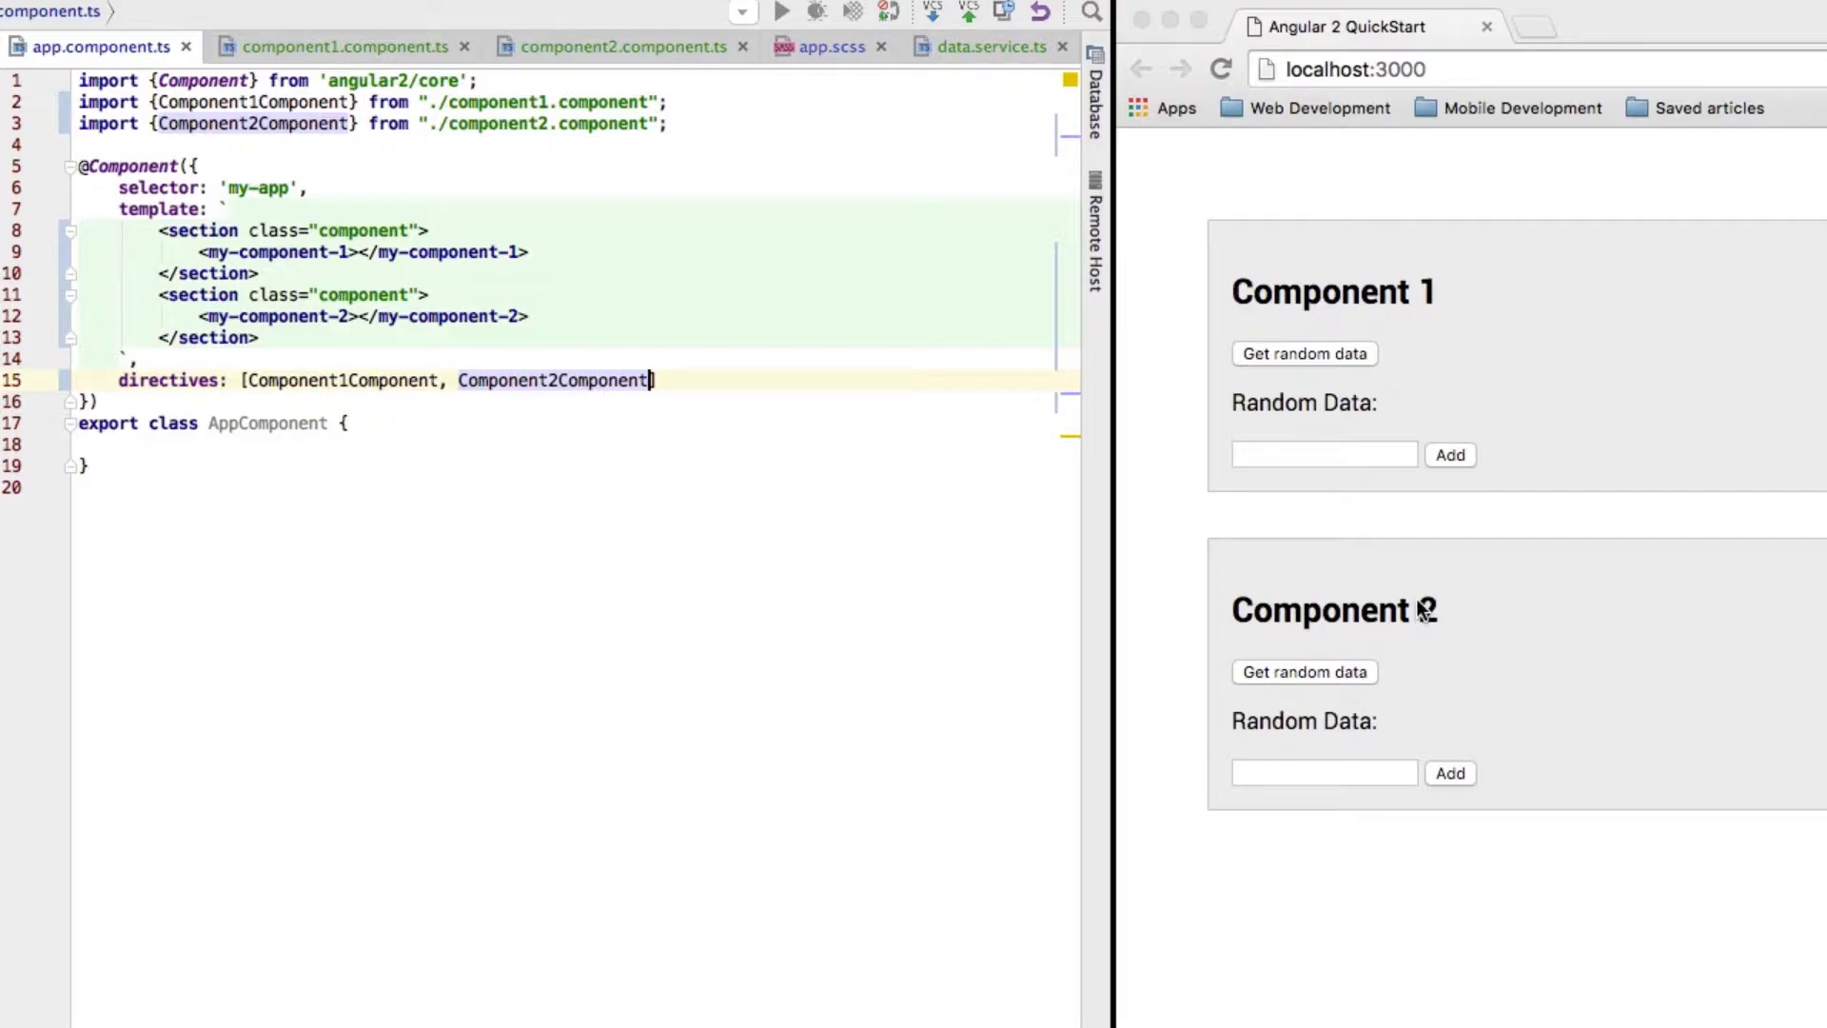
{"action": "mouse_move", "coordinate": [1308, 440]}
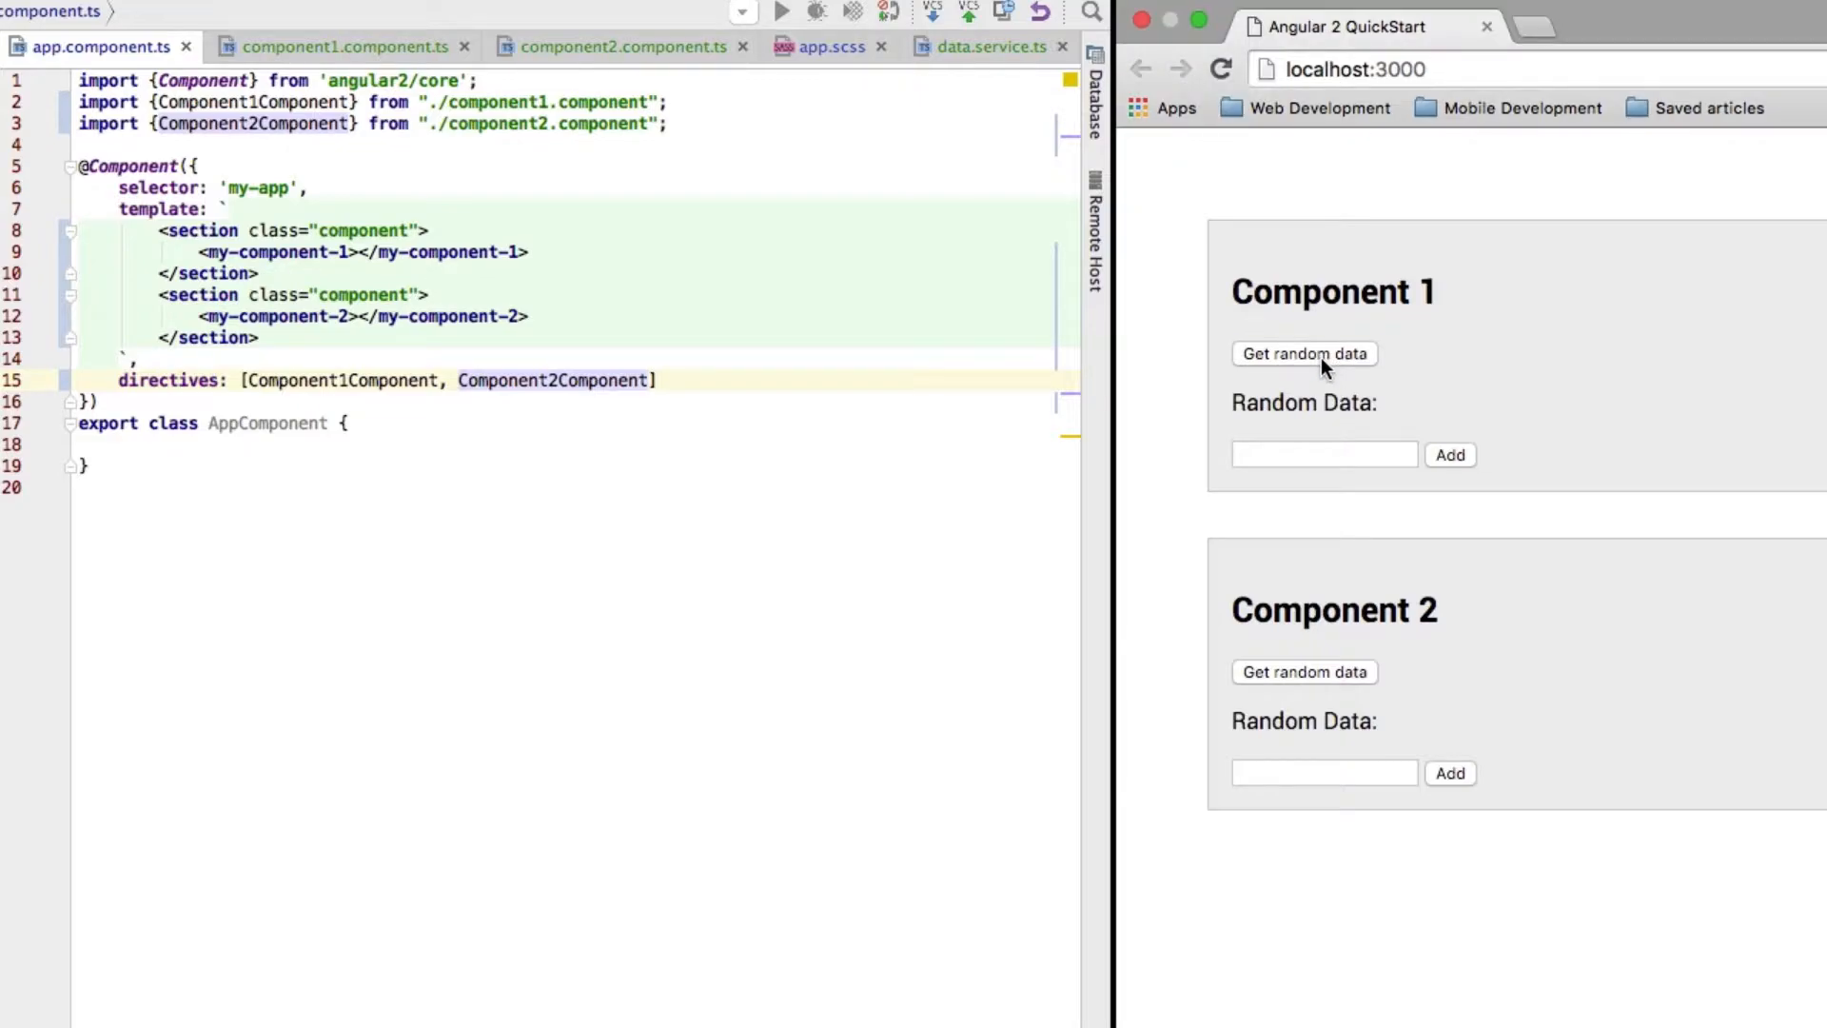
{"action": "mouse_move", "coordinate": [1308, 392]}
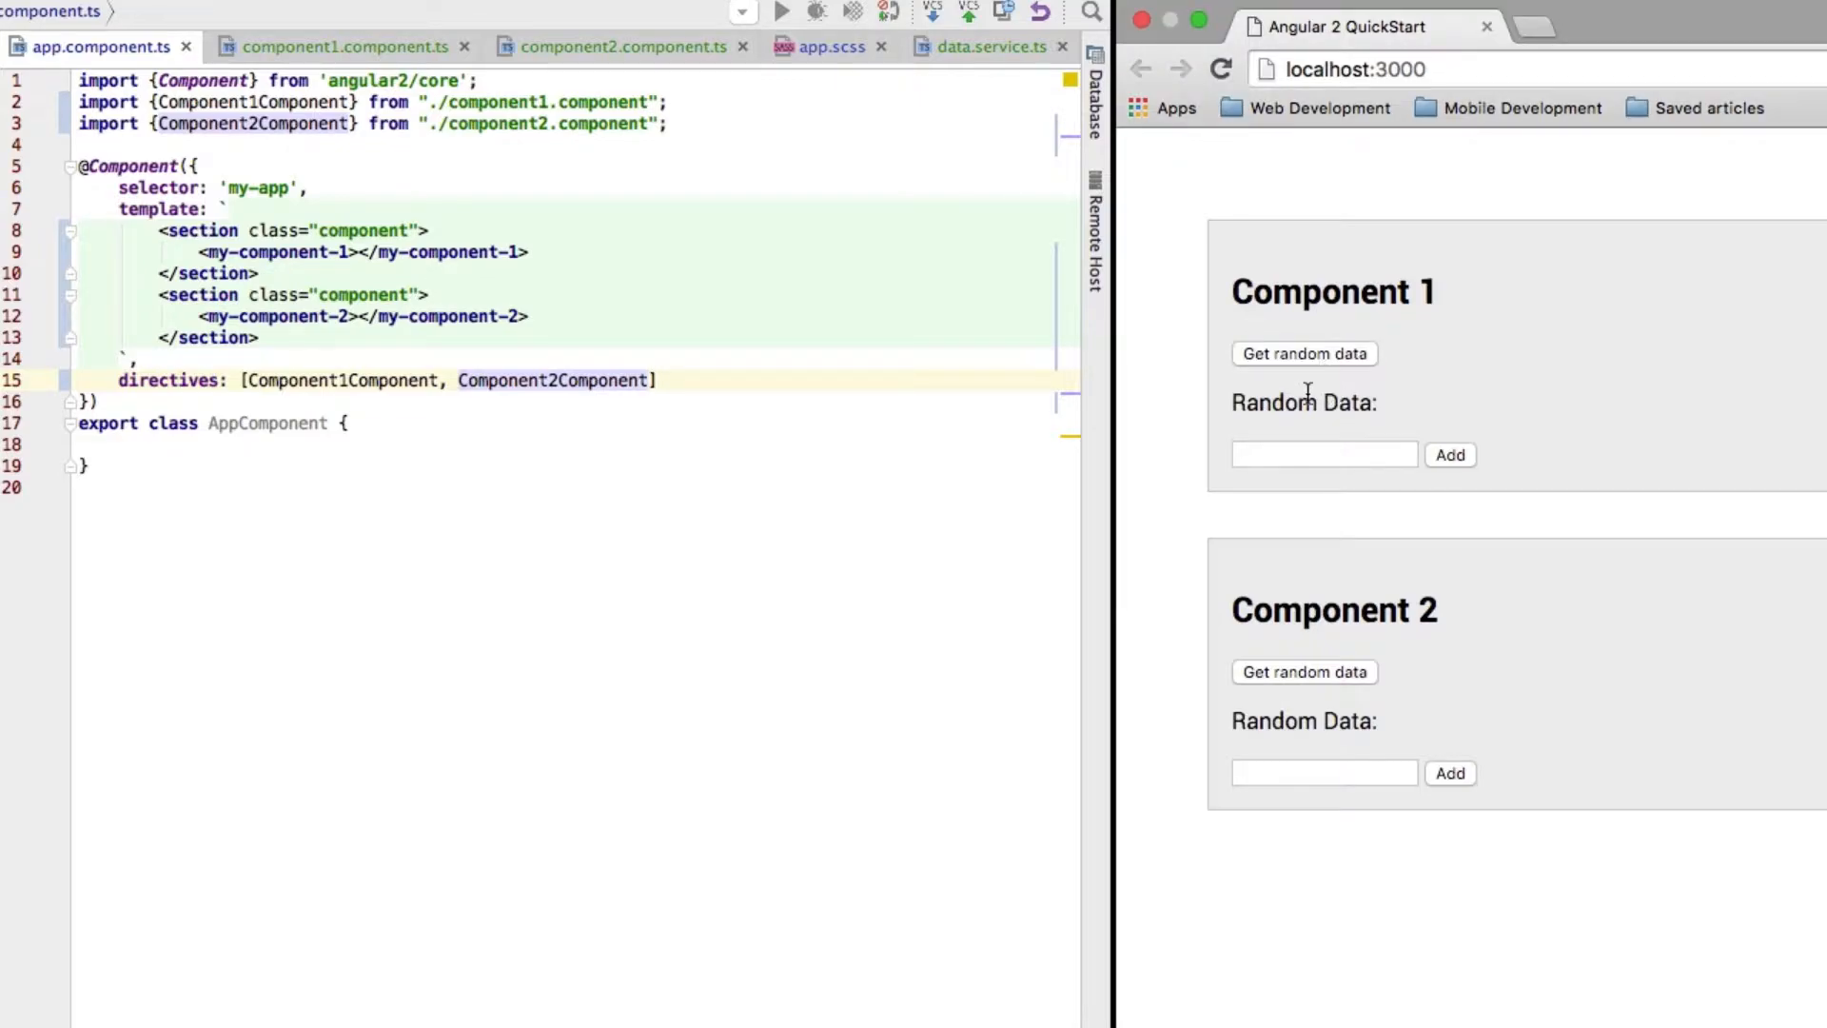
Review app.component.ts with both components in its template and directives
{"action": "left_click", "coordinate": [1325, 455]}
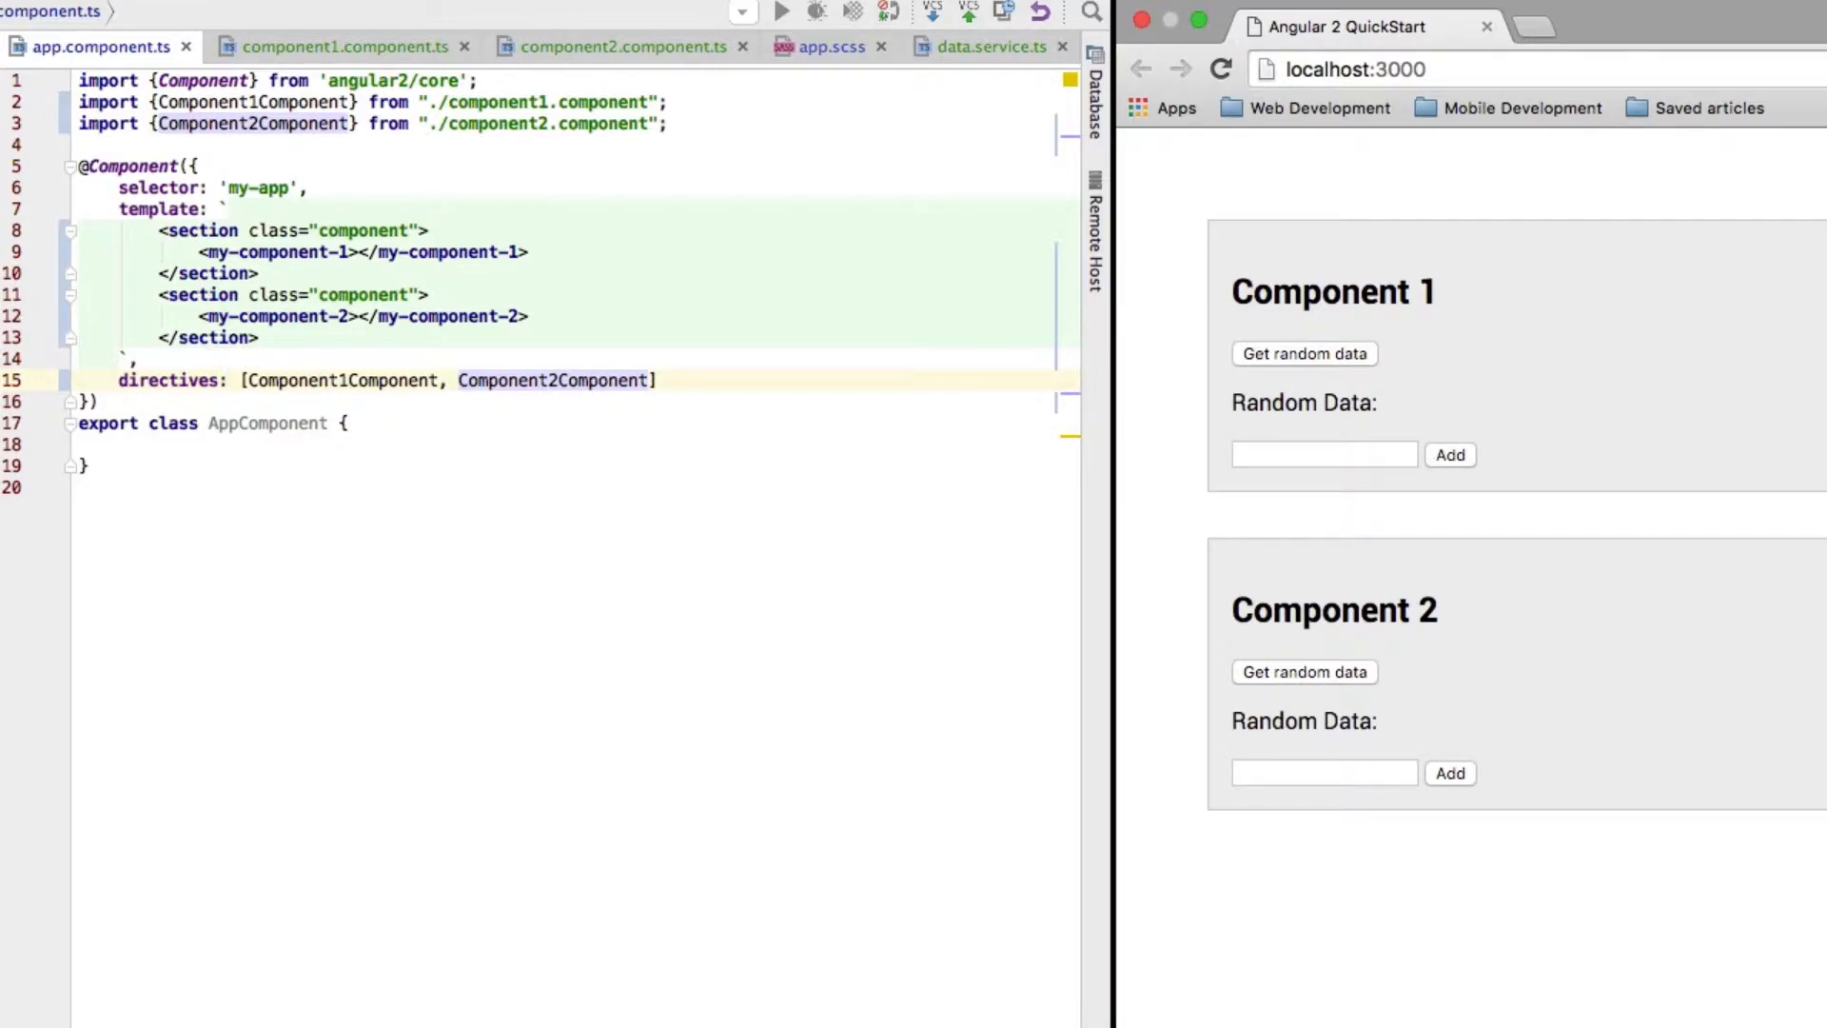
Review data.service.ts, highlighting this._data, Math.random() and this._data.length in getRandomData
{"action": "left_click", "coordinate": [944, 45]}
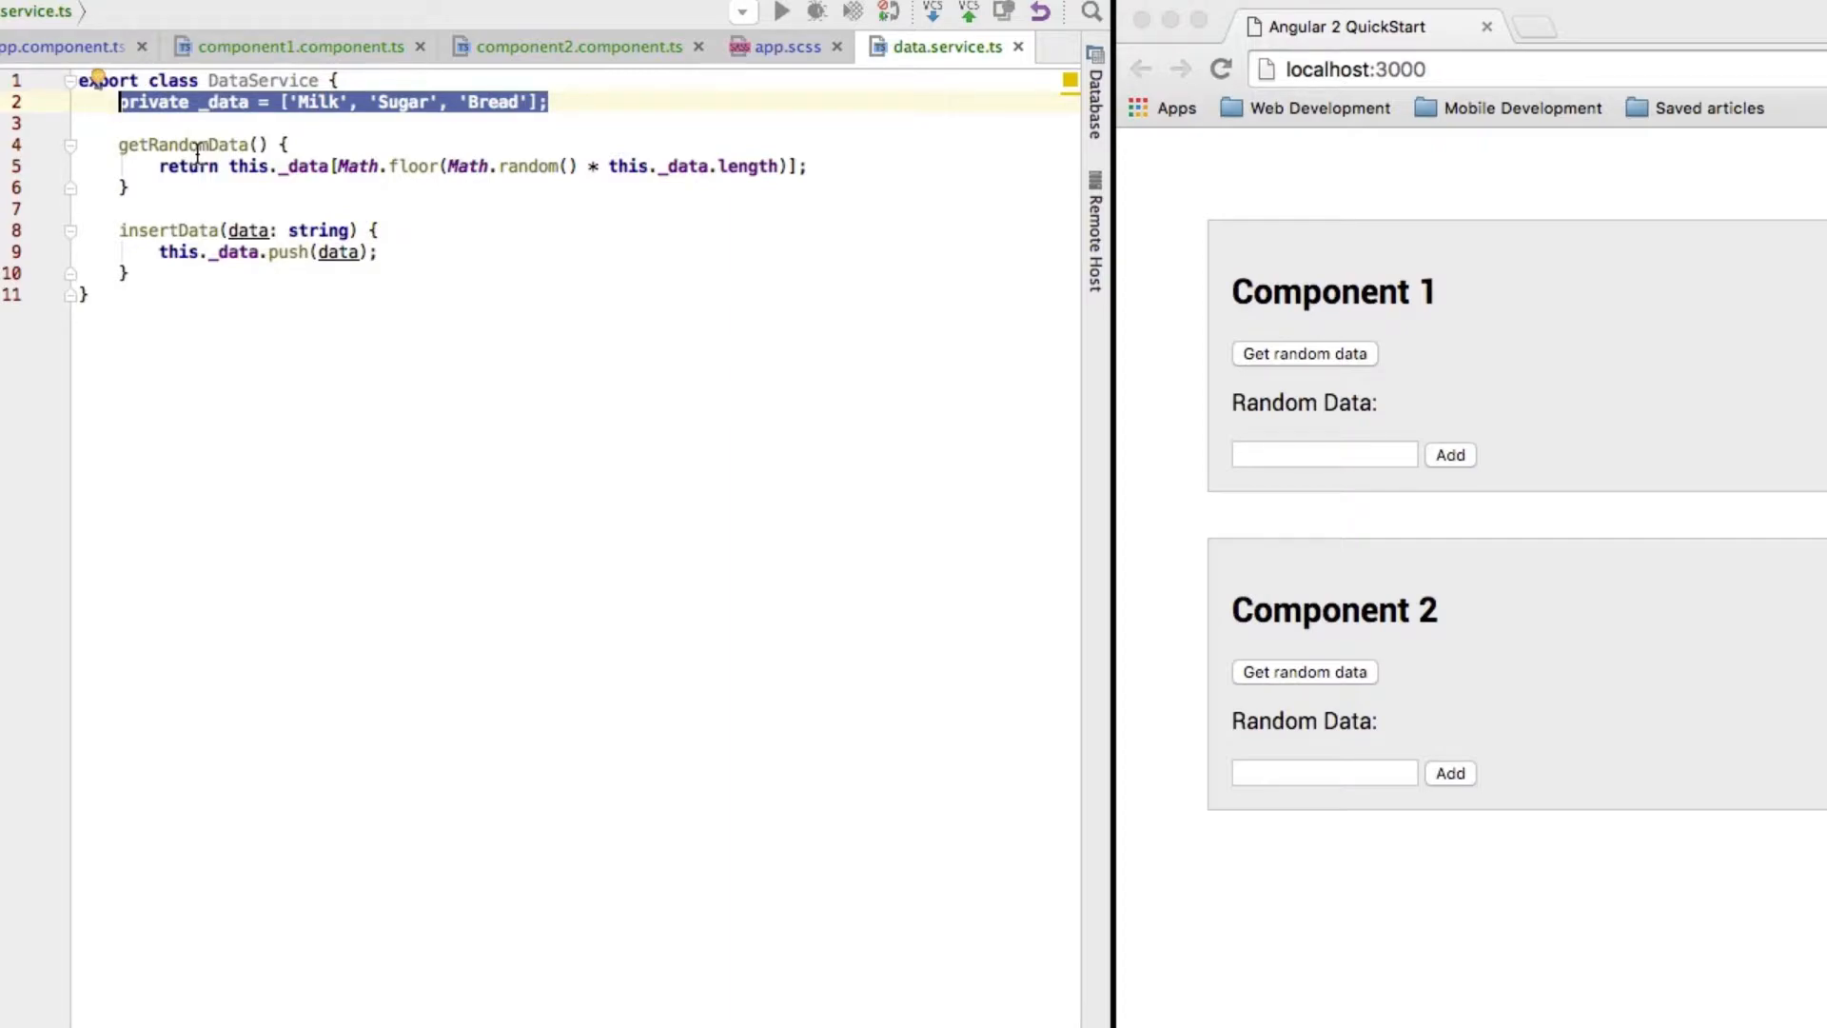
{"action": "mouse_move", "coordinate": [192, 175]}
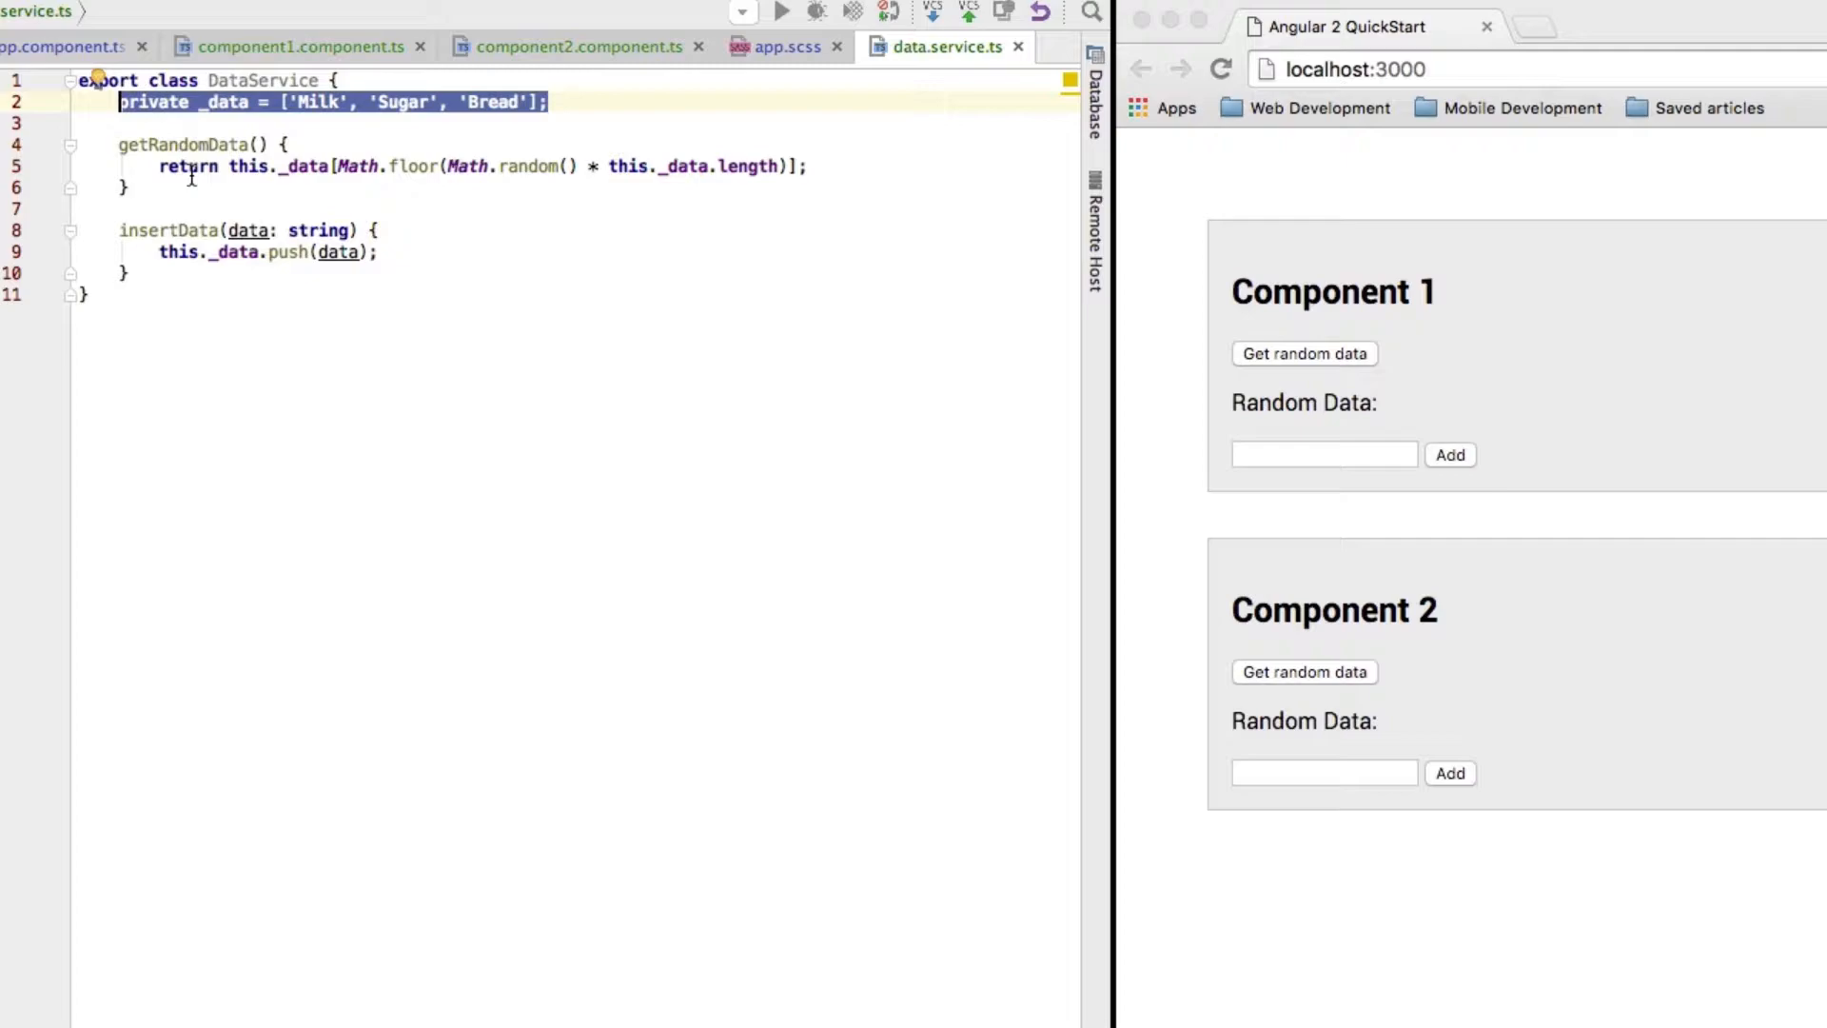
{"action": "mouse_move", "coordinate": [350, 144]}
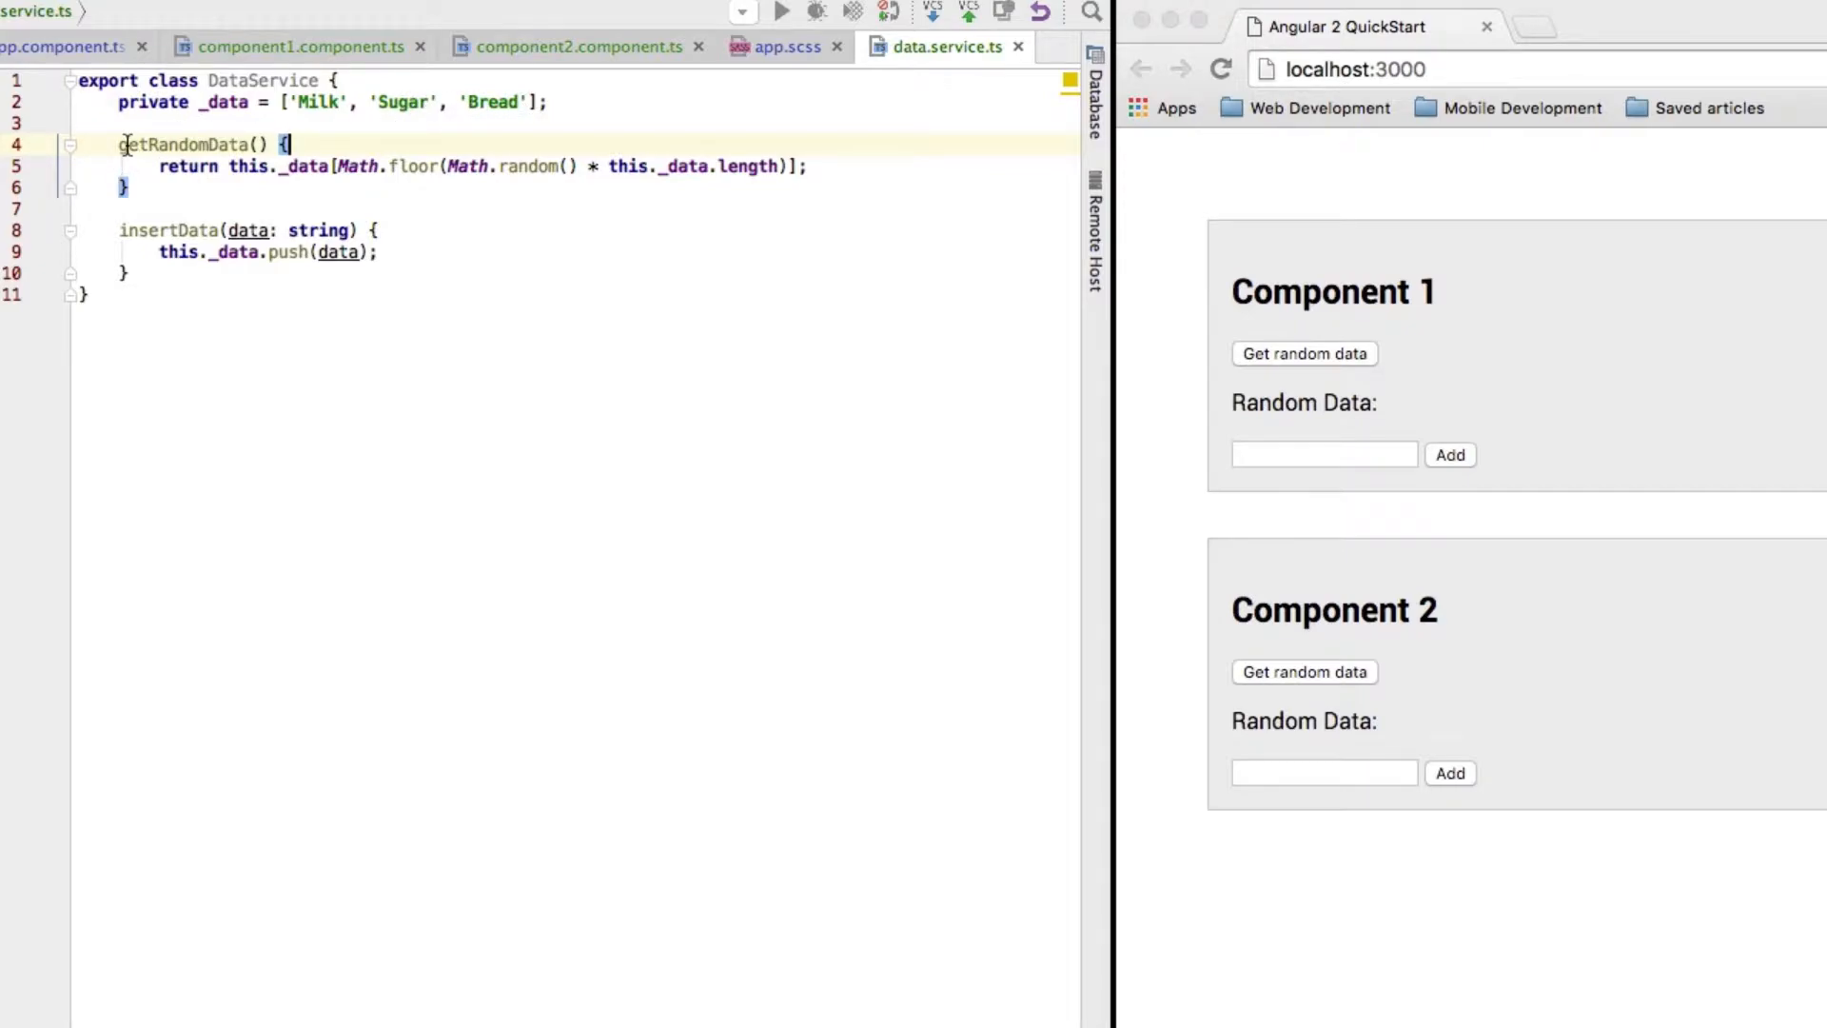
{"action": "left_click_drag", "start_coordinate": [122, 145], "coordinate": [196, 189]}
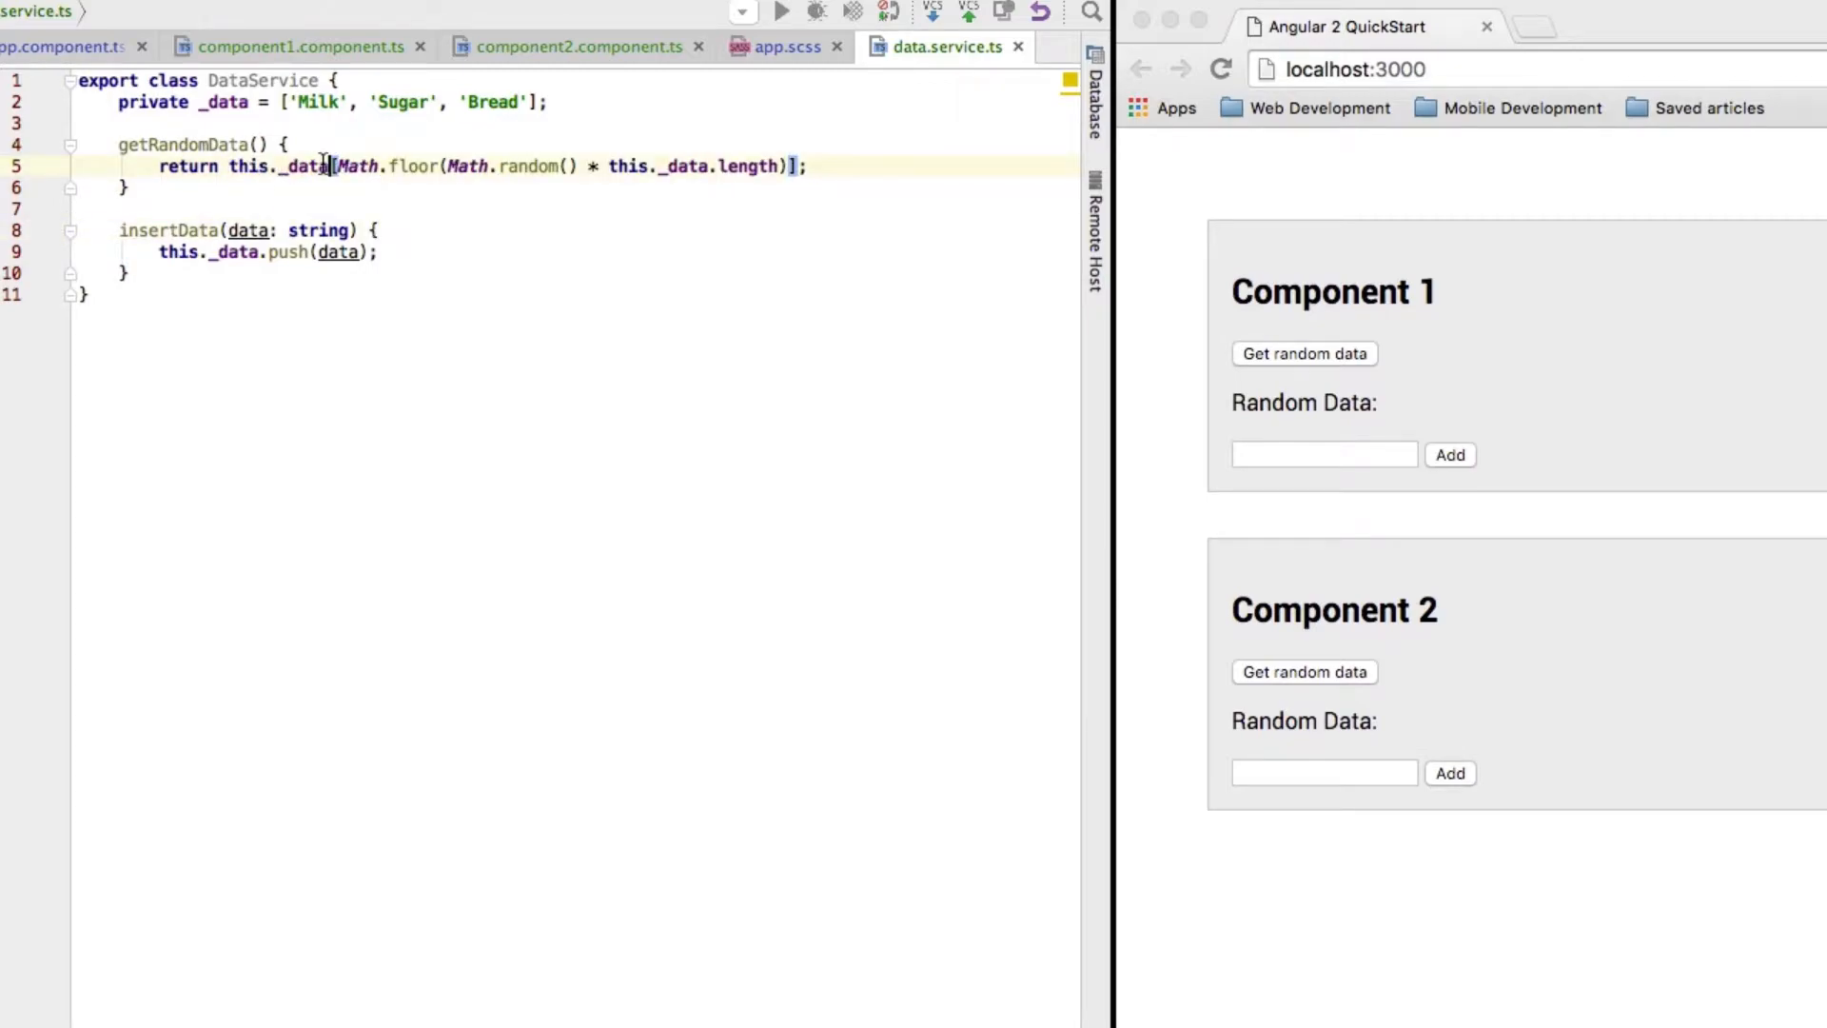
{"action": "double_click", "coordinate": [278, 166]}
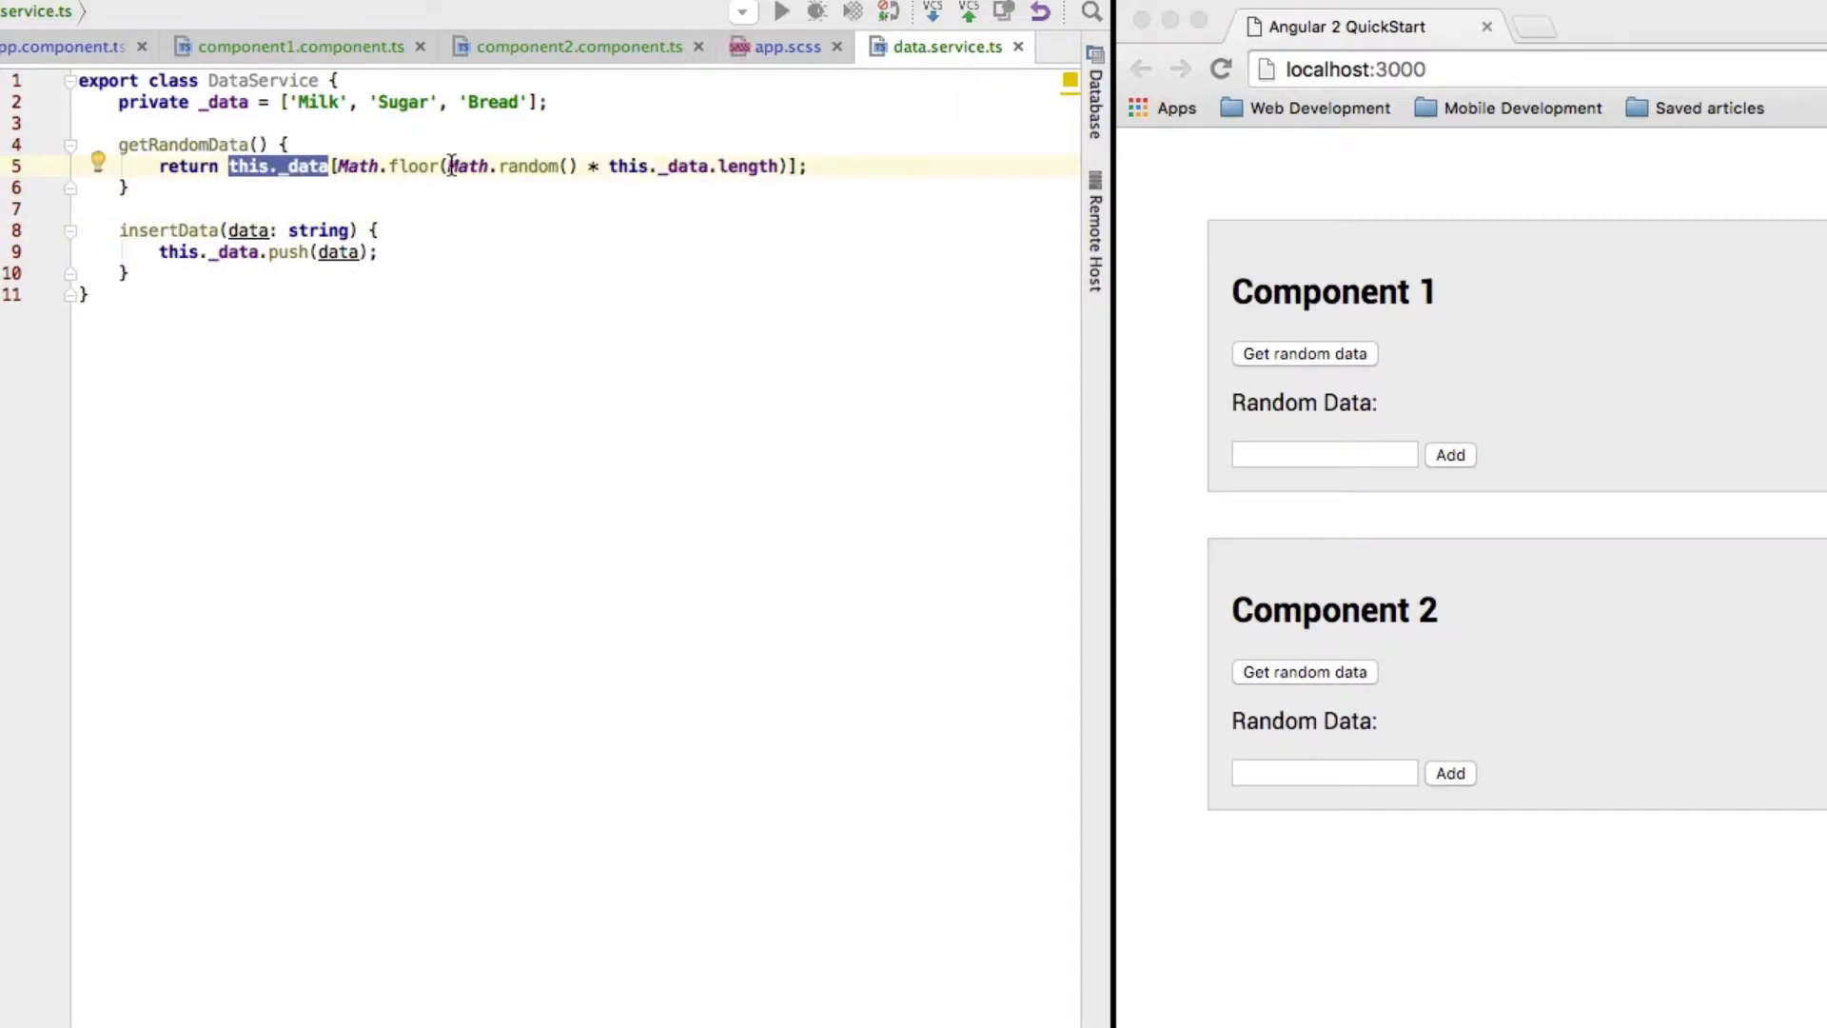
{"action": "double_click", "coordinate": [512, 165]}
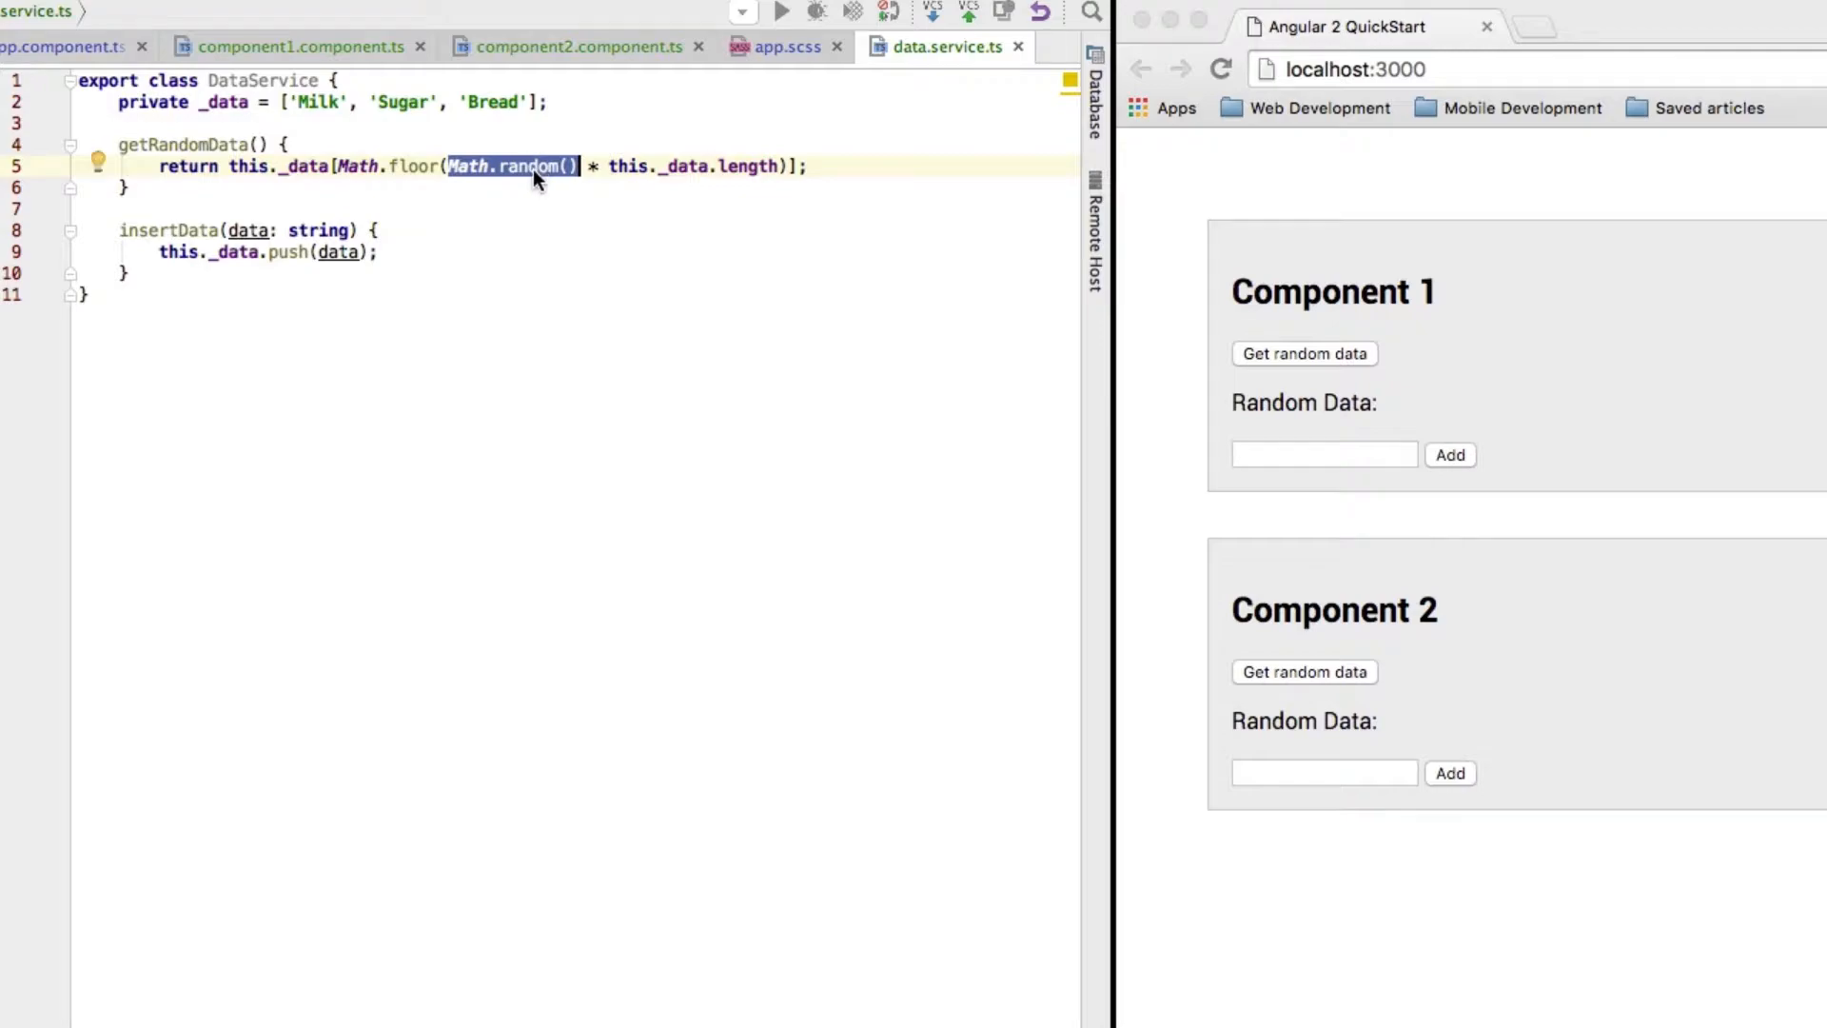
{"action": "left_click", "coordinate": [611, 165]}
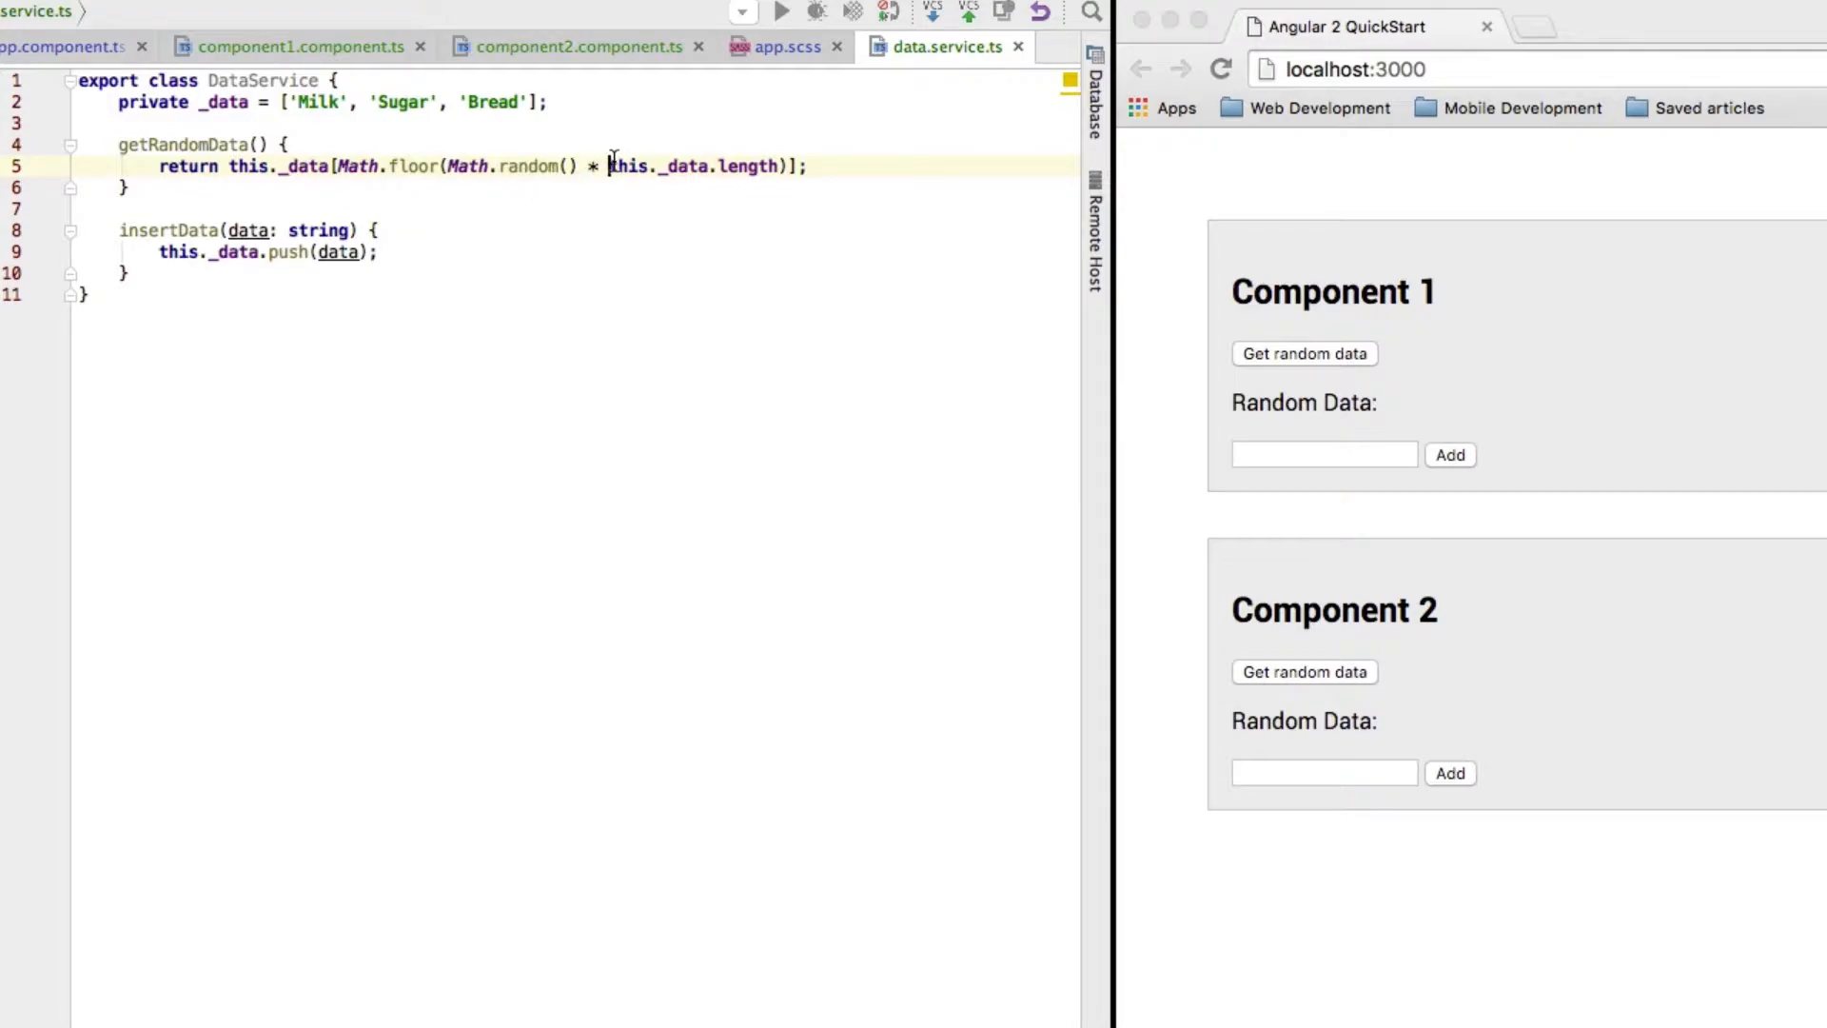
{"action": "double_click", "coordinate": [693, 165]}
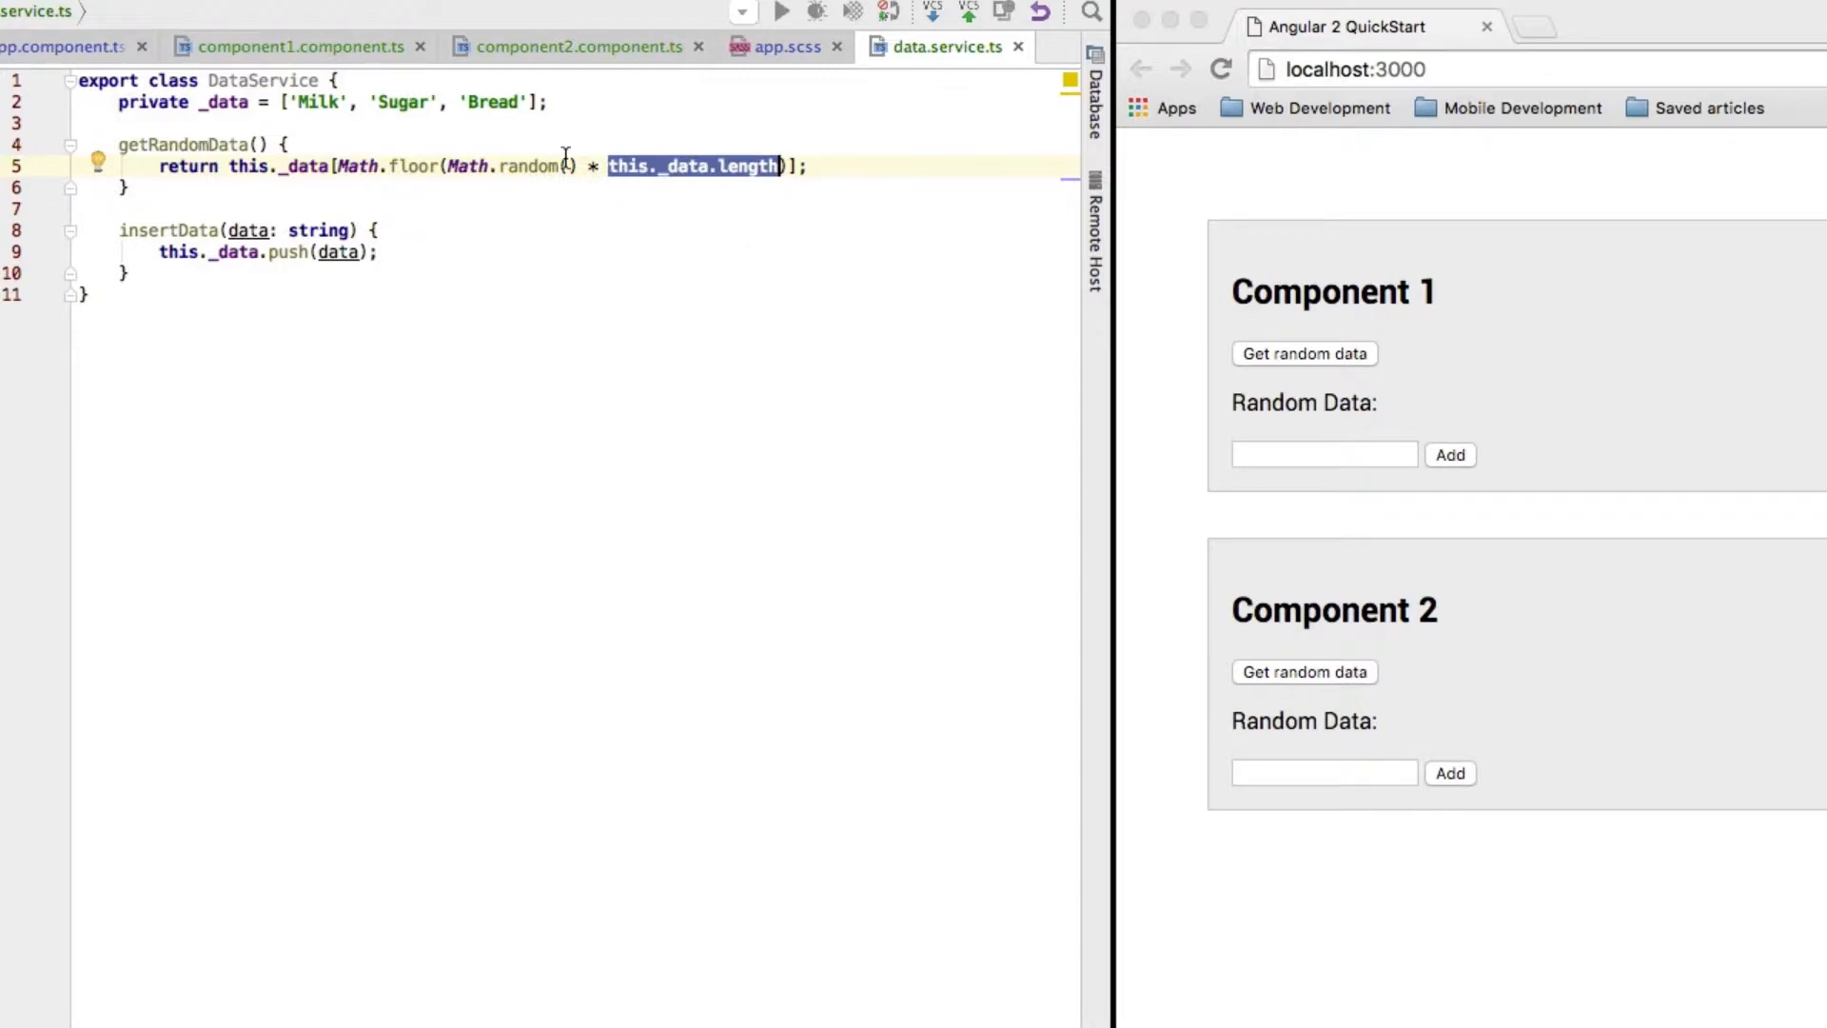
{"action": "mouse_move", "coordinate": [478, 103]}
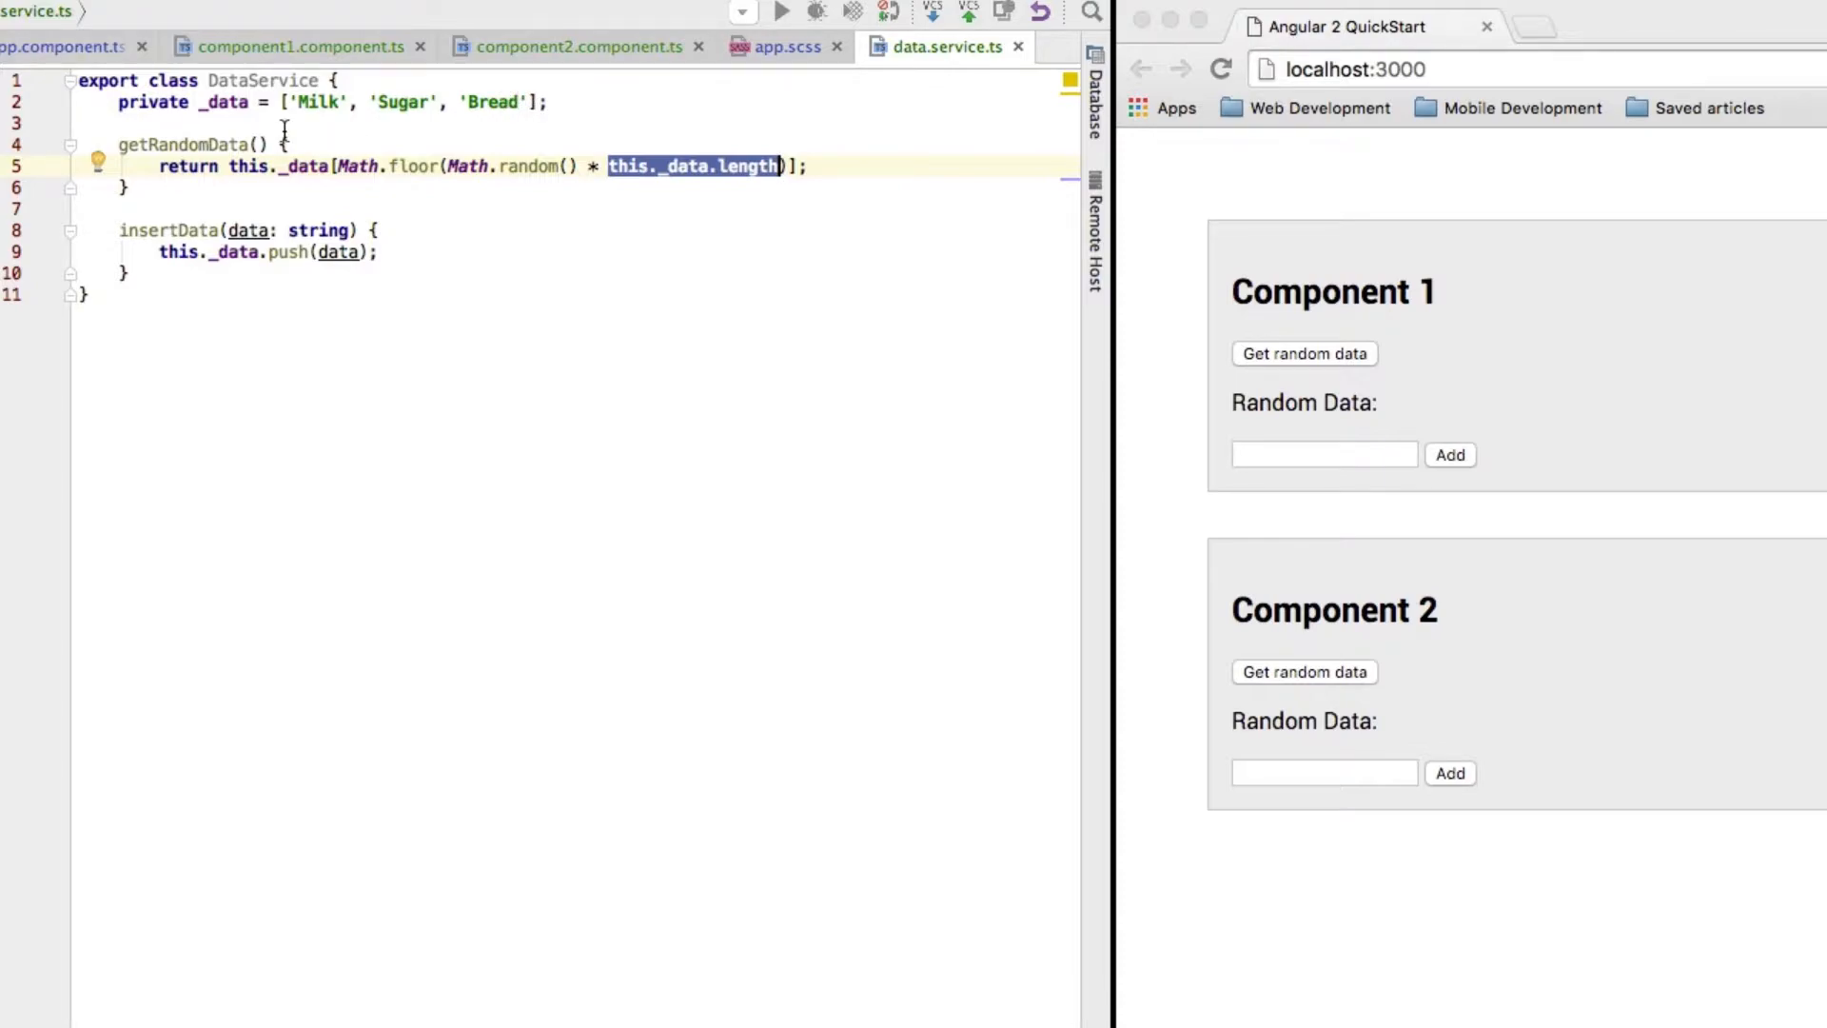
{"action": "mouse_move", "coordinate": [323, 67]}
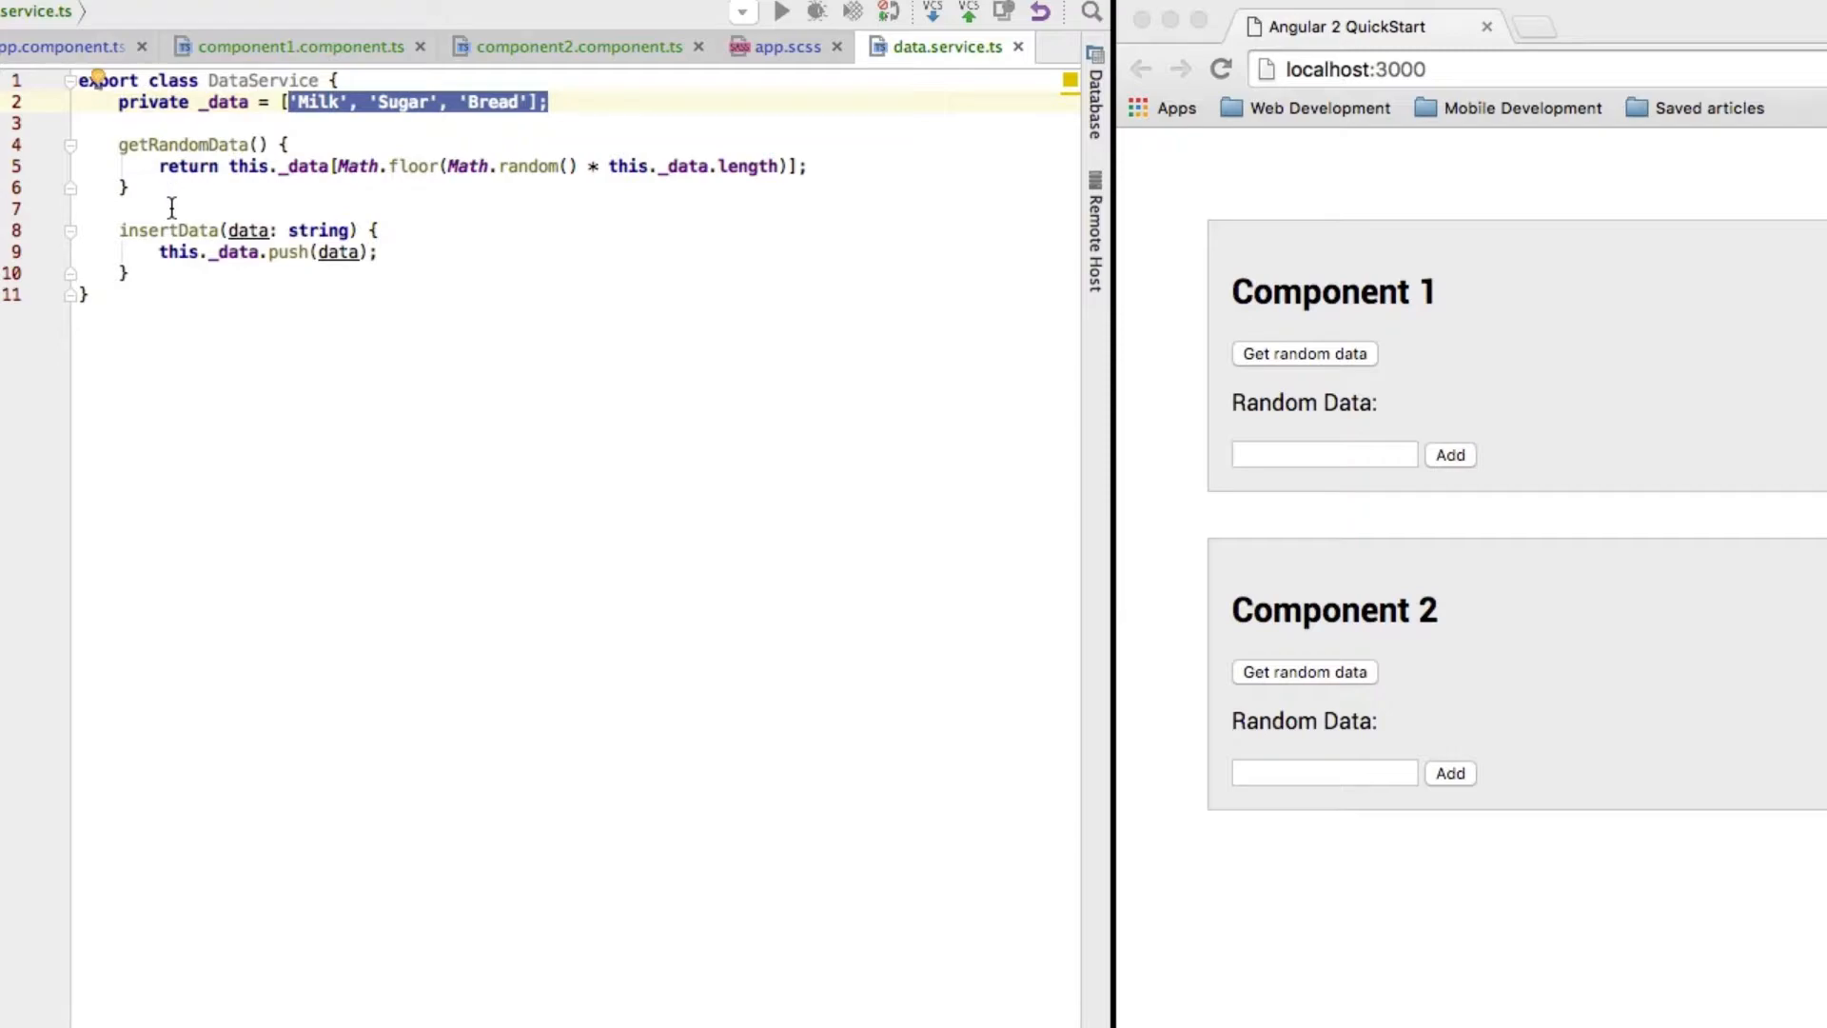
{"action": "mouse_move", "coordinate": [110, 228]}
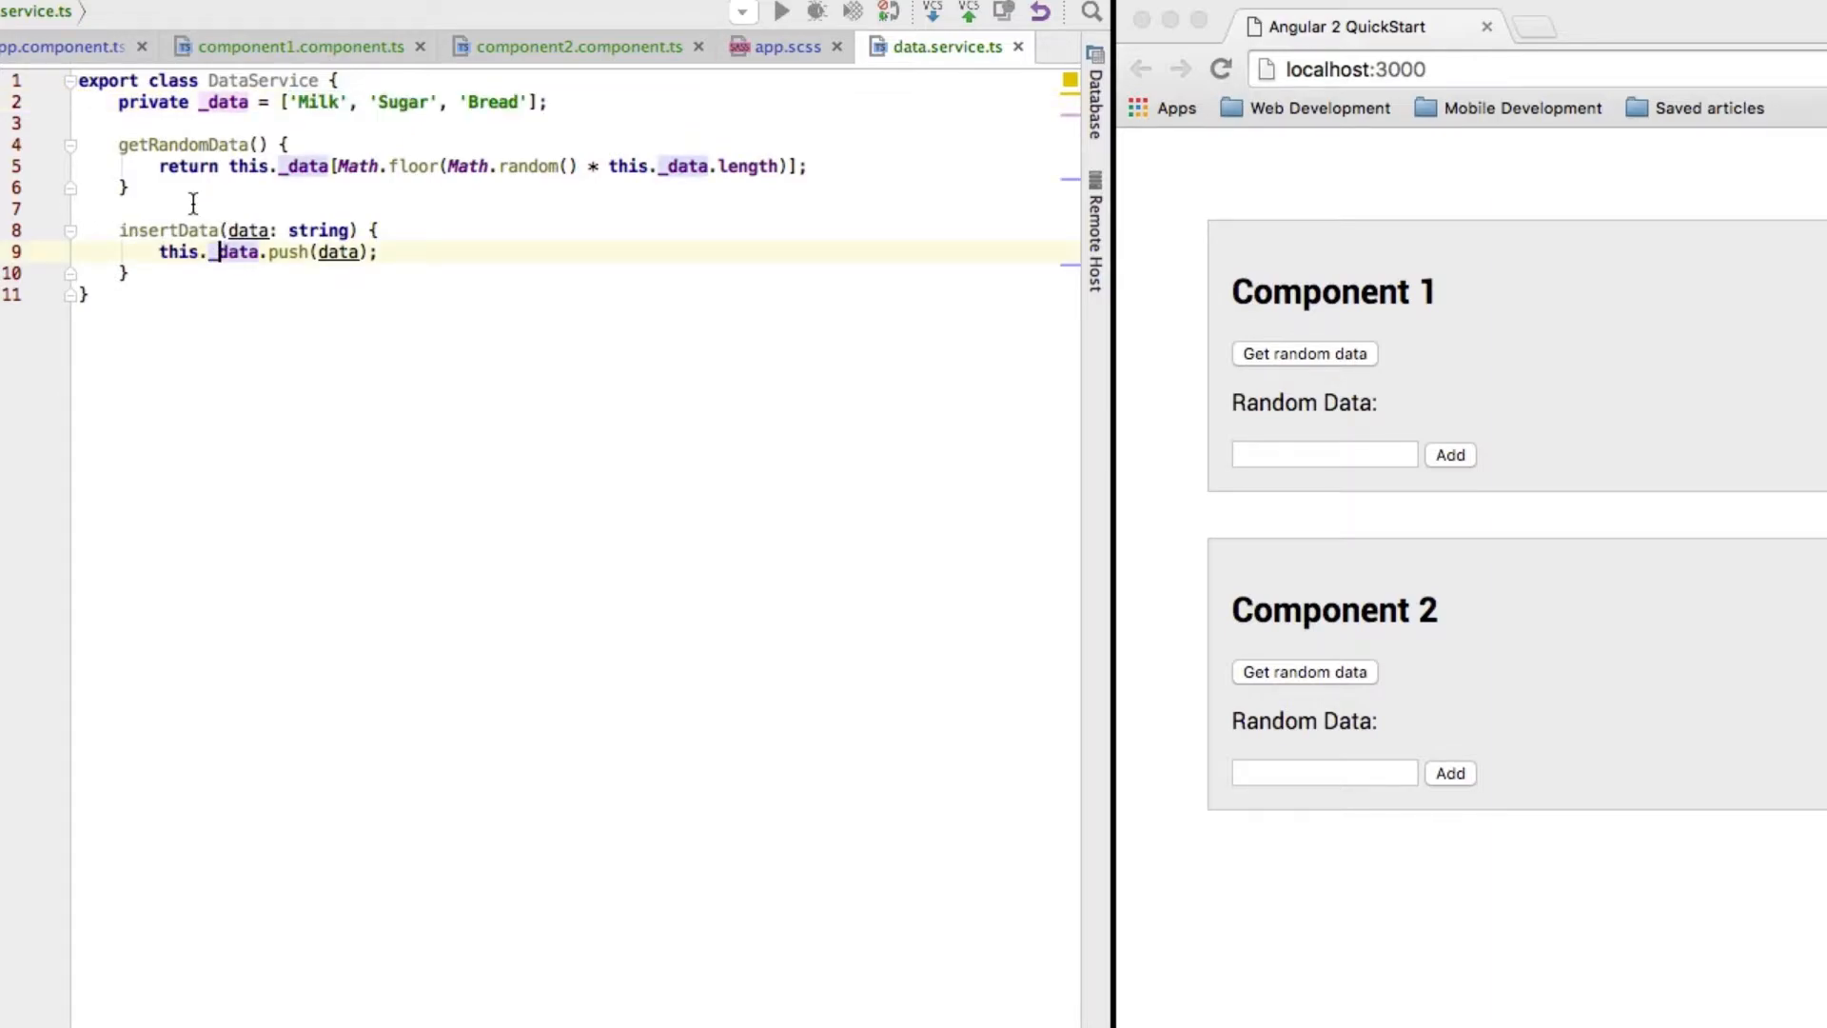
Switch to component1.component.ts to wire its Get random data button
{"action": "left_click", "coordinate": [295, 46]}
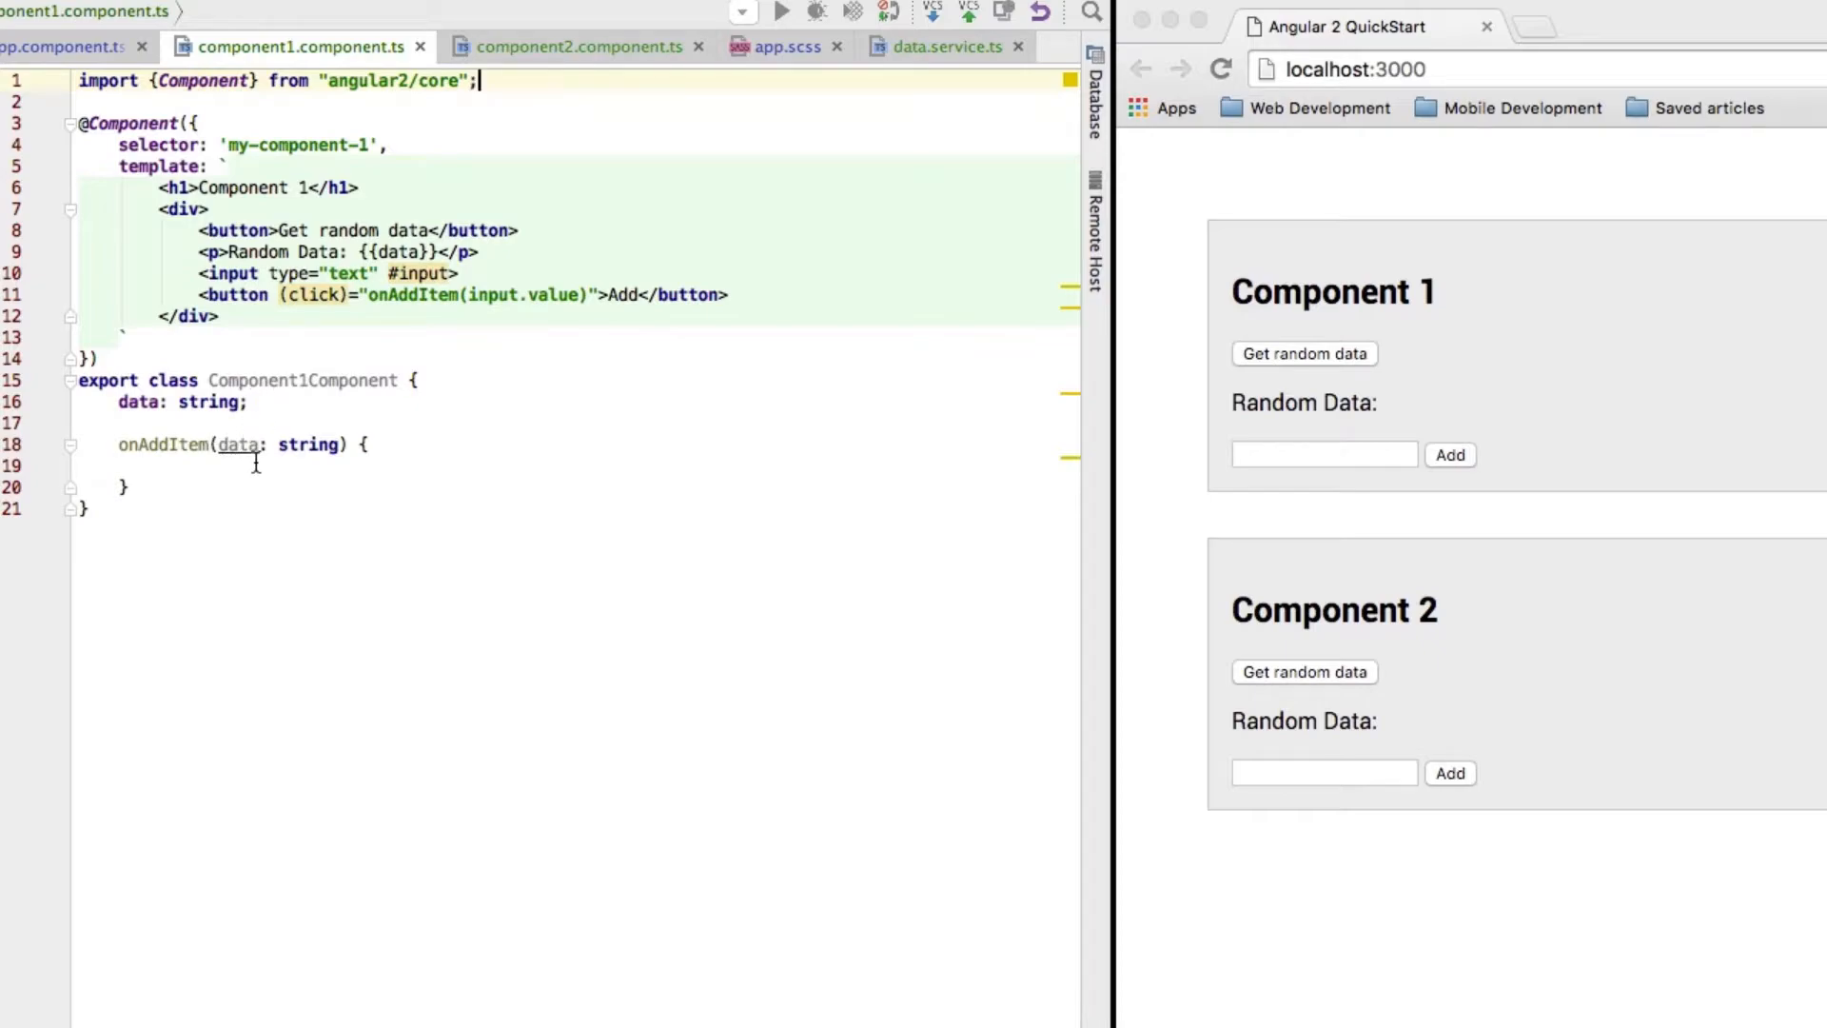
{"action": "mouse_move", "coordinate": [324, 231]}
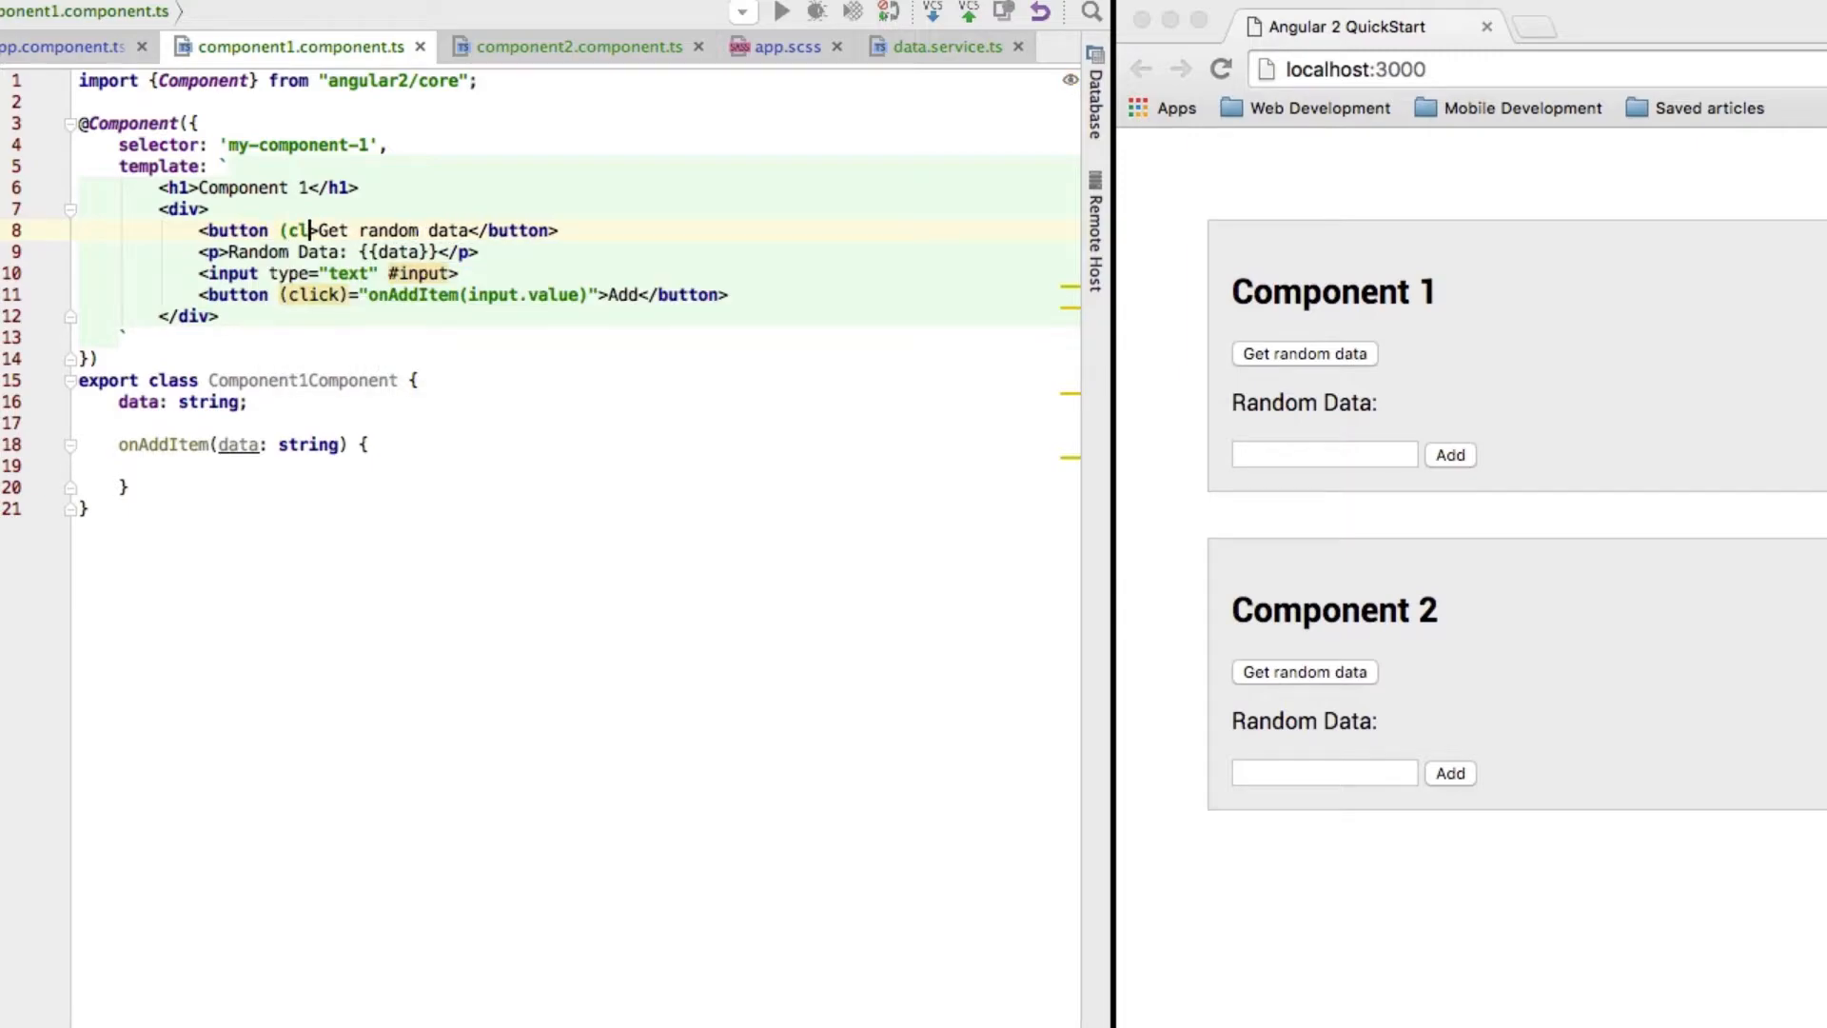
Bind the button to (click)="onGetData()", add an empty onGetData method and begin a constructor
{"action": "type", "text": "(click)=\"onGet\""}
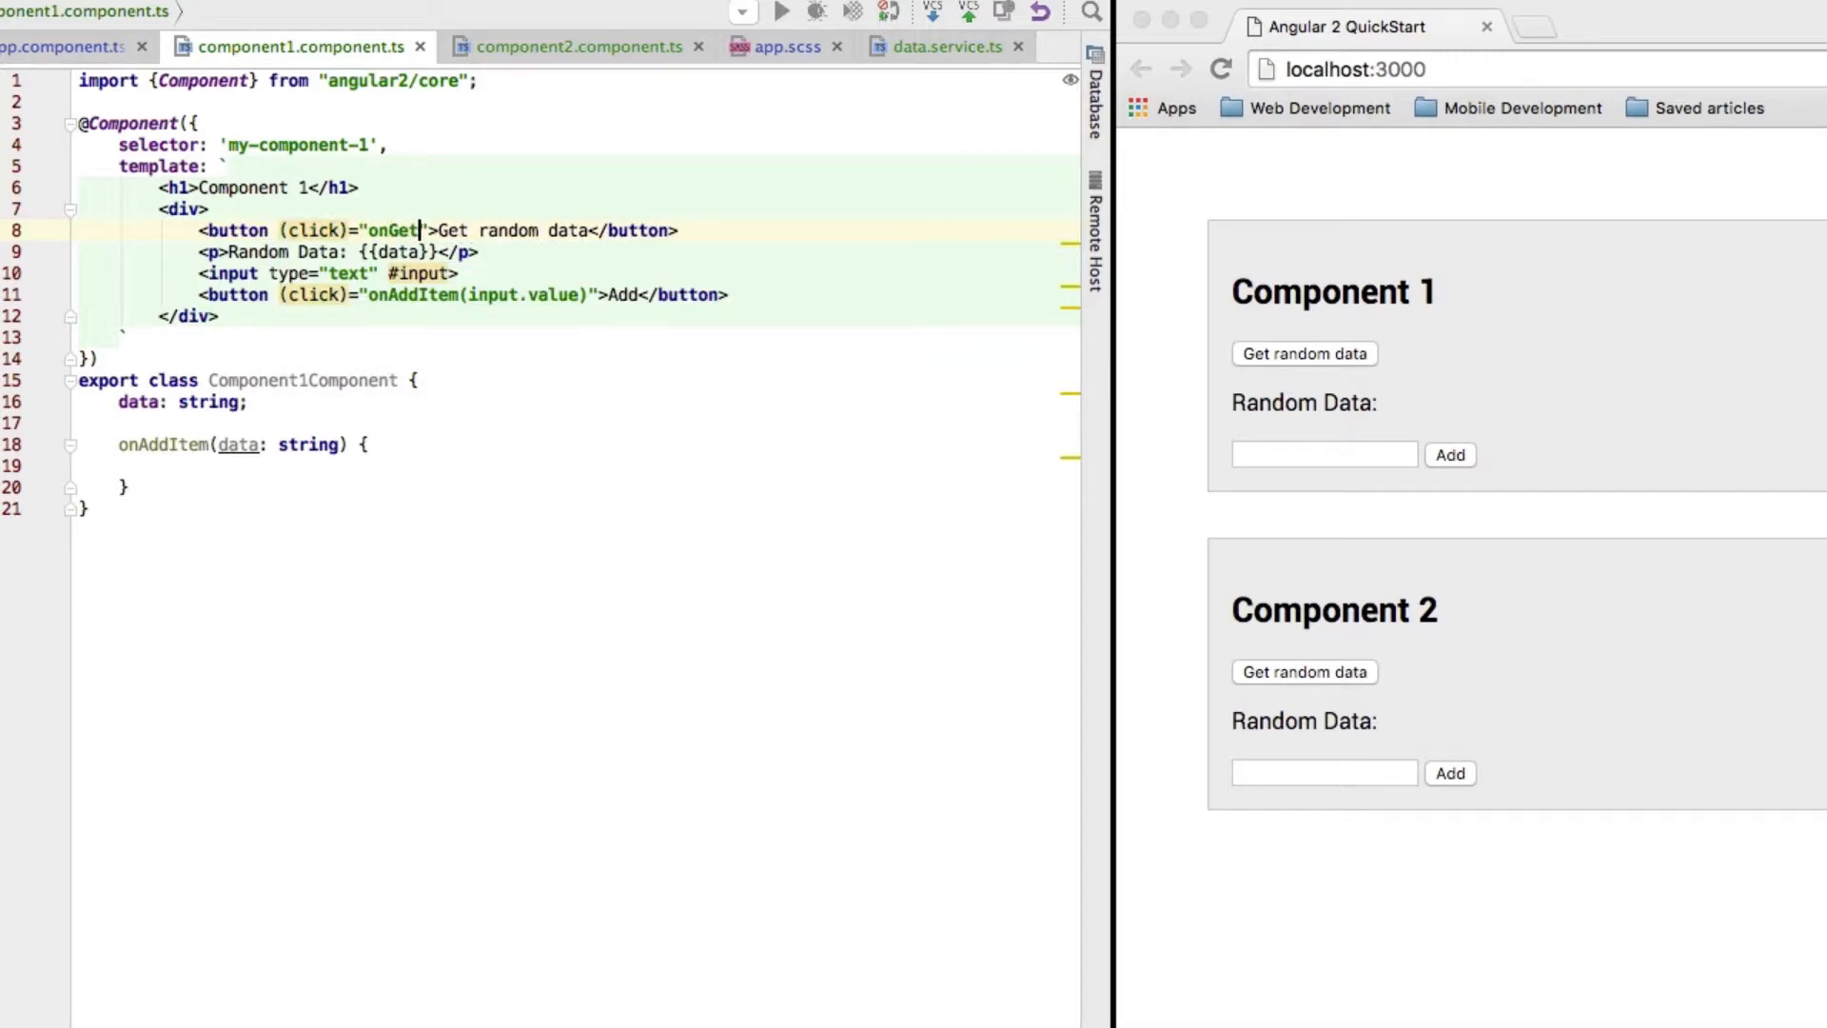
{"action": "type", "text": "Data()"}
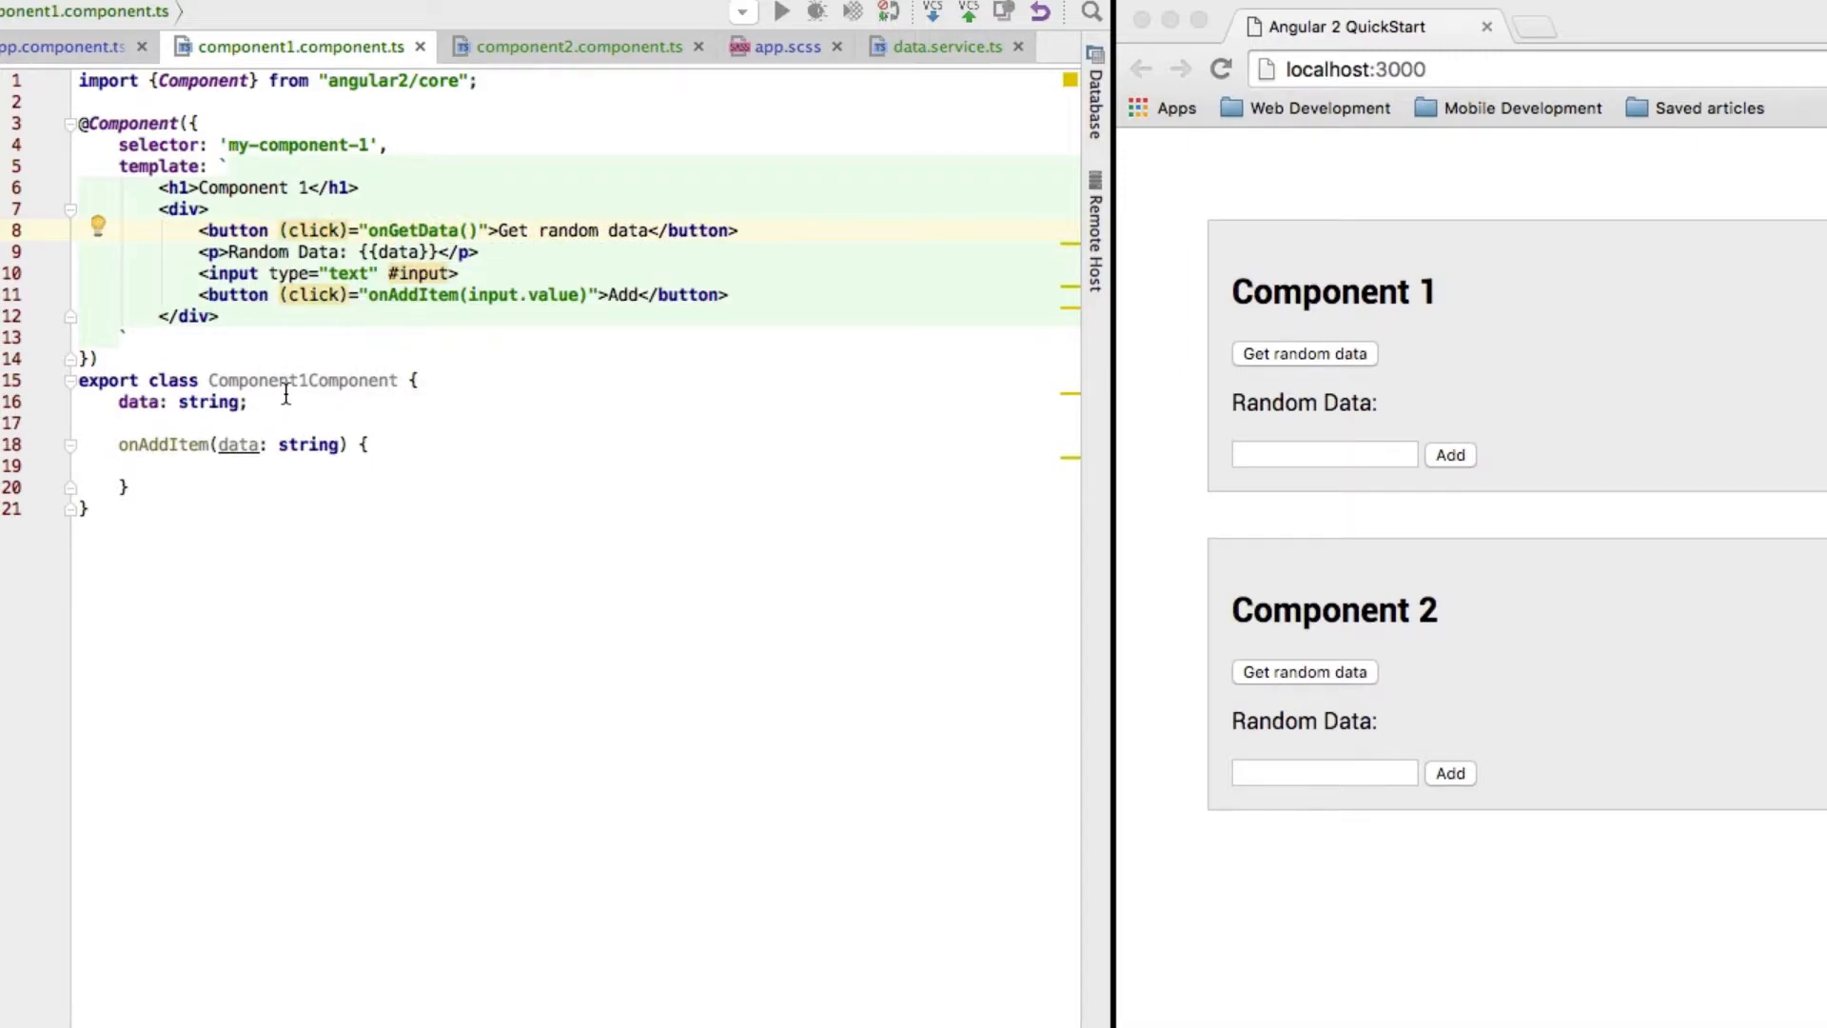
{"action": "type", "text": "onGet"}
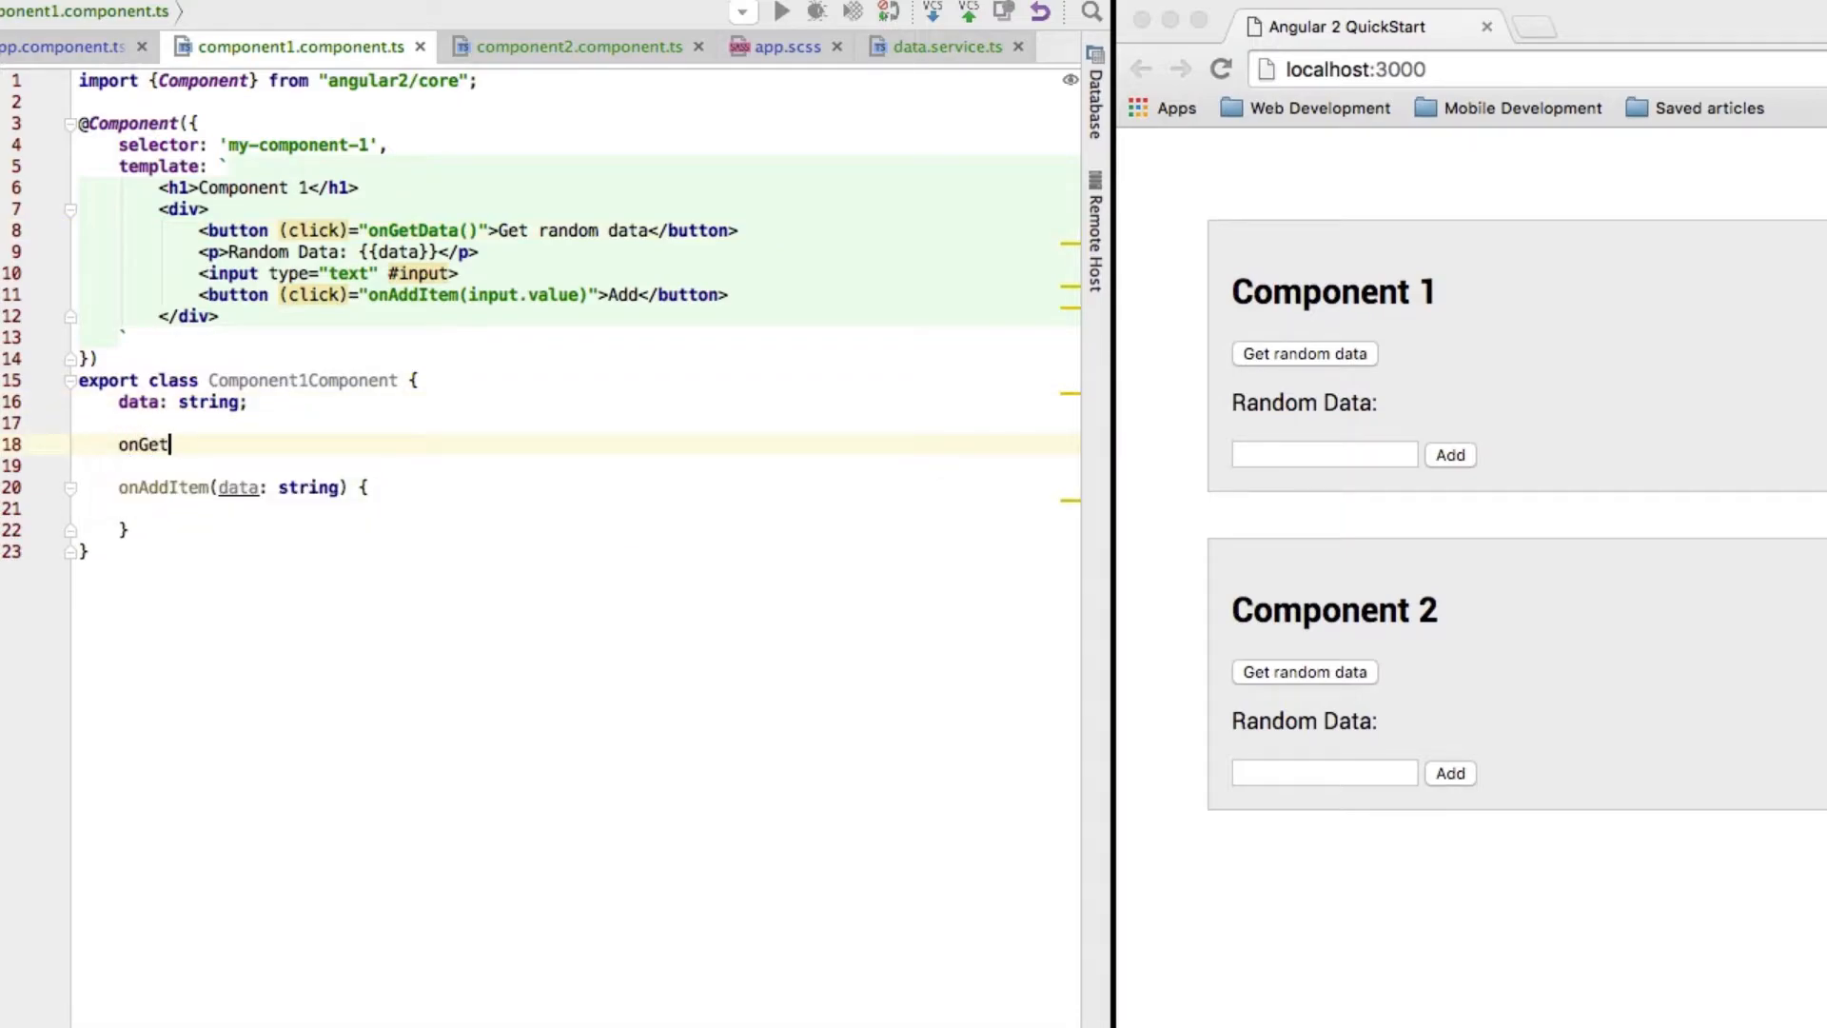
{"action": "type", "text": "Data() {"}
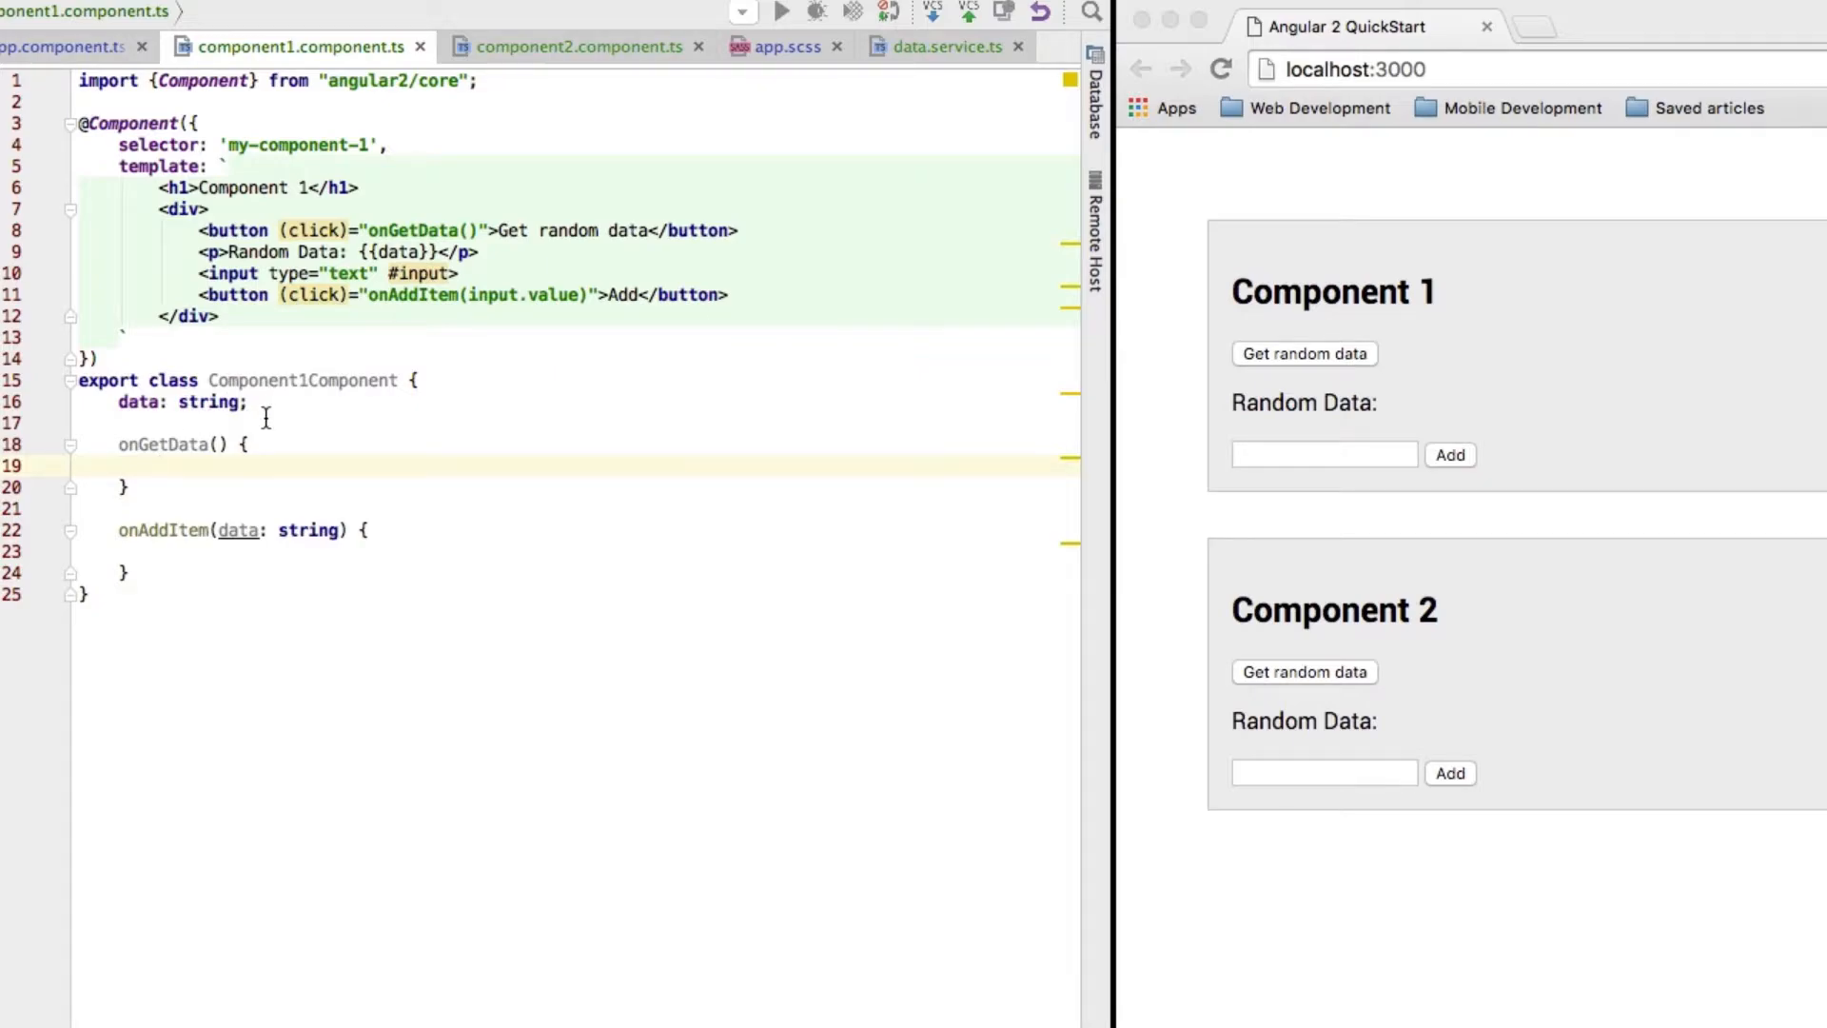
{"action": "type", "text": "constructor"}
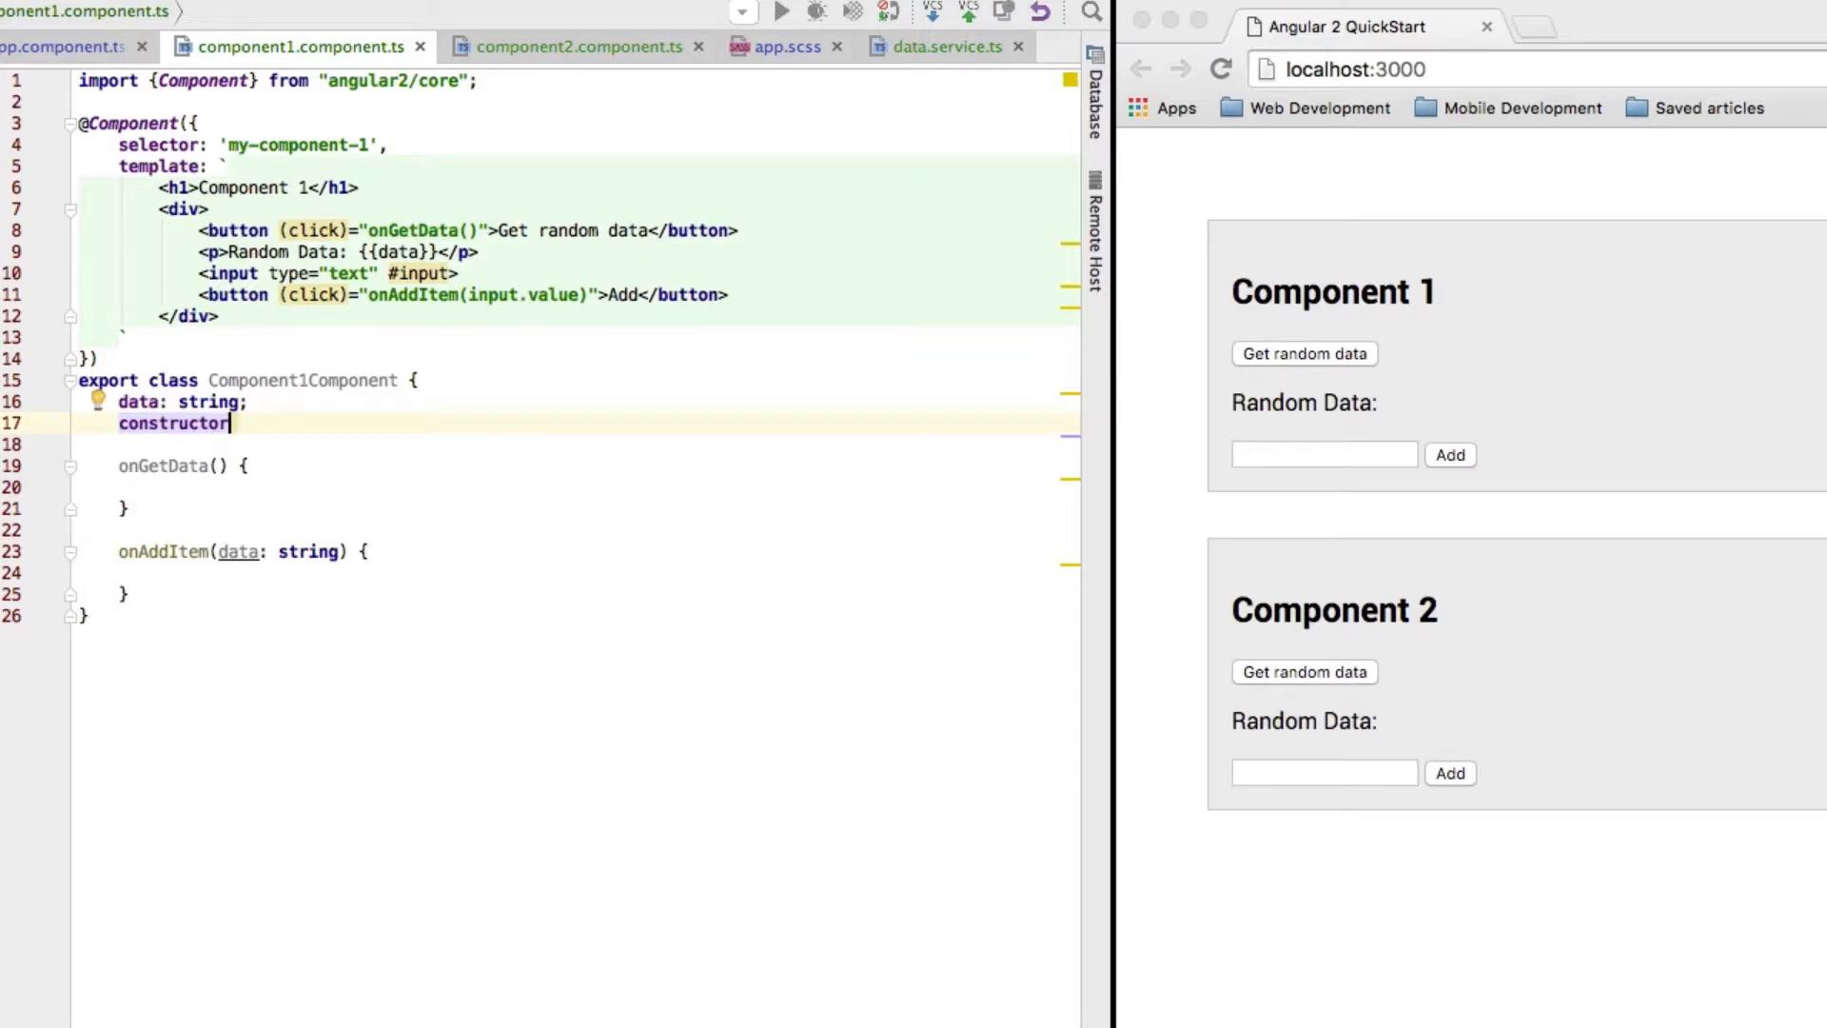
{"action": "type", "text": "()"}
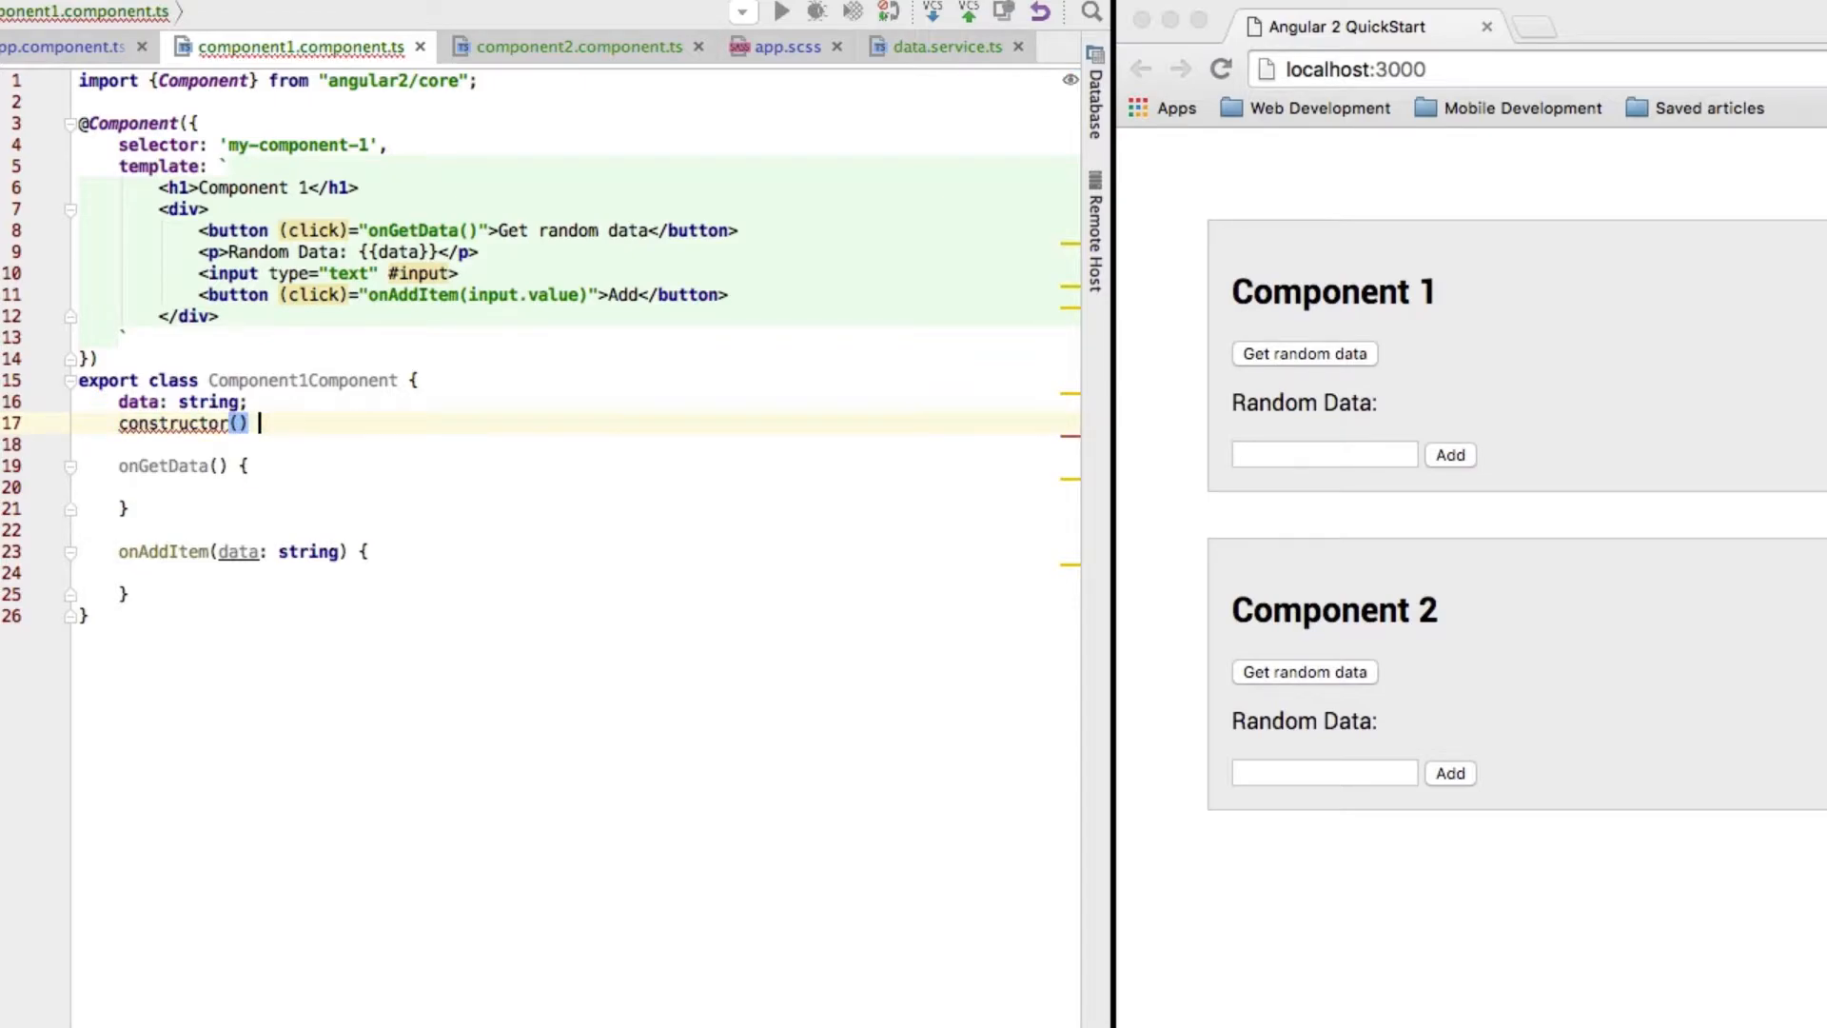
{"action": "type", "text": "{}"}
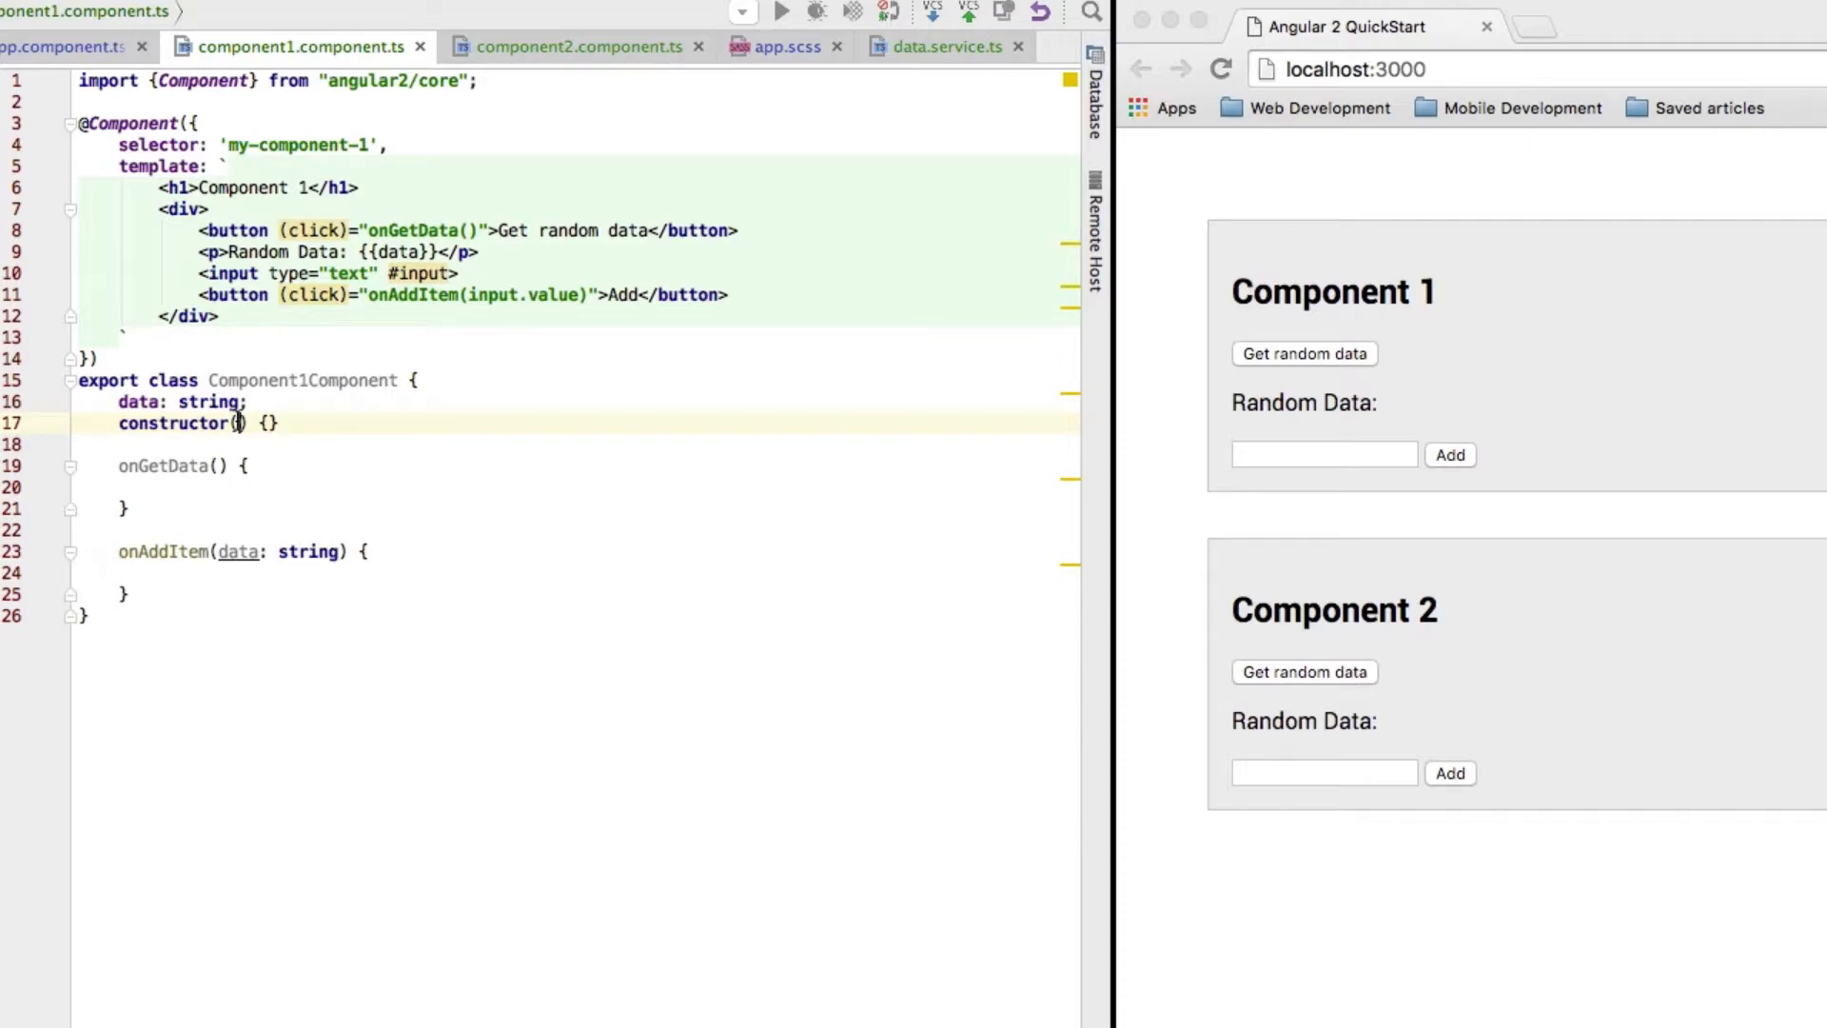
{"action": "type", "text": "private _"}
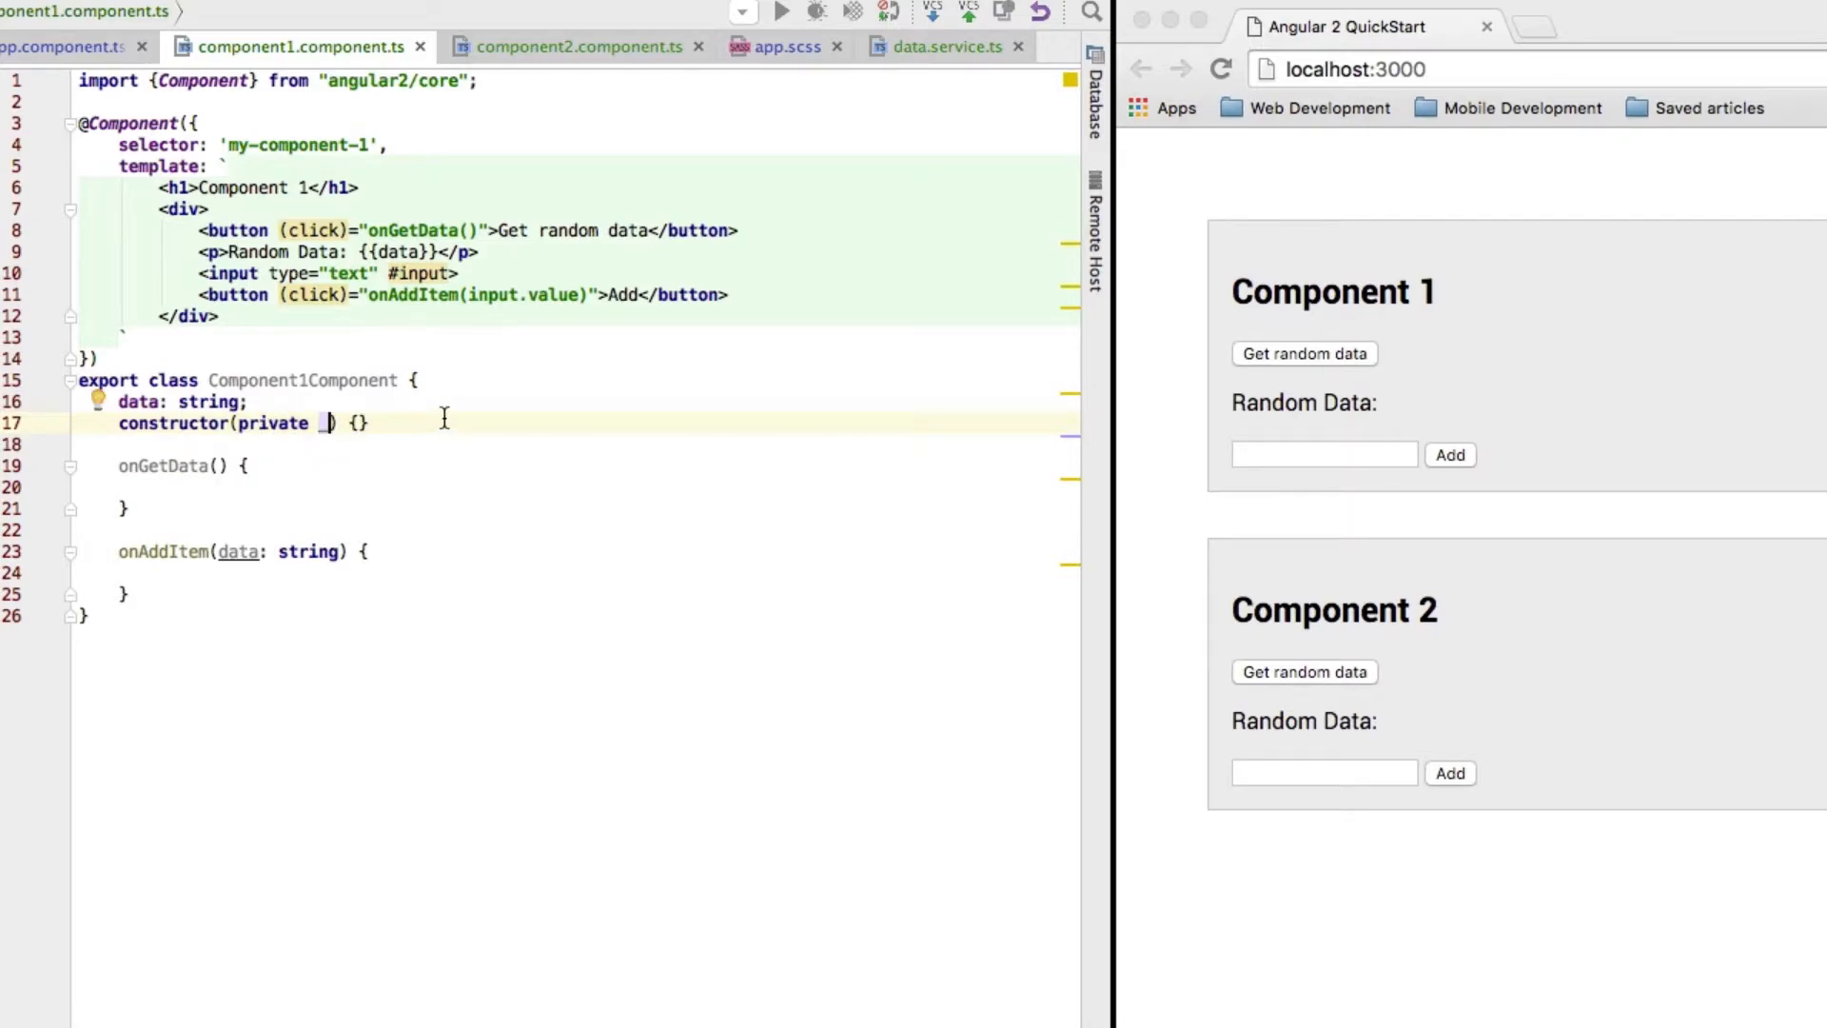
{"action": "type", "text": "dataService: DataService"}
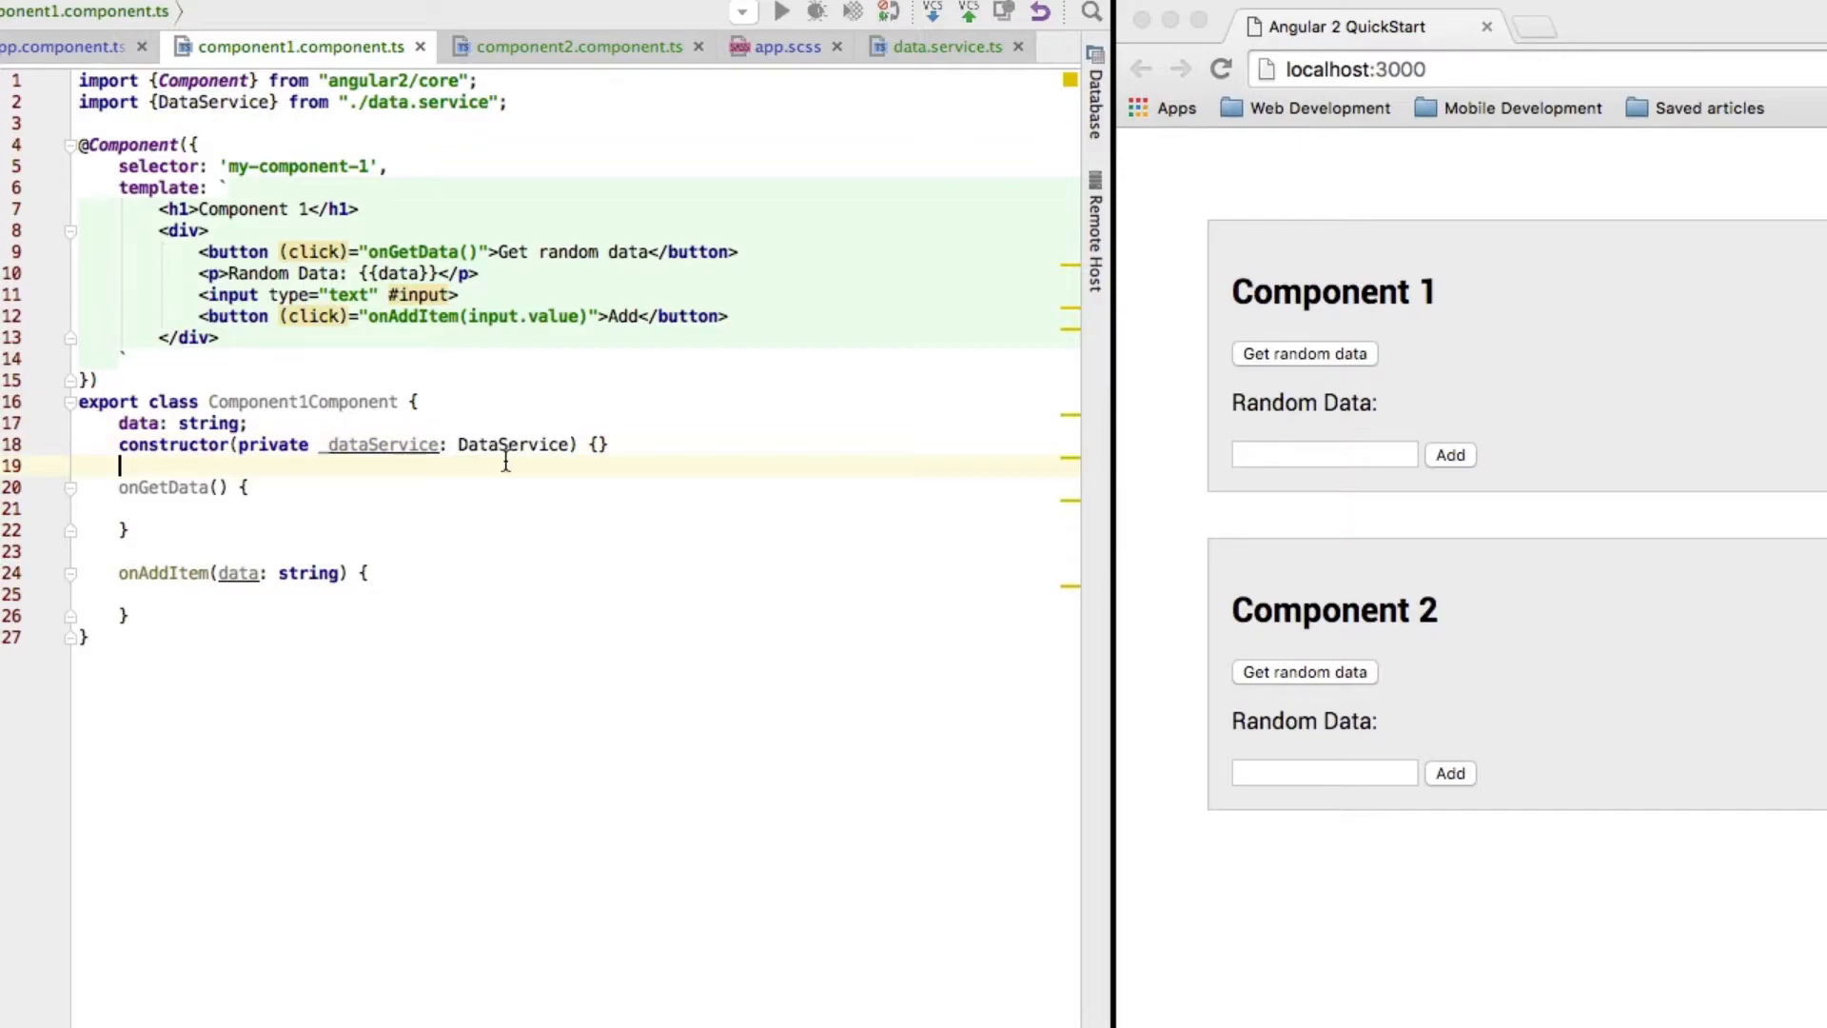
{"action": "double_click", "coordinate": [403, 443]}
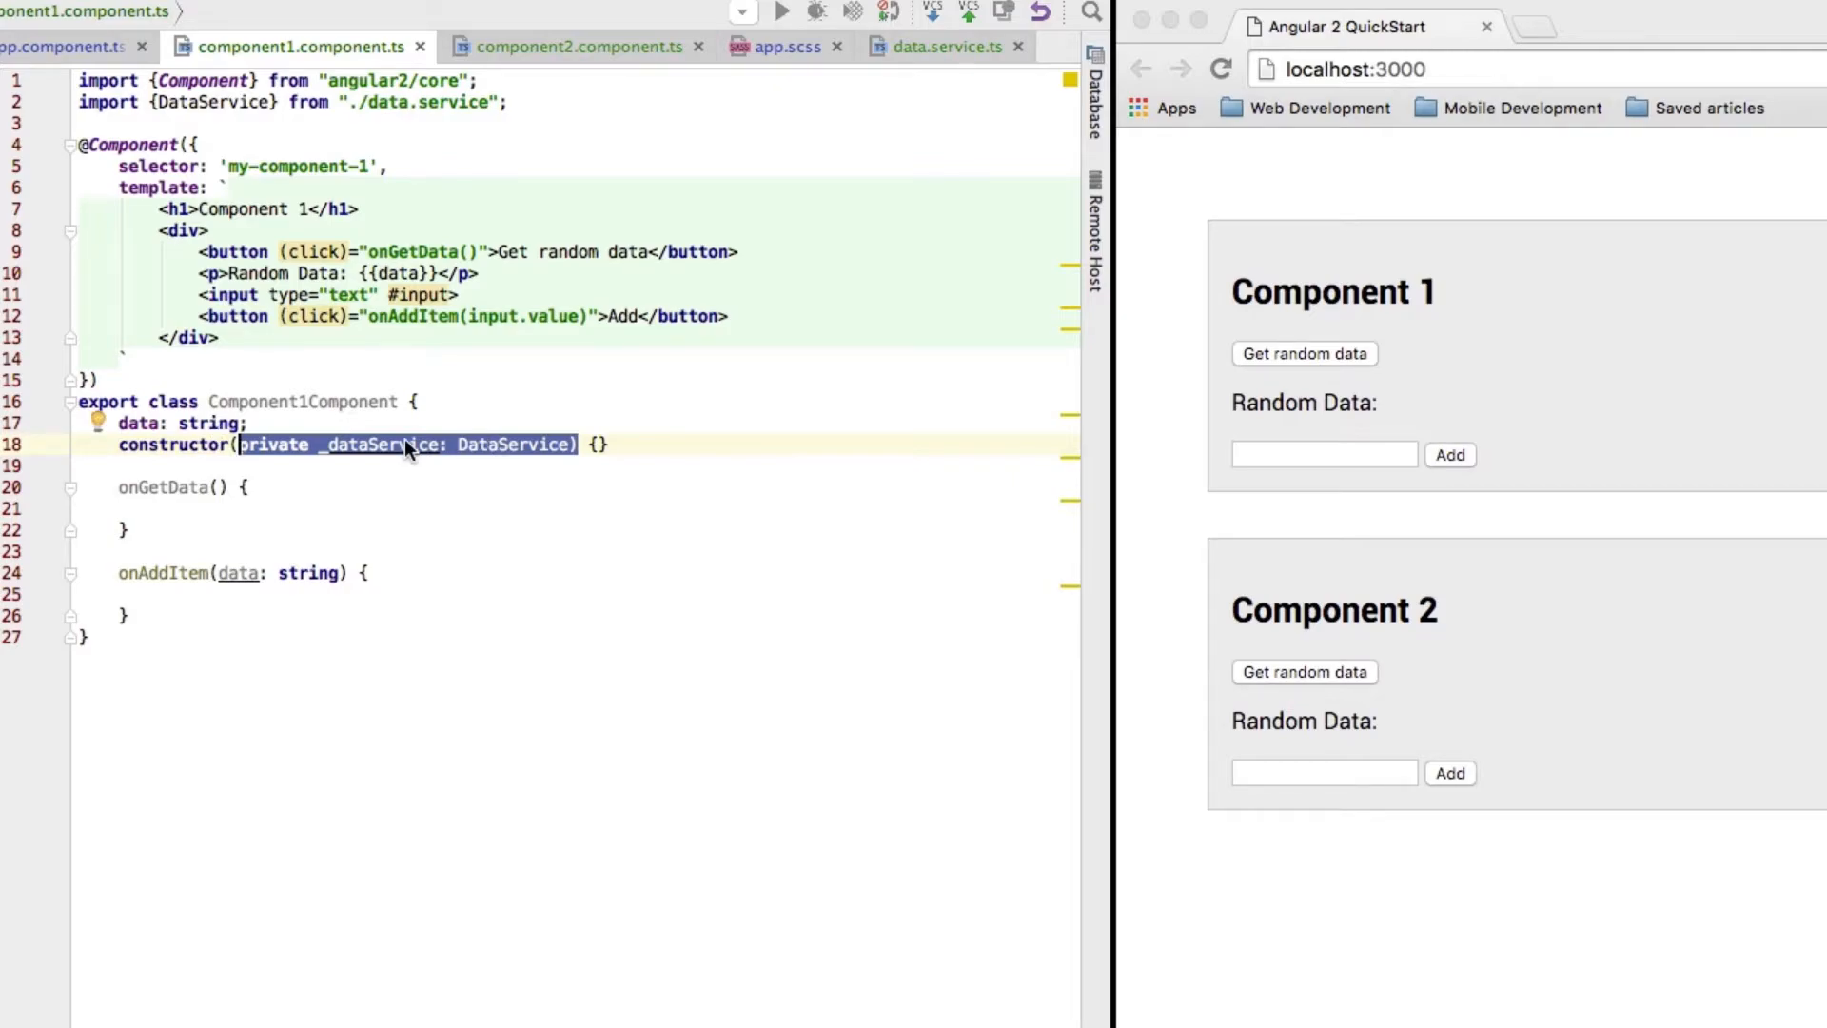
{"action": "mouse_move", "coordinate": [356, 537]}
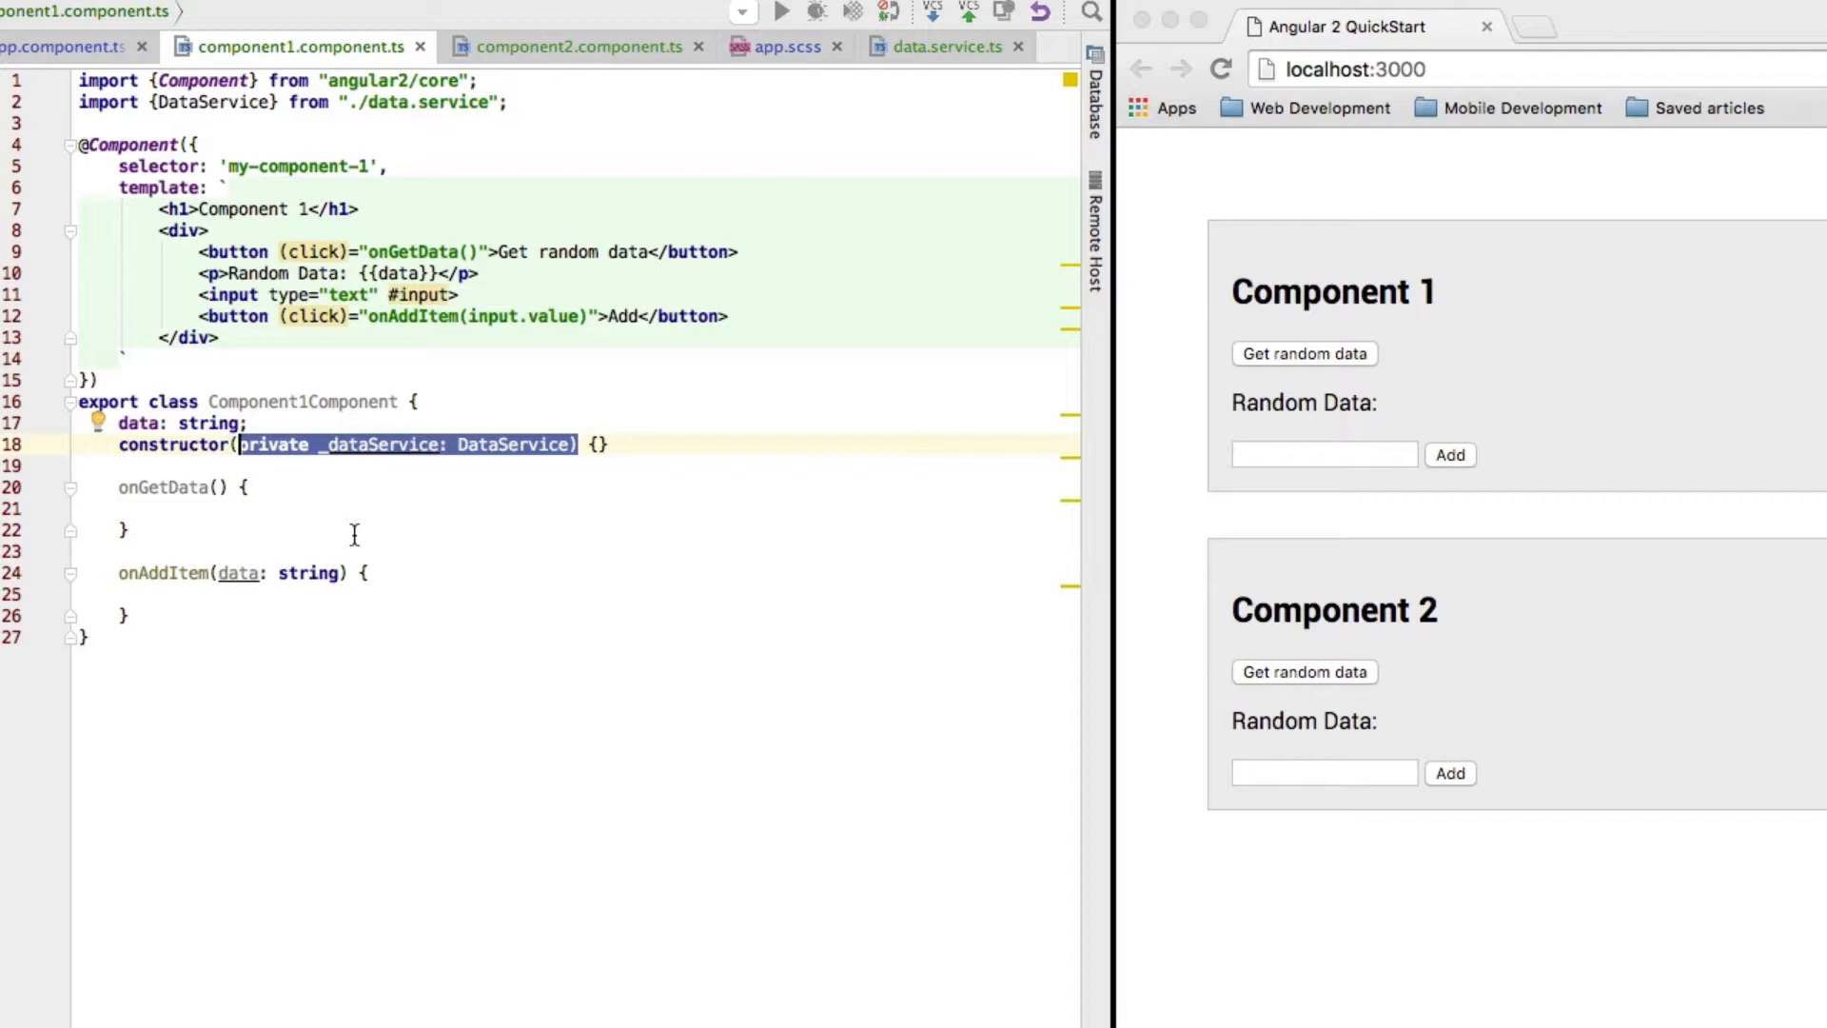
{"action": "mouse_move", "coordinate": [423, 514]}
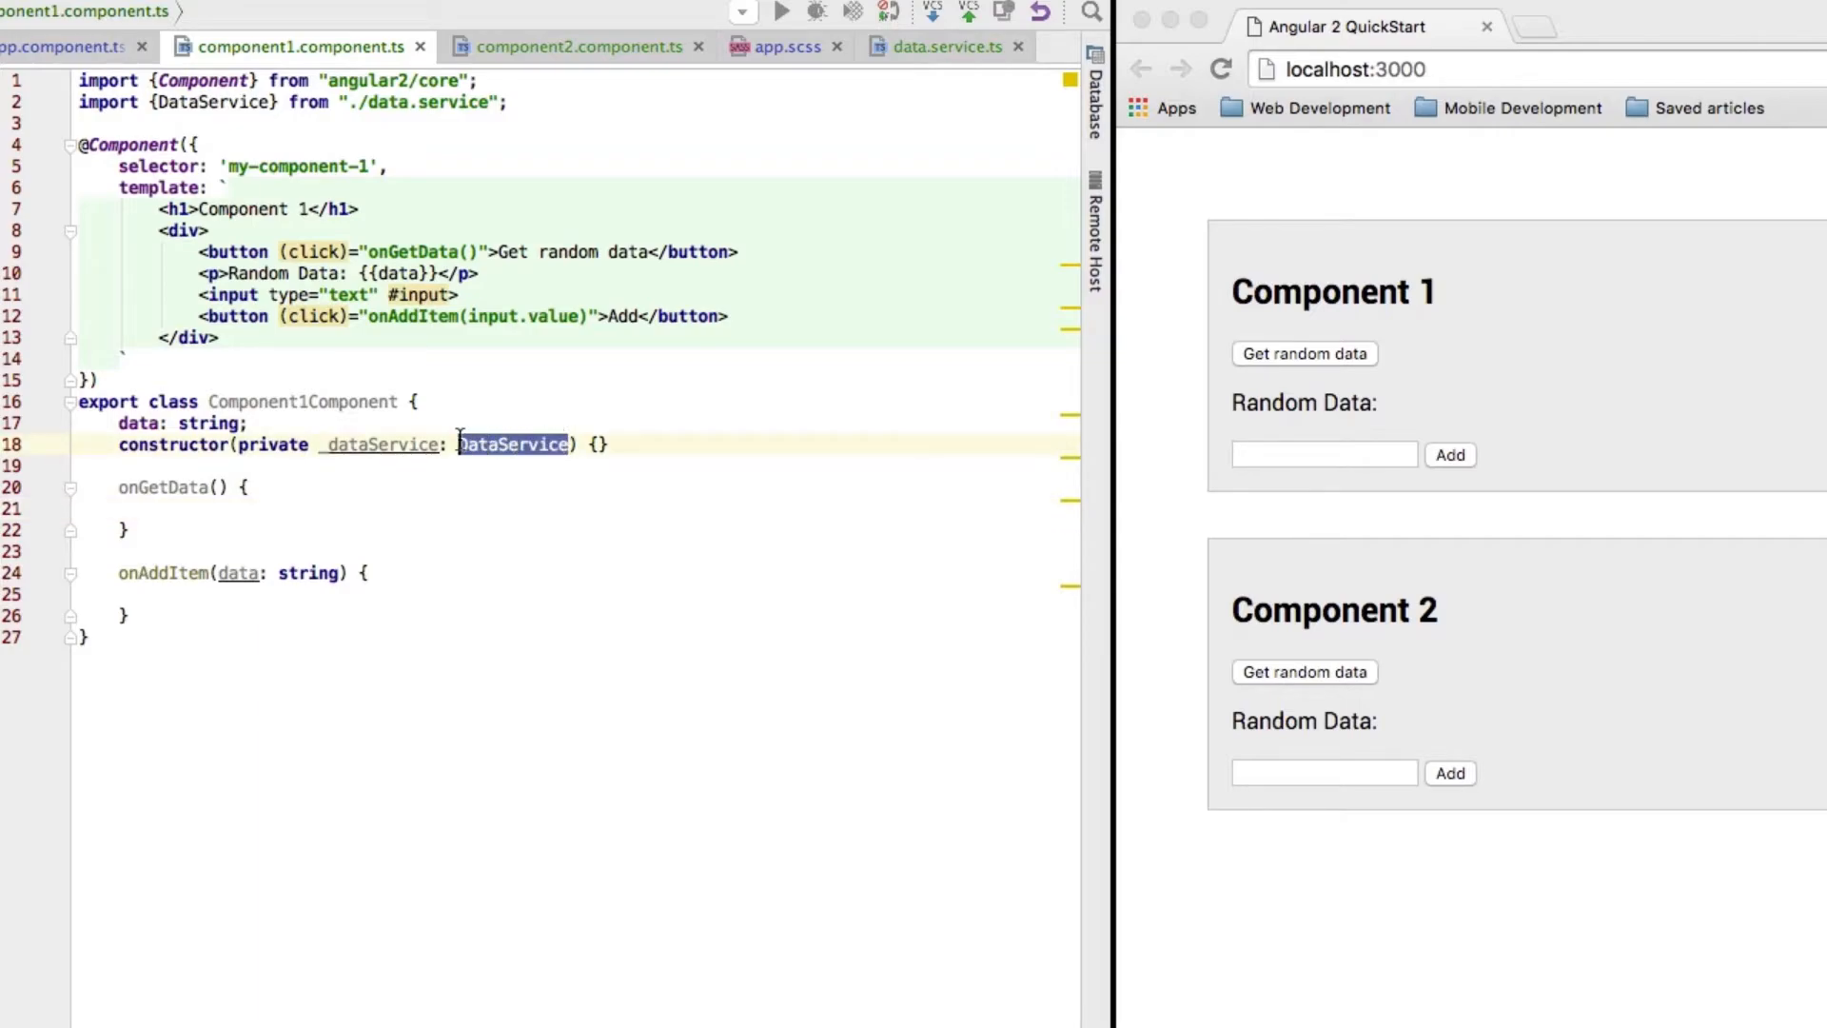
{"action": "key", "text": "Backspace"}
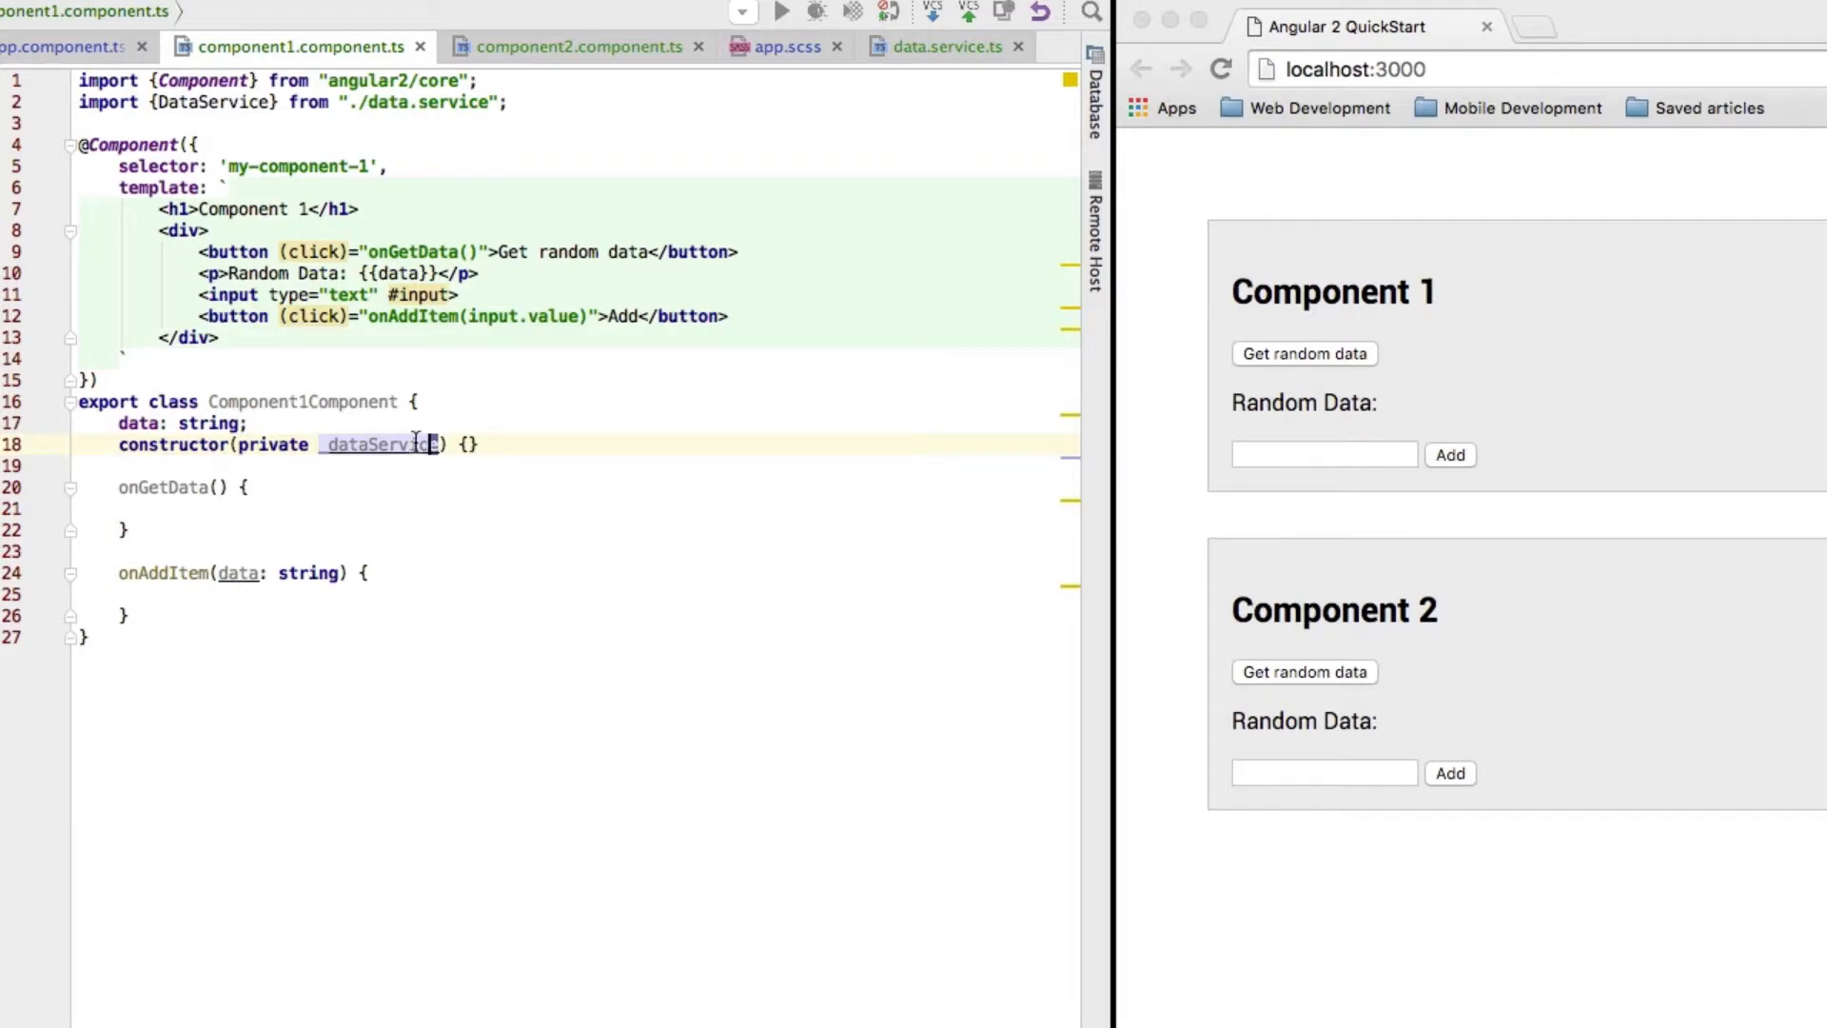
{"action": "double_click", "coordinate": [379, 443]}
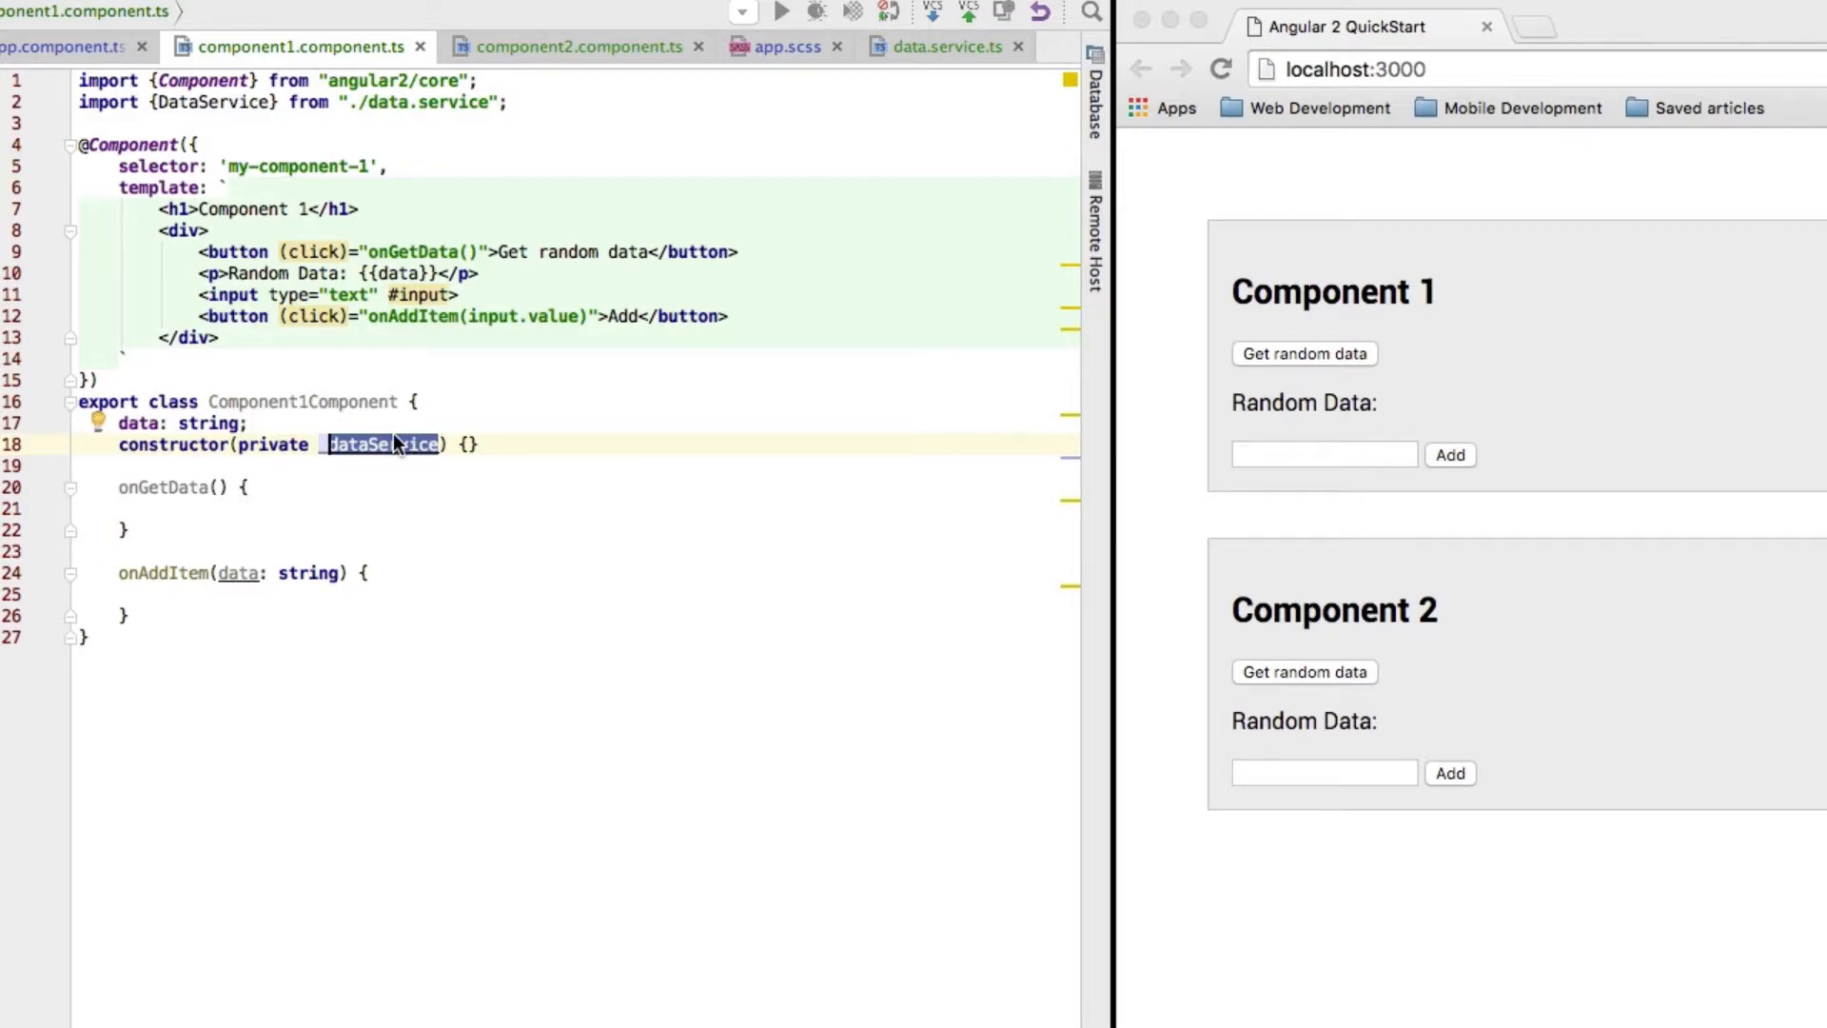
{"action": "left_click", "coordinate": [550, 445]}
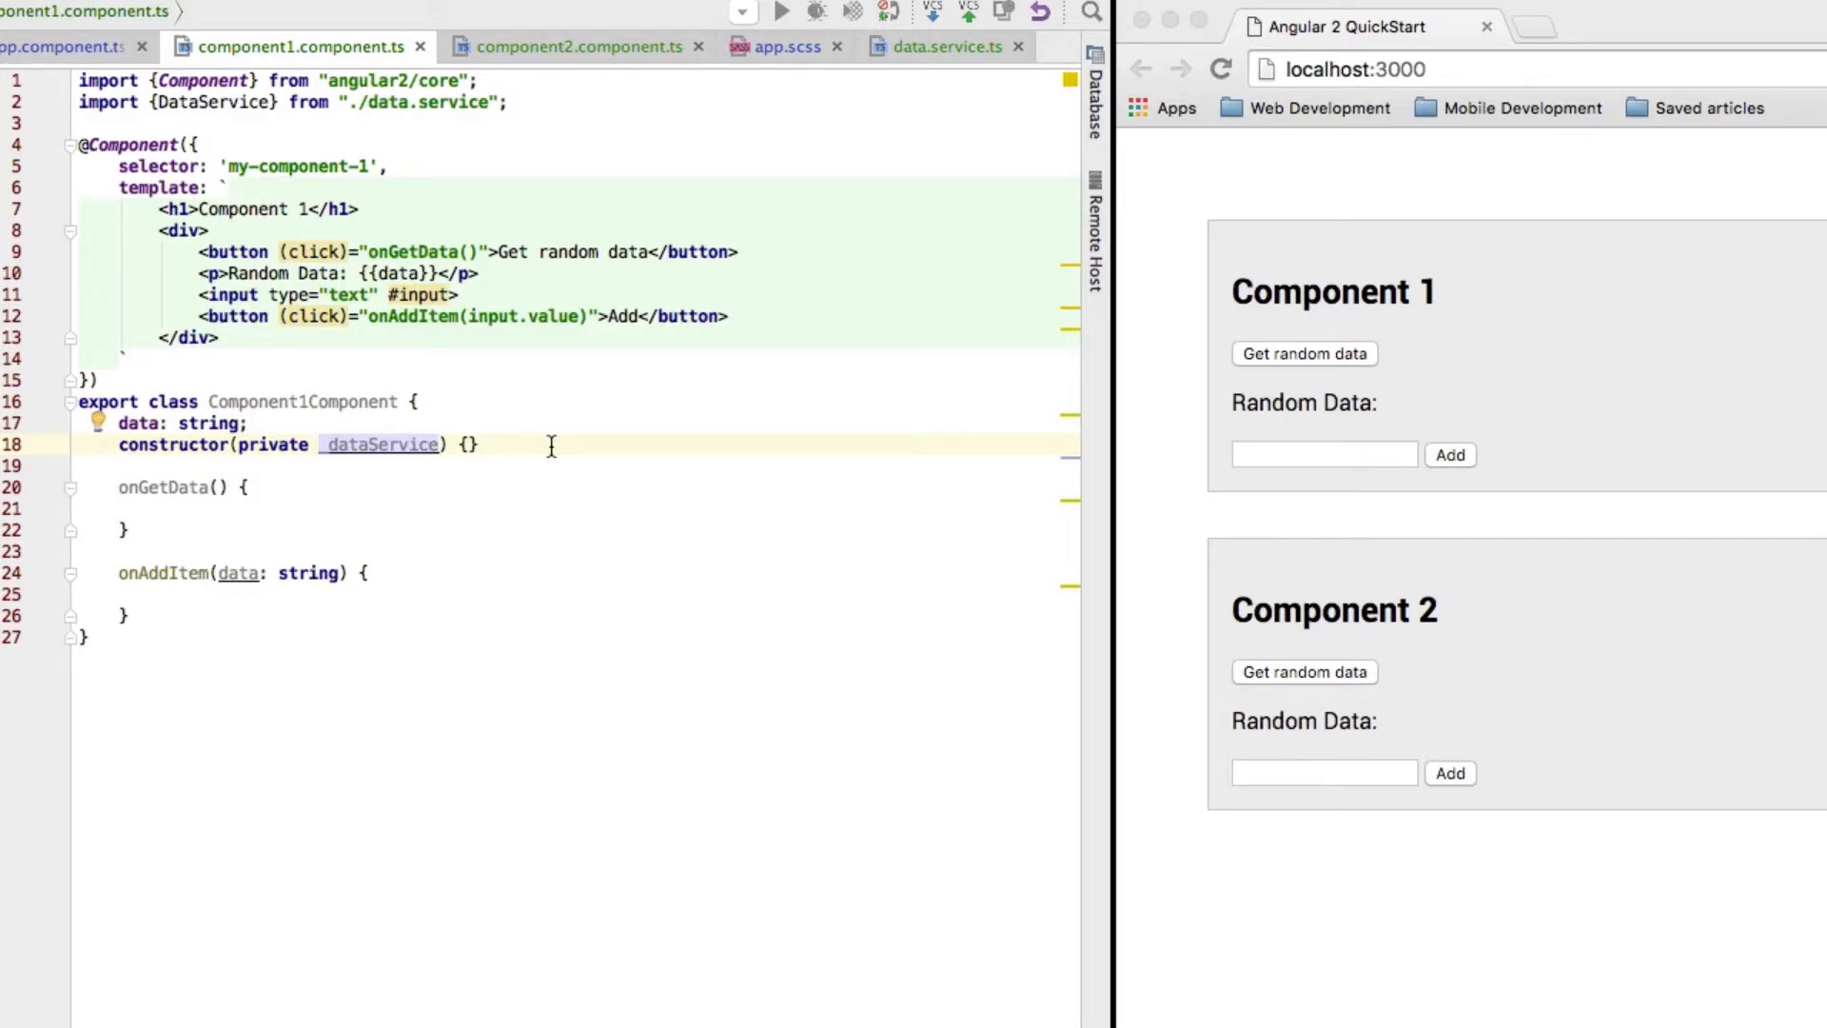
{"action": "type", "text": ": DataService"}
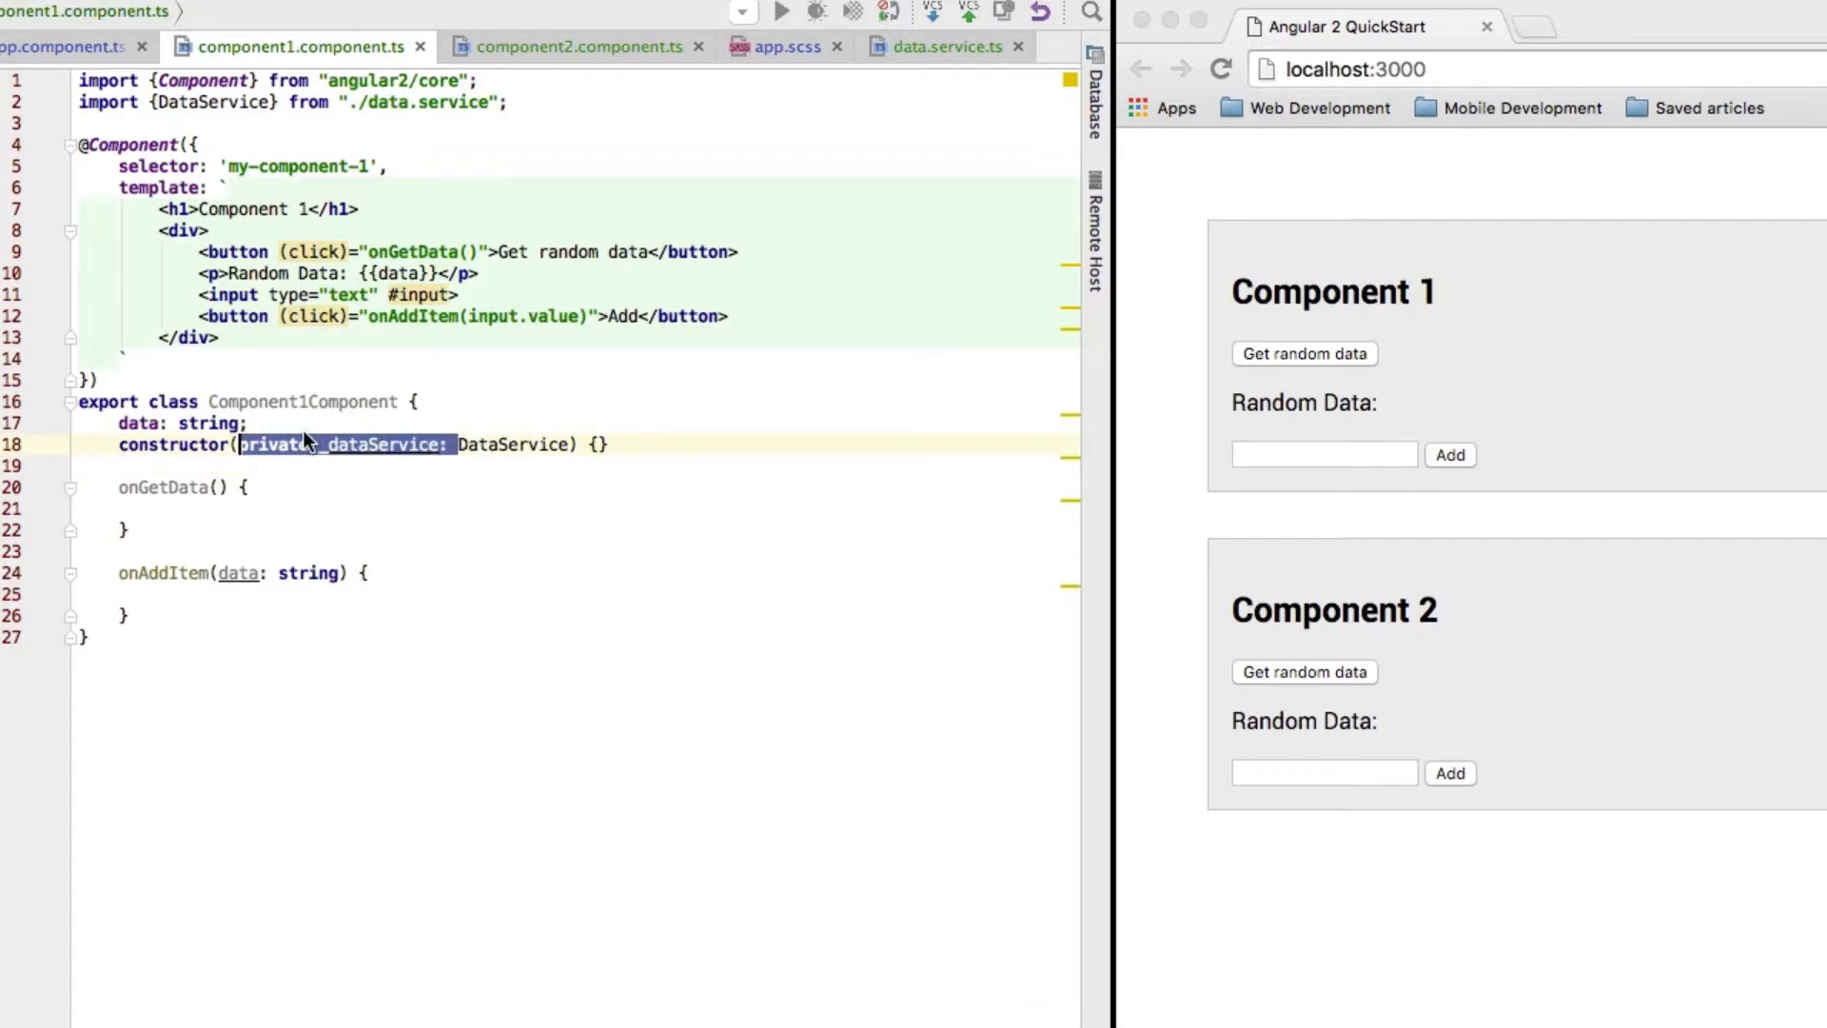
{"action": "key", "text": "enter"}
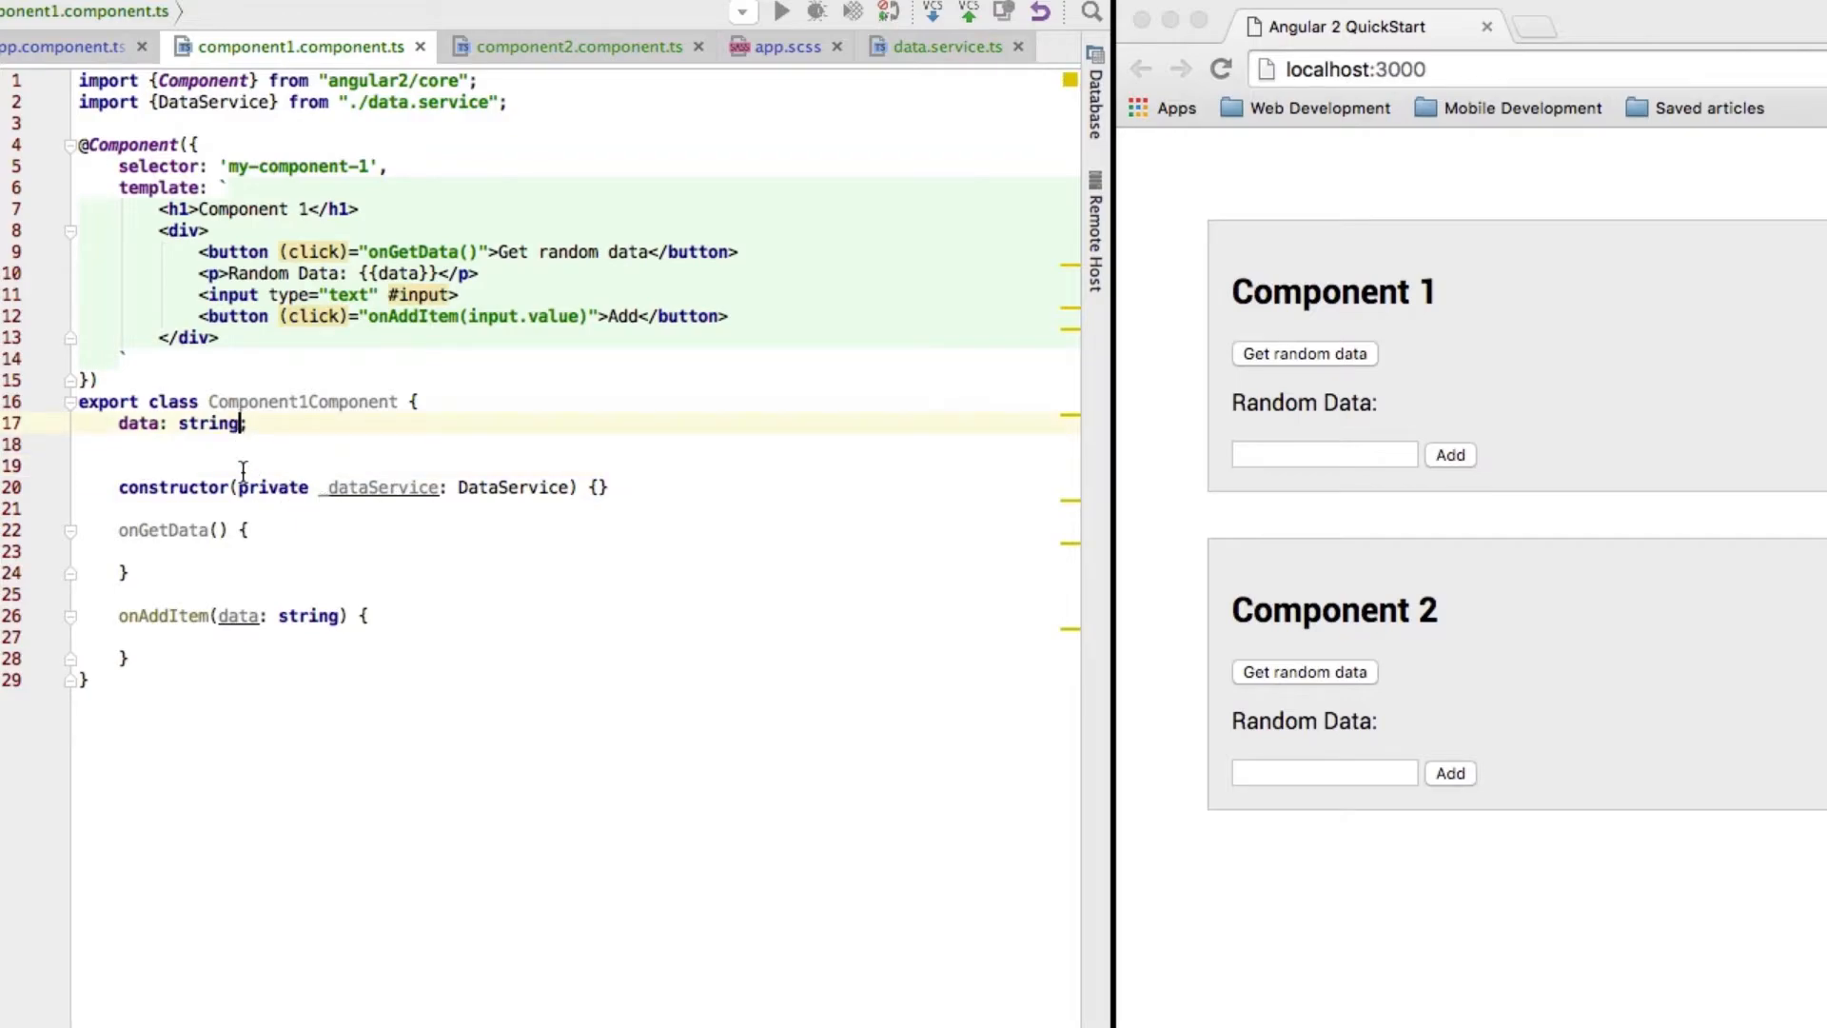
{"action": "type", "text": "private"}
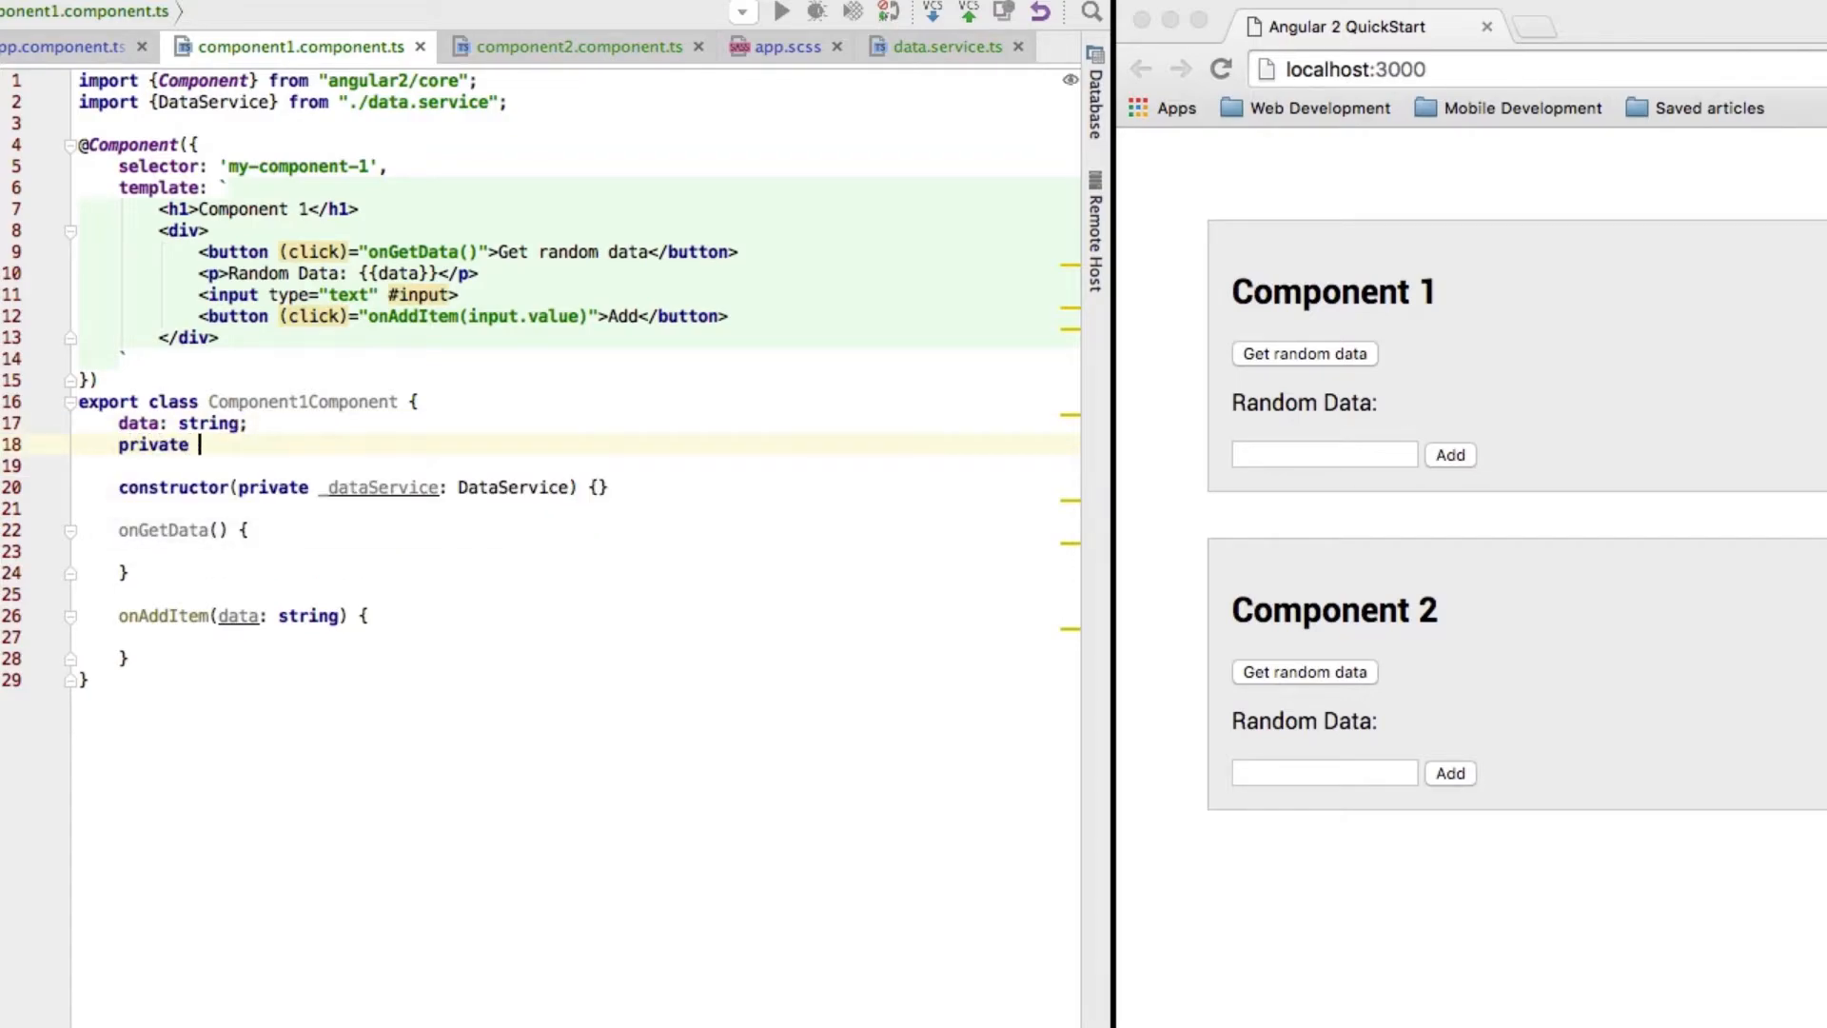
{"action": "type", "text": "_dataService: DataService;"}
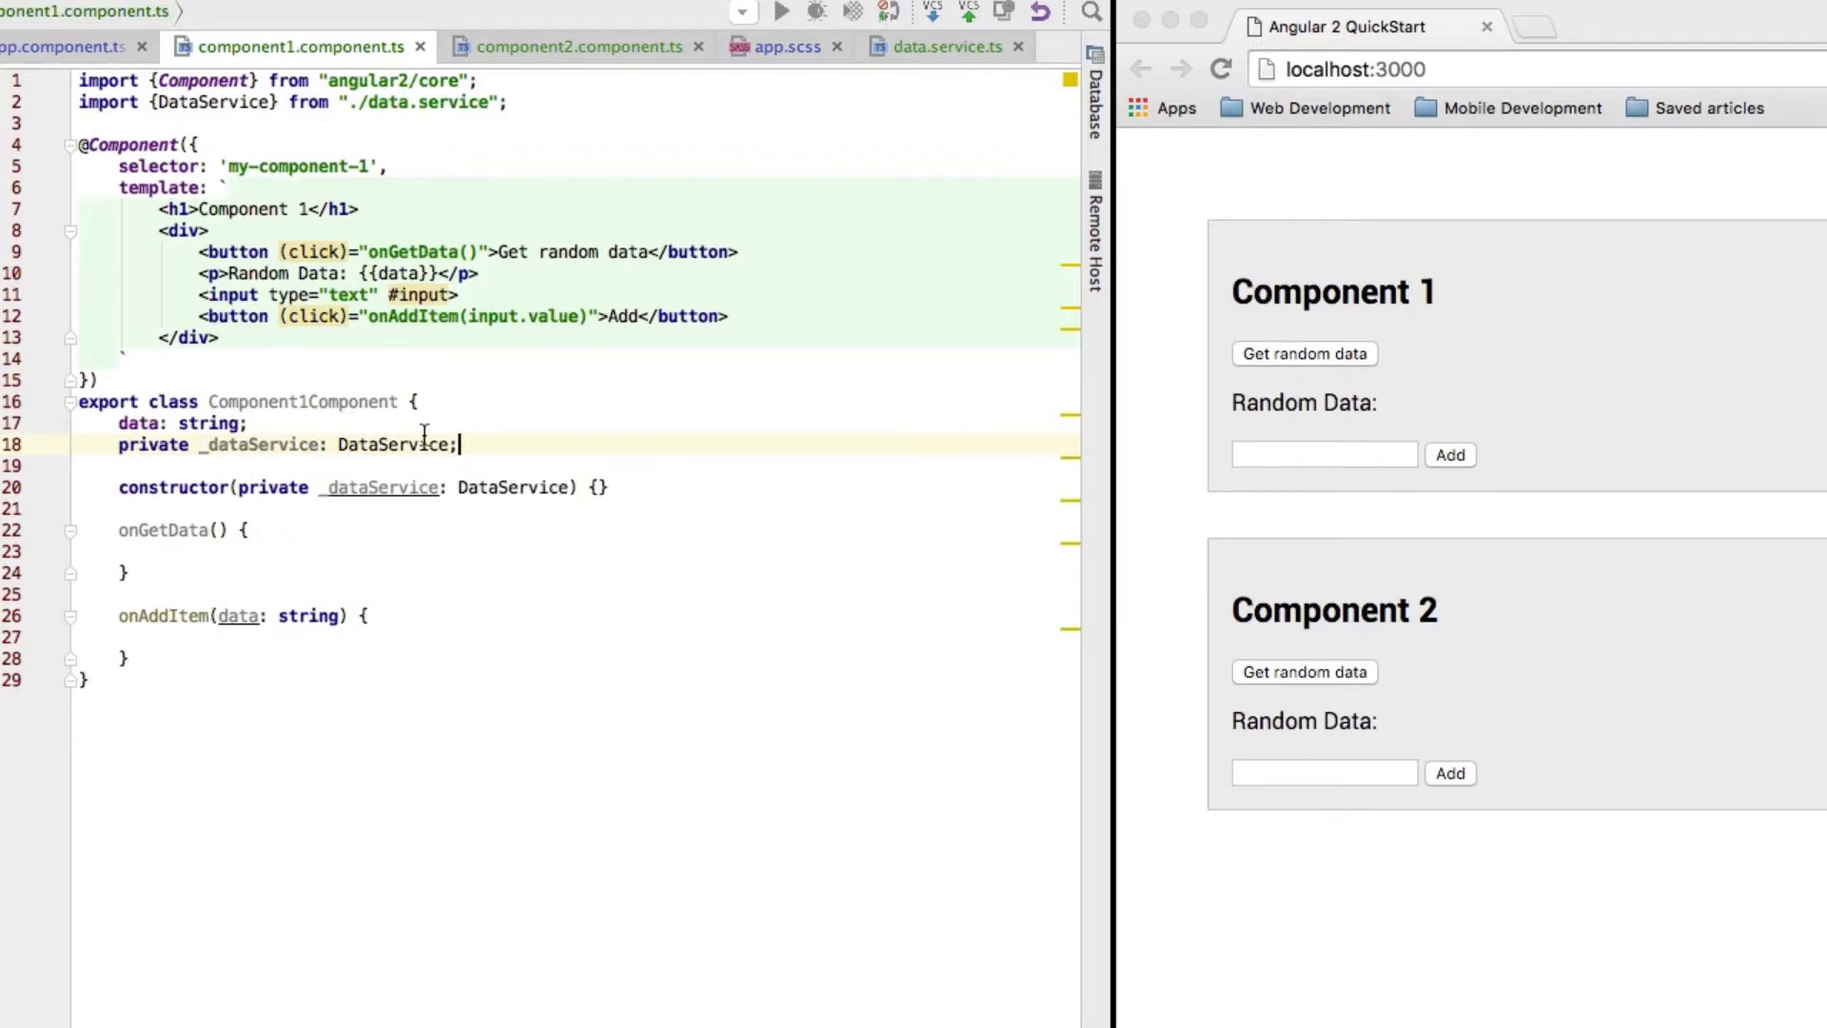
{"action": "left_click", "coordinate": [554, 487]}
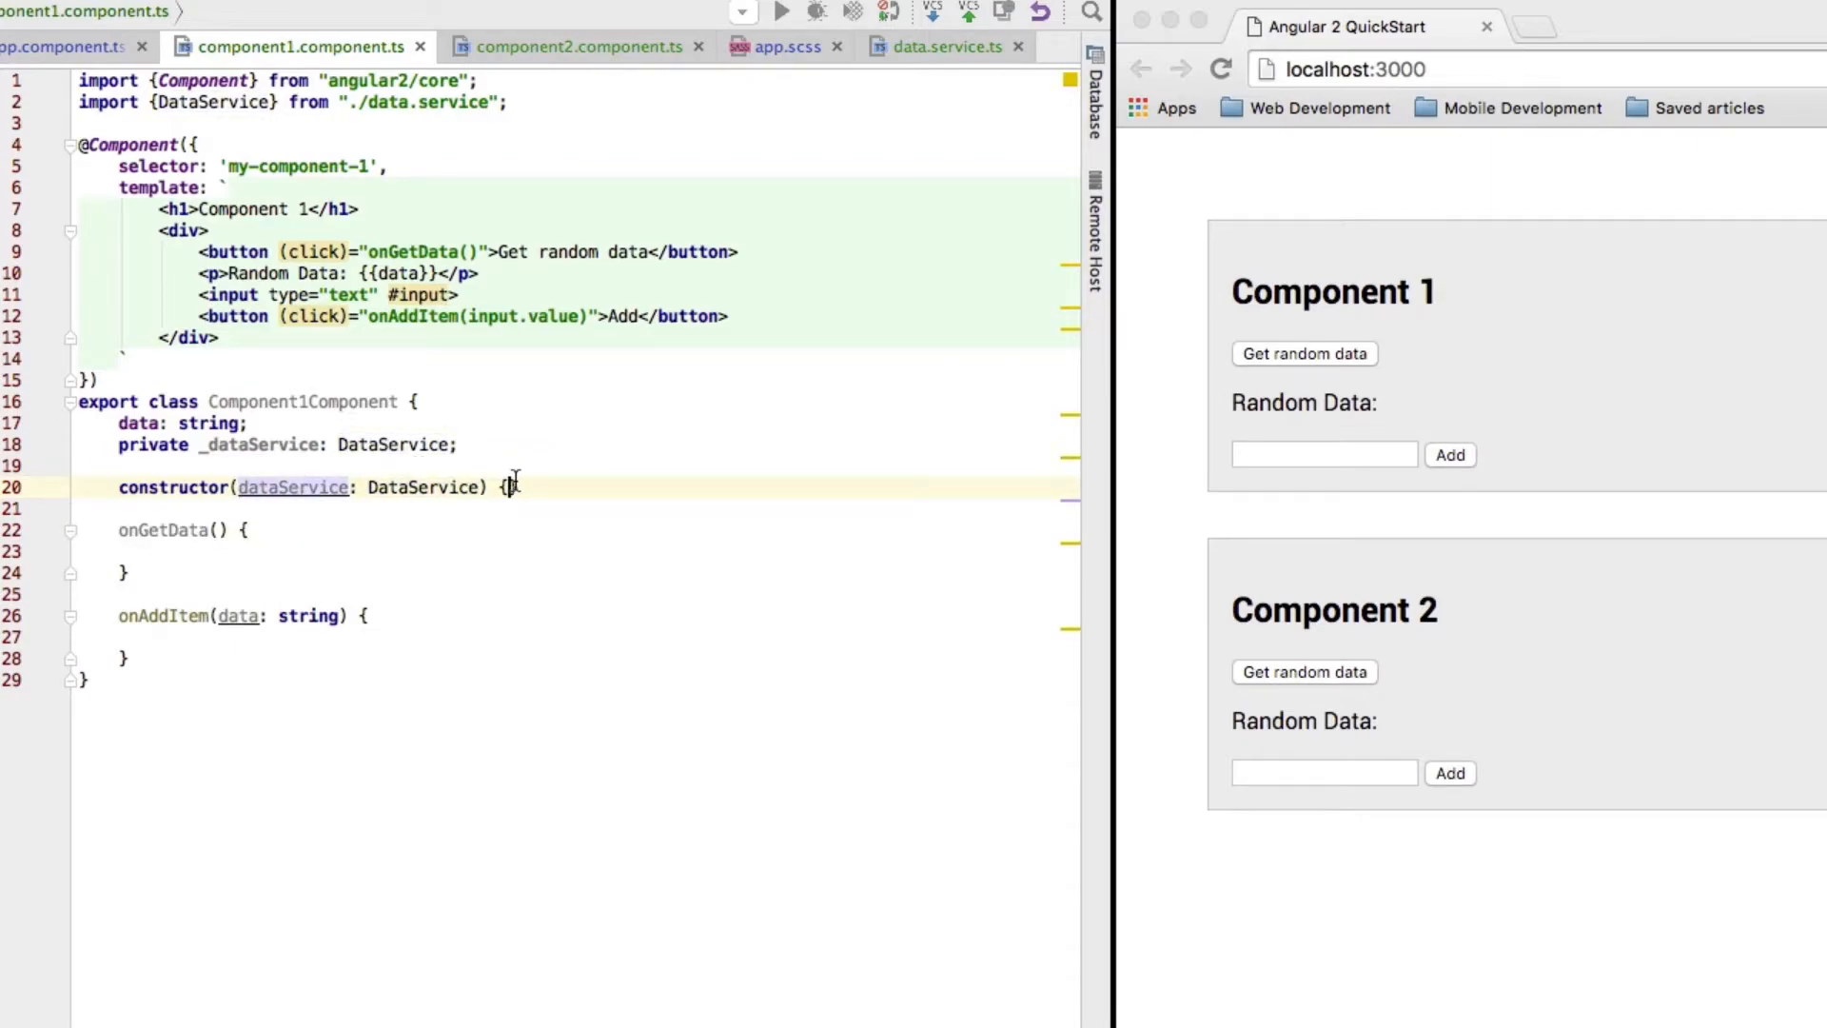
{"action": "type", "text": "this._dataService"}
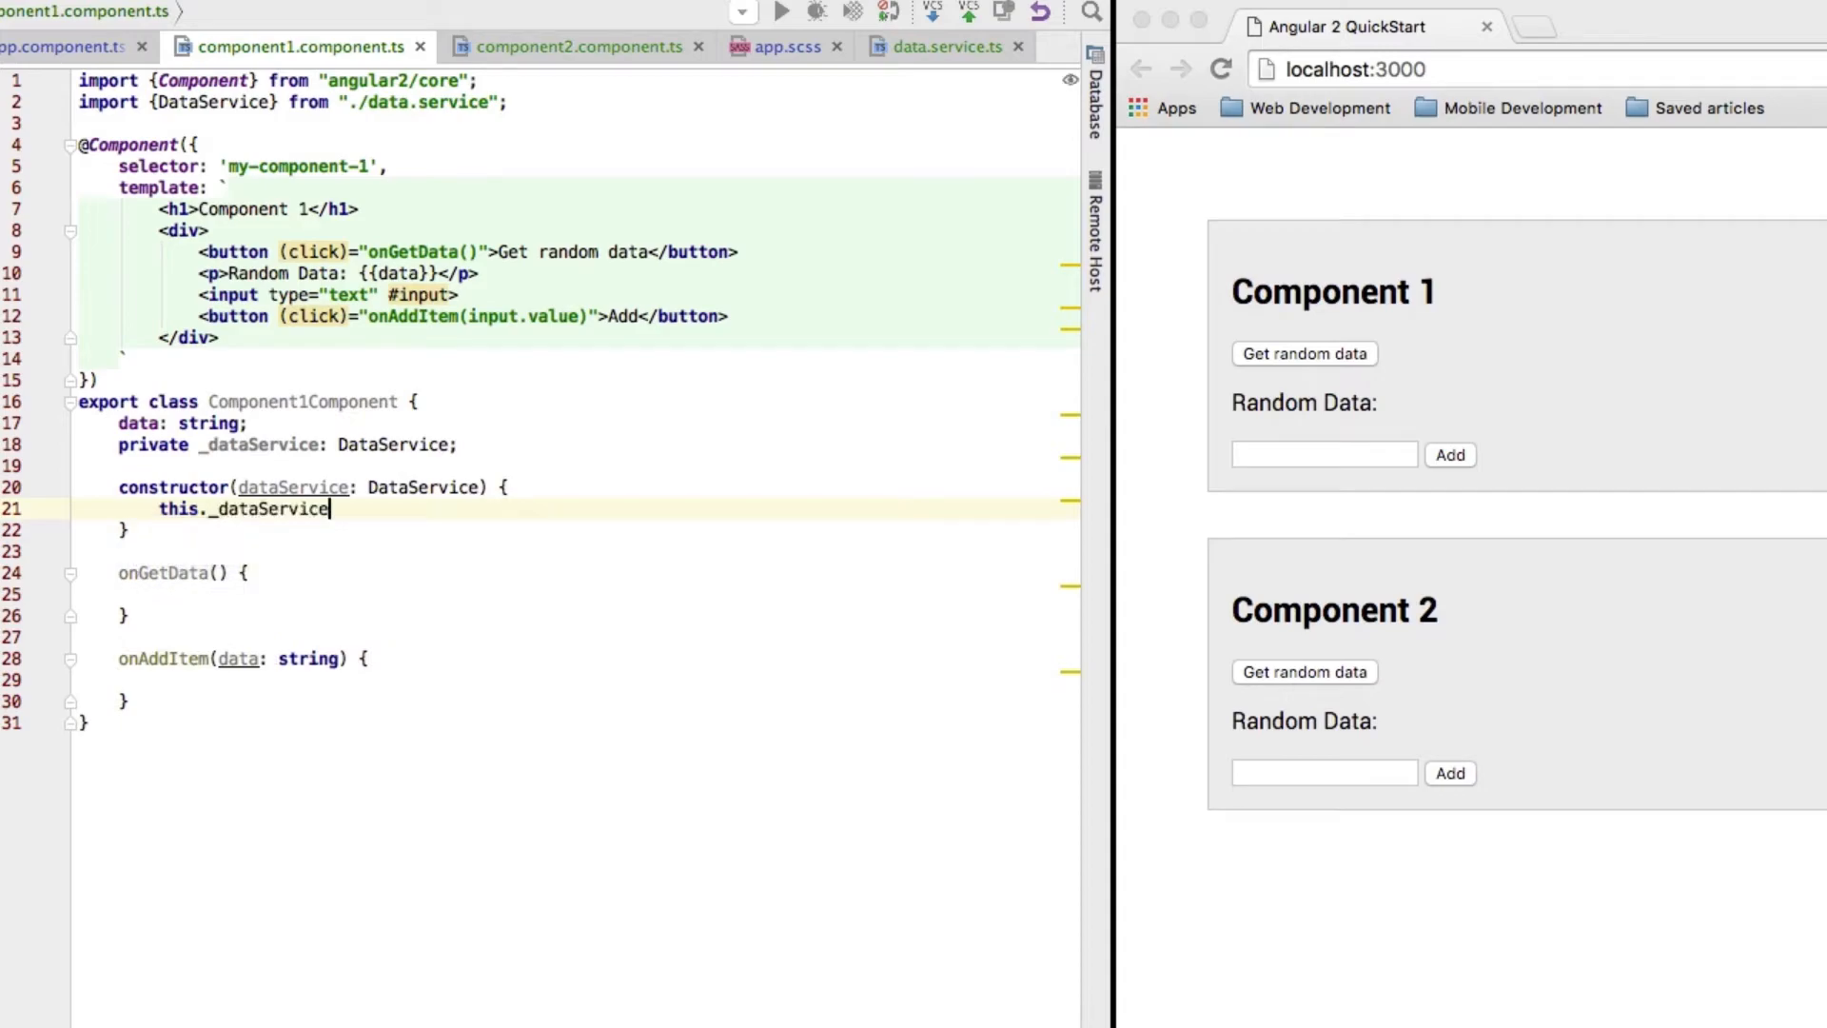
{"action": "type", "text": "= dataService"}
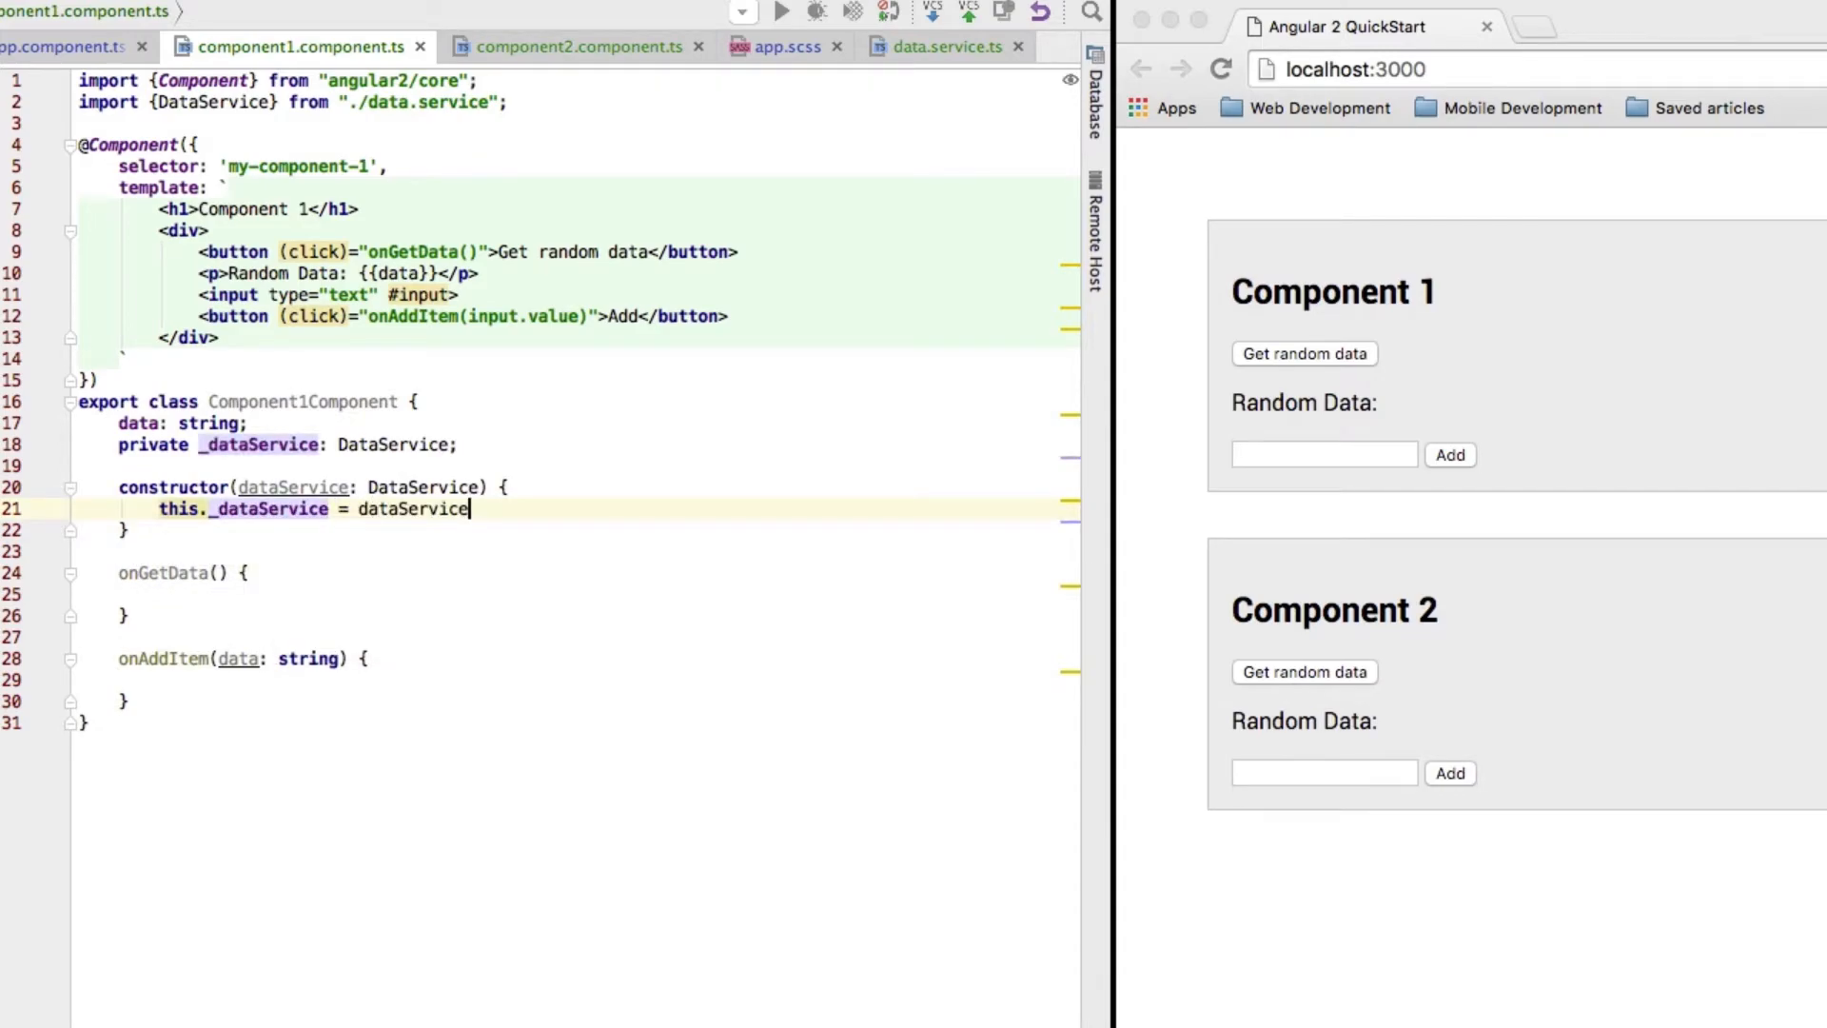
{"action": "type", "text": ";"}
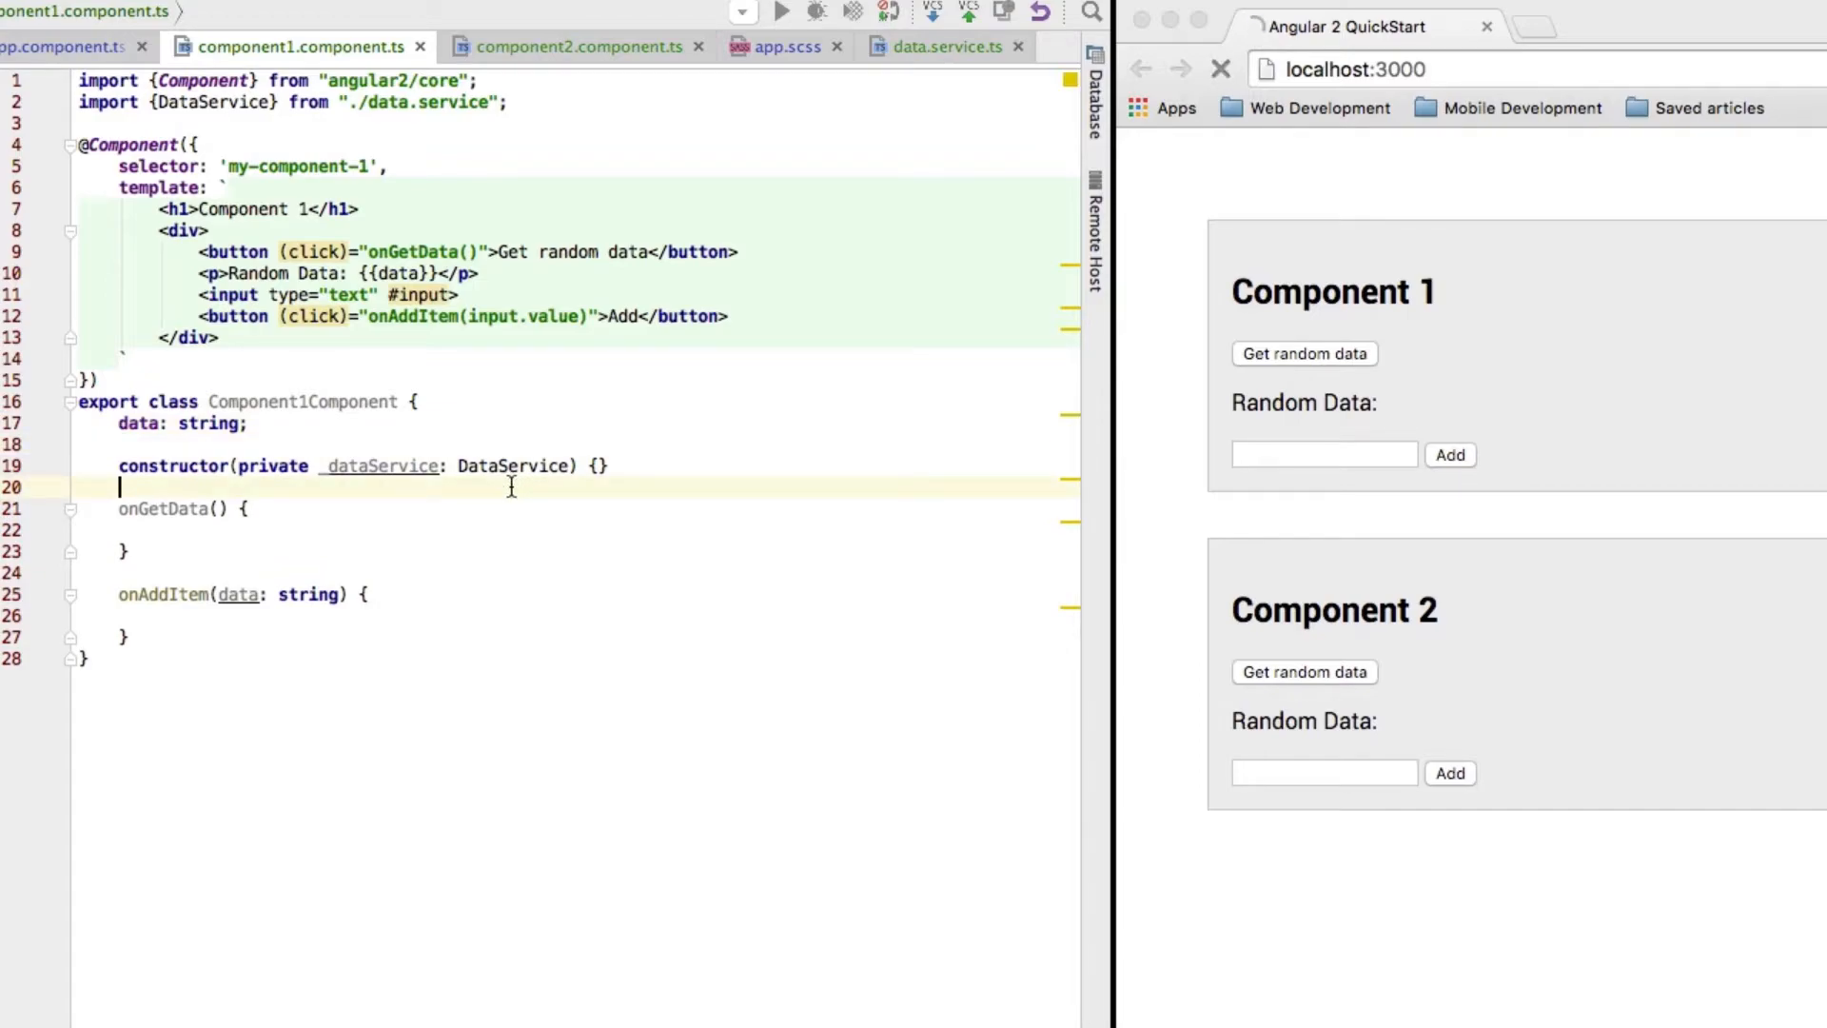
{"action": "left_click", "coordinate": [1221, 69]}
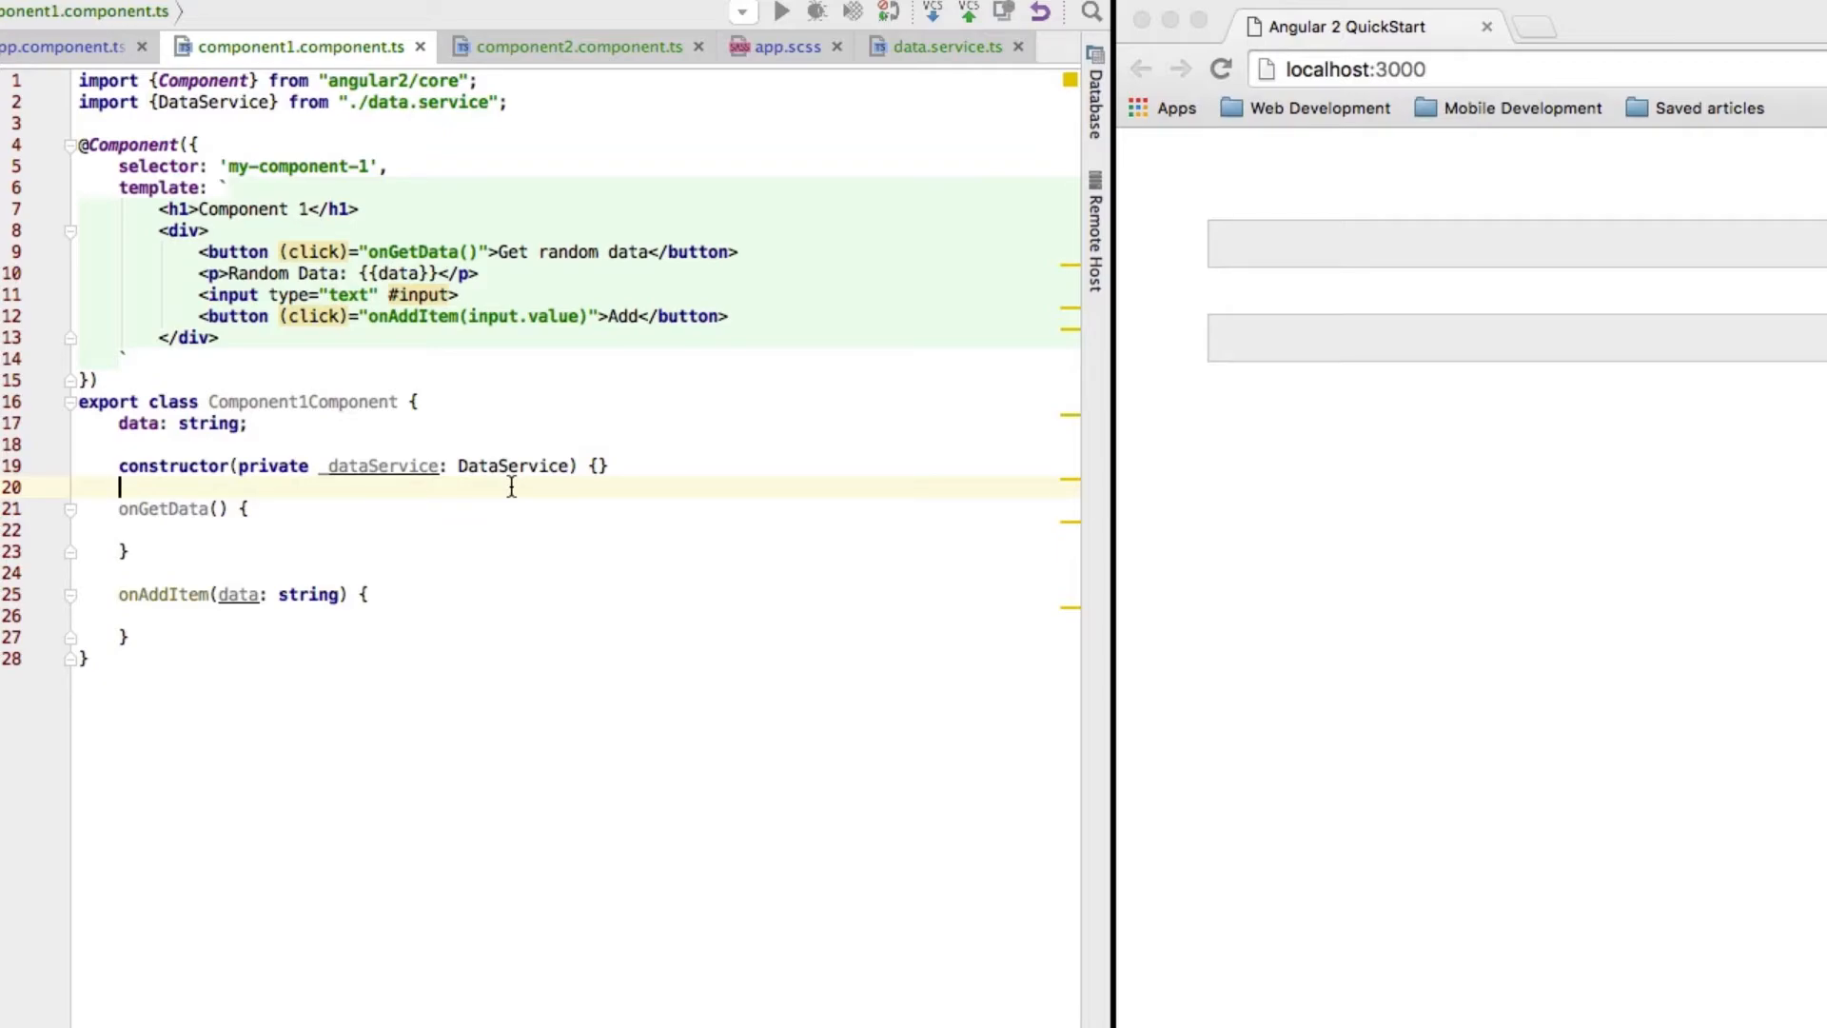
{"action": "mouse_move", "coordinate": [419, 408]}
{"action": "type", "text": ","}
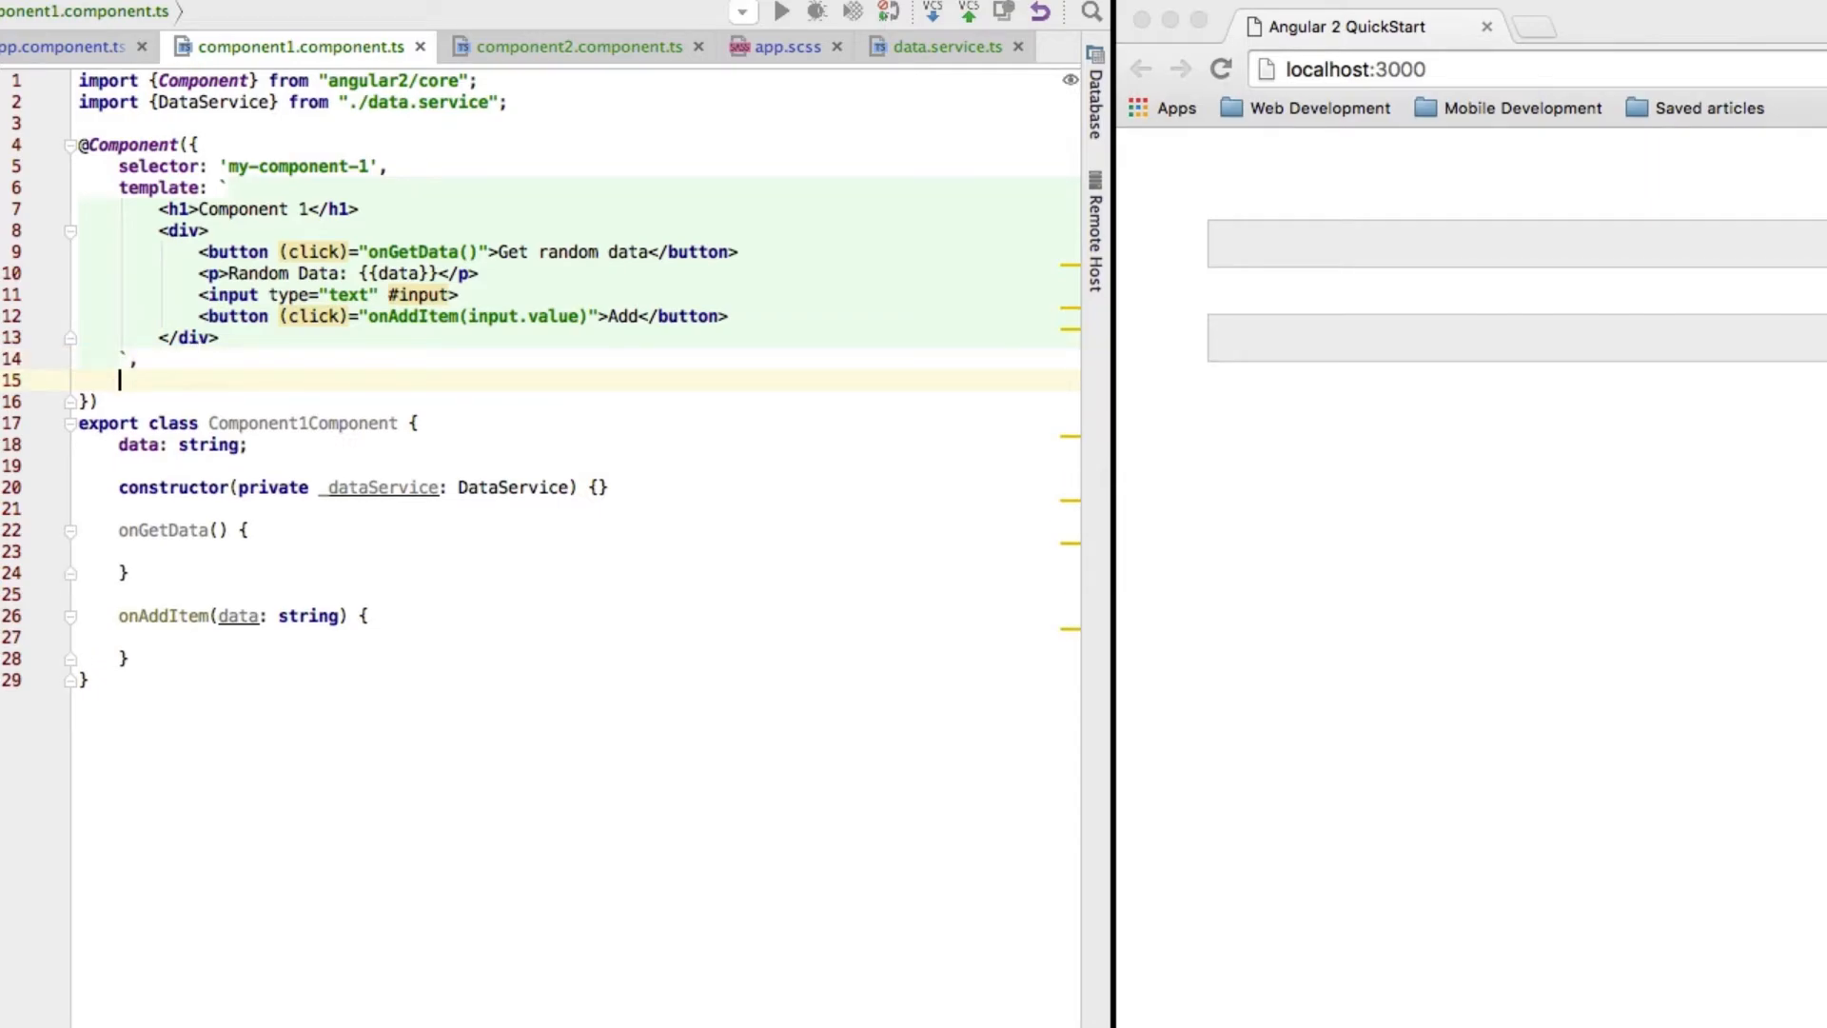
{"action": "type", "text": "providers: ["}
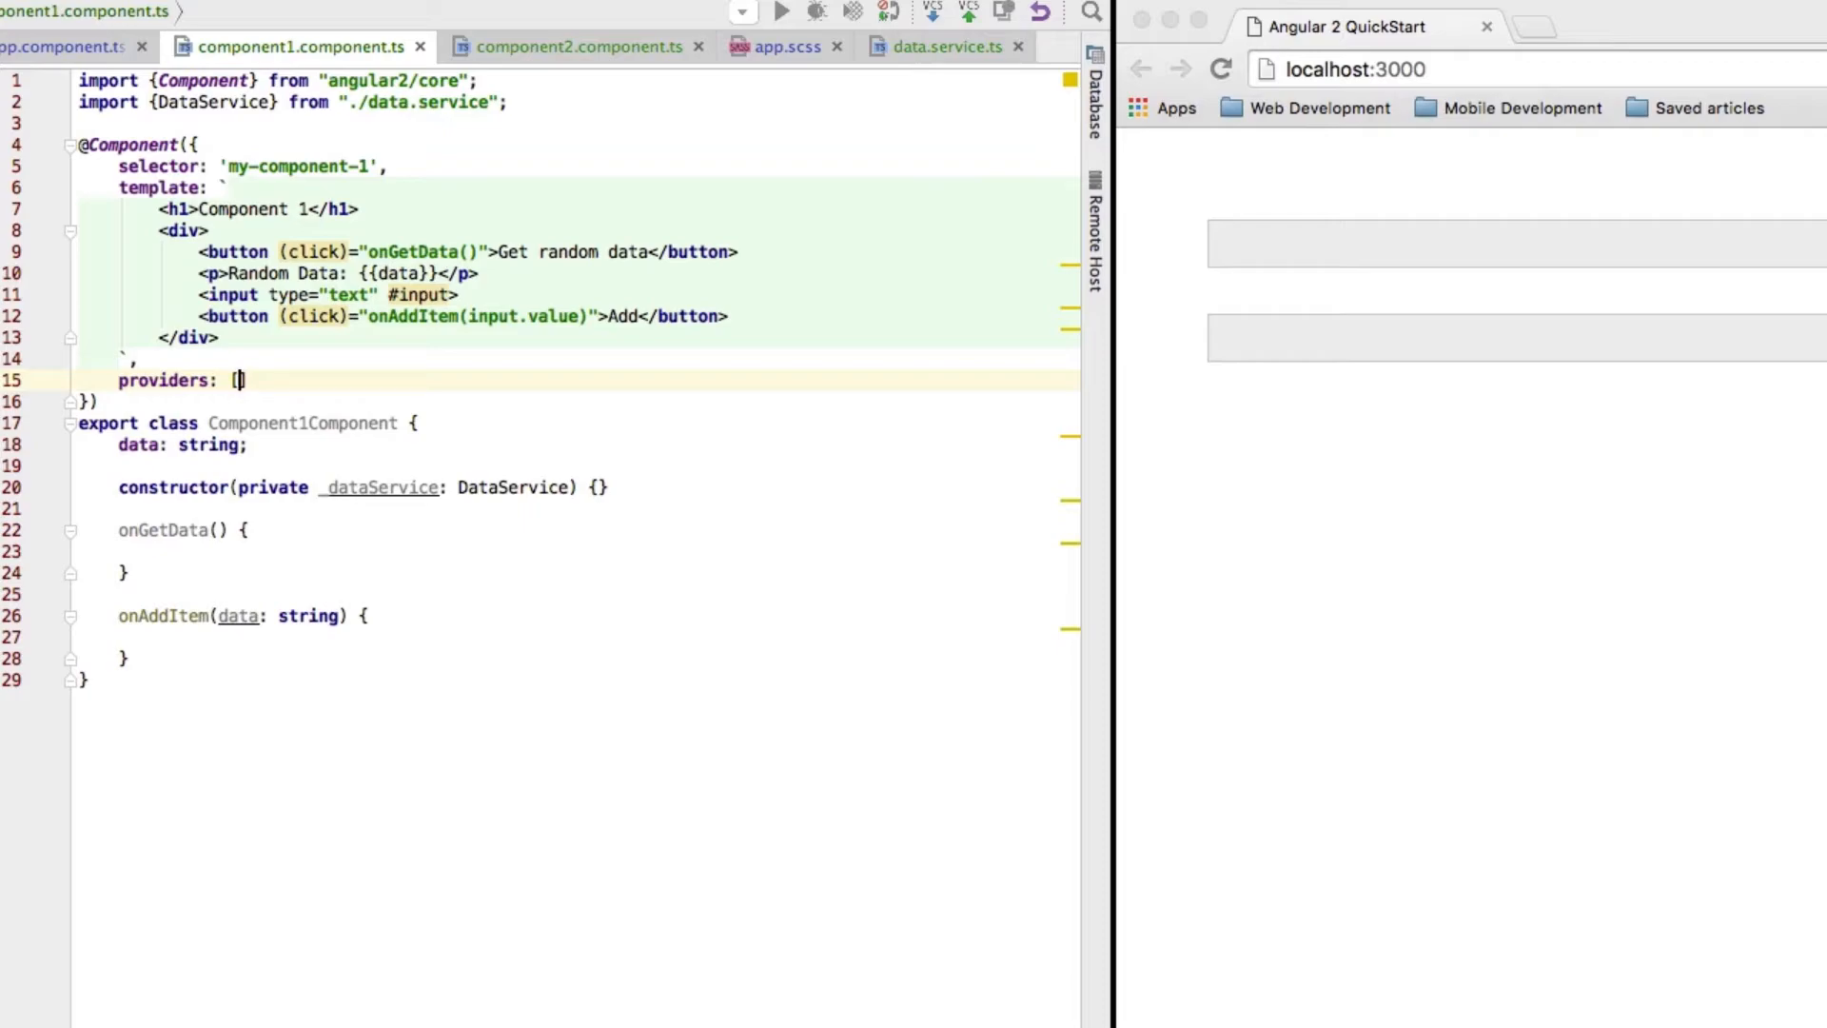
{"action": "type", "text": "D"}
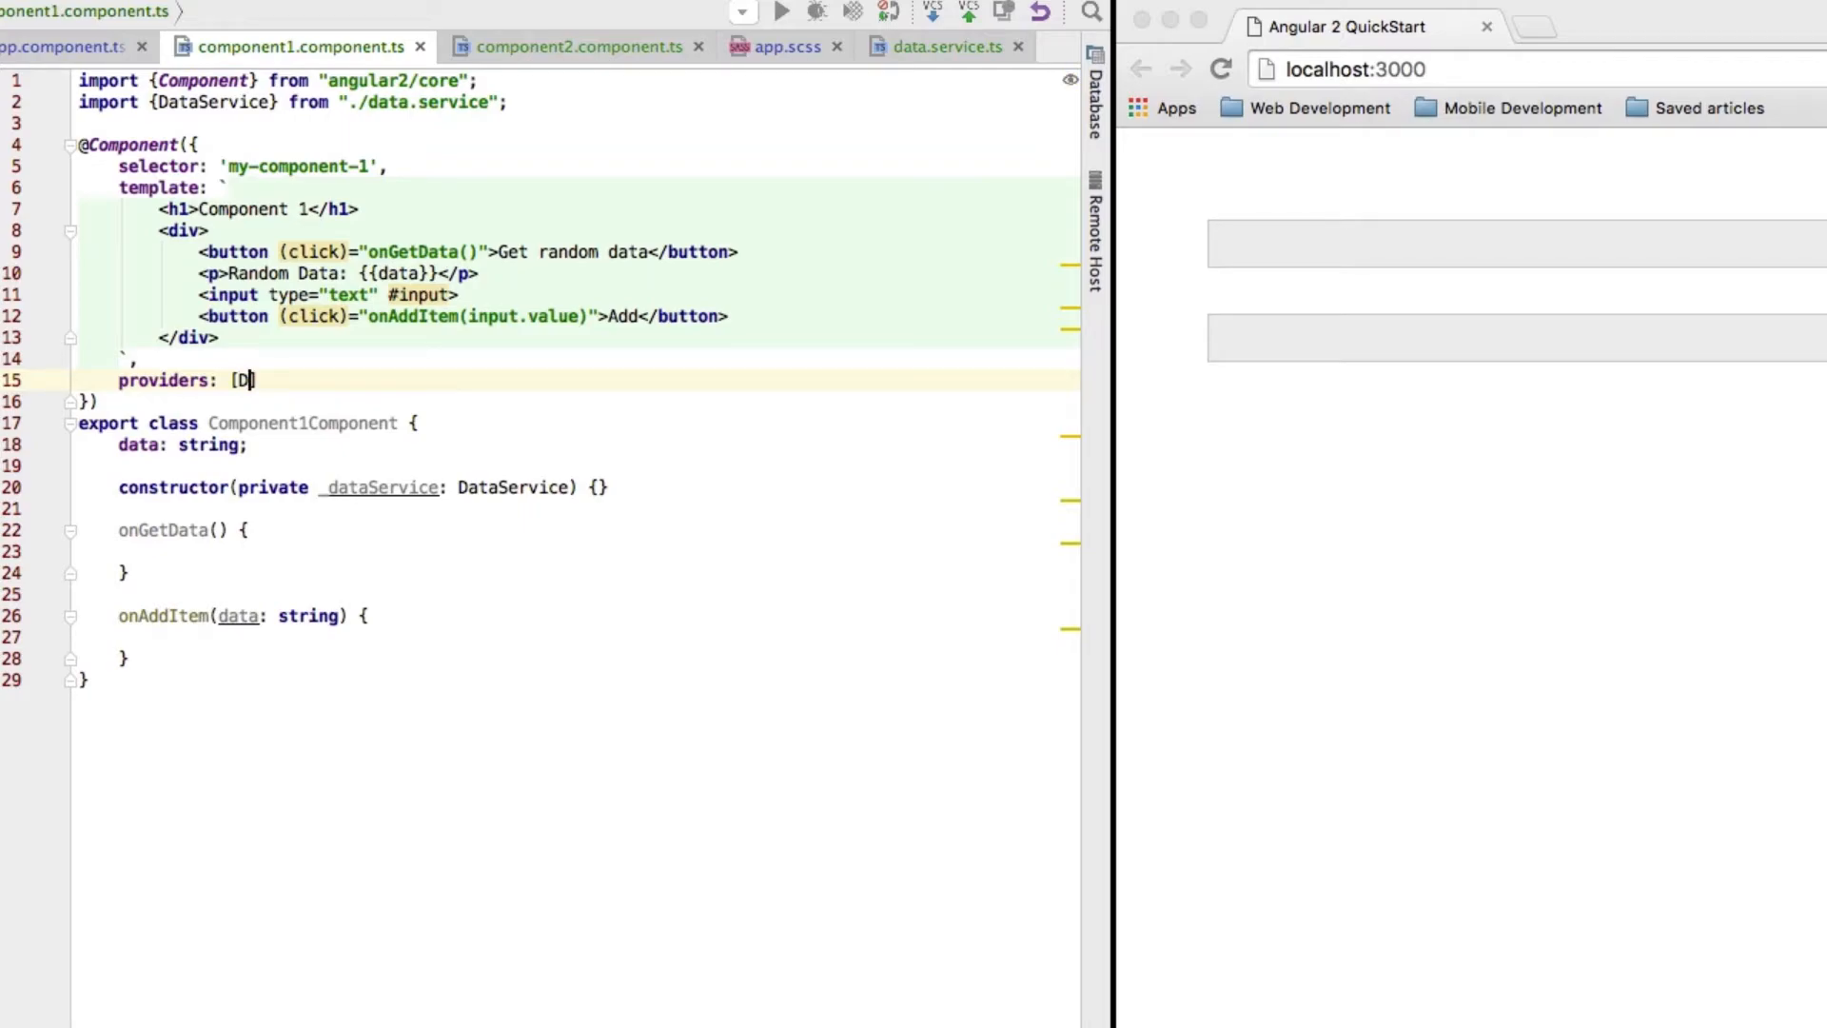
{"action": "type", "text": "ataService"}
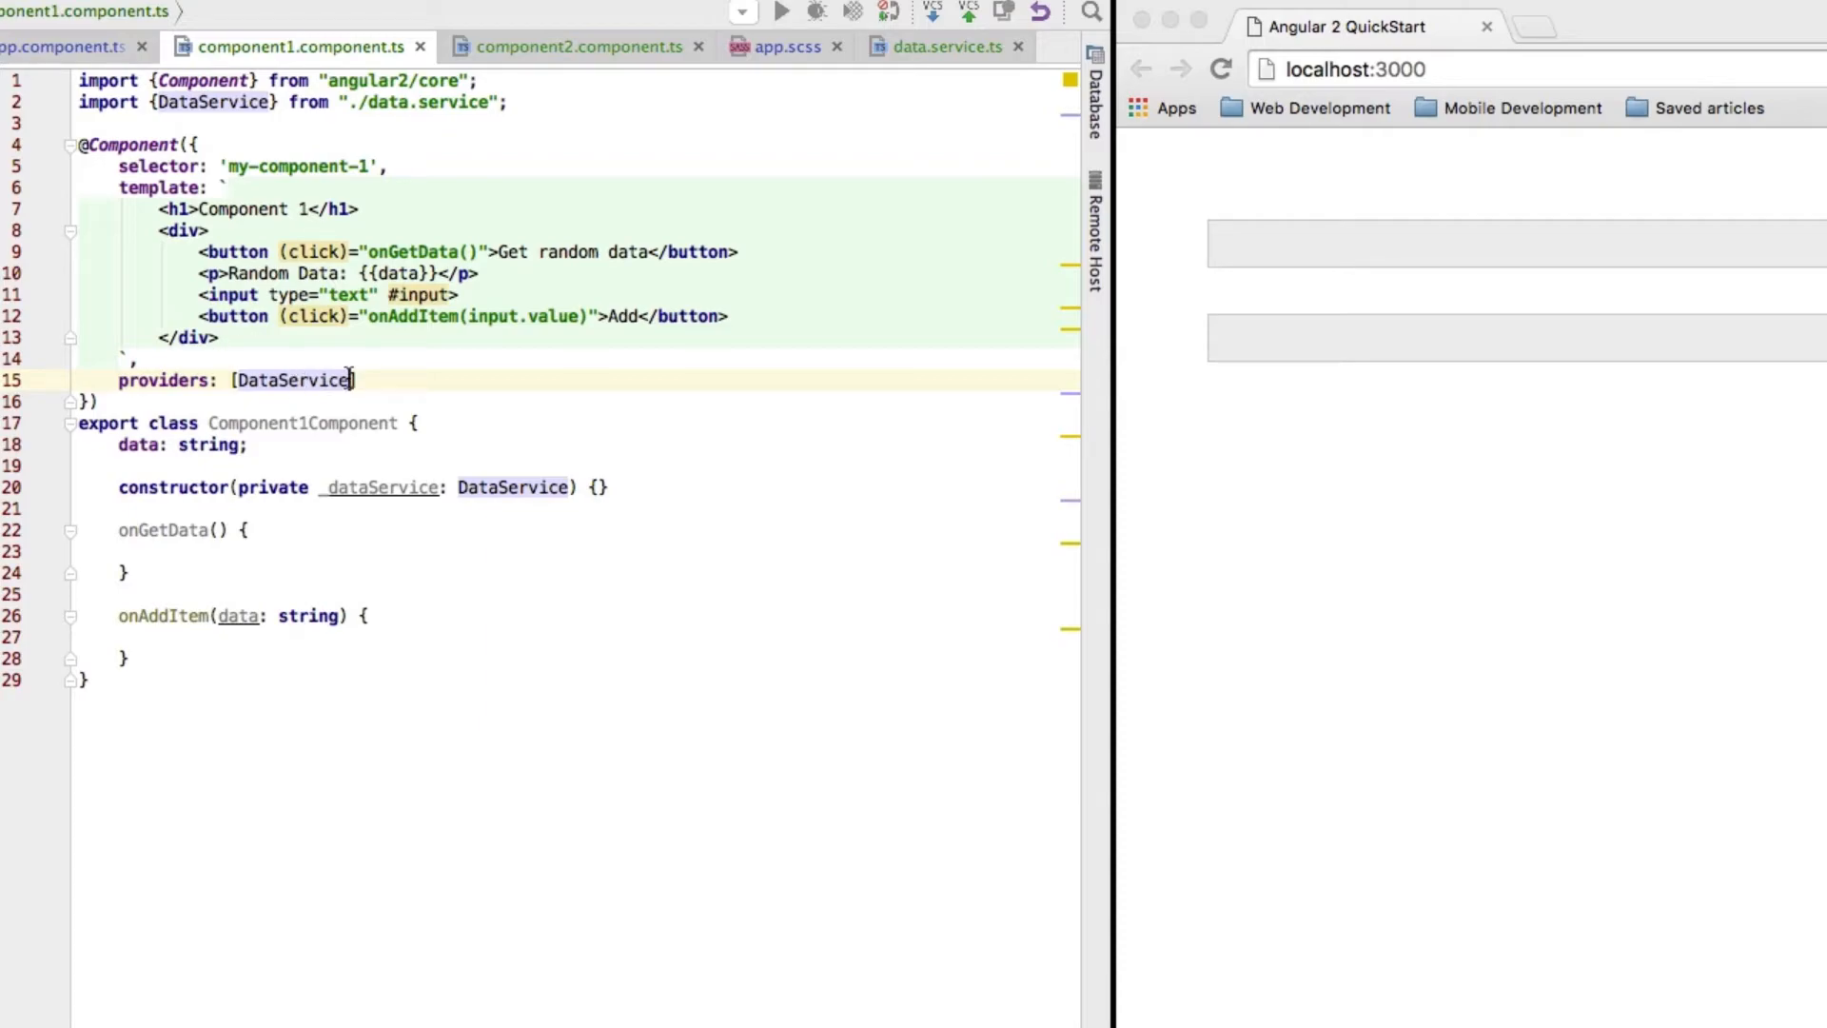
{"action": "double_click", "coordinate": [293, 380]}
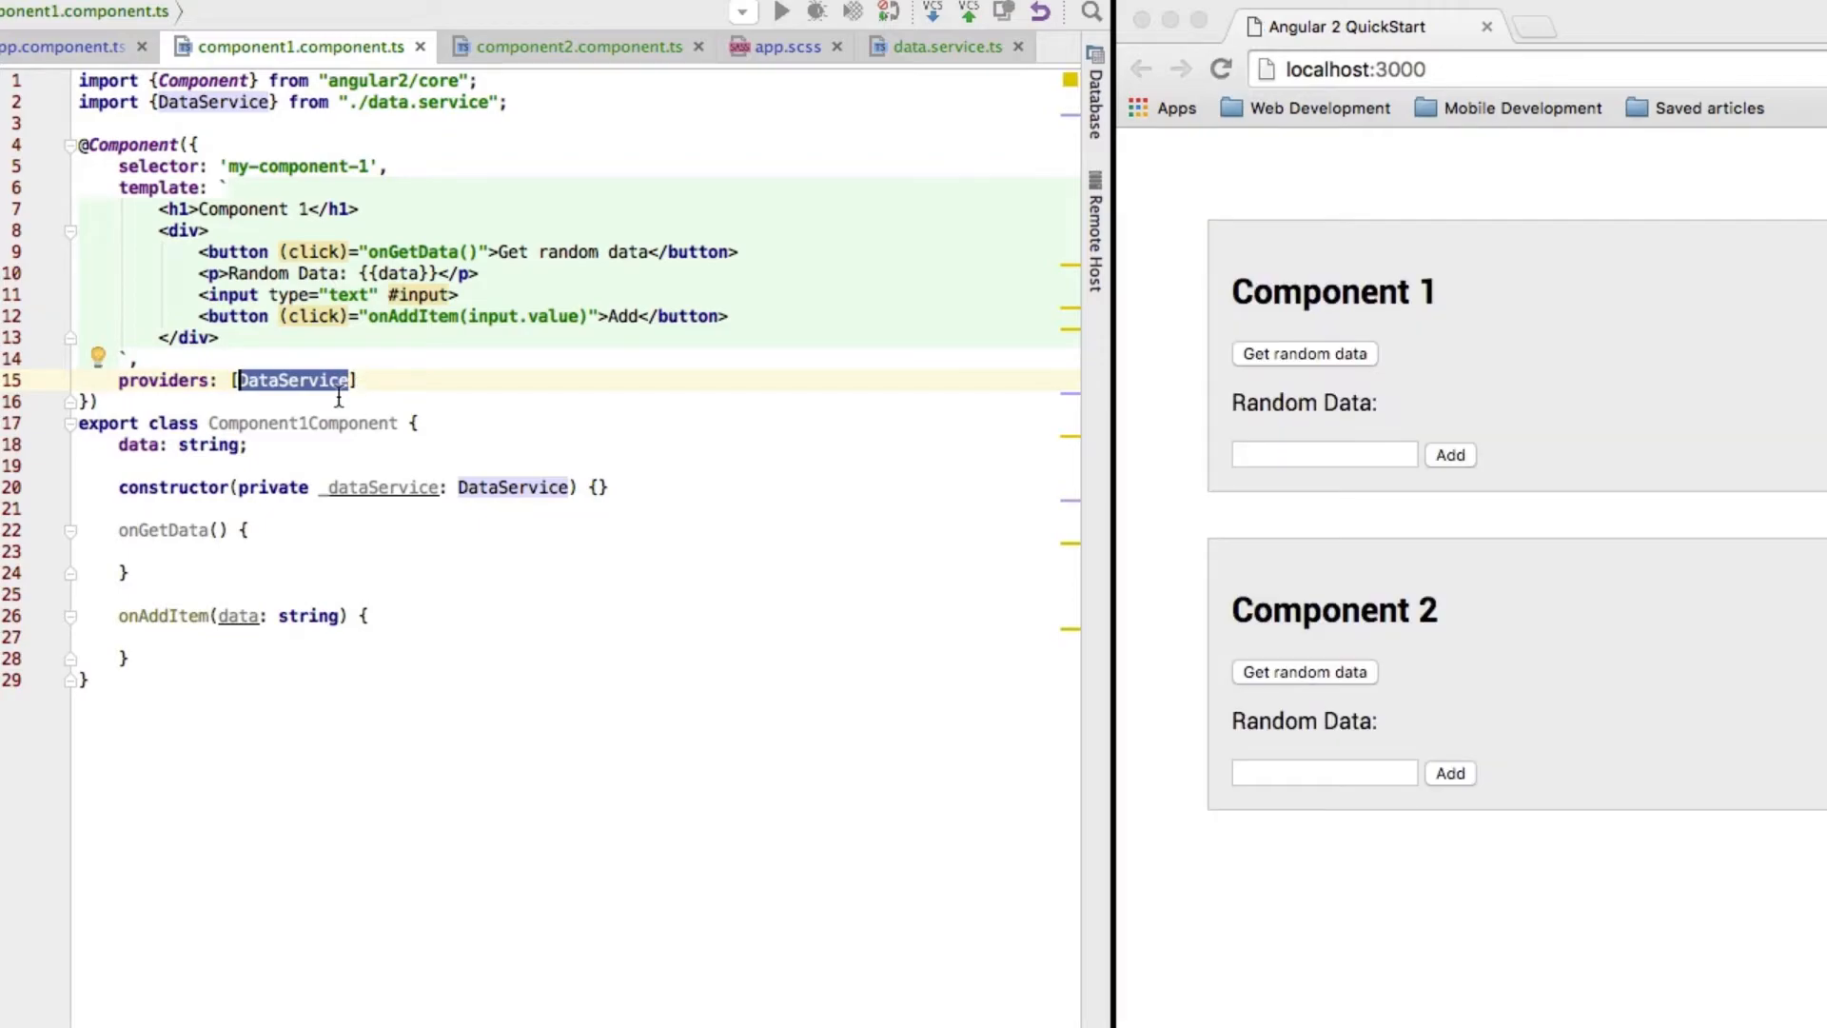
{"action": "mouse_move", "coordinate": [1327, 382]}
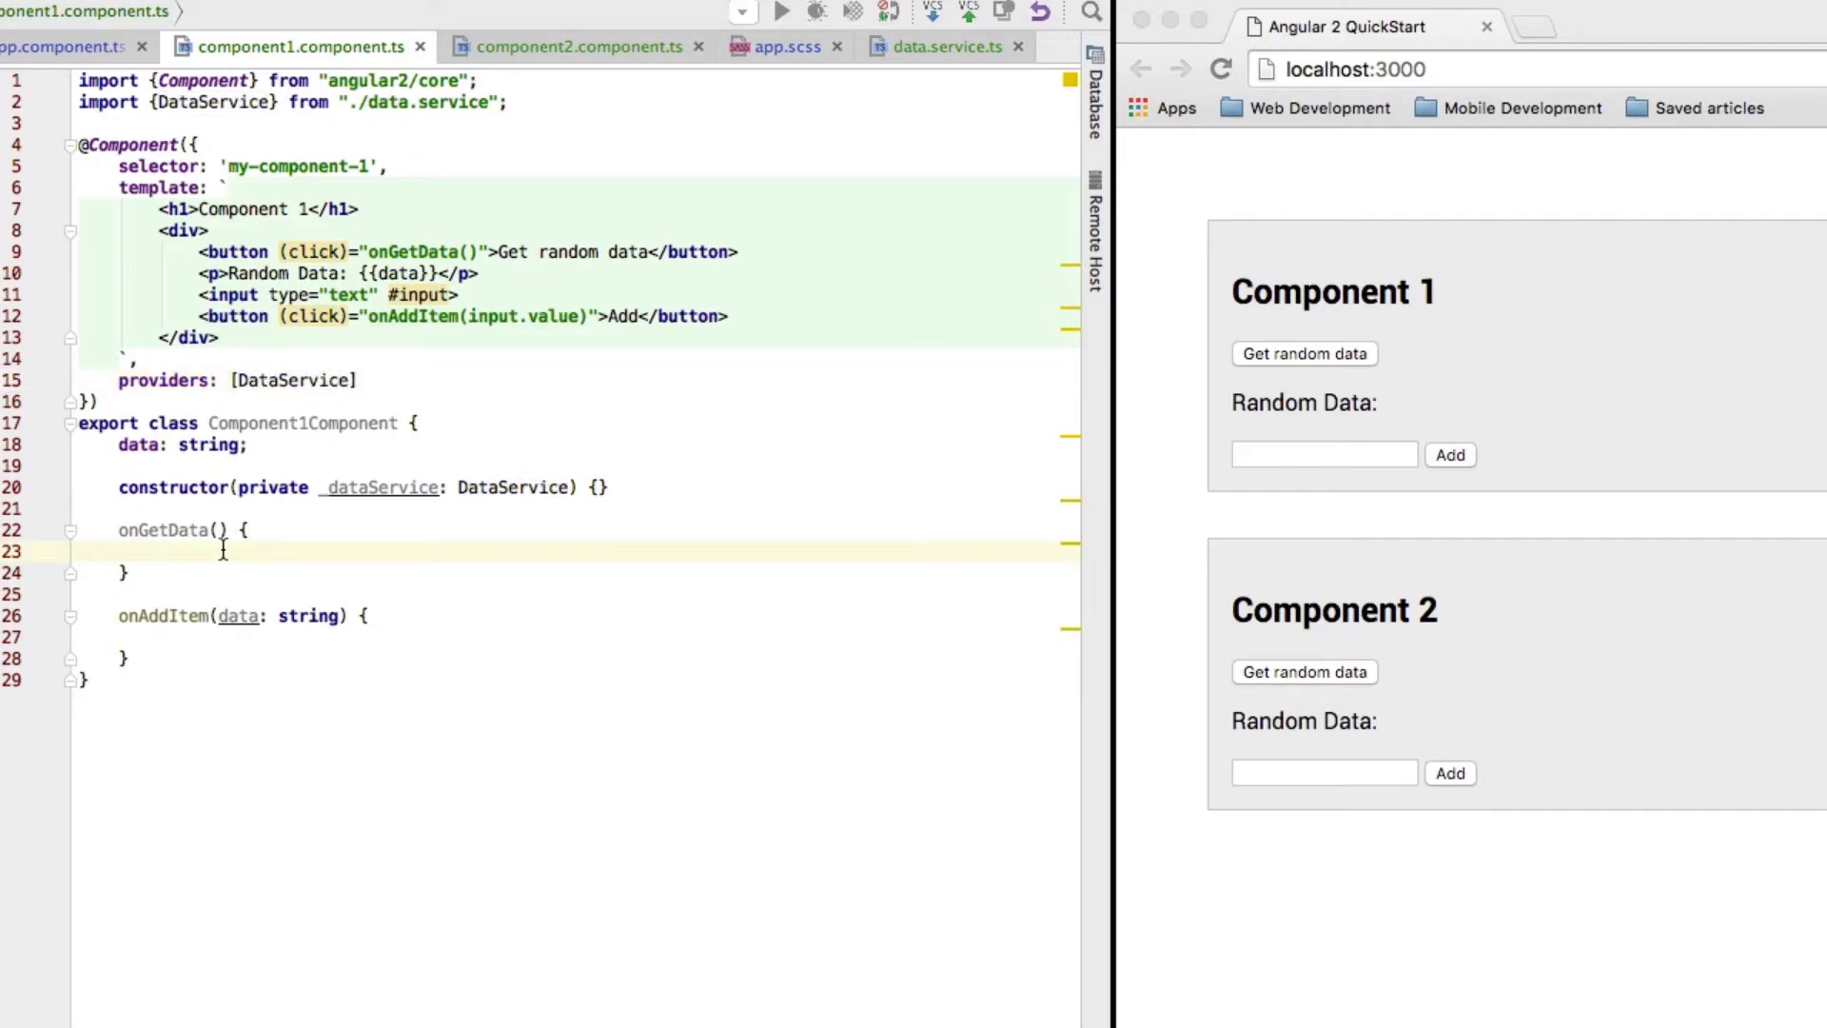
Make onGetData assign this.data = this._dataService.getRandomData();
{"action": "type", "text": "this"}
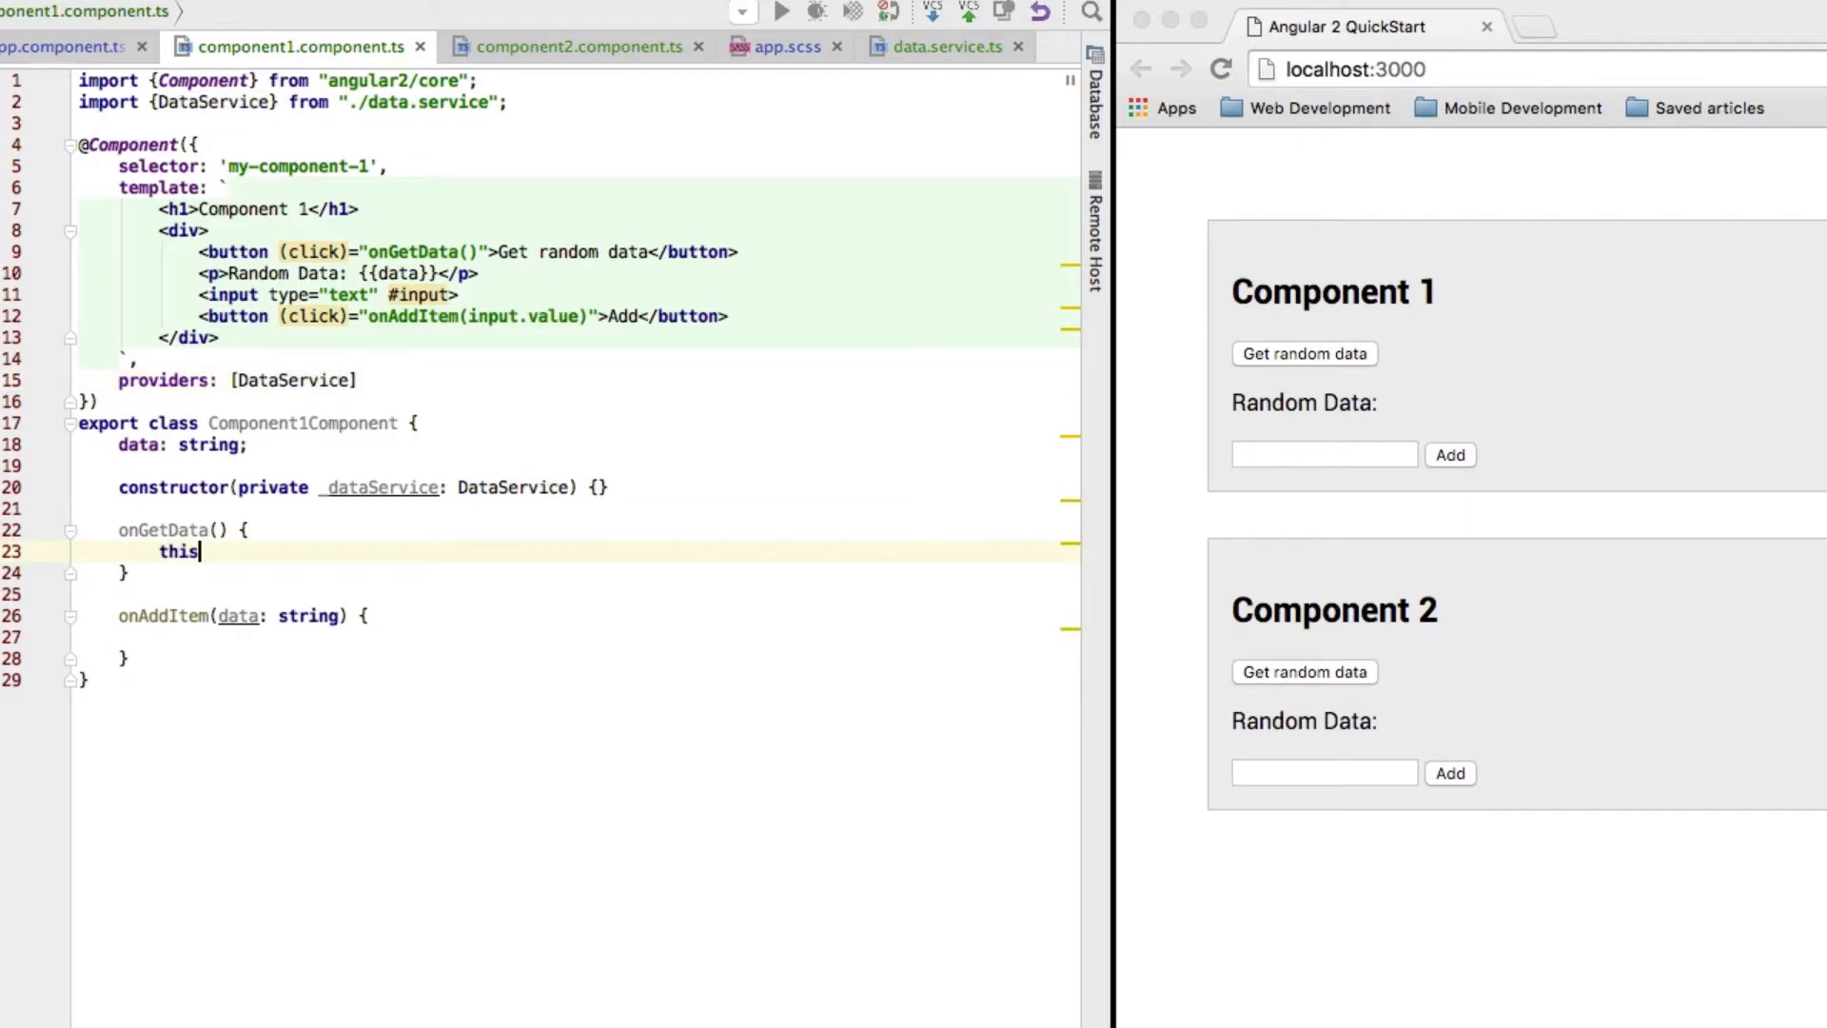
{"action": "type", "text": ".data"}
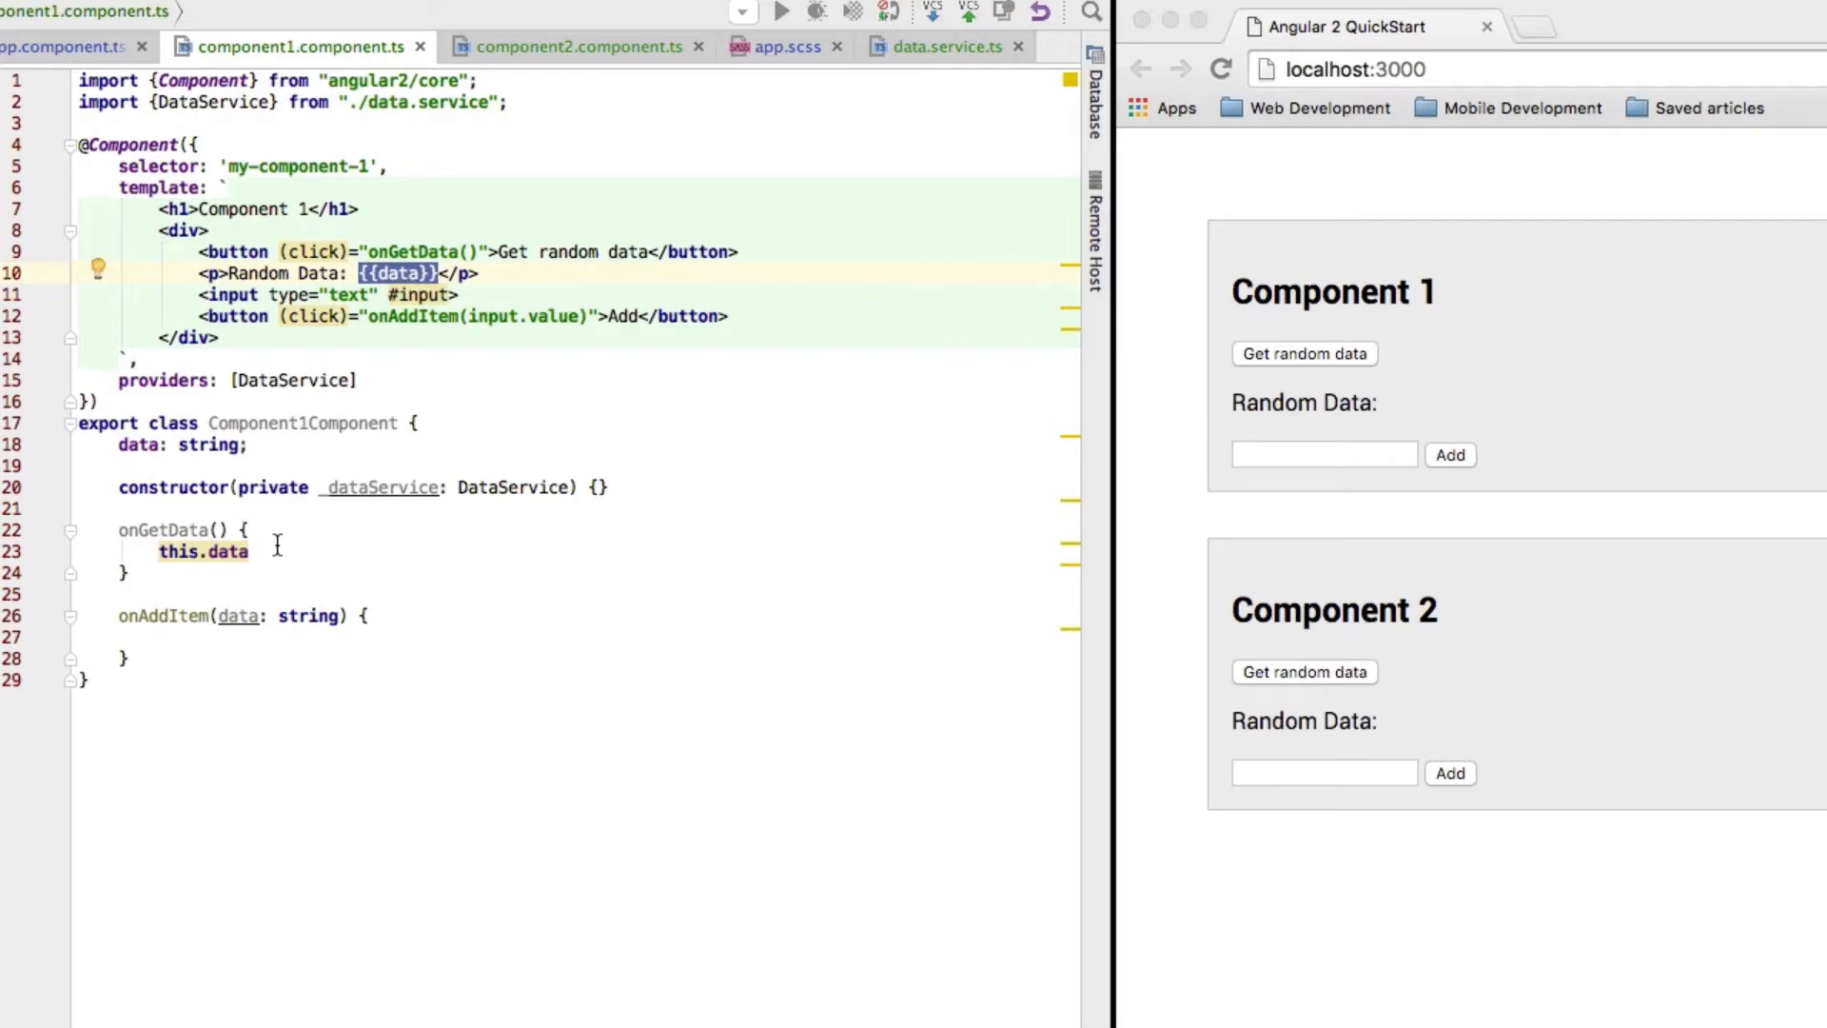
{"action": "type", "text": "="}
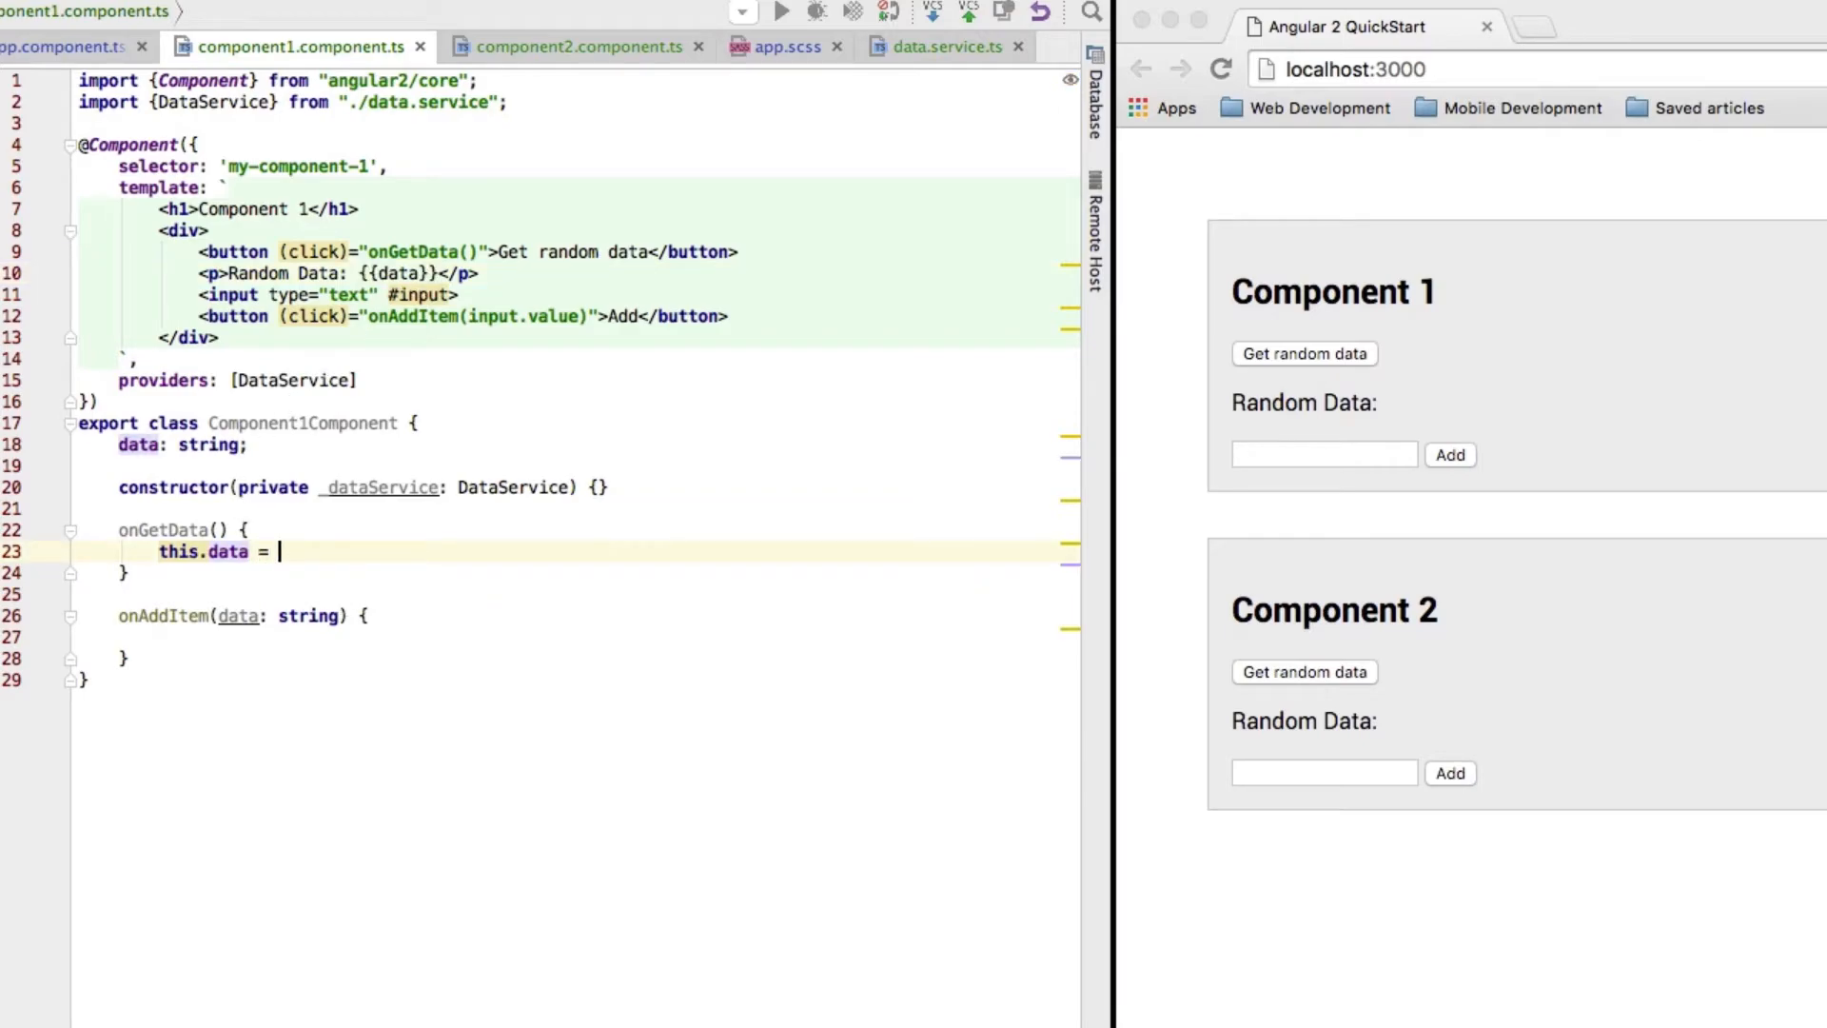
{"action": "type", "text": "this"}
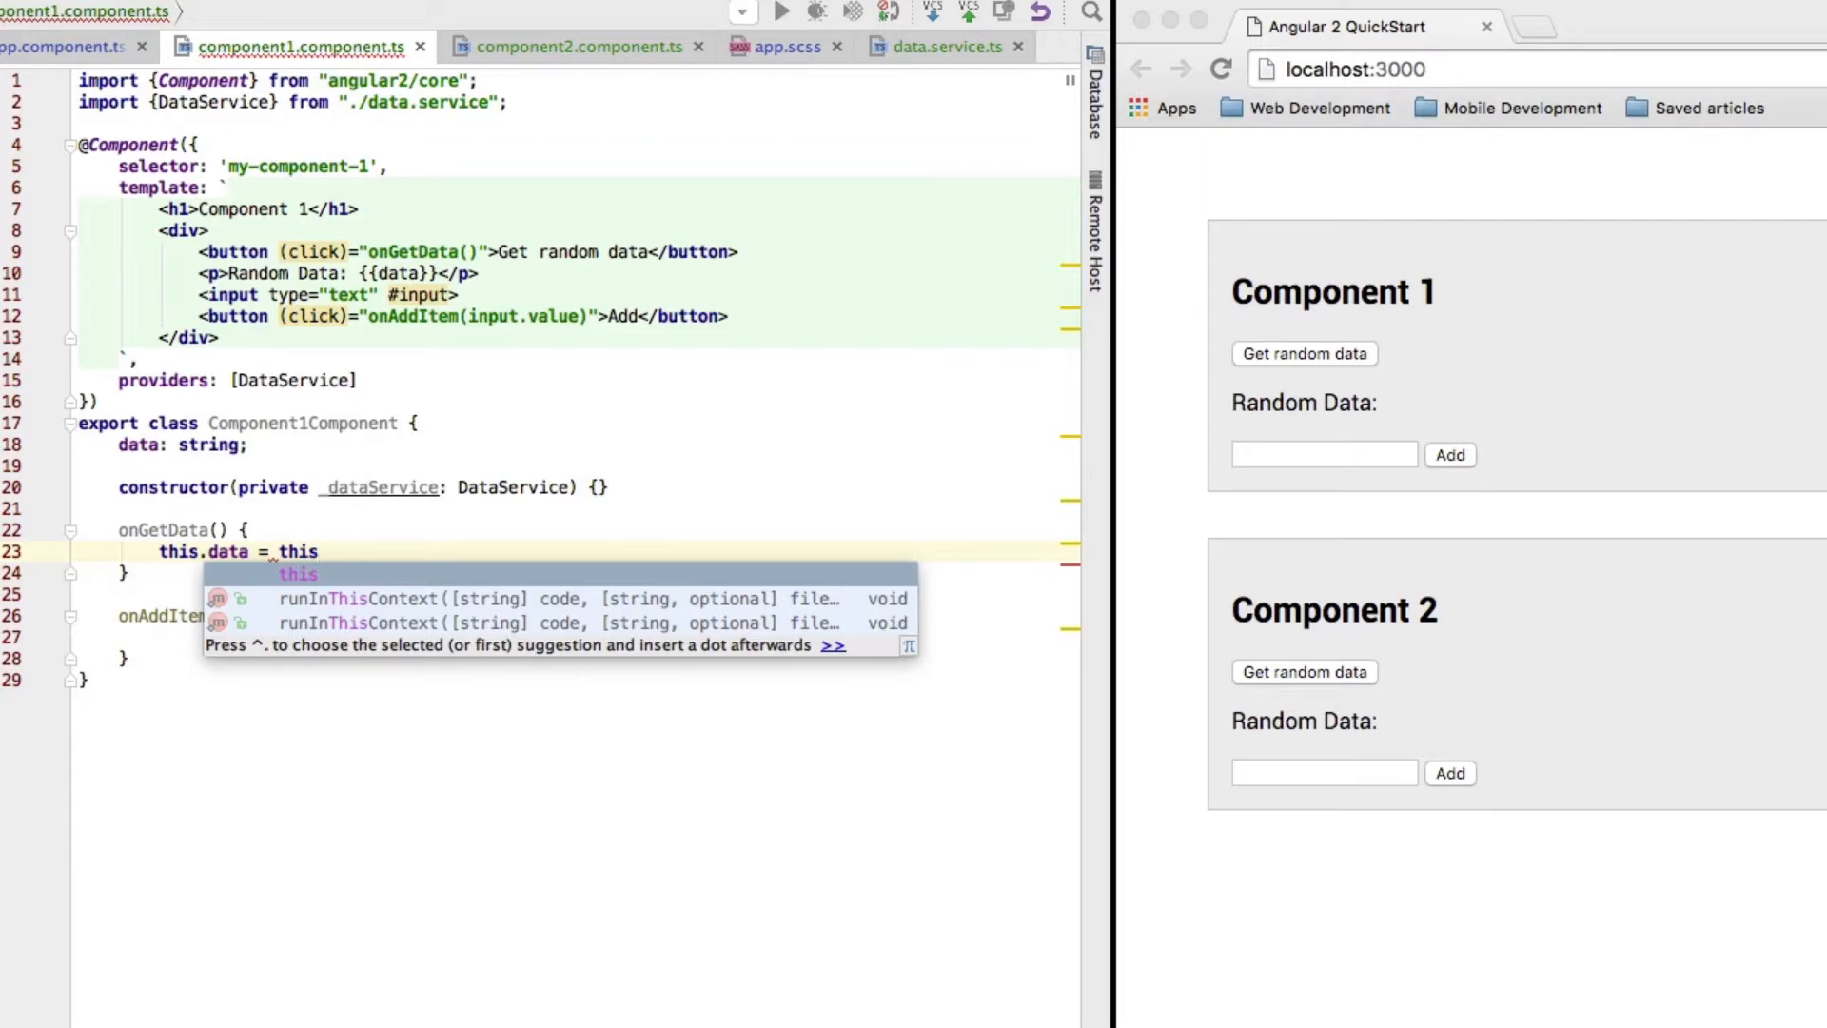
{"action": "type", "text": "."}
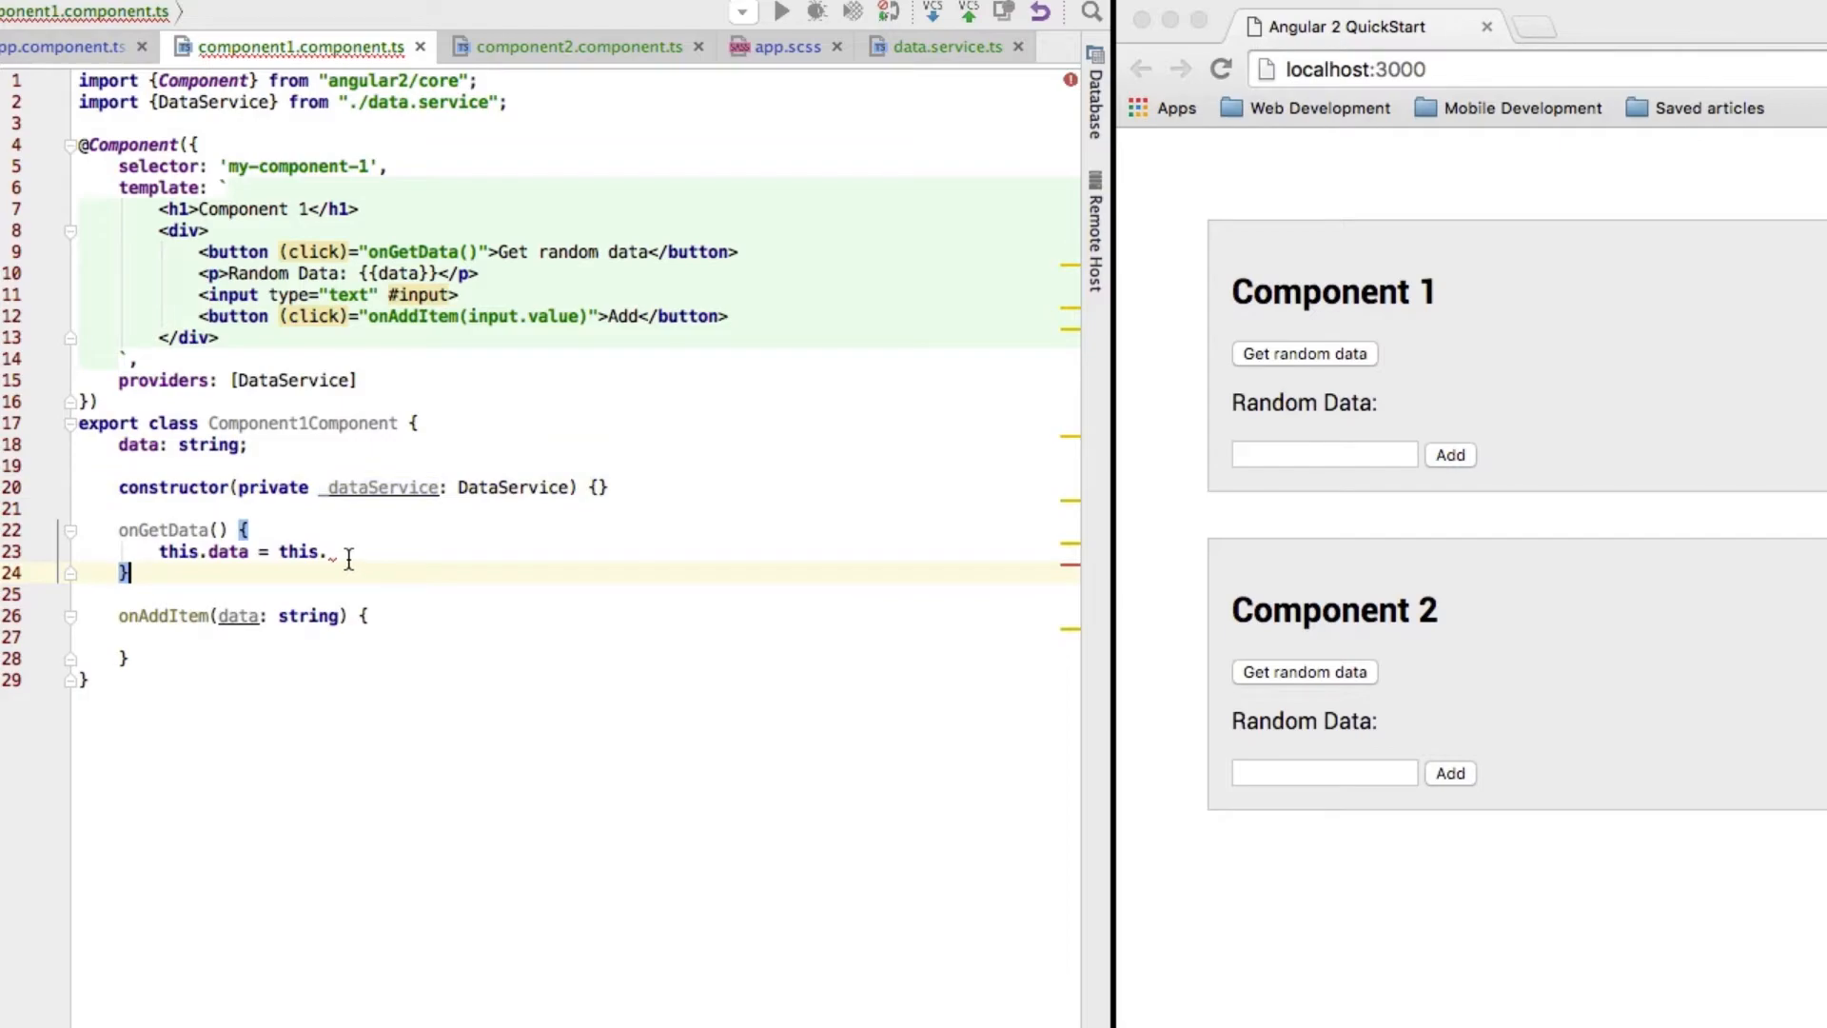
{"action": "type", "text": "_d"}
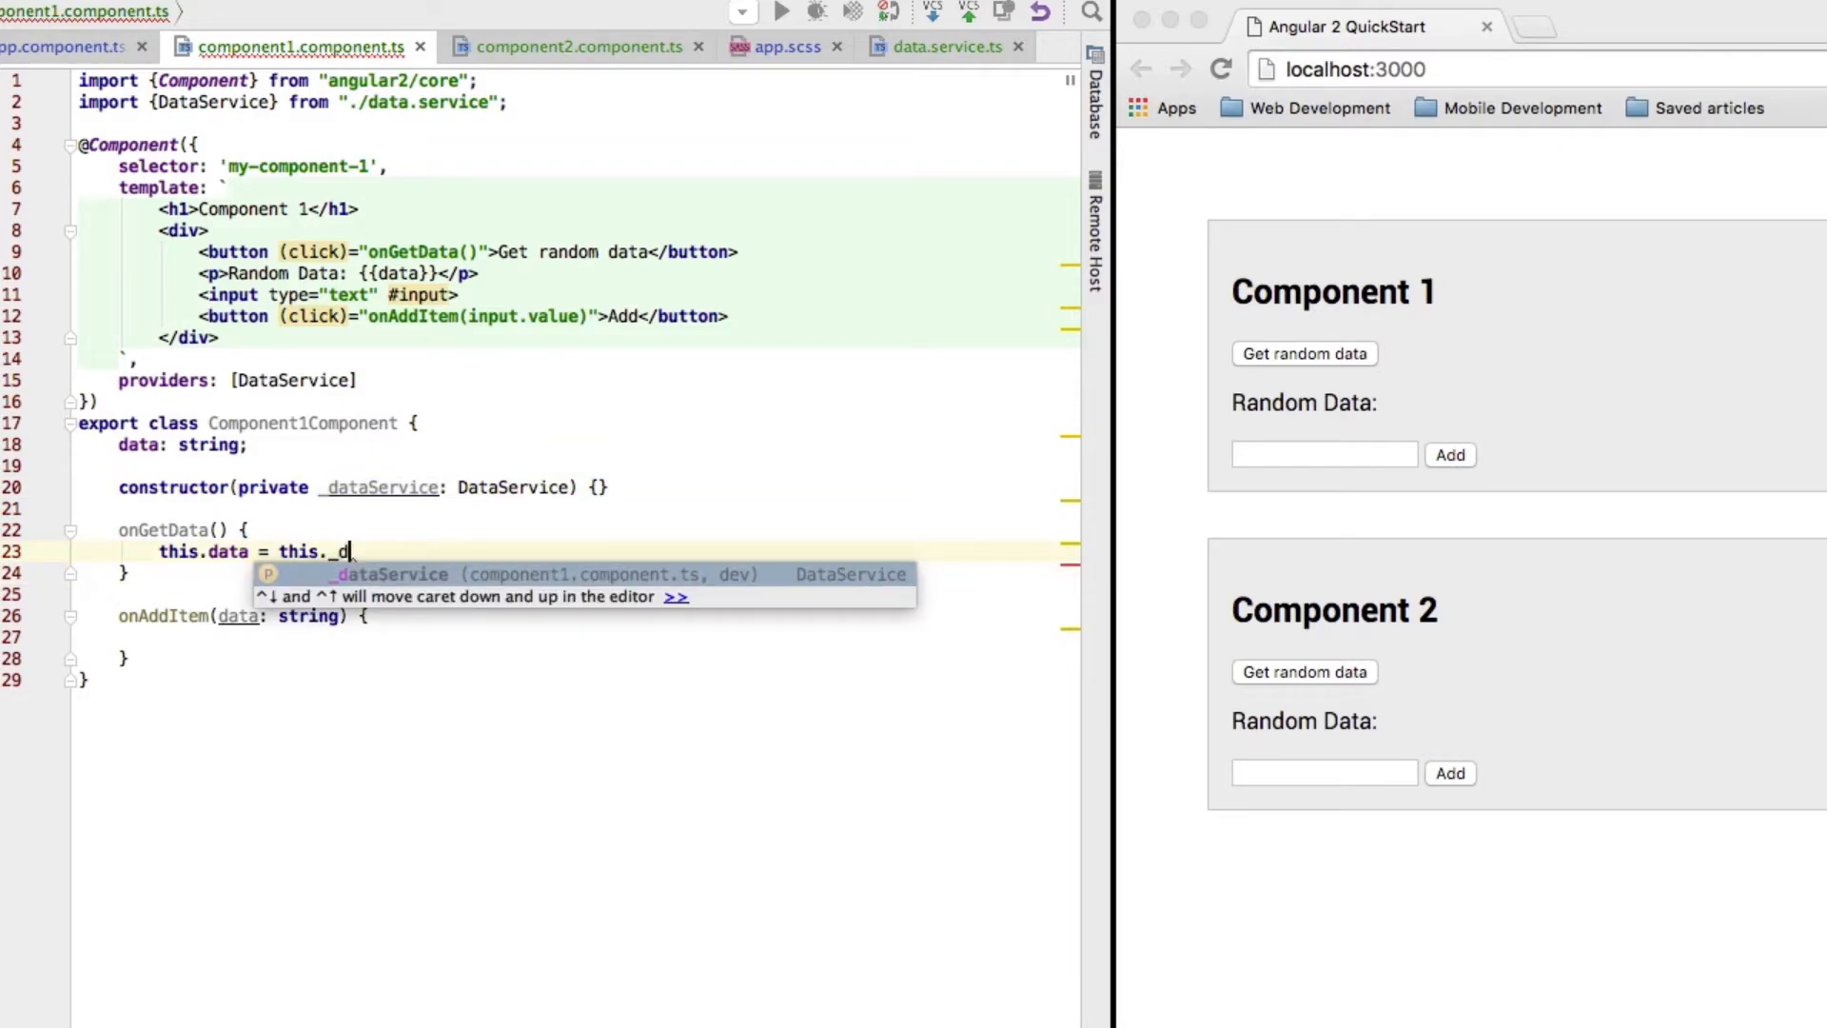
{"action": "type", "text": "dataService.getRandomData()"}
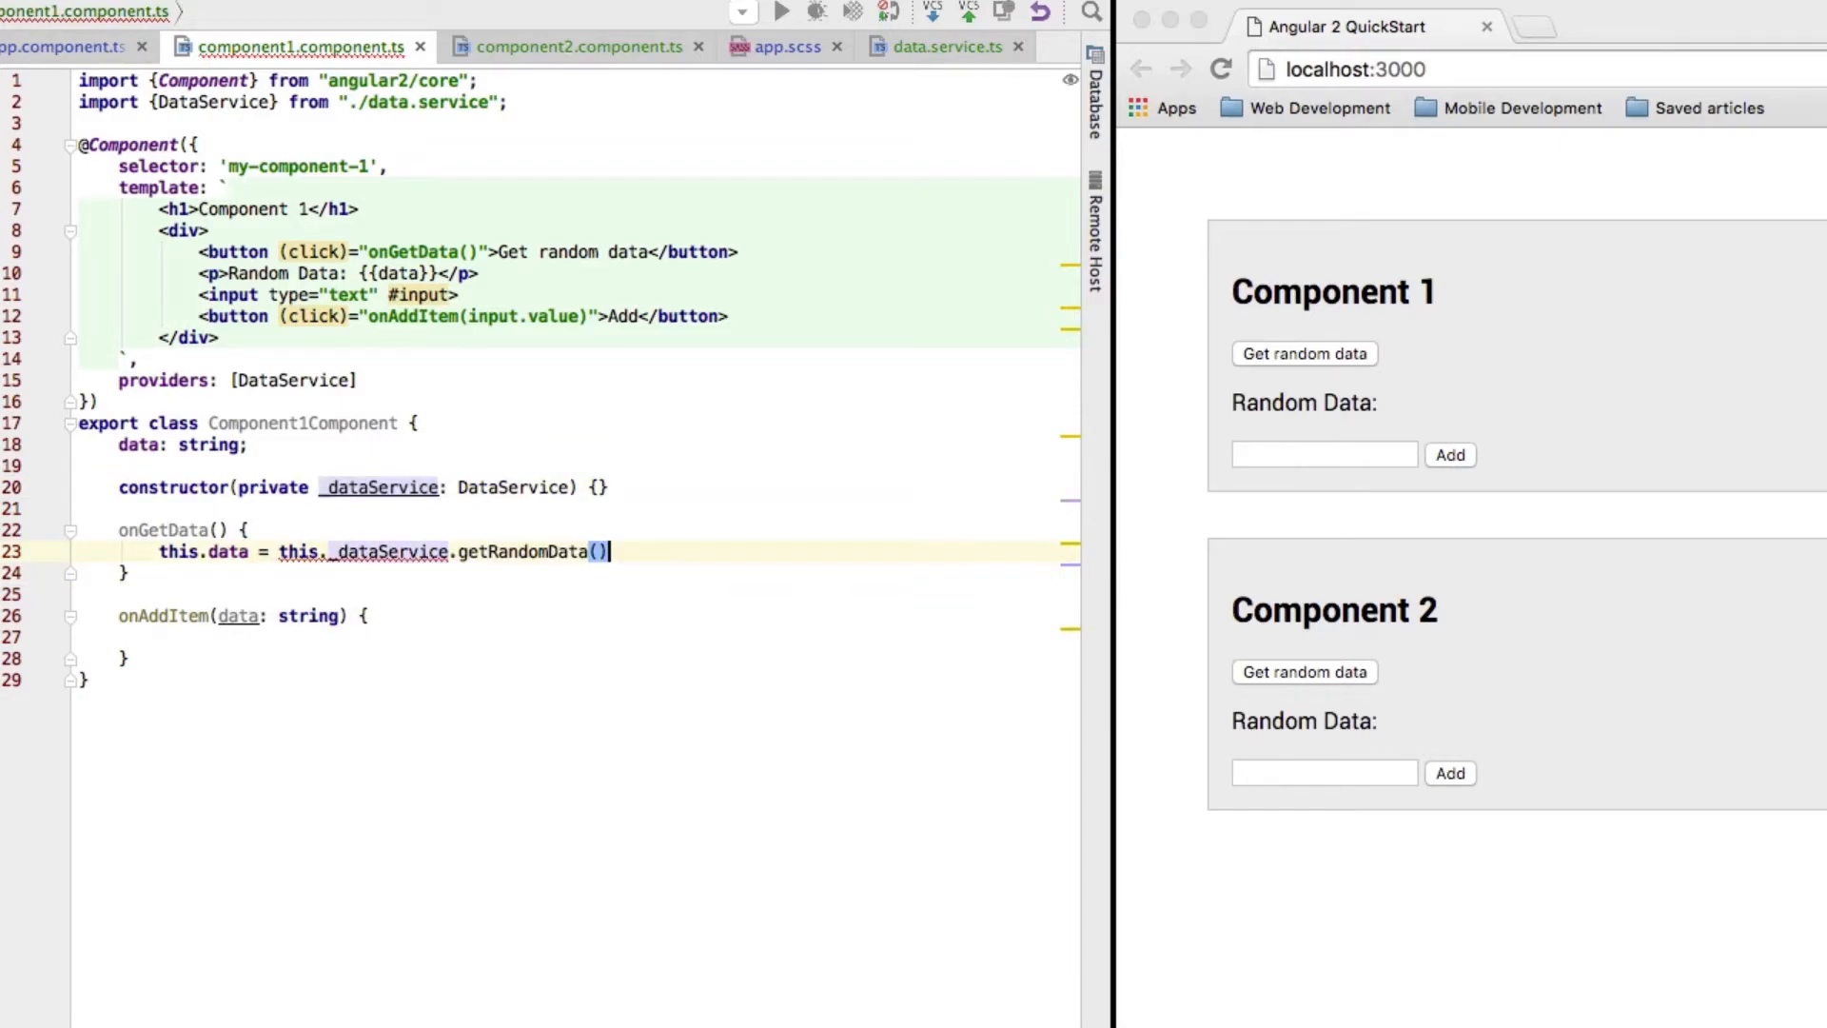
{"action": "type", "text": ";"}
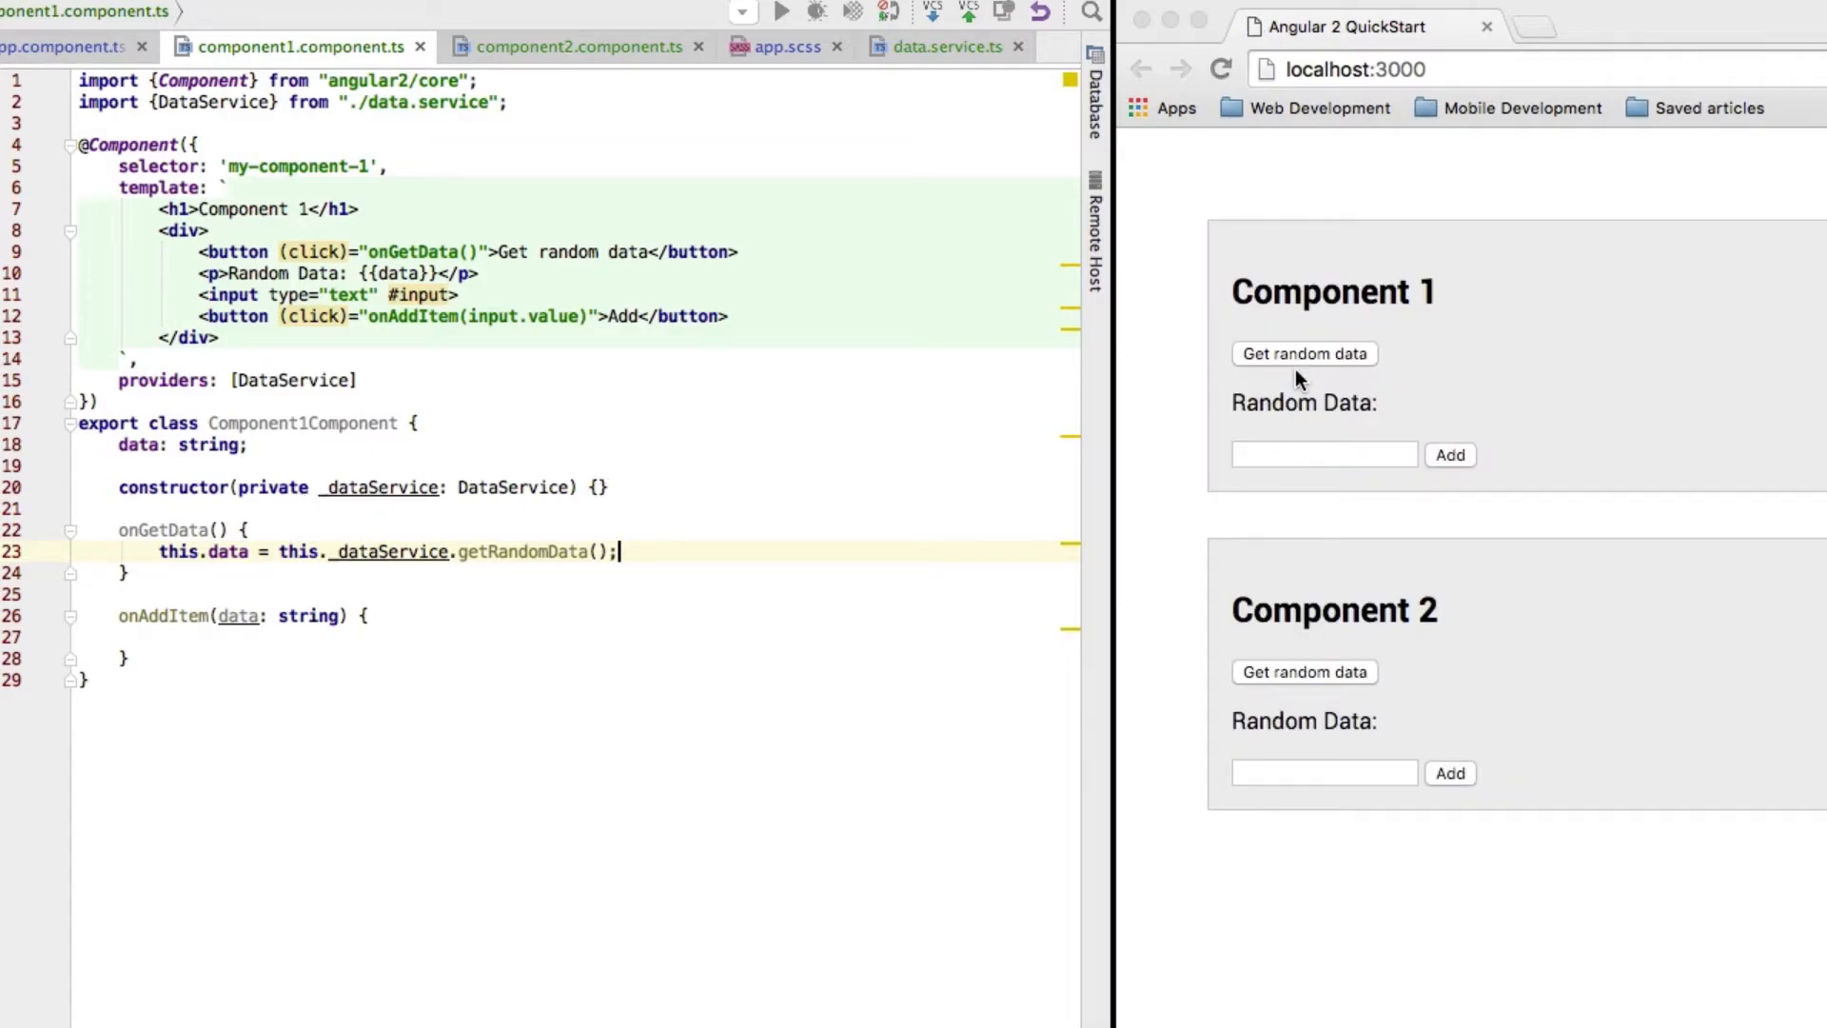
Fetch several random items in Component 1 in the browser to verify values like Milk and Sugar
{"action": "left_click", "coordinate": [1303, 354]}
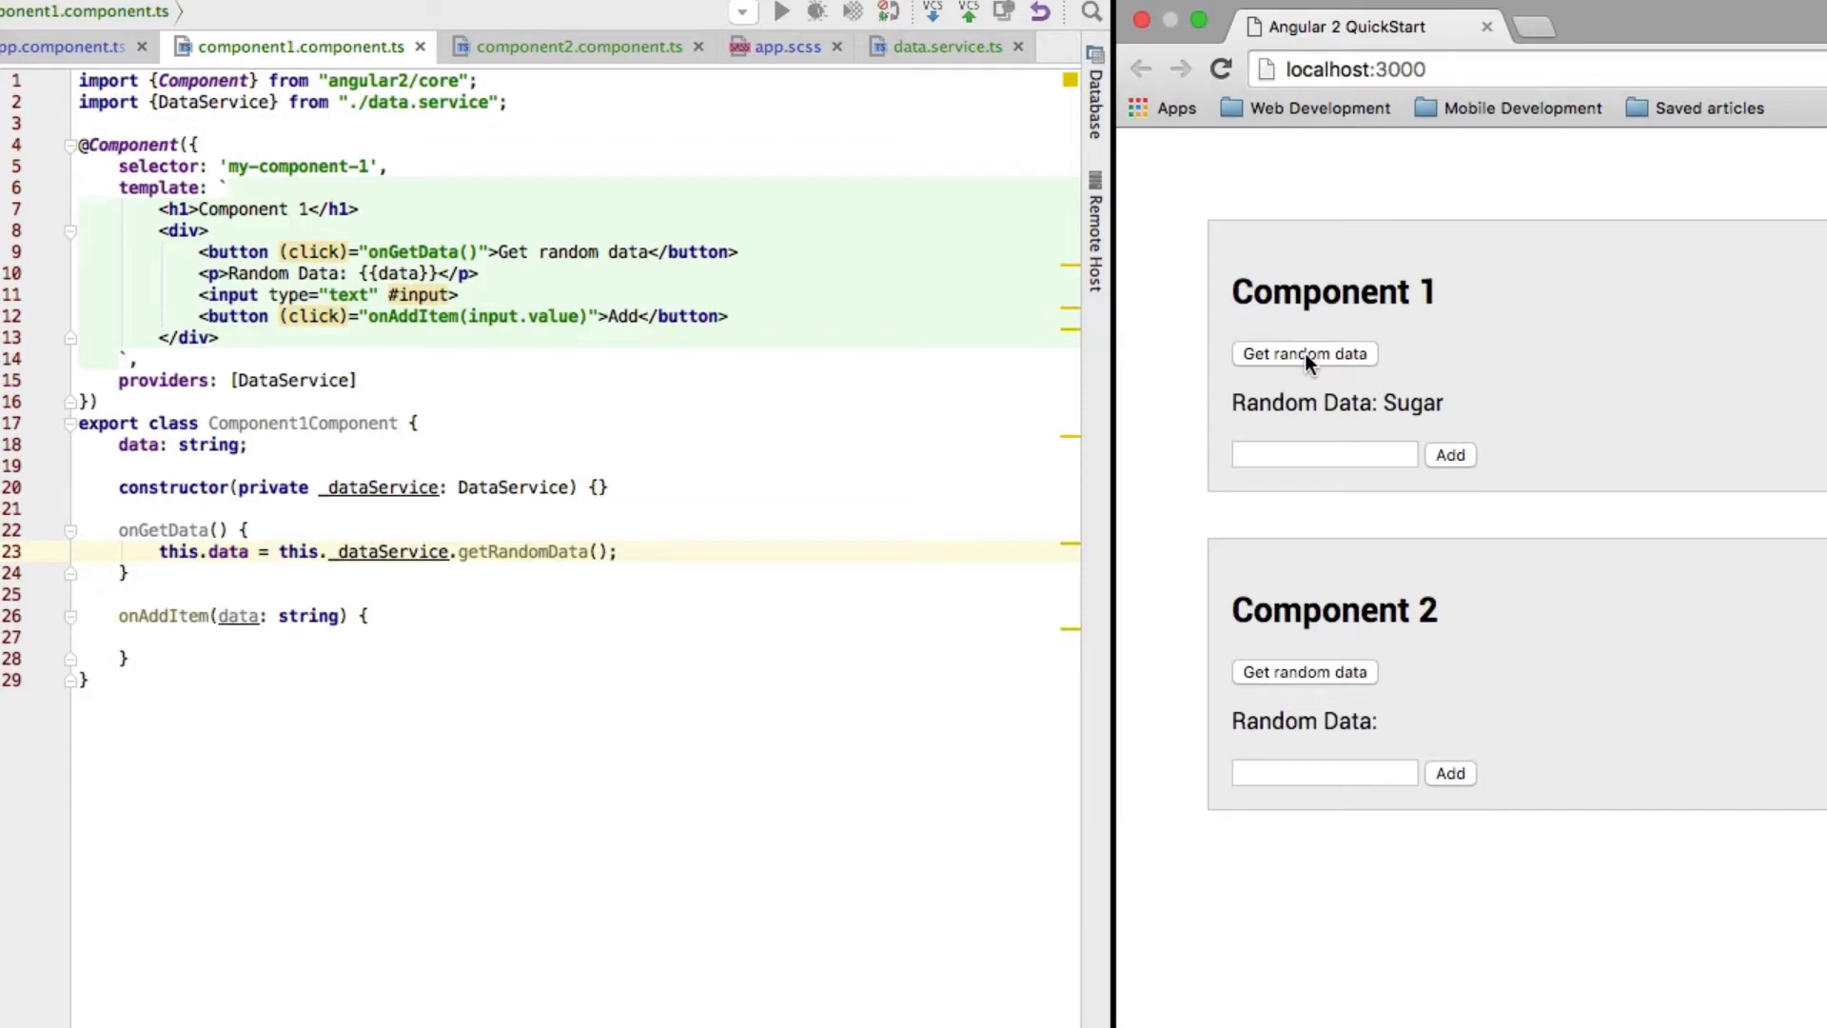
{"action": "left_click", "coordinate": [1304, 354]}
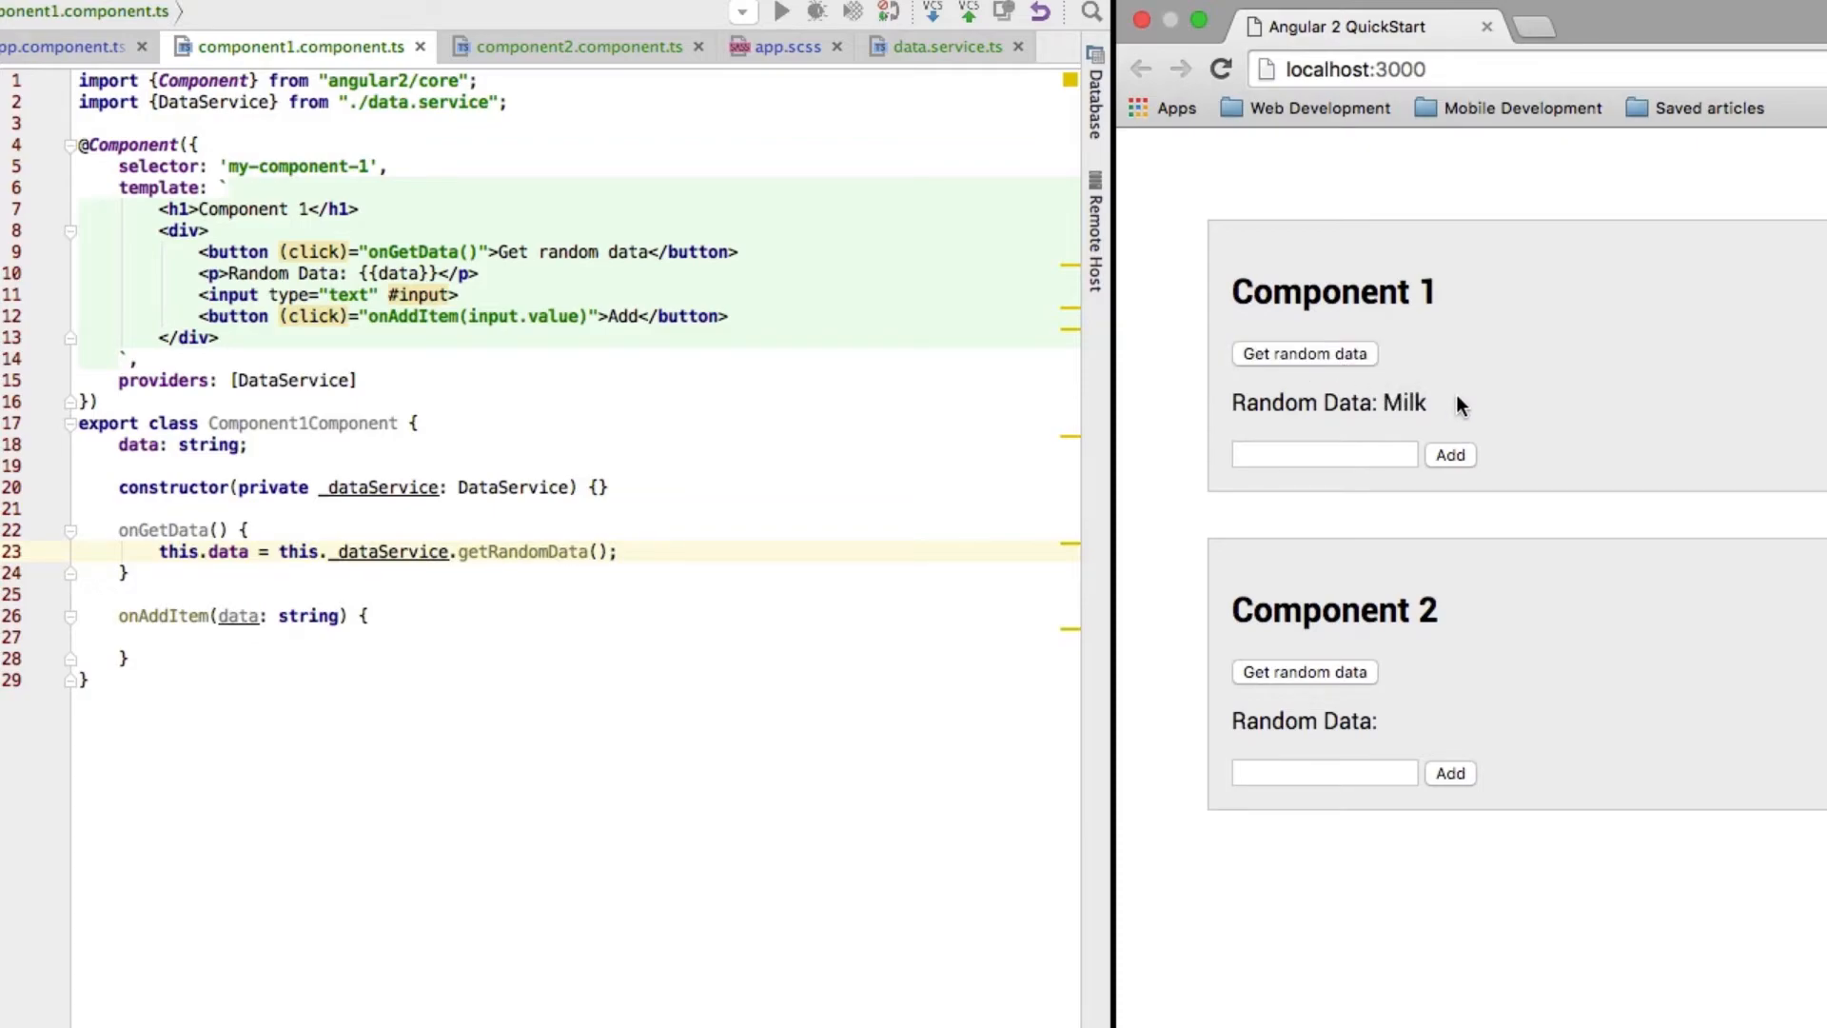
{"action": "left_click", "coordinate": [1304, 354]}
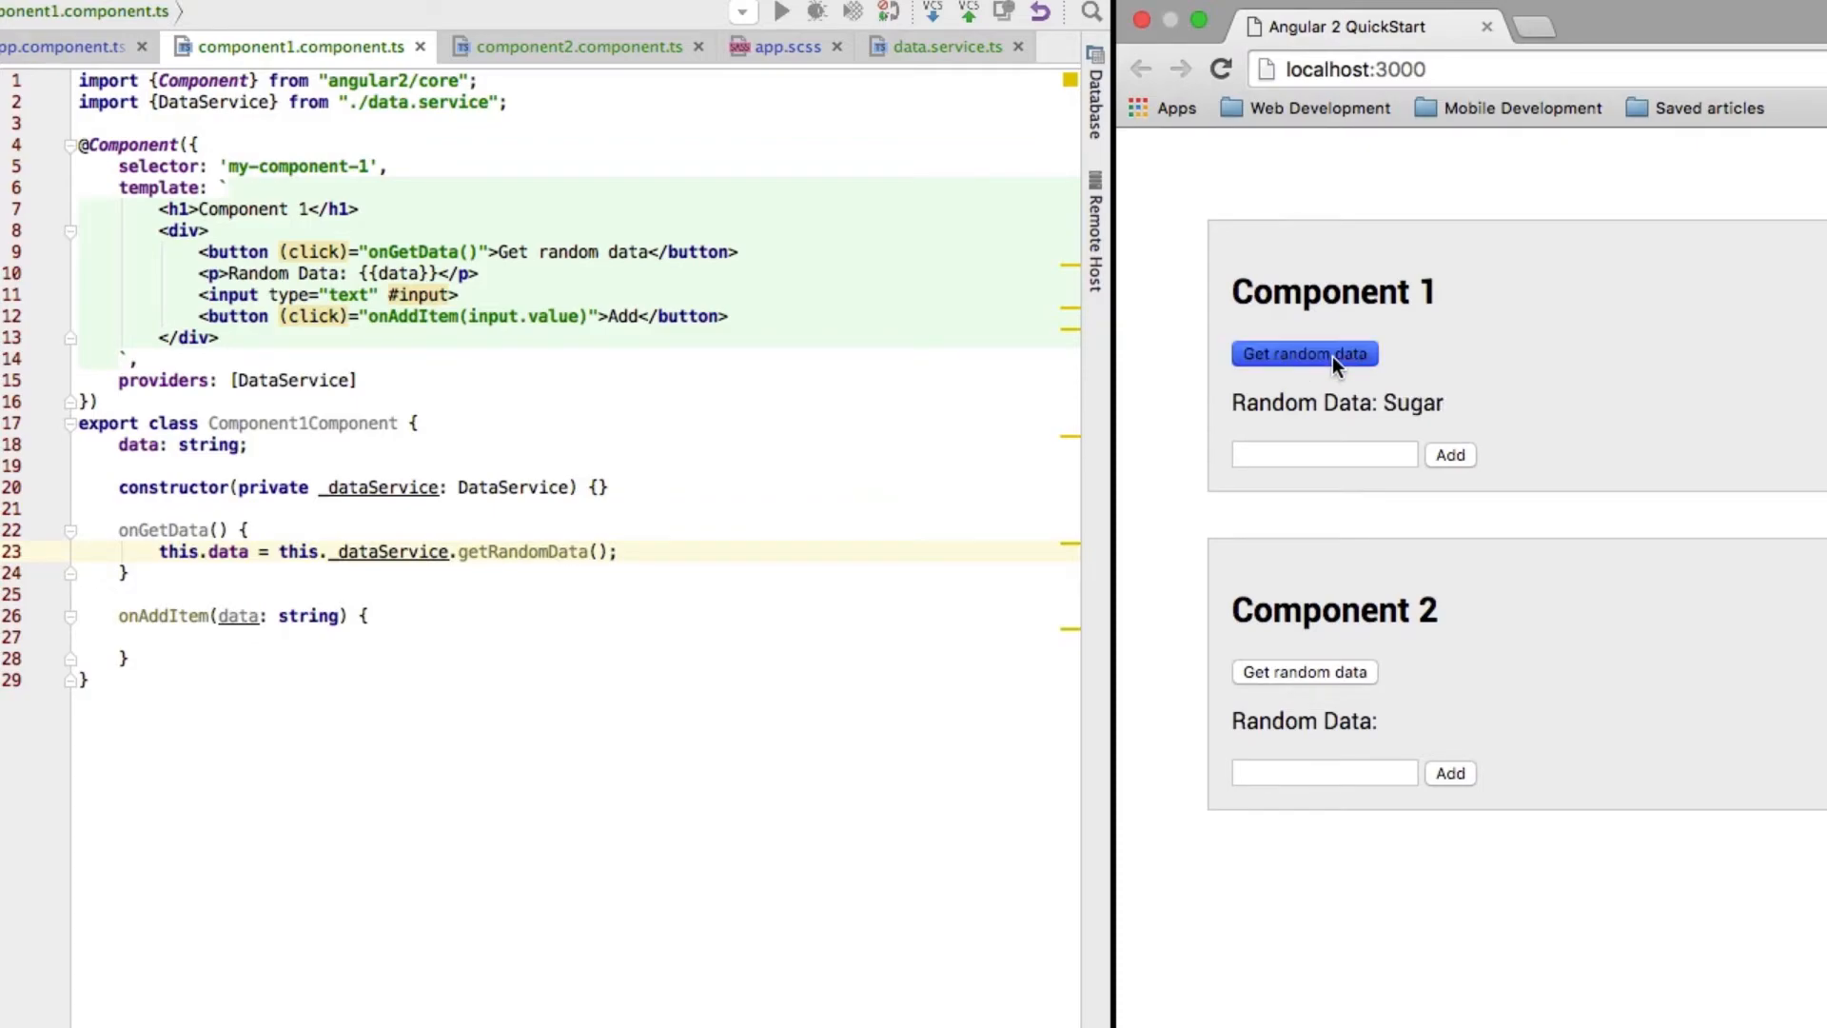
{"action": "left_click", "coordinate": [1304, 354]}
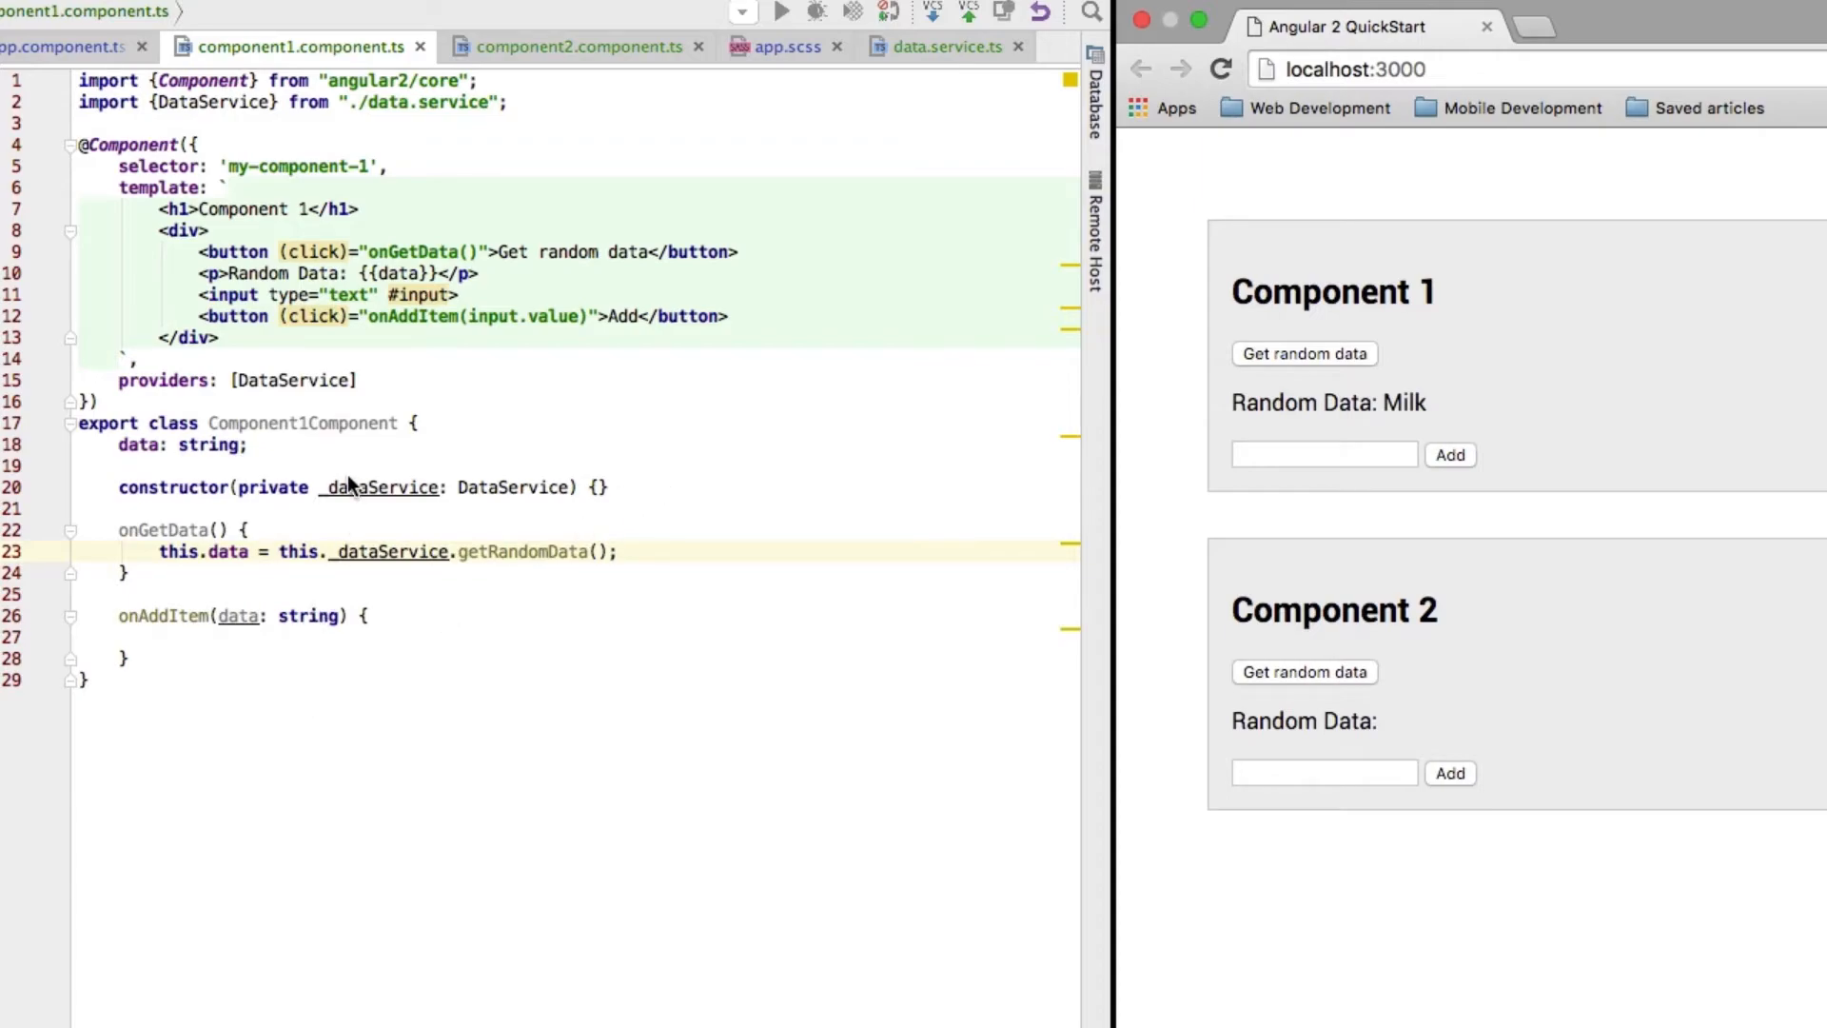
{"action": "mouse_move", "coordinate": [375, 330]}
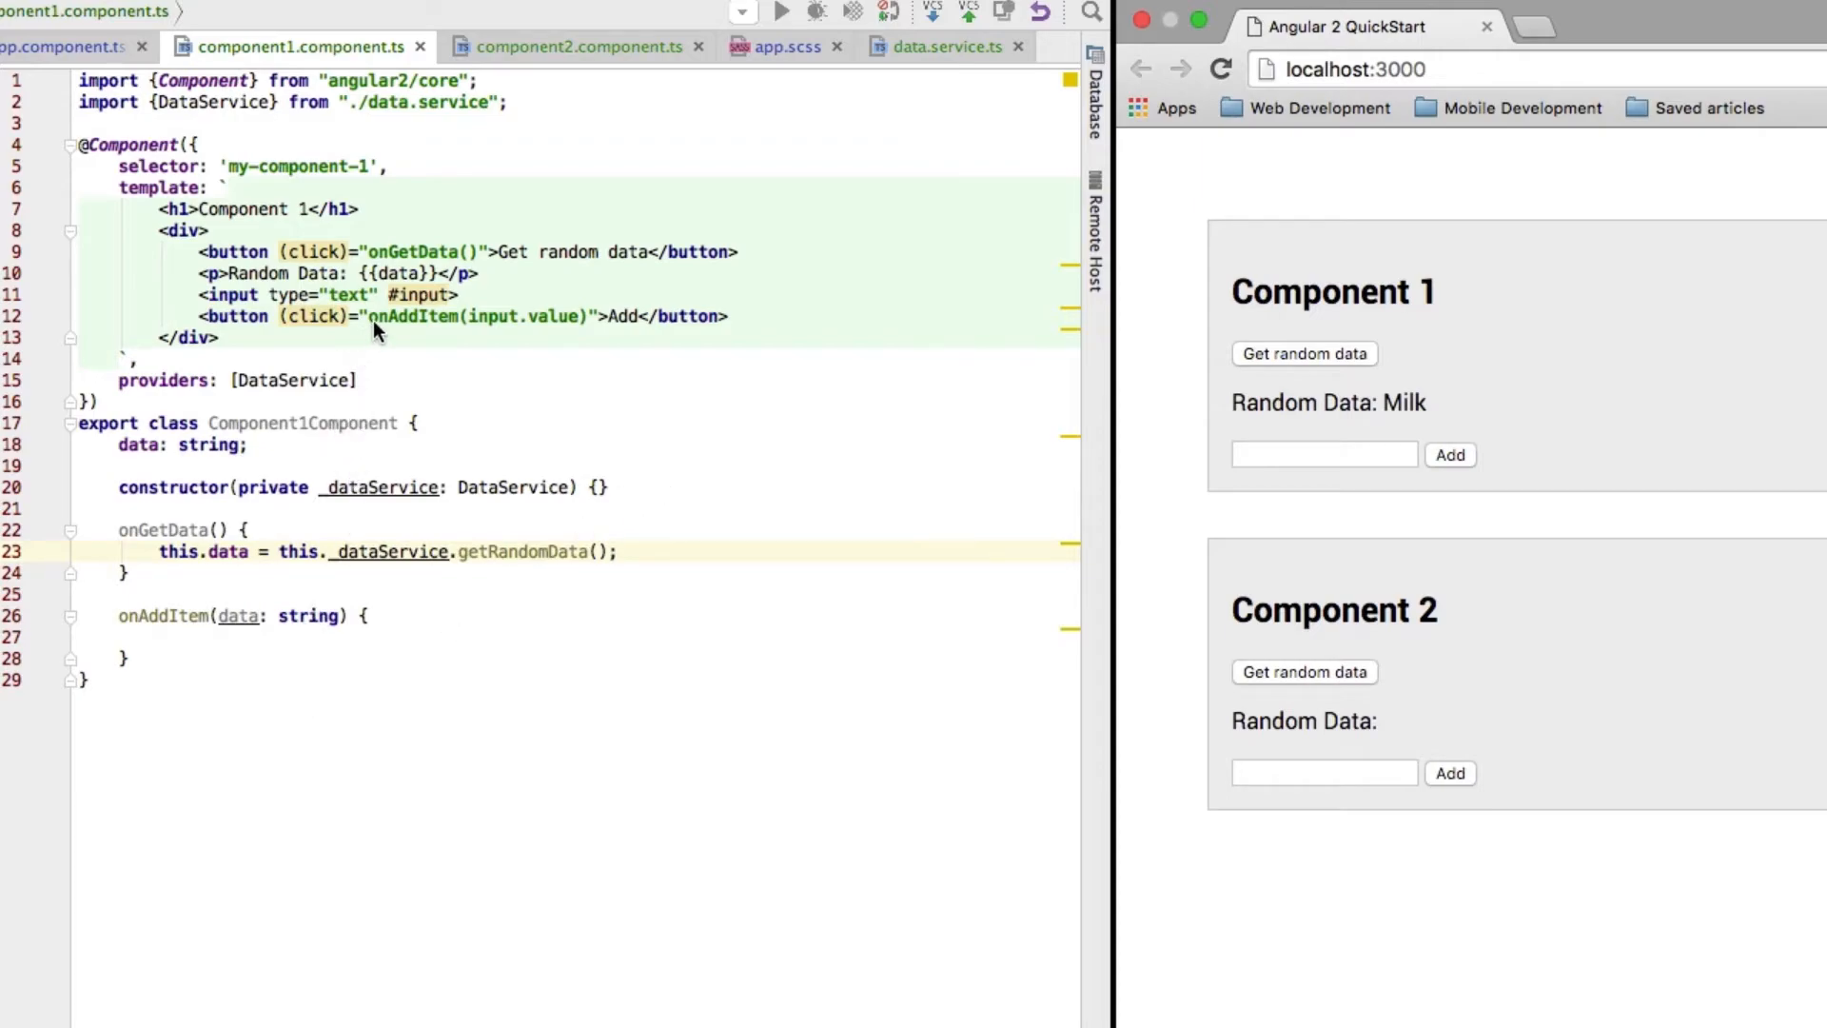
Make onAddItem call this._dataService.insertData(data);
{"action": "left_click", "coordinate": [119, 638]}
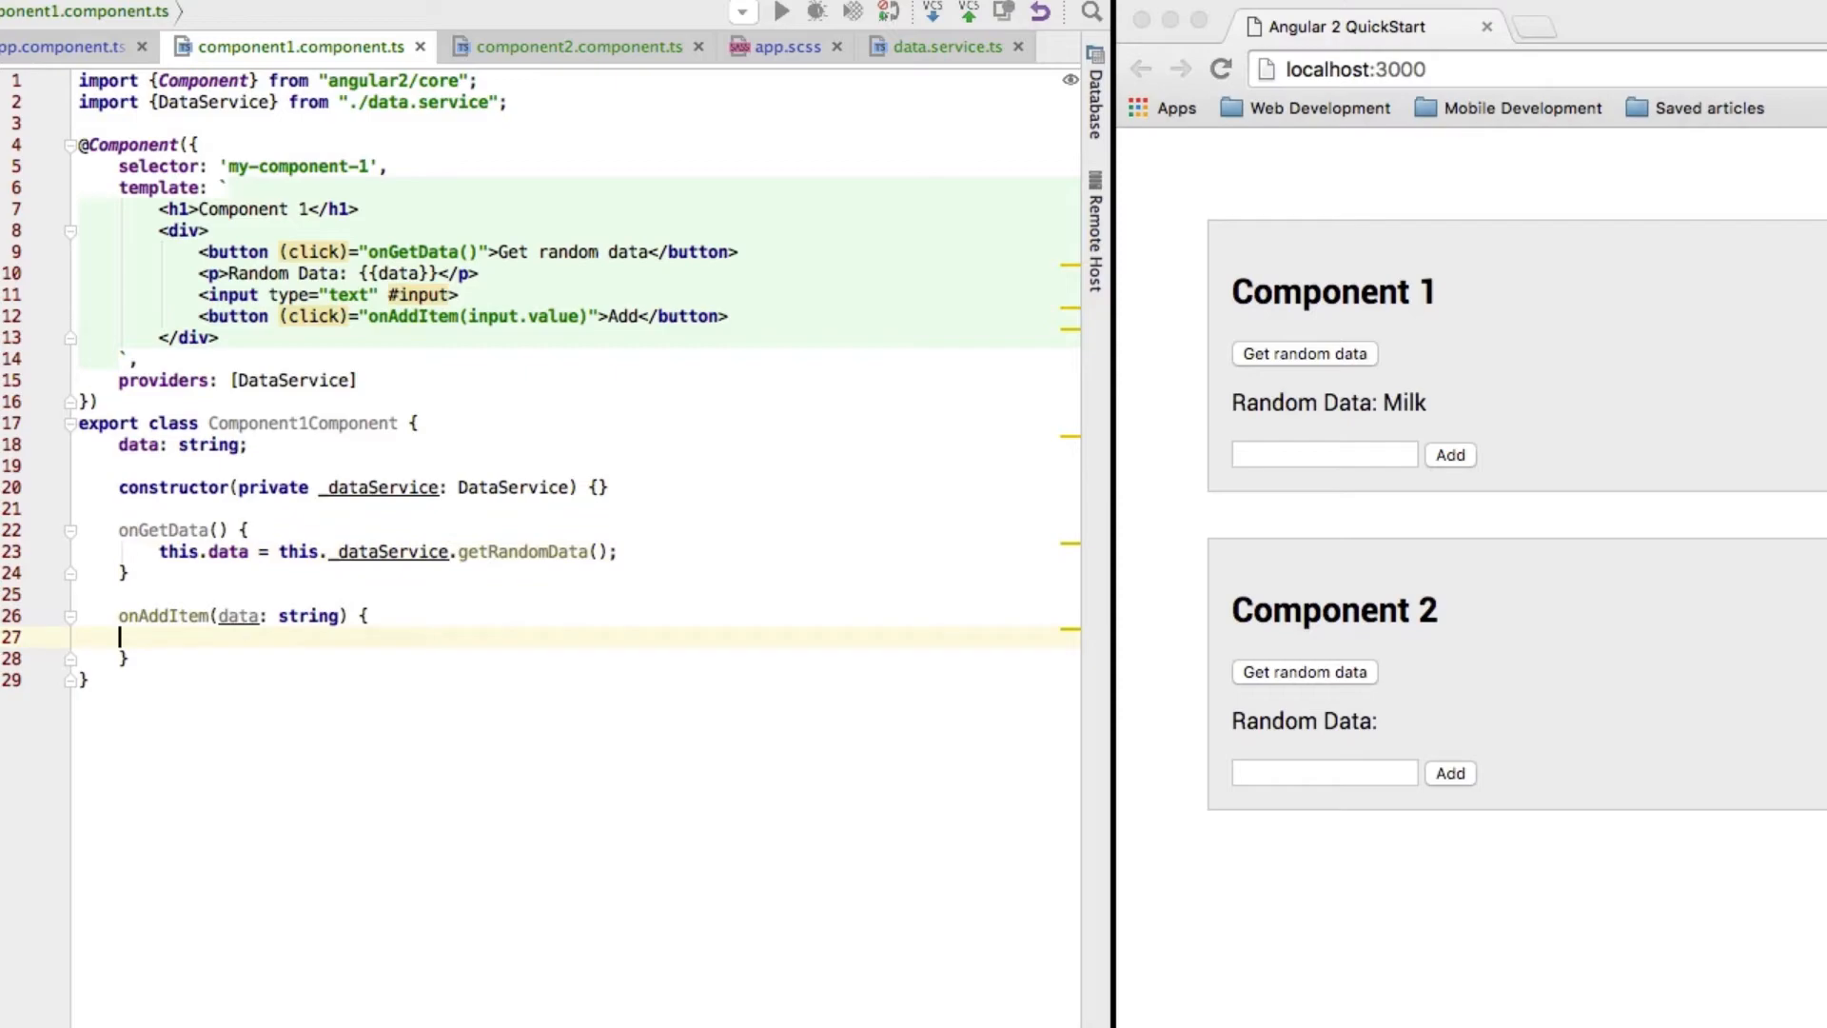
{"action": "type", "text": "this"}
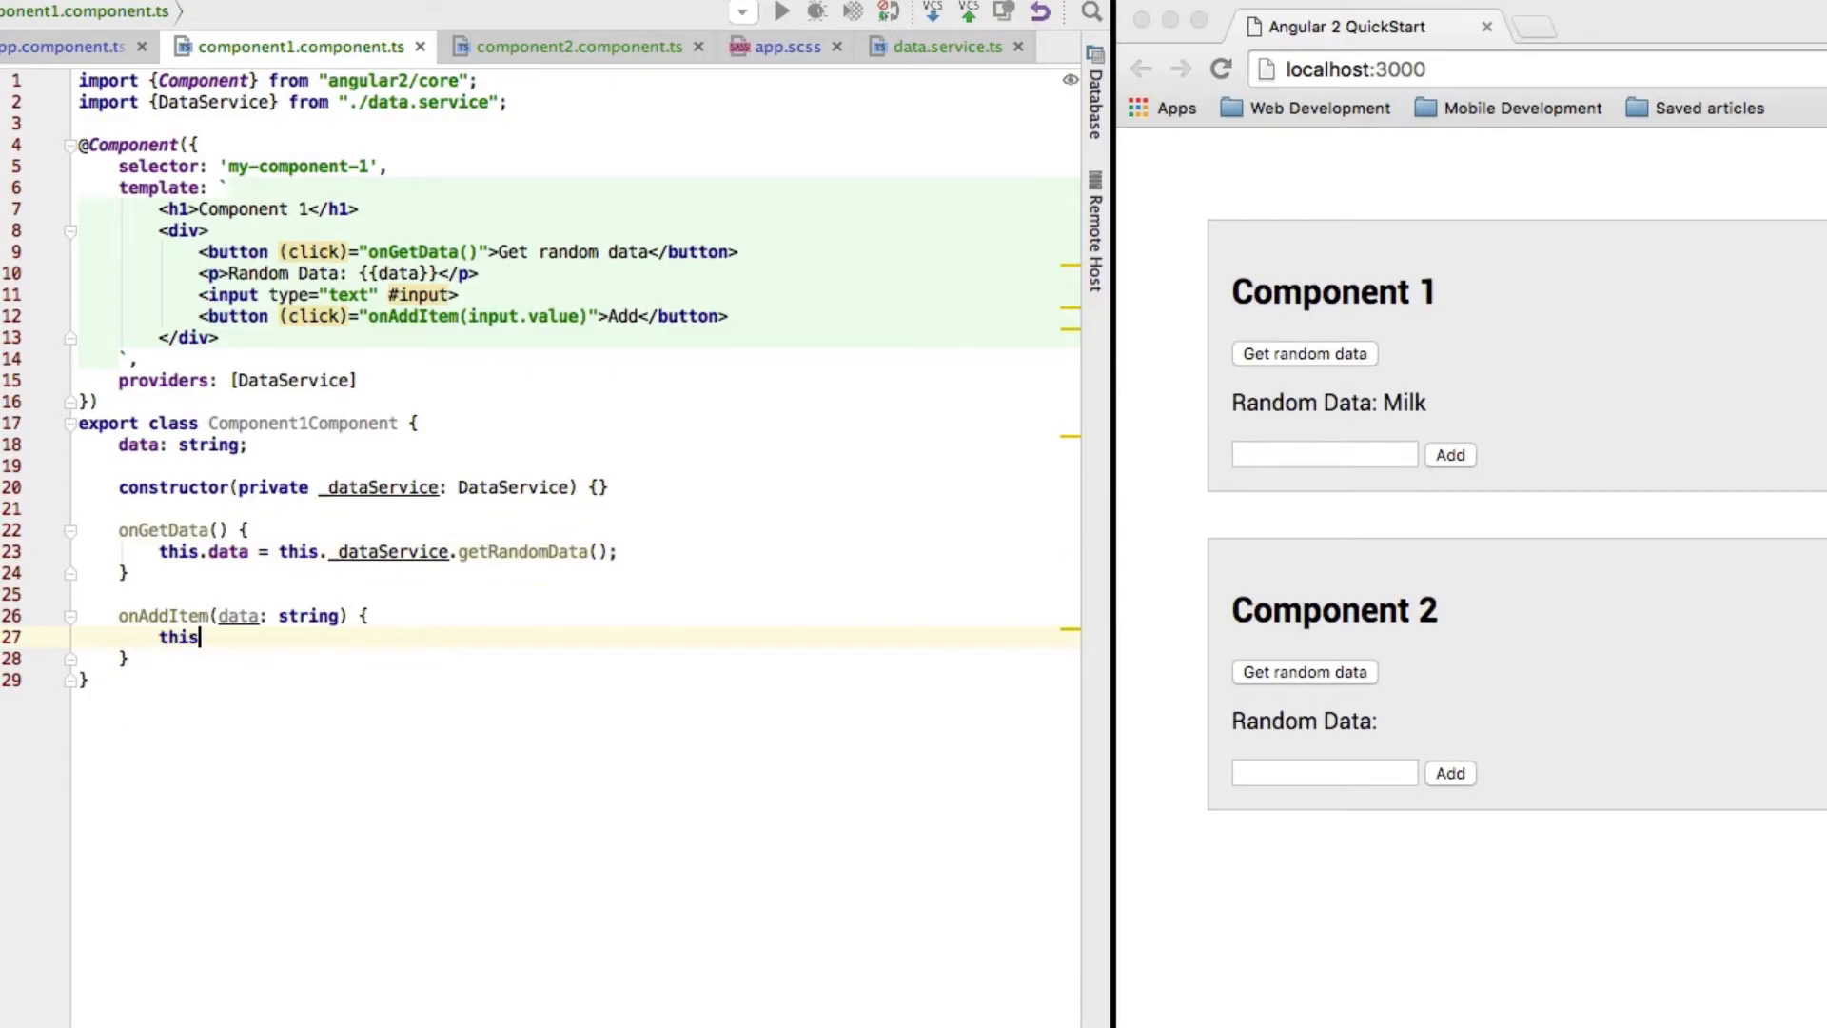
{"action": "type", "text": "._dataService.insertData(d"}
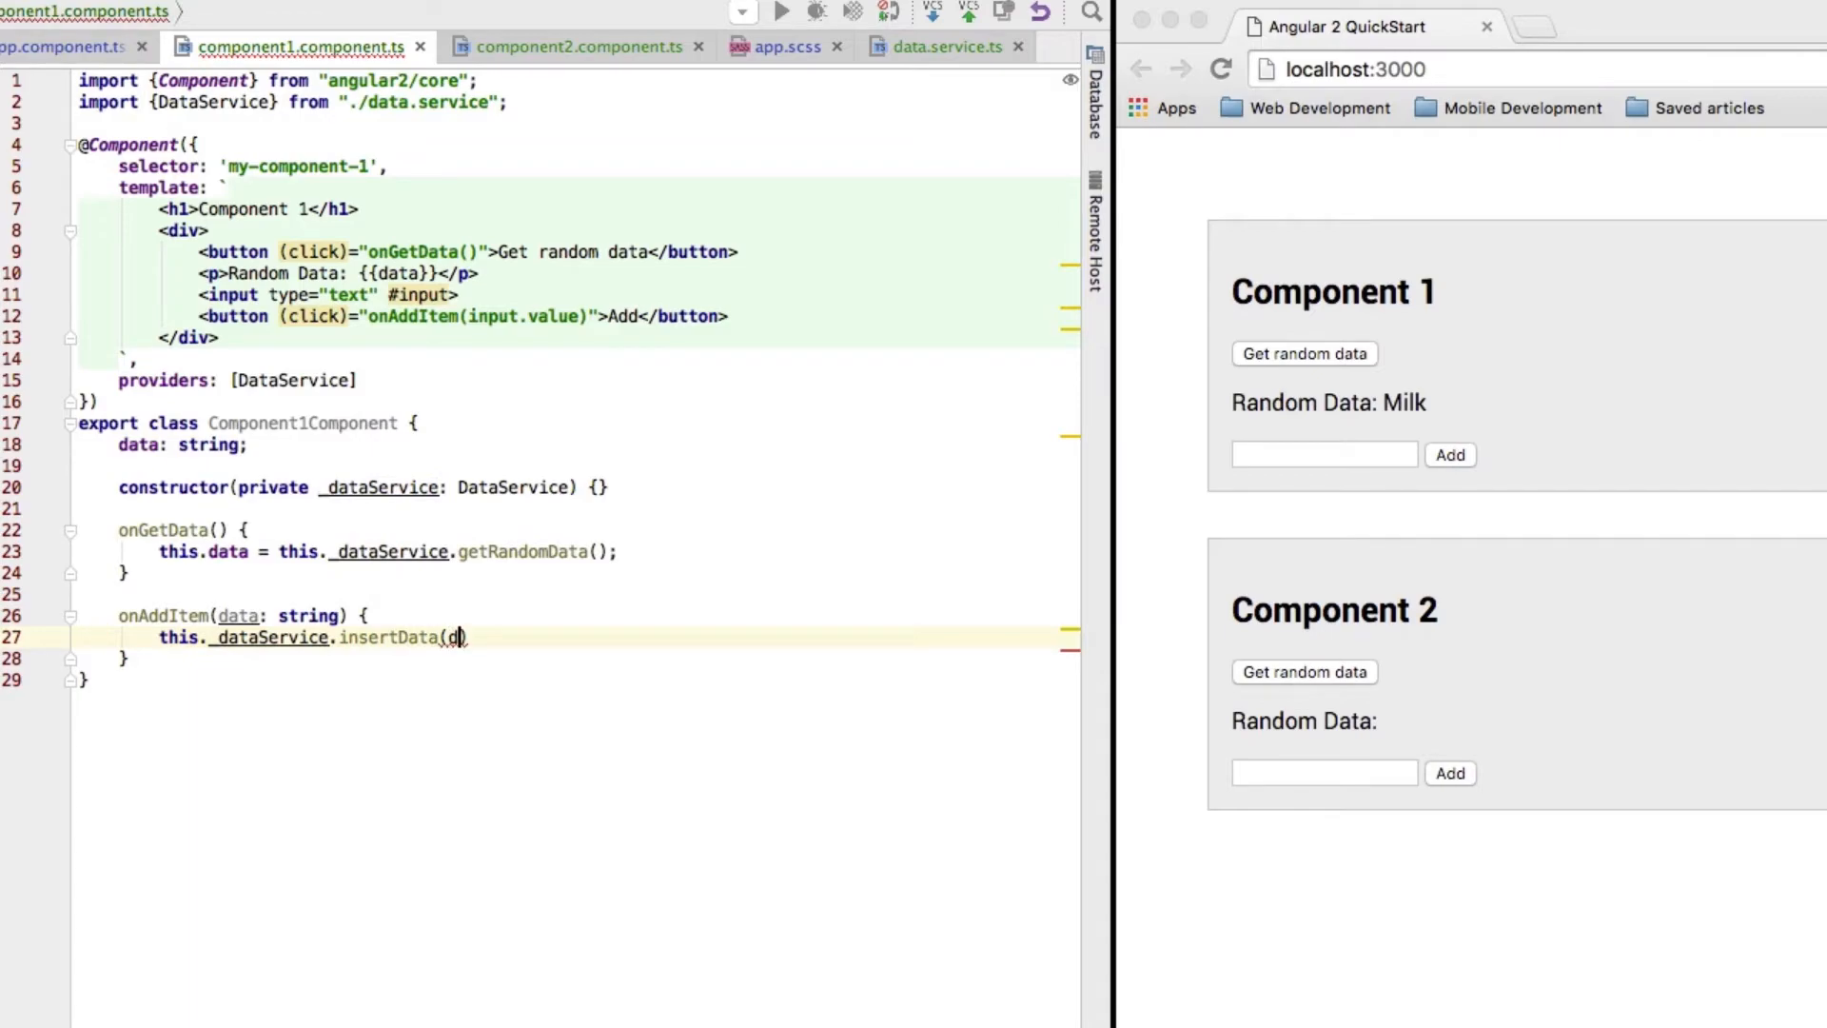
{"action": "type", "text": "ata);"}
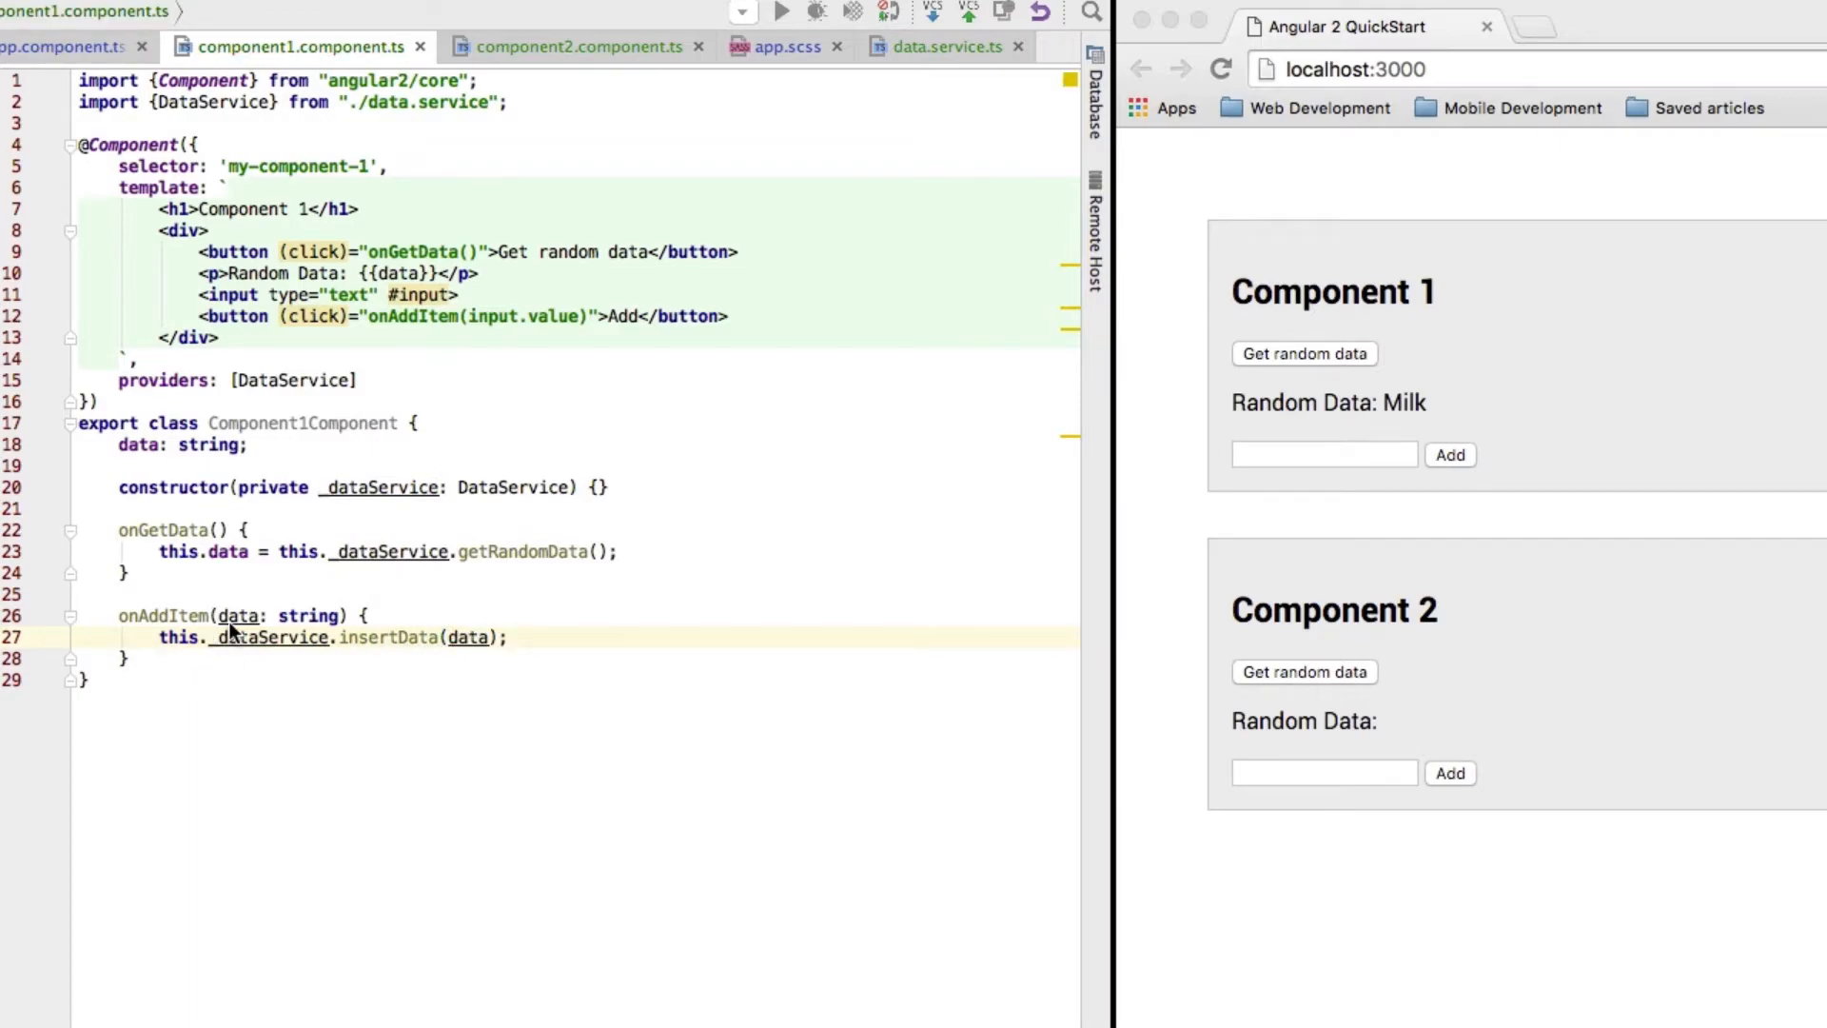
Review the template's onAddItem(input.value) binding and #input reference
{"action": "left_click", "coordinate": [589, 316]}
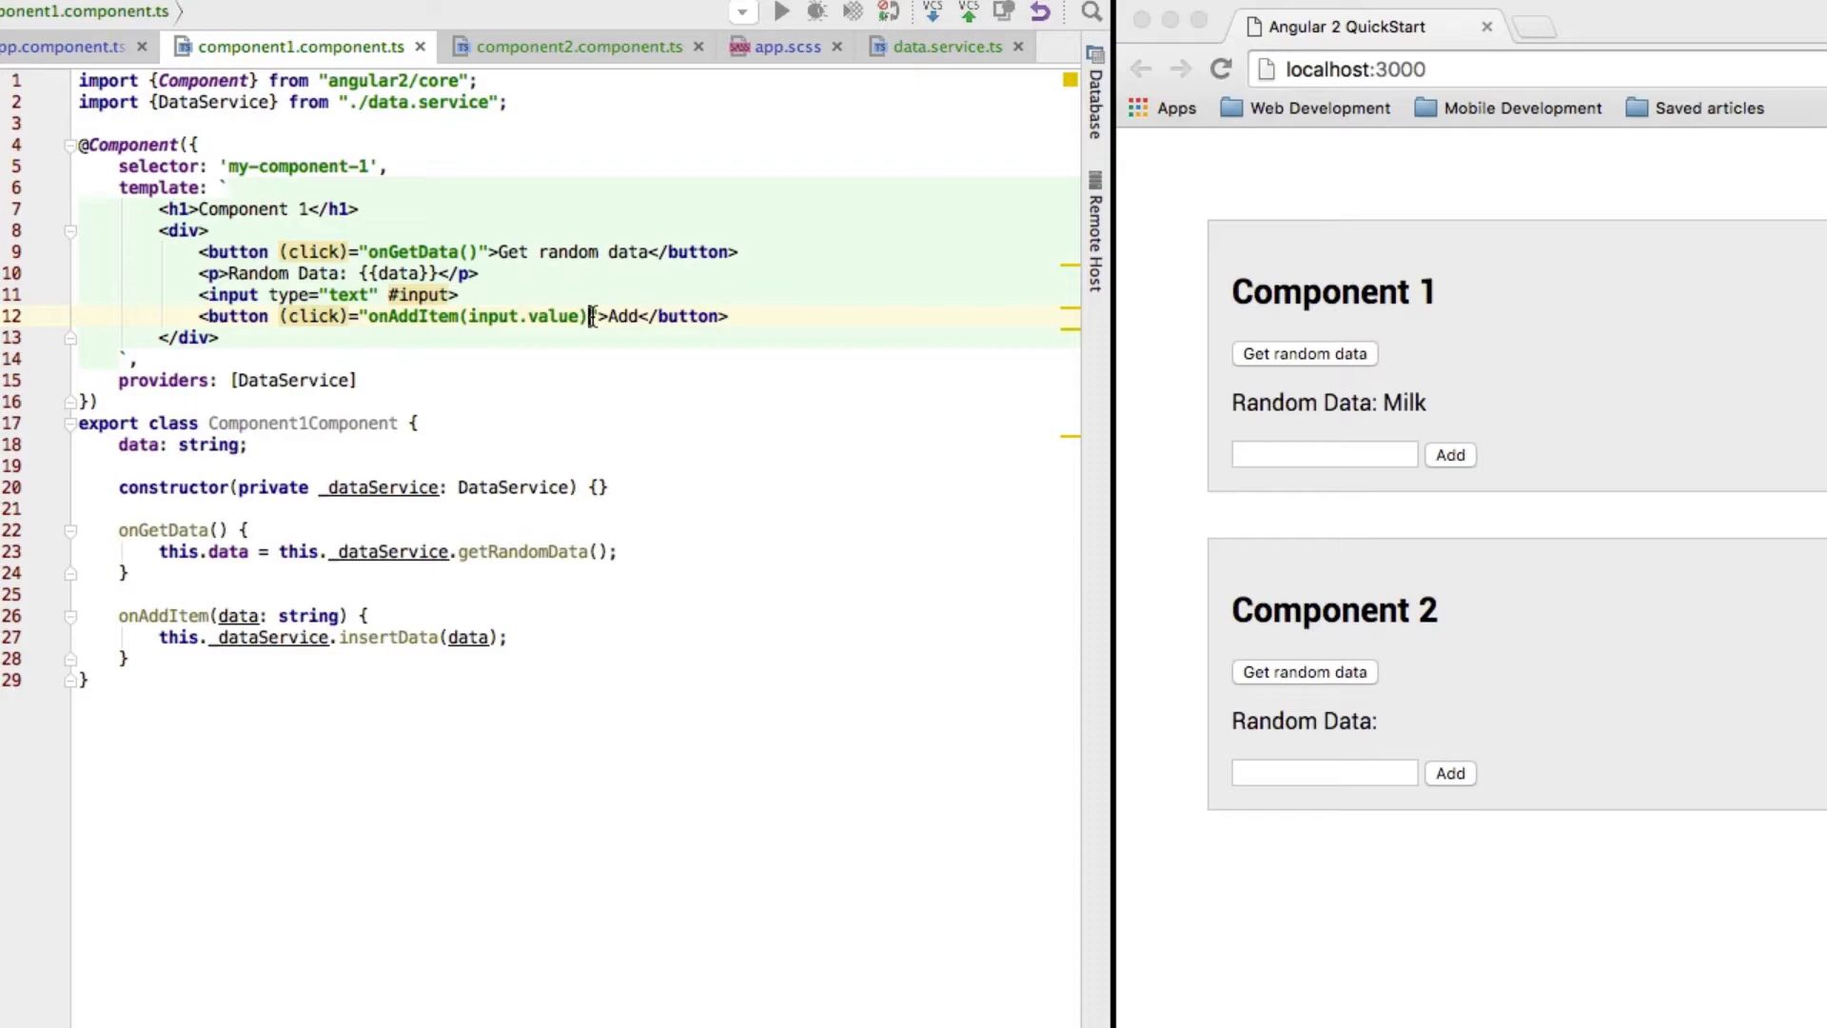
{"action": "double_click", "coordinate": [478, 316]}
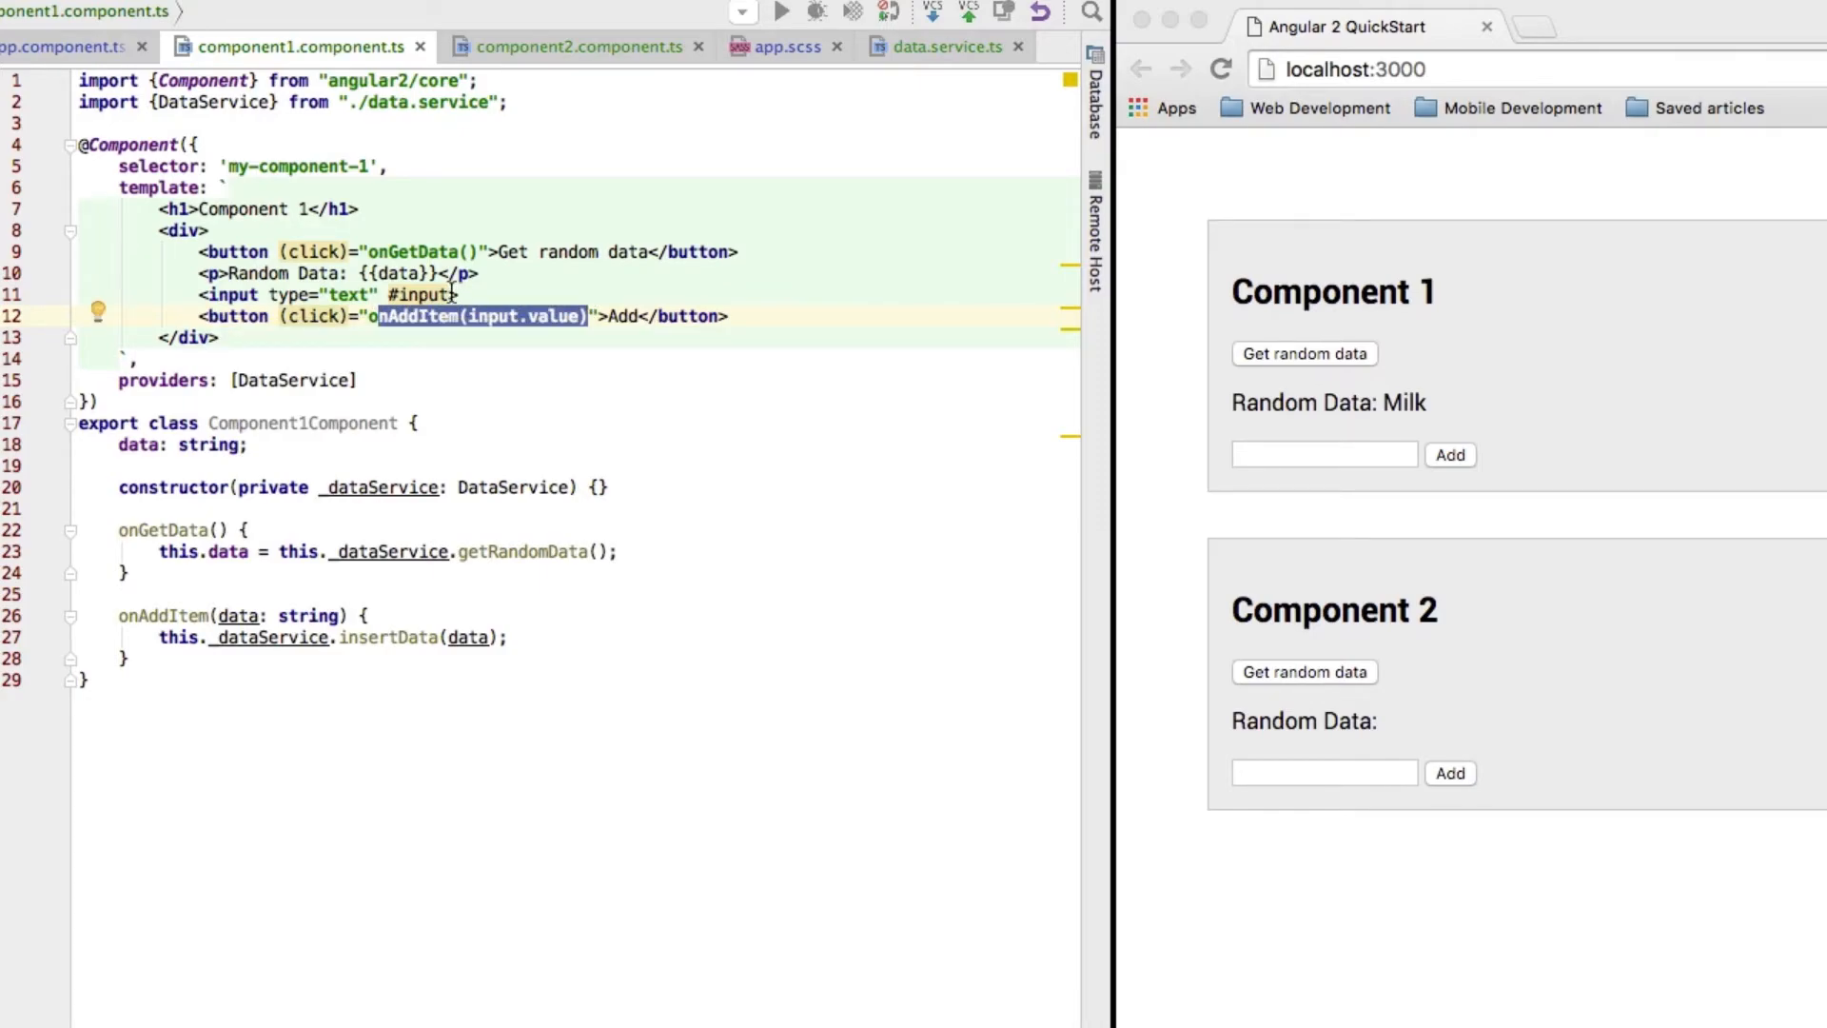
{"action": "left_click", "coordinate": [457, 293]}
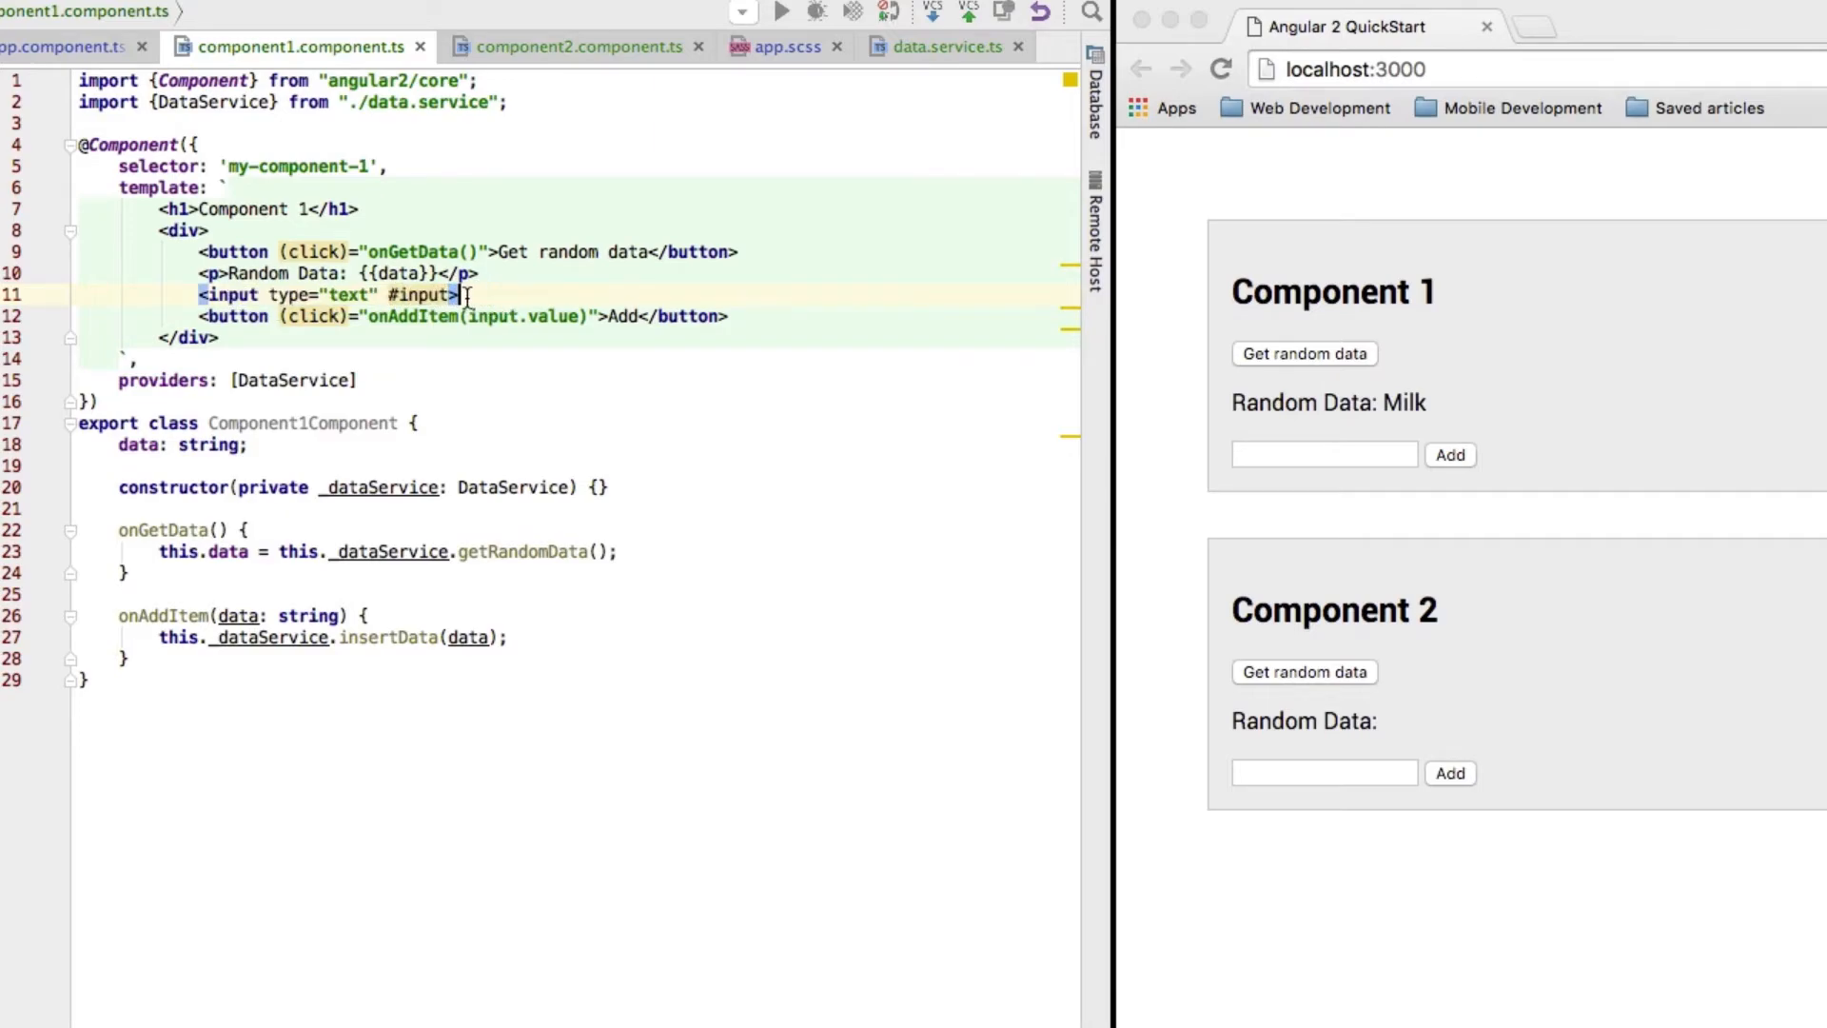
{"action": "double_click", "coordinate": [419, 293]}
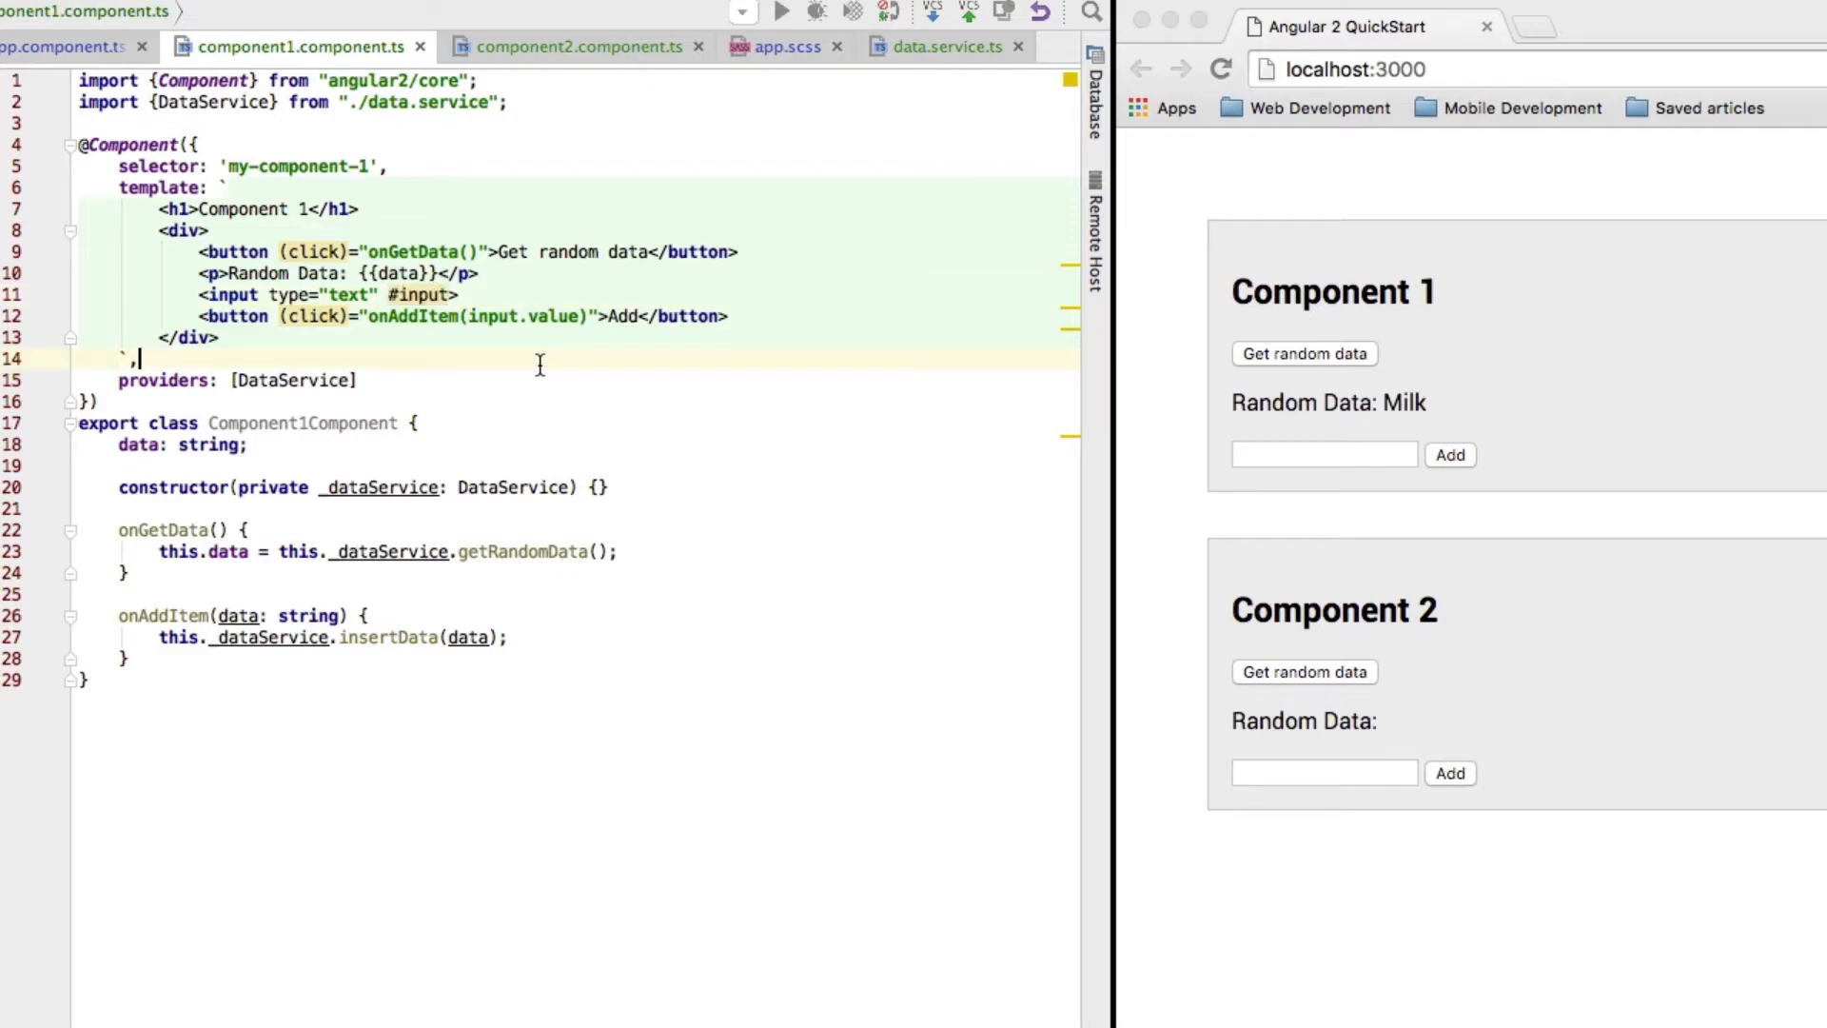
Add Milkshakes via Component 1 and fetch random items until Milkshakes appears
{"action": "left_click", "coordinate": [1323, 455]}
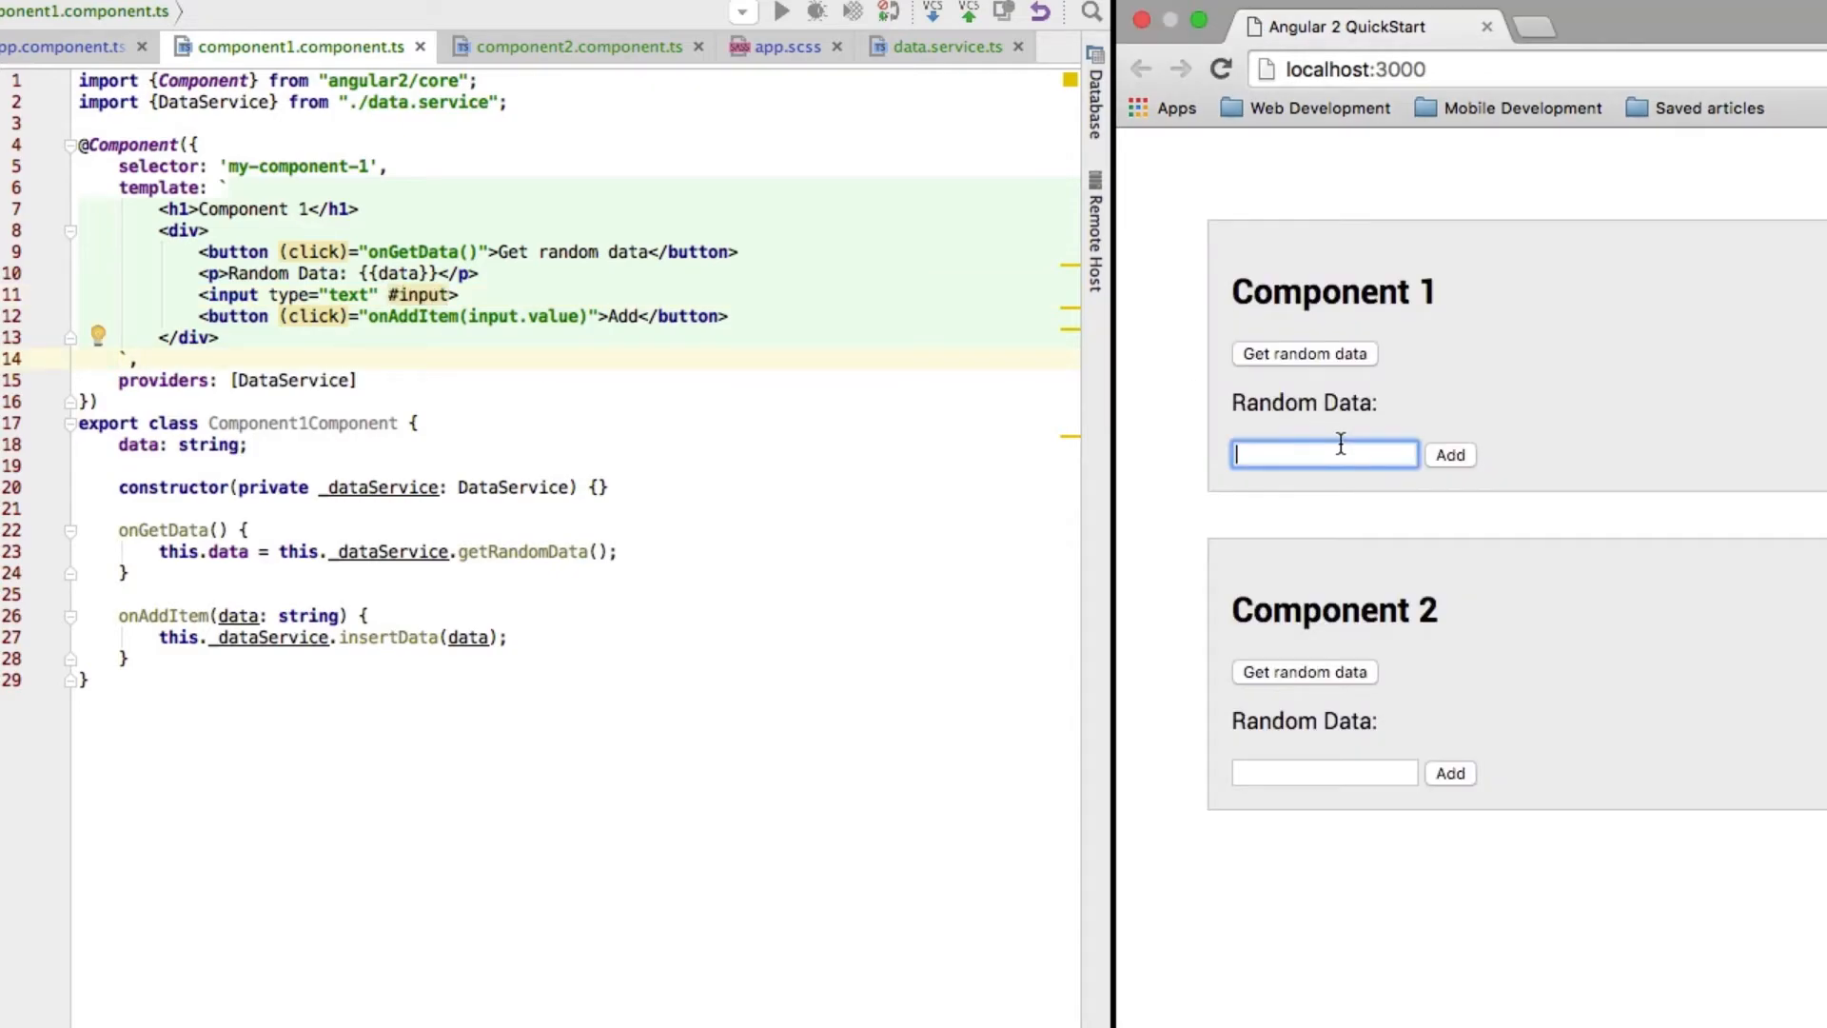
{"action": "left_click", "coordinate": [1304, 354]}
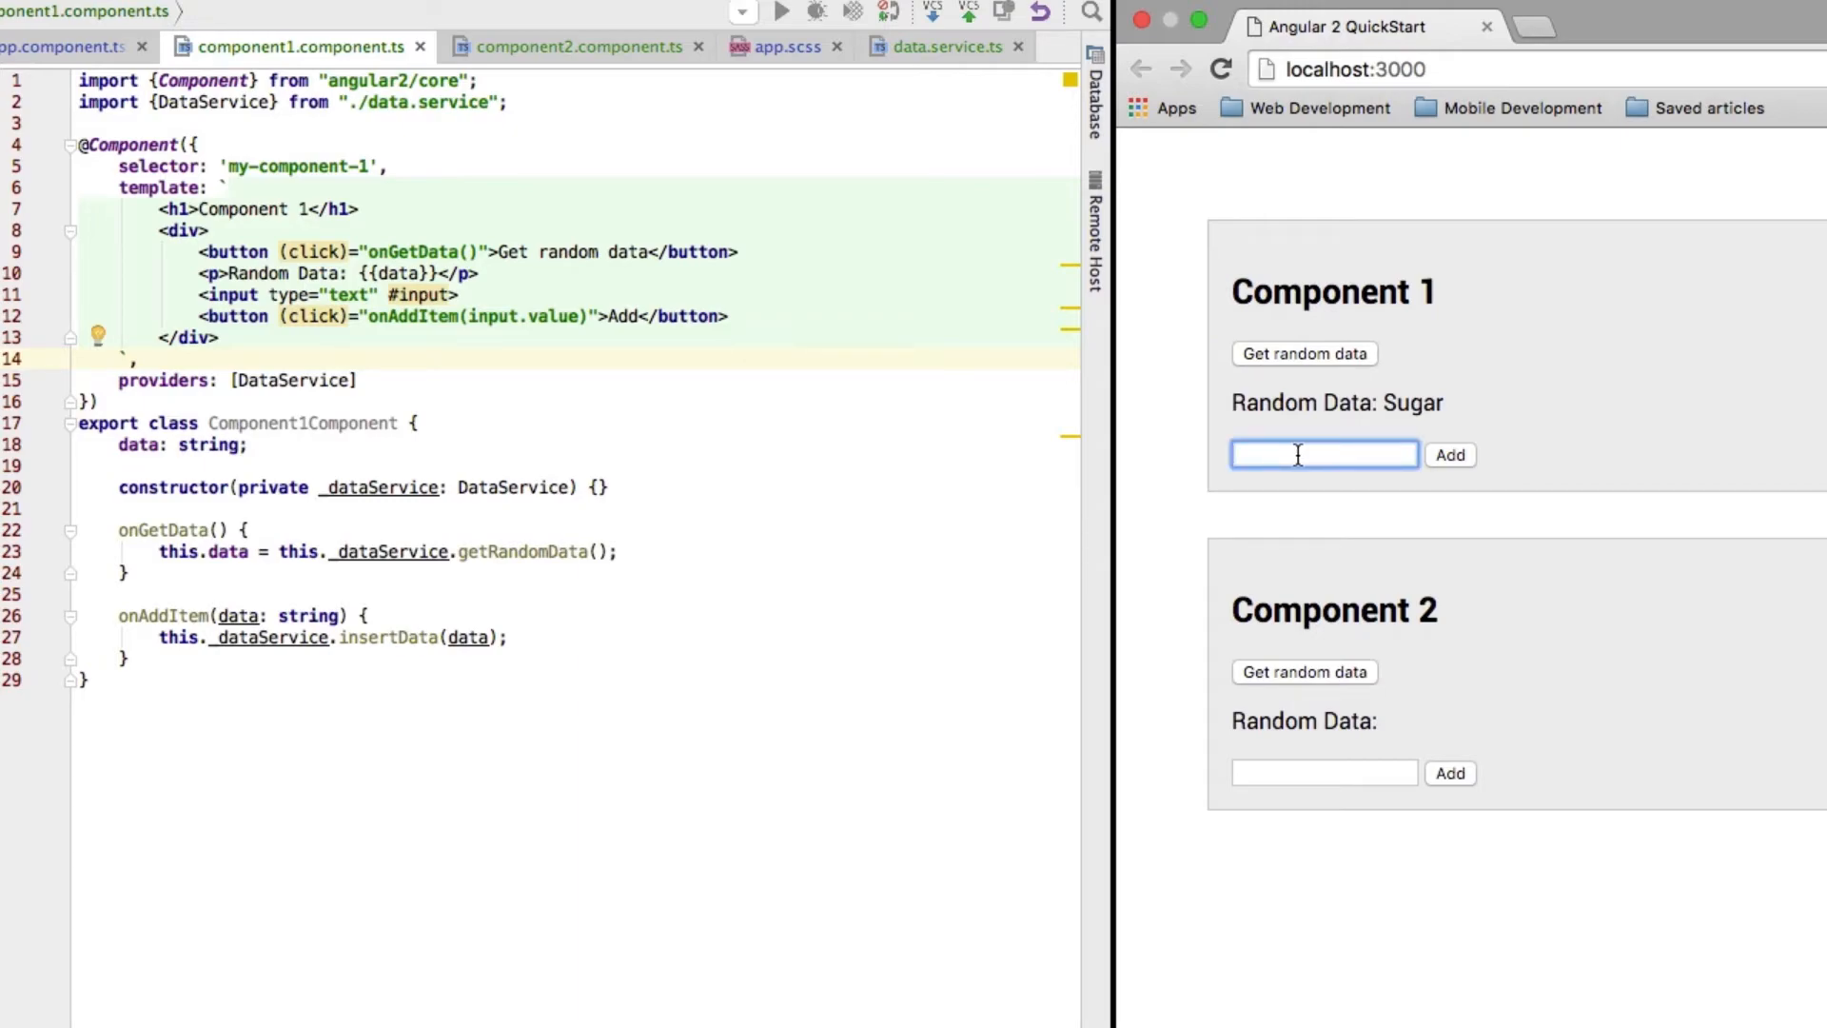
{"action": "type", "text": "Milkshakes"}
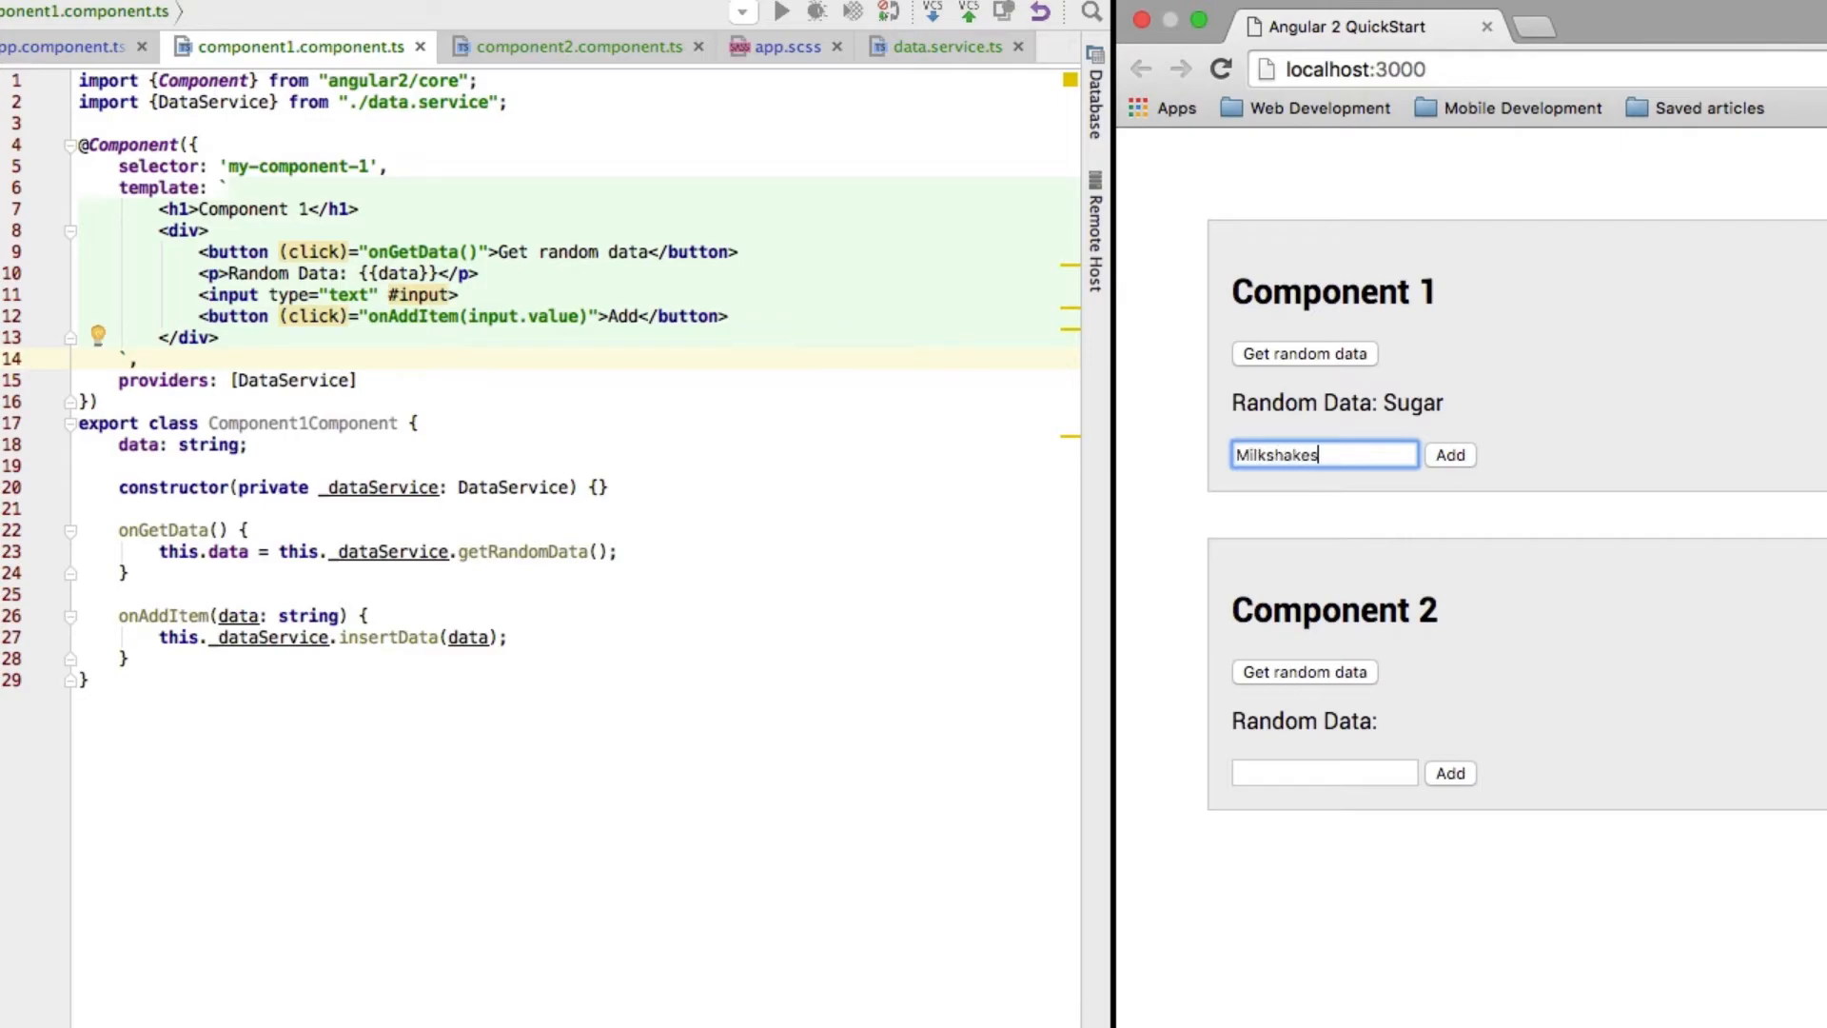
{"action": "left_click", "coordinate": [1304, 354]}
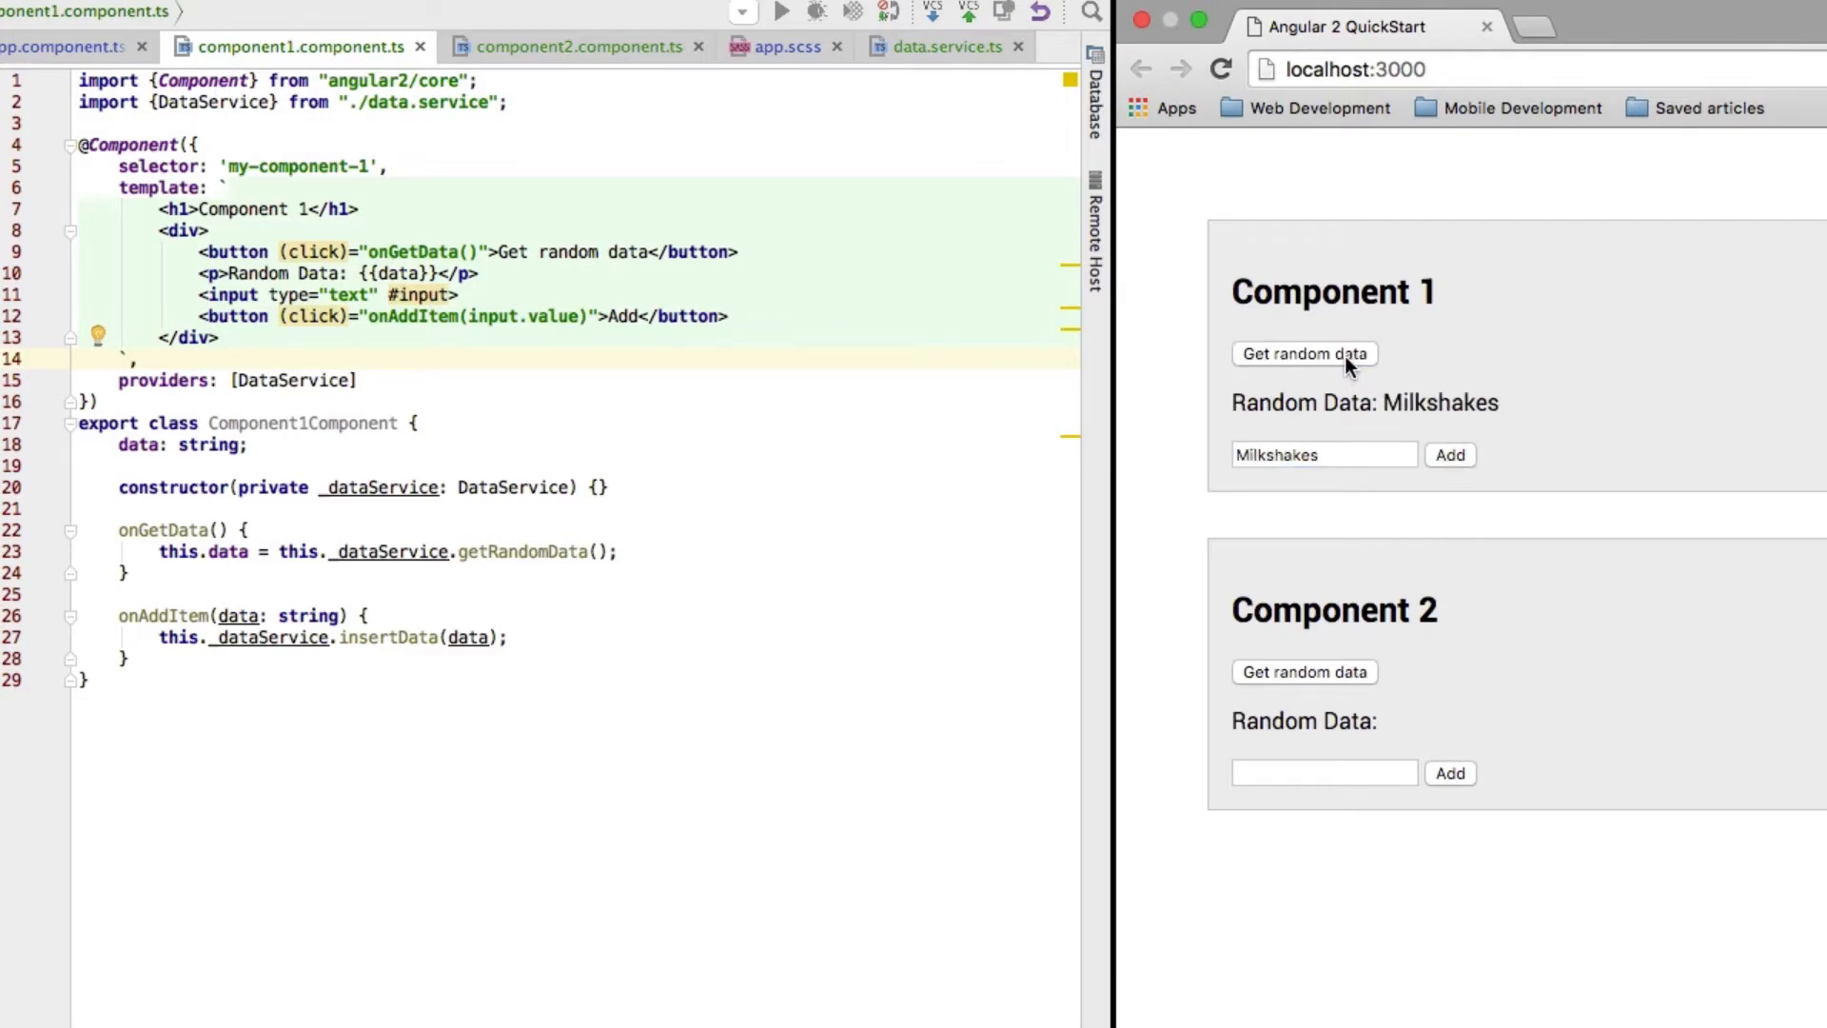
{"action": "left_click", "coordinate": [1304, 354]}
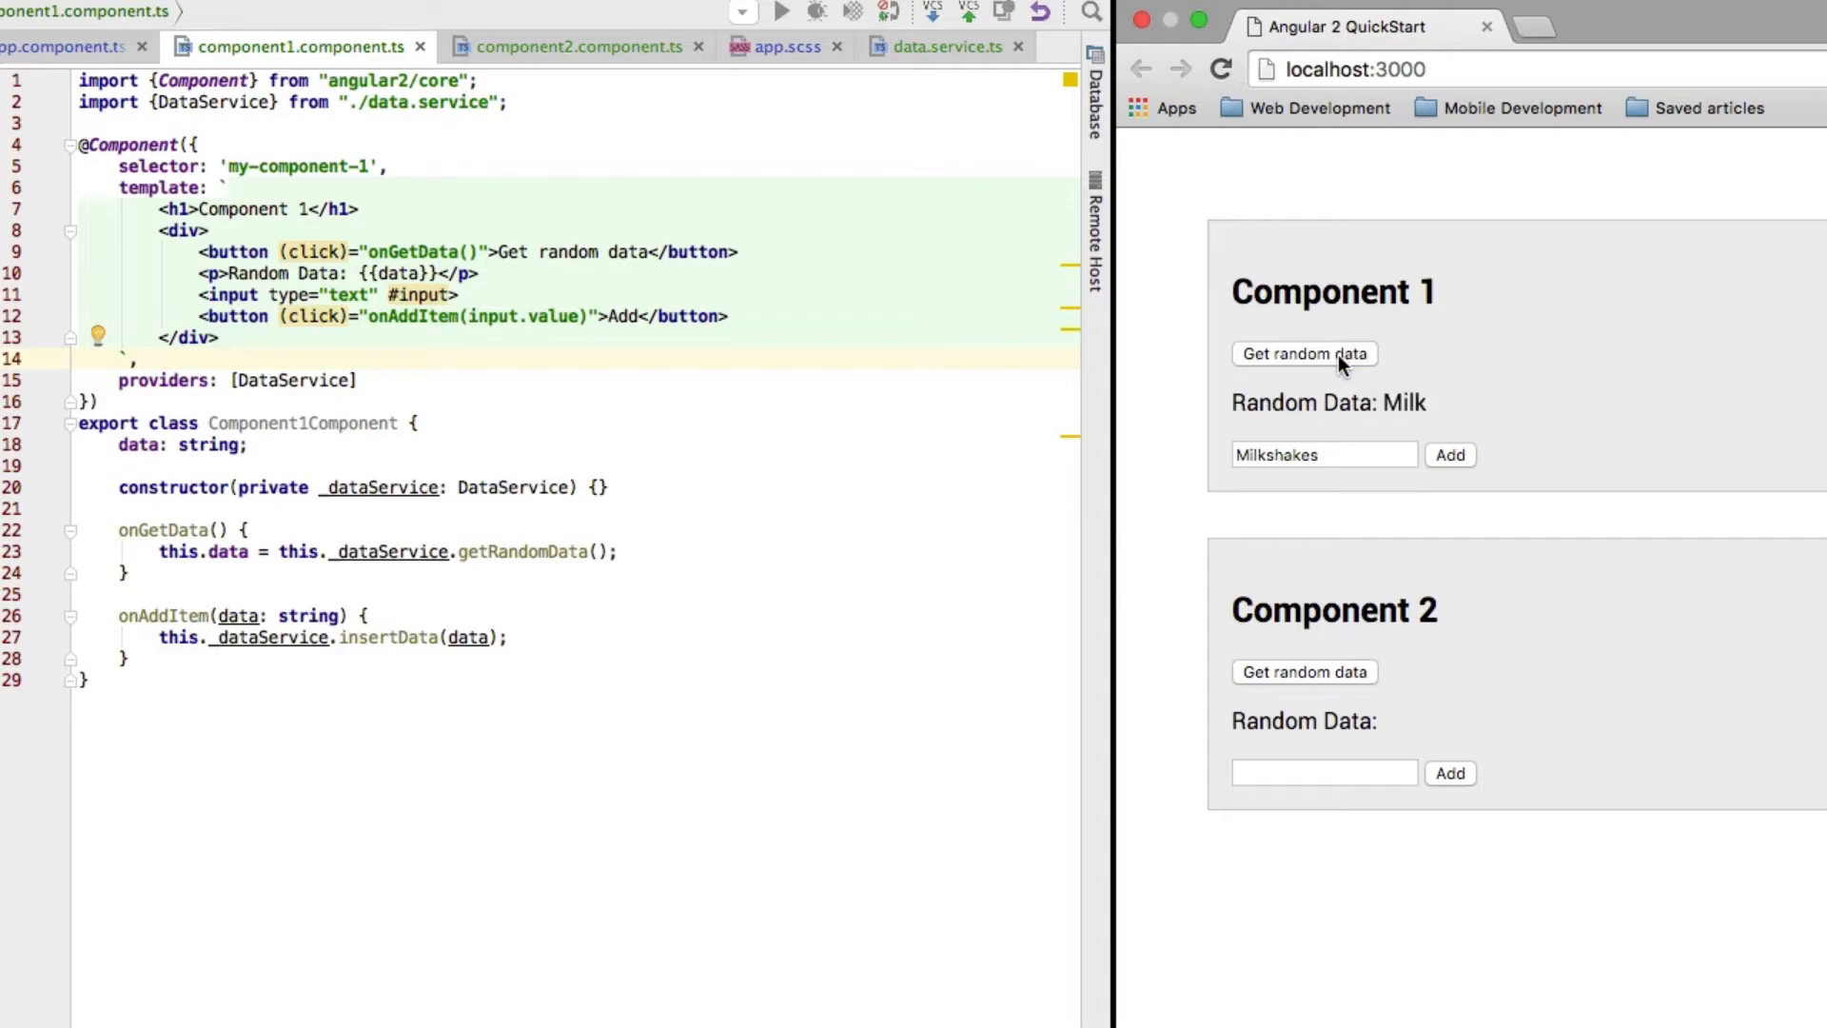
{"action": "left_click", "coordinate": [1304, 354]}
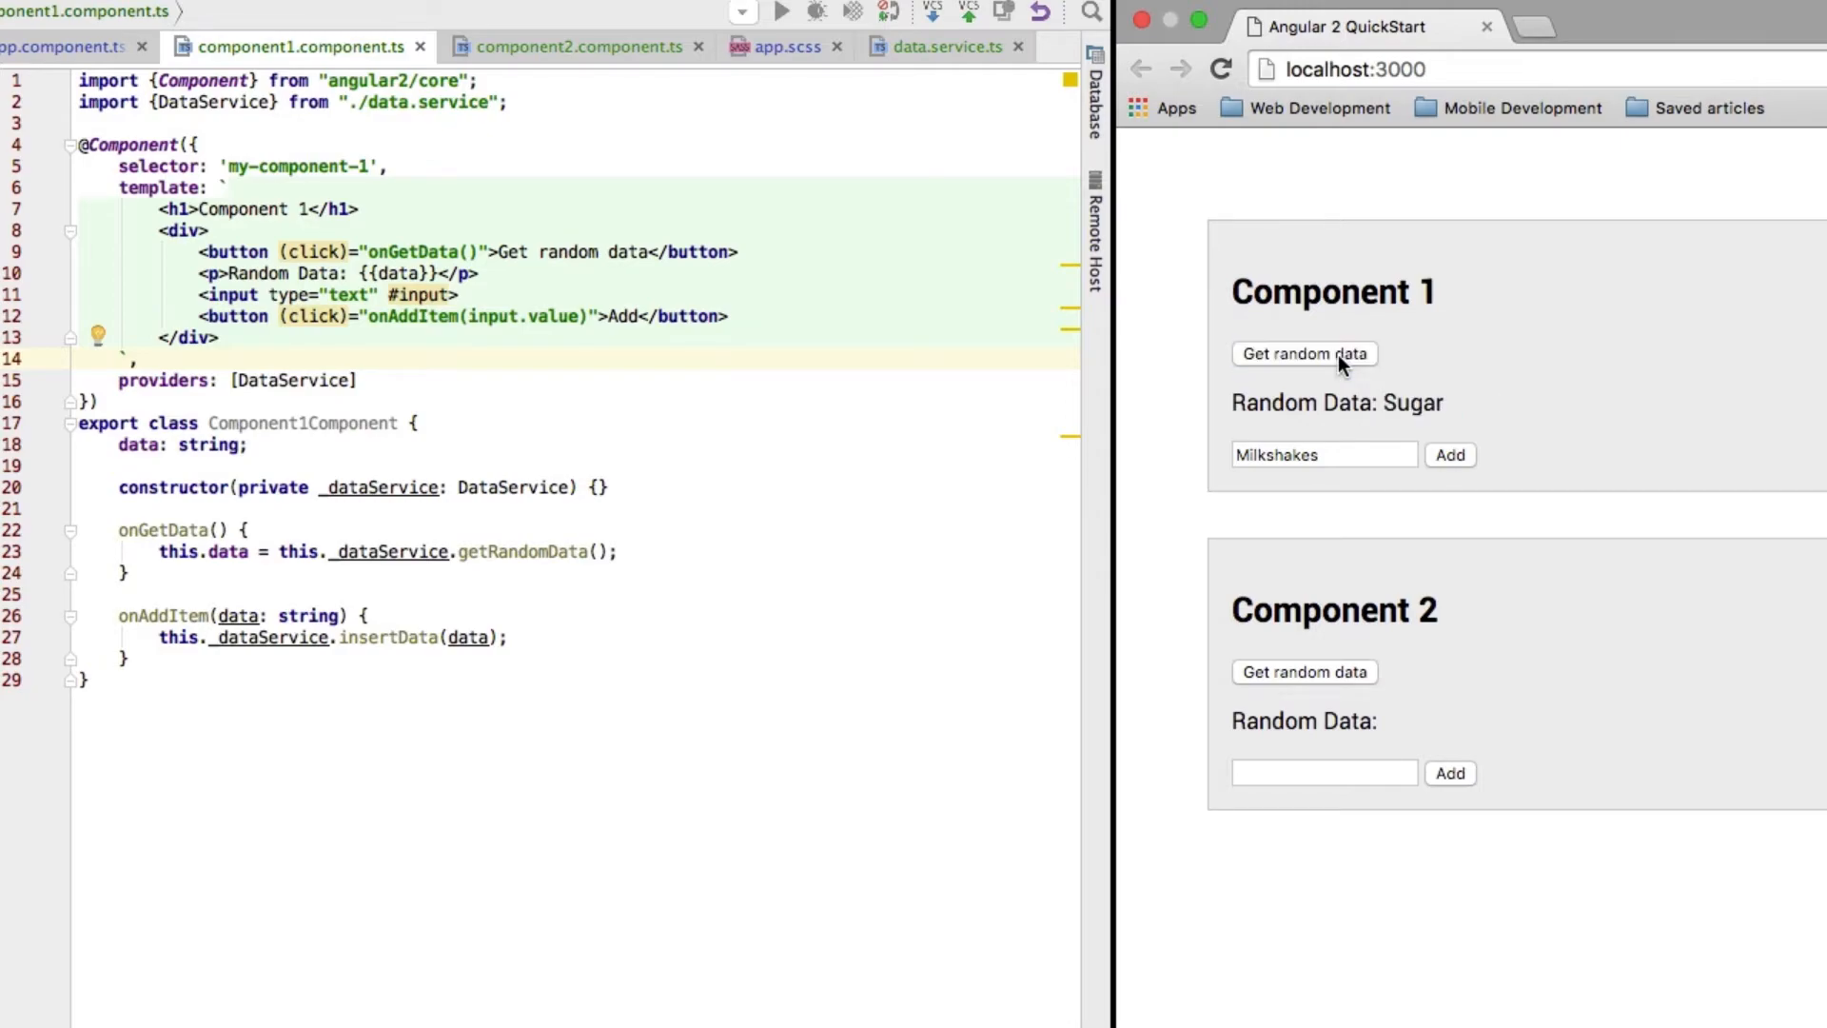
{"action": "left_click", "coordinate": [1304, 354]}
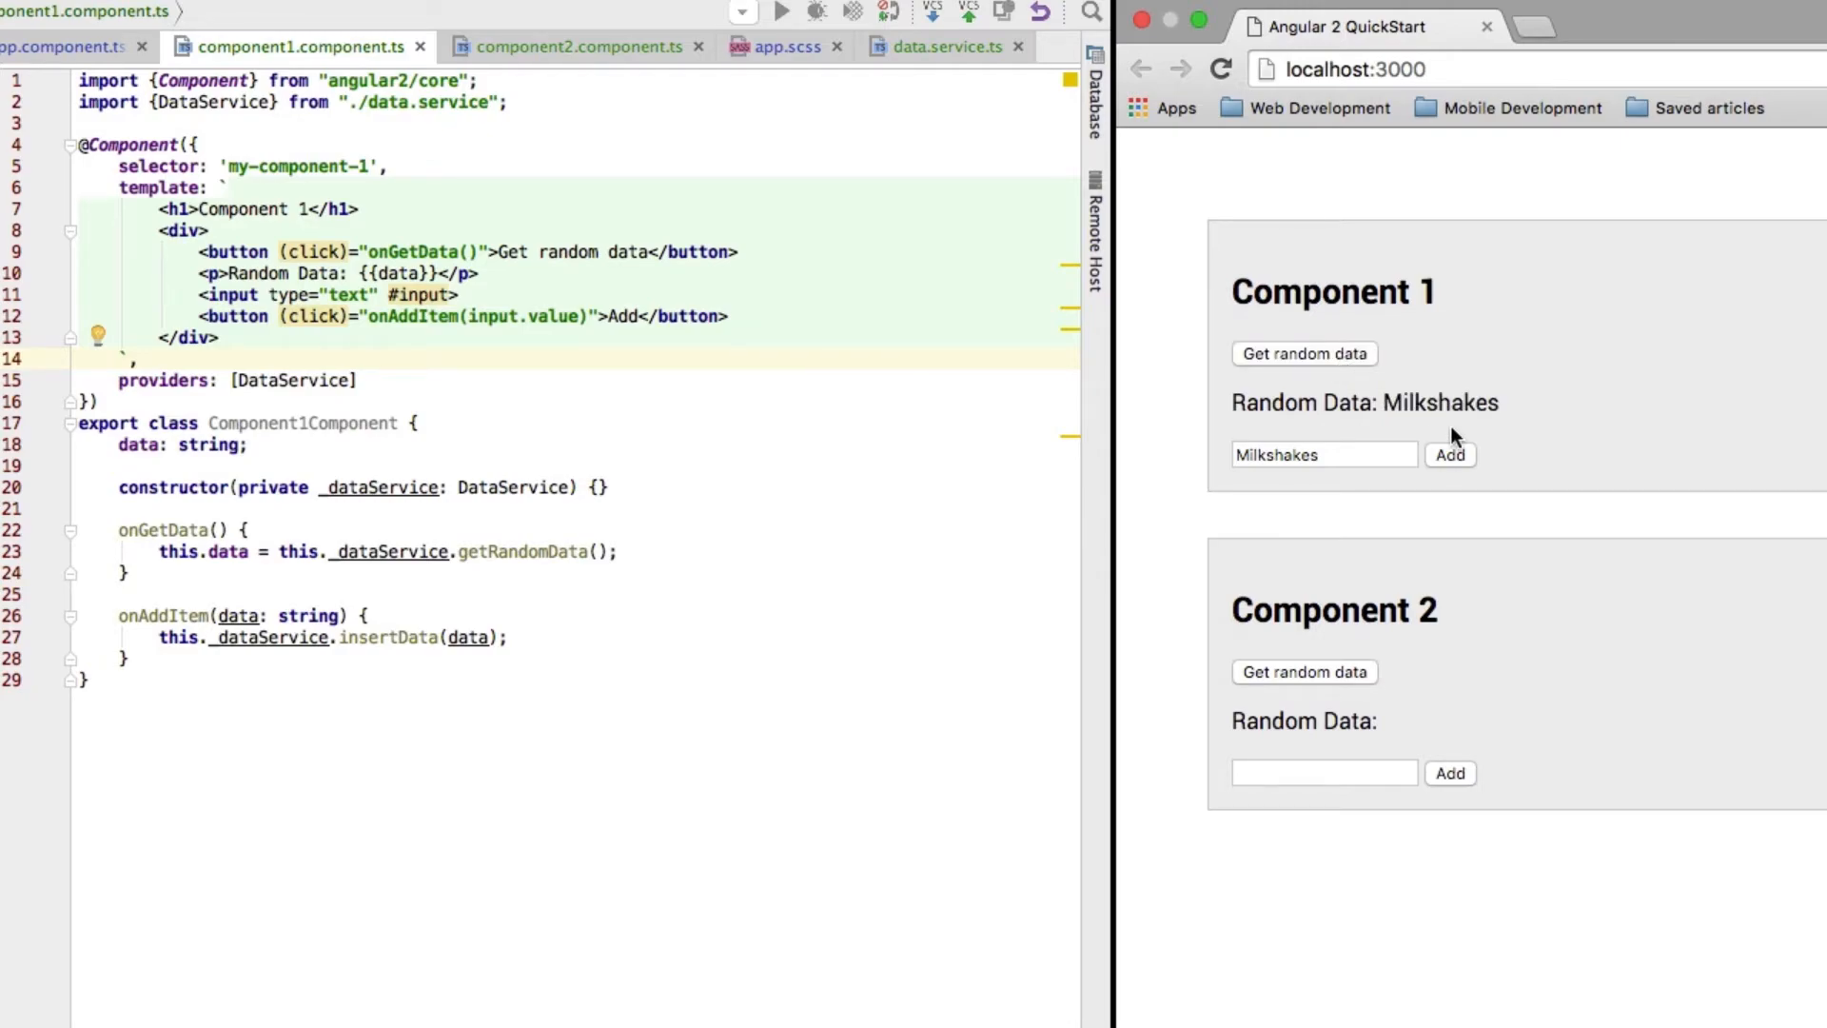
{"action": "left_click", "coordinate": [1450, 455]}
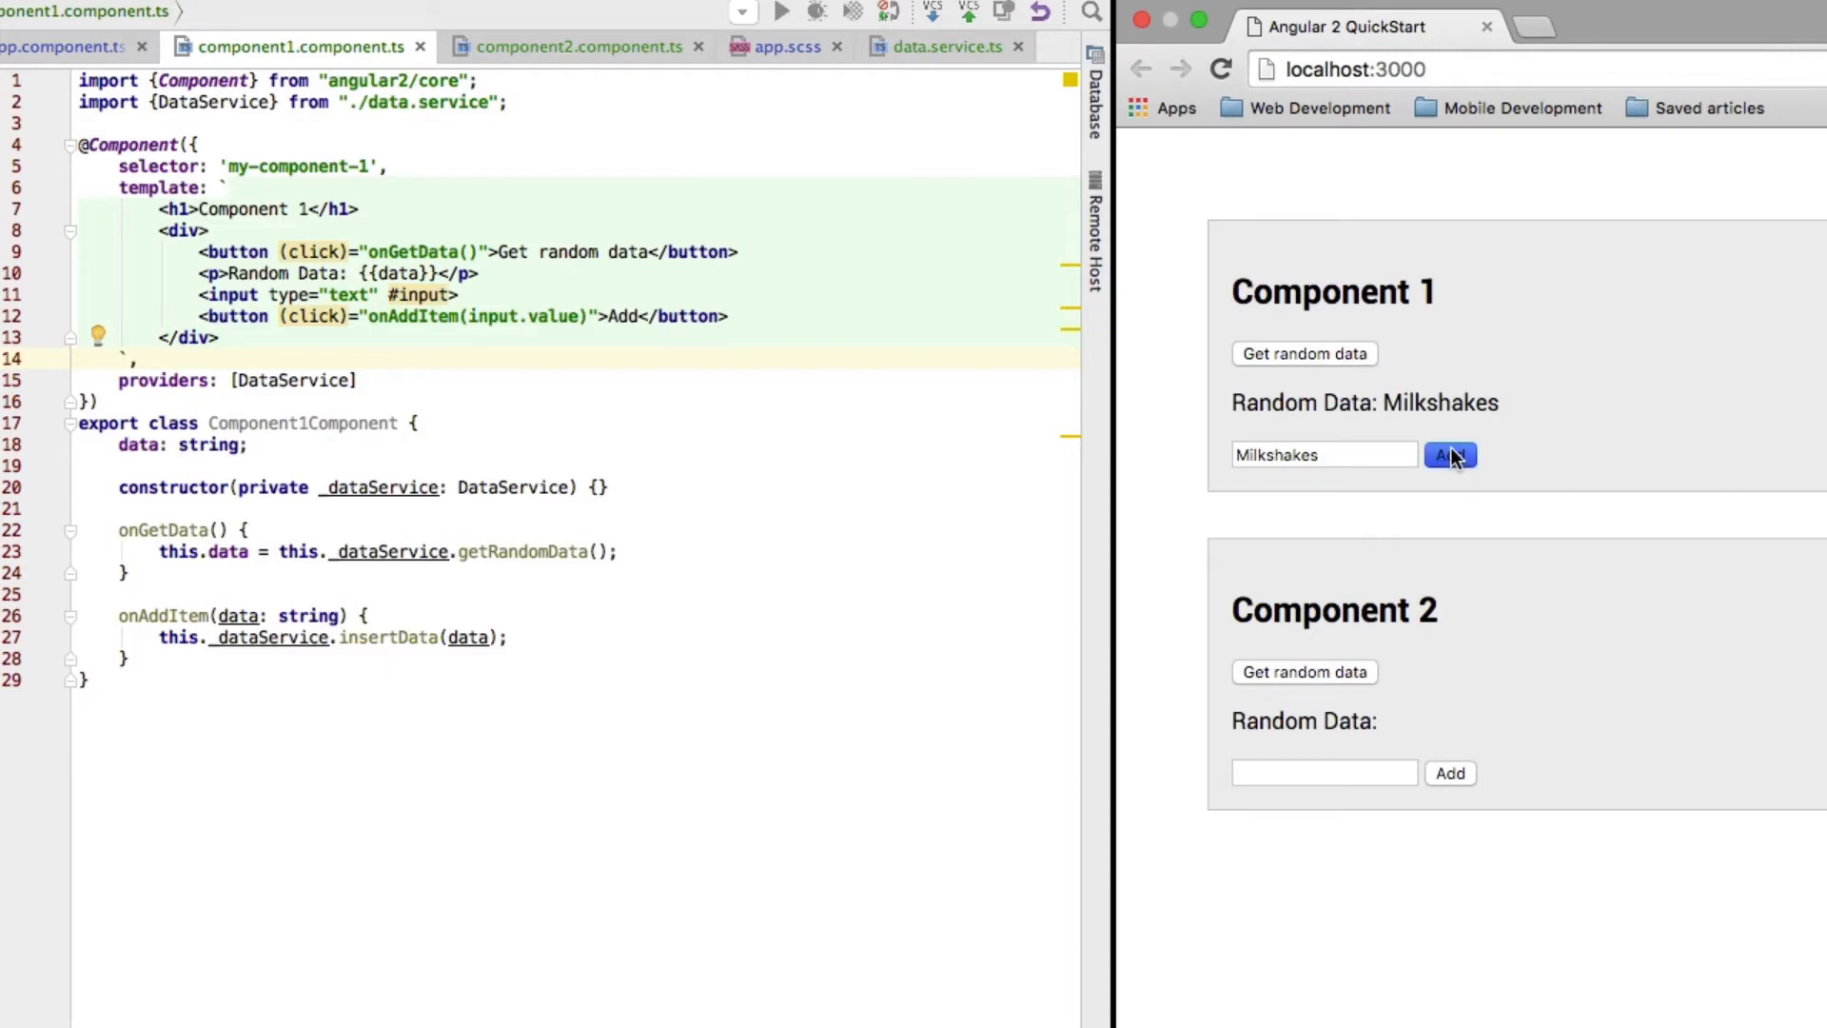
{"action": "mouse_move", "coordinate": [1347, 356]}
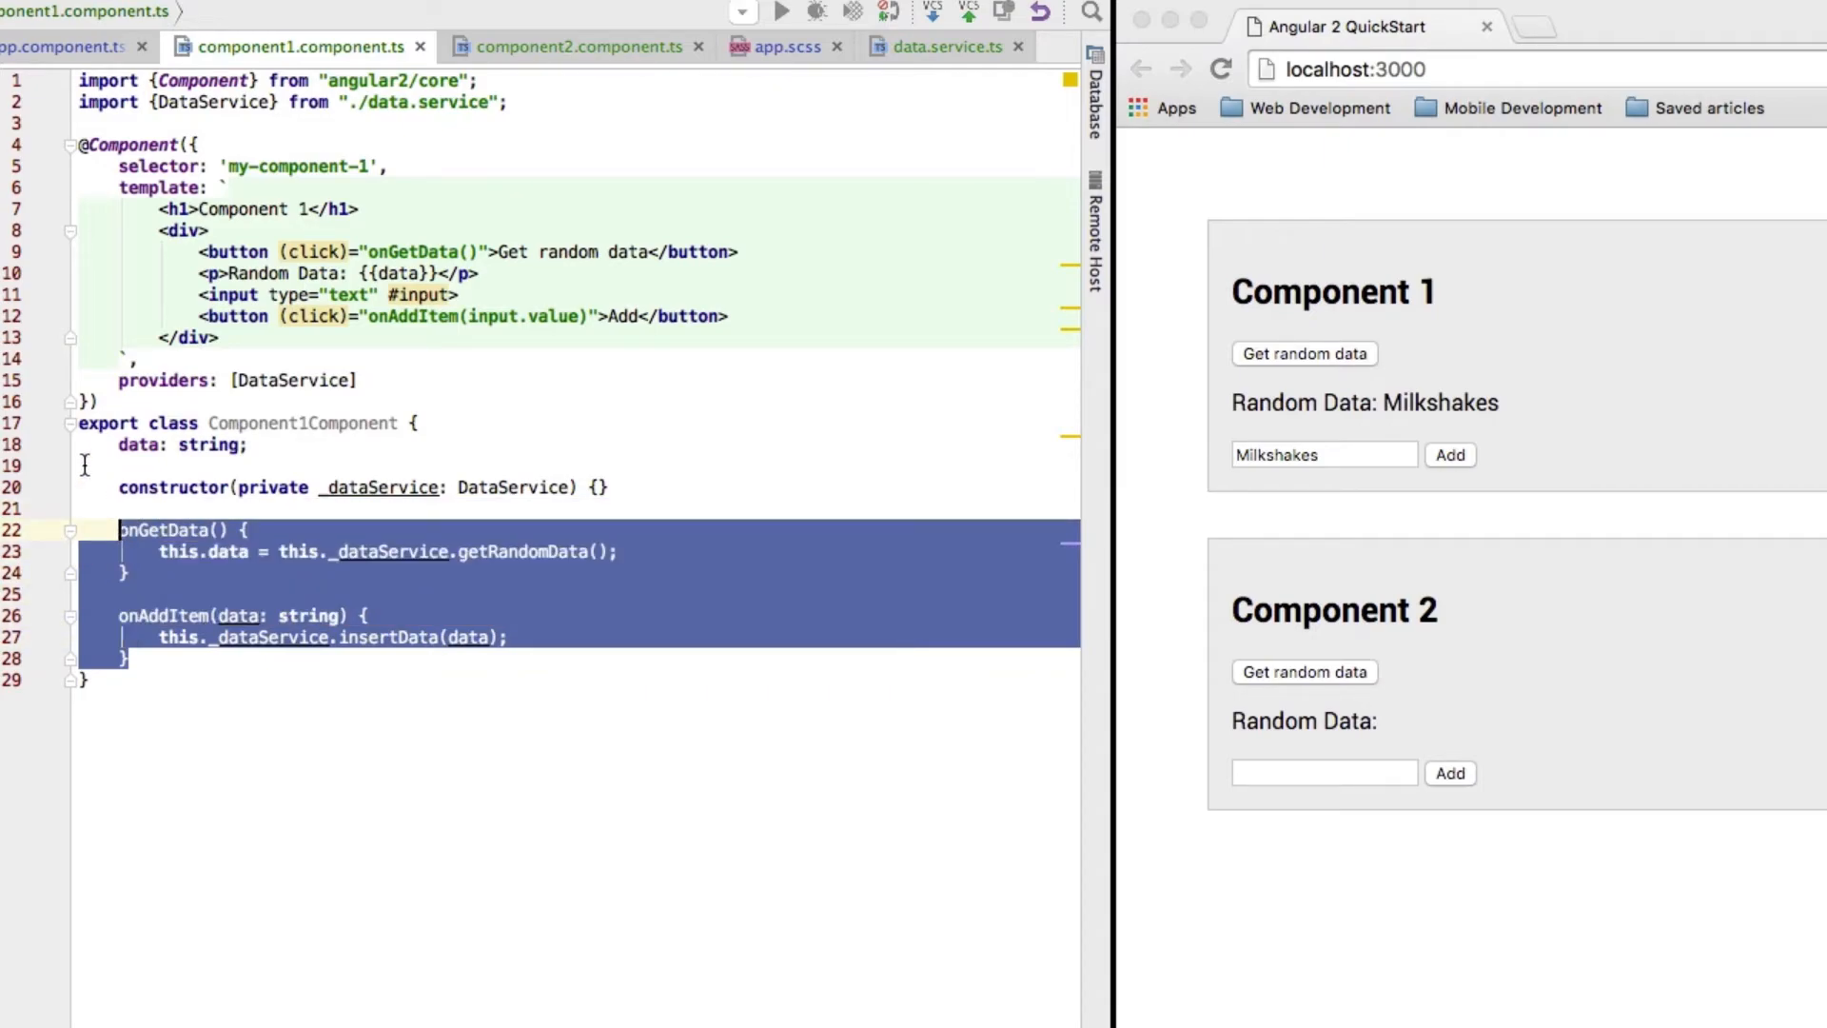
Copy Component 1's DataService import, provider, constructor and methods into component2.component.ts
{"action": "left_click", "coordinate": [577, 46]}
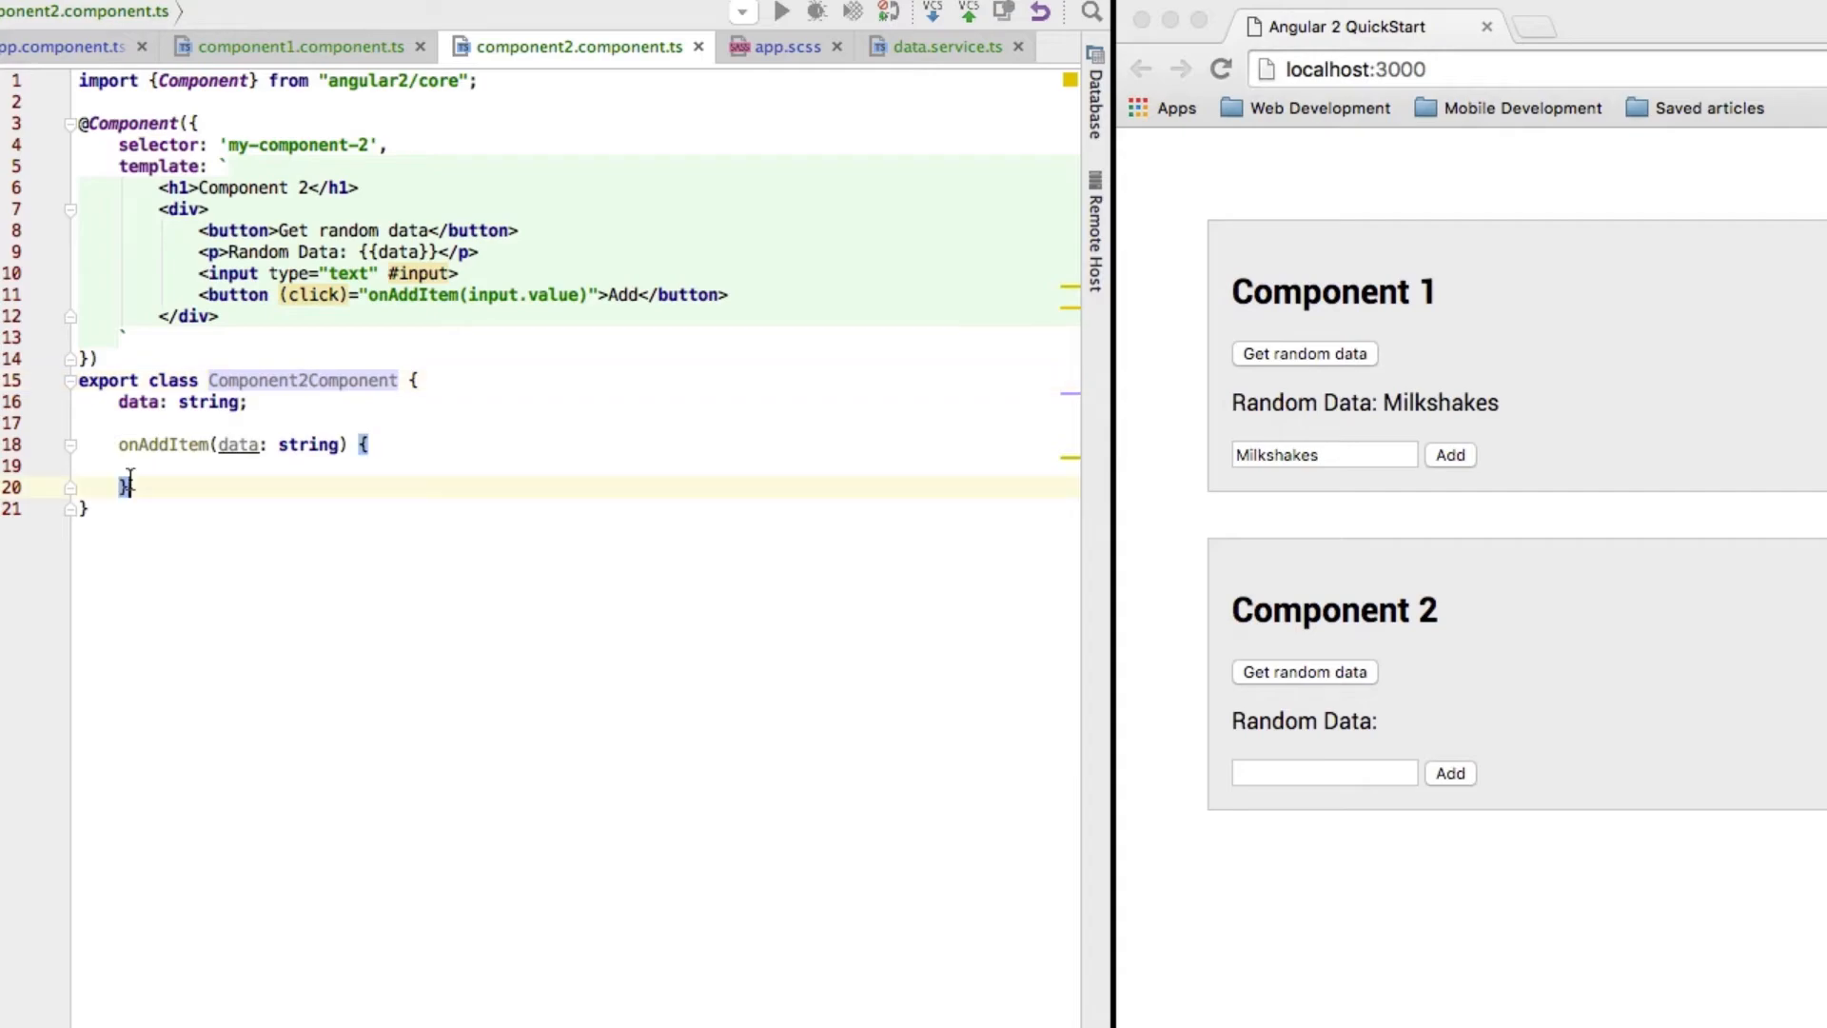
{"action": "type", "text": "this._dataService.insertData(data);"}
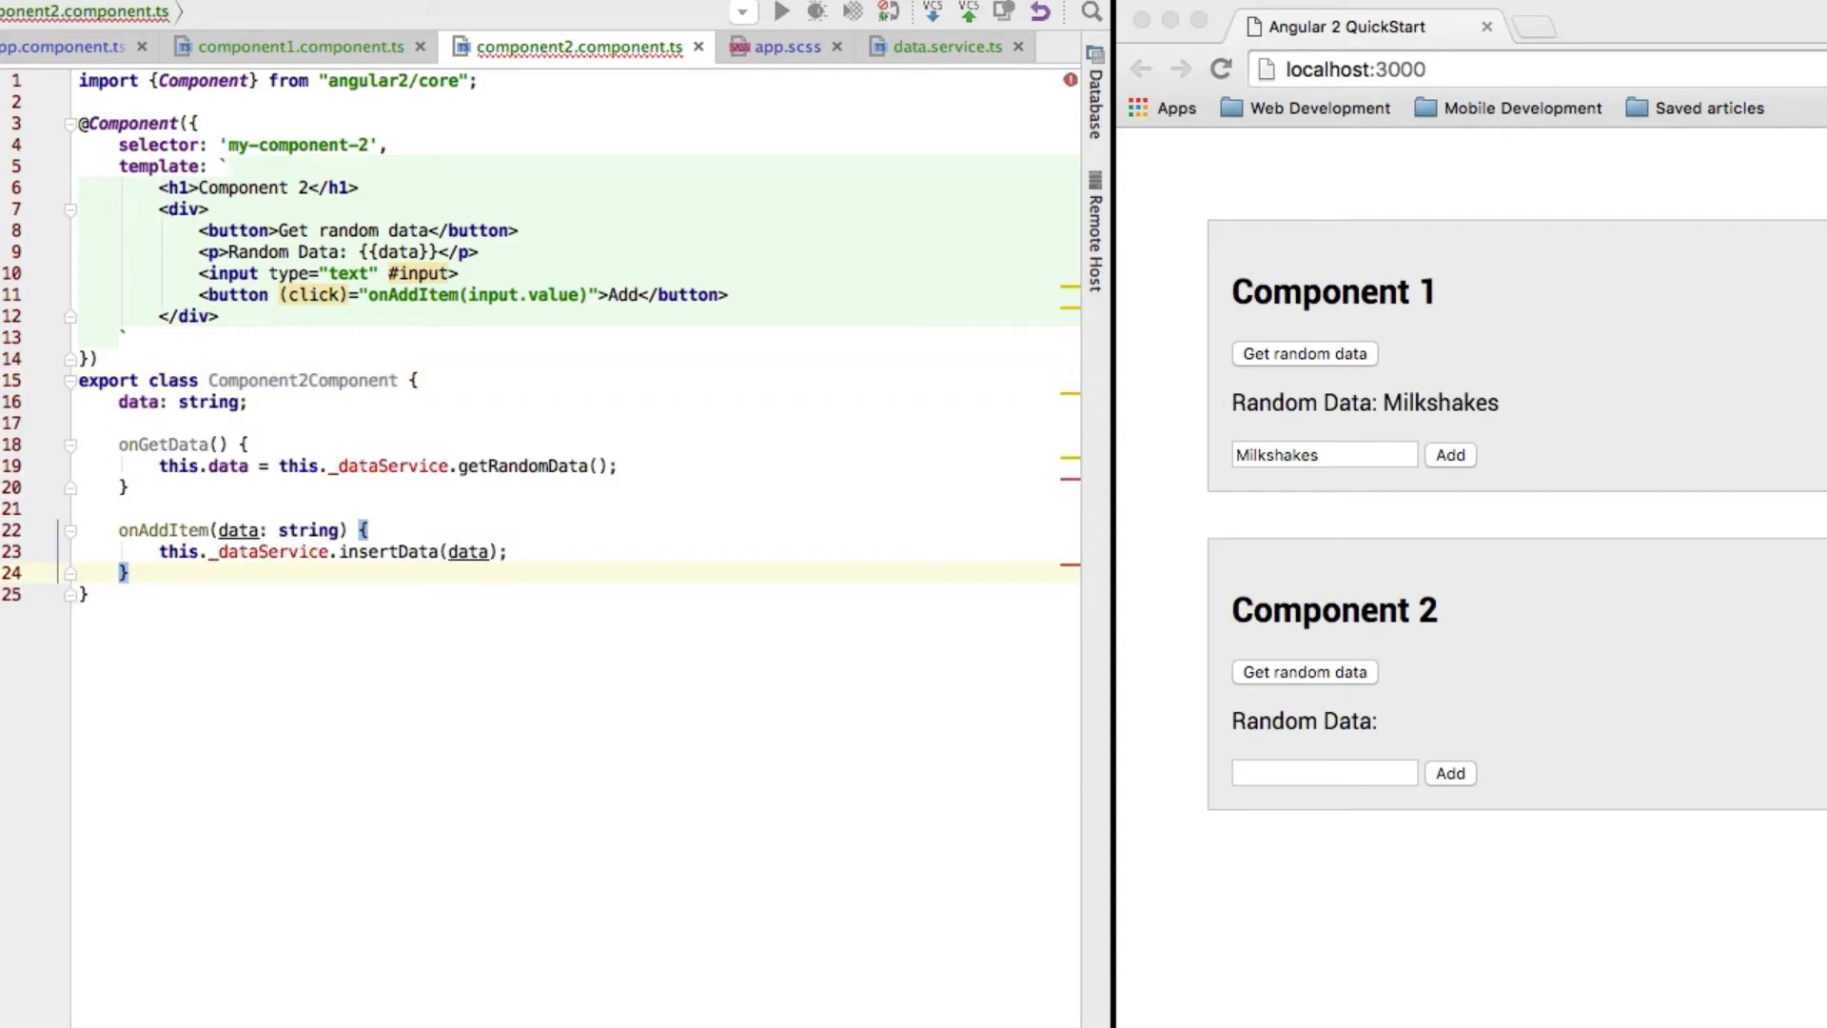
{"action": "left_click", "coordinate": [296, 45]}
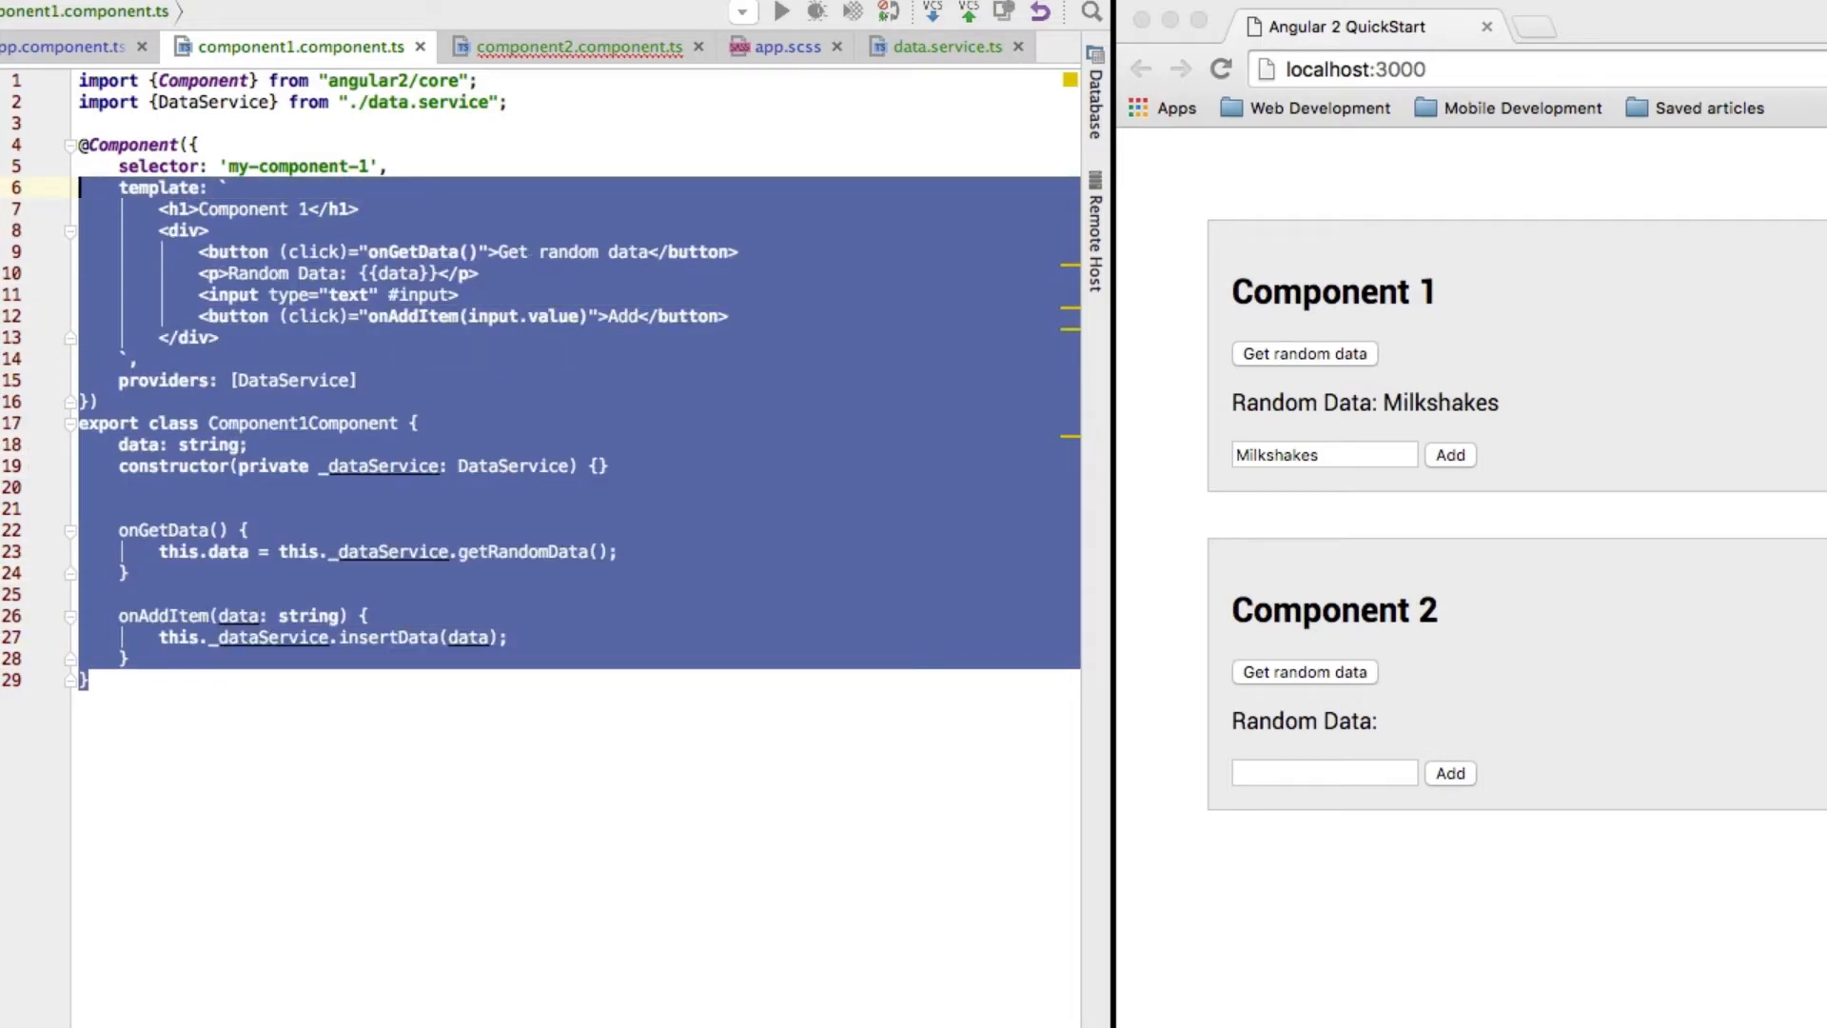
{"action": "left_click", "coordinate": [578, 46]}
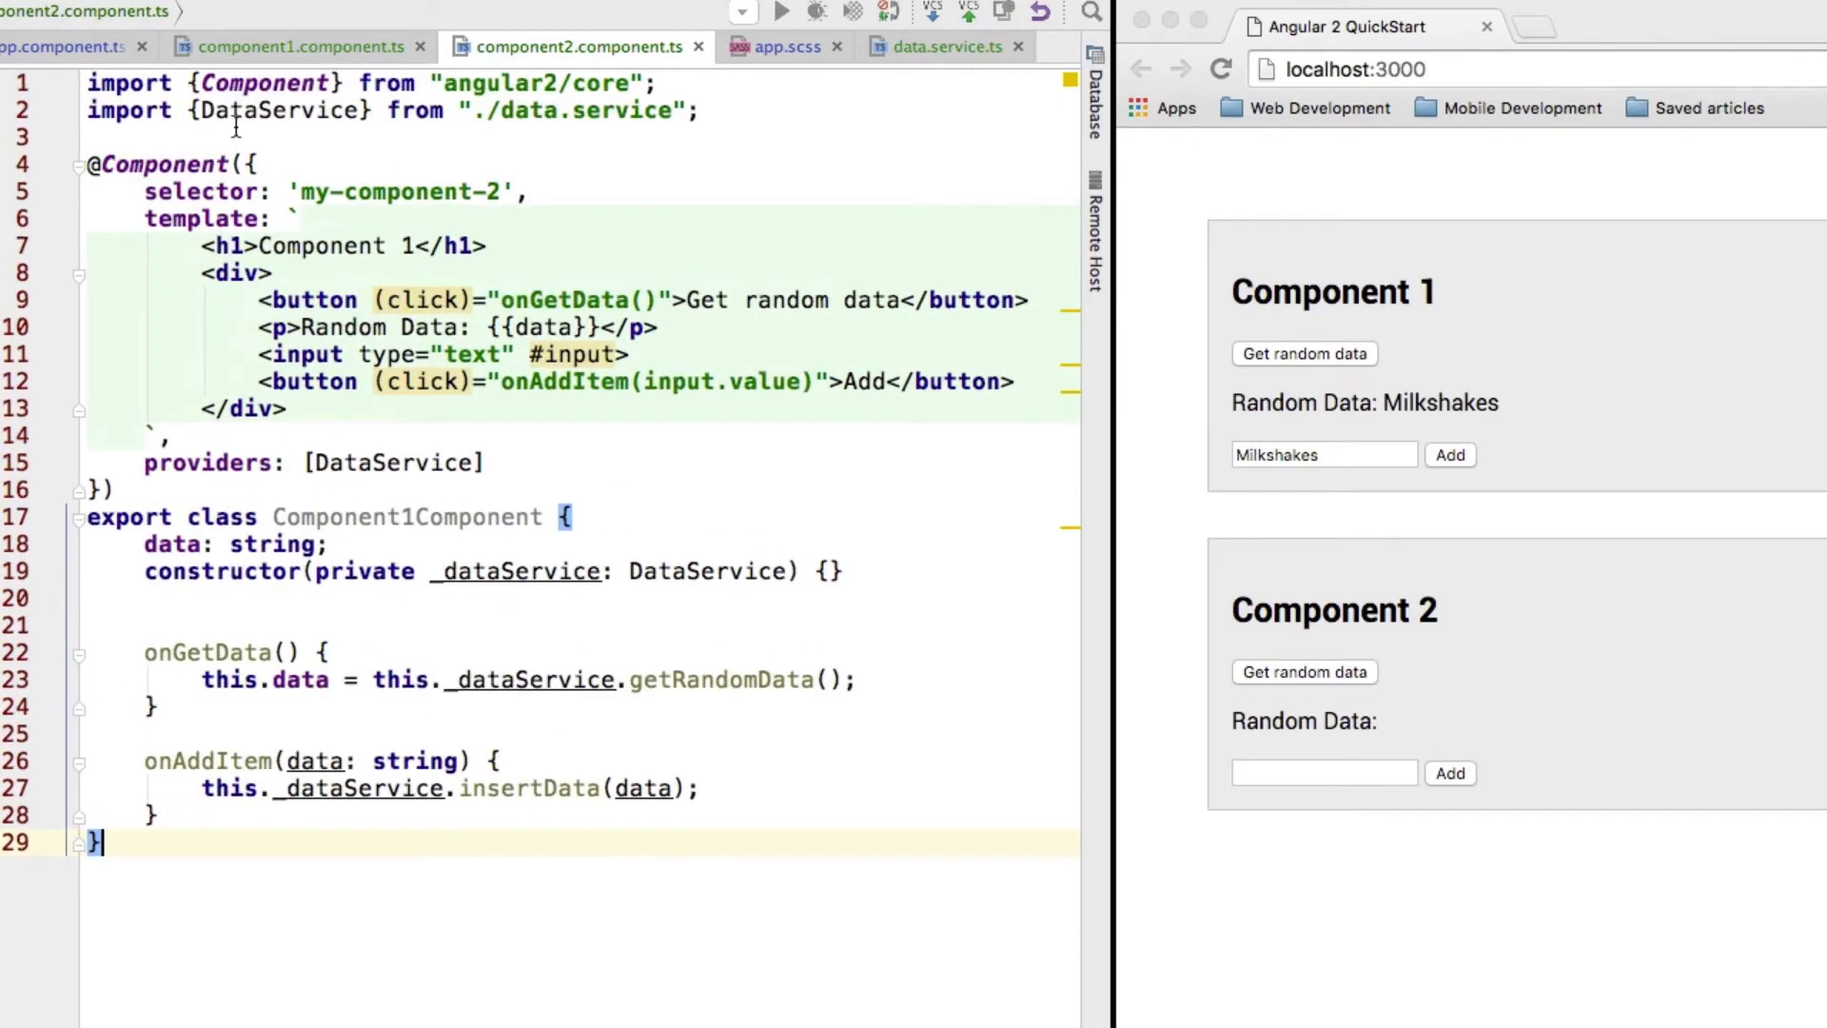
{"action": "double_click", "coordinate": [276, 110]}
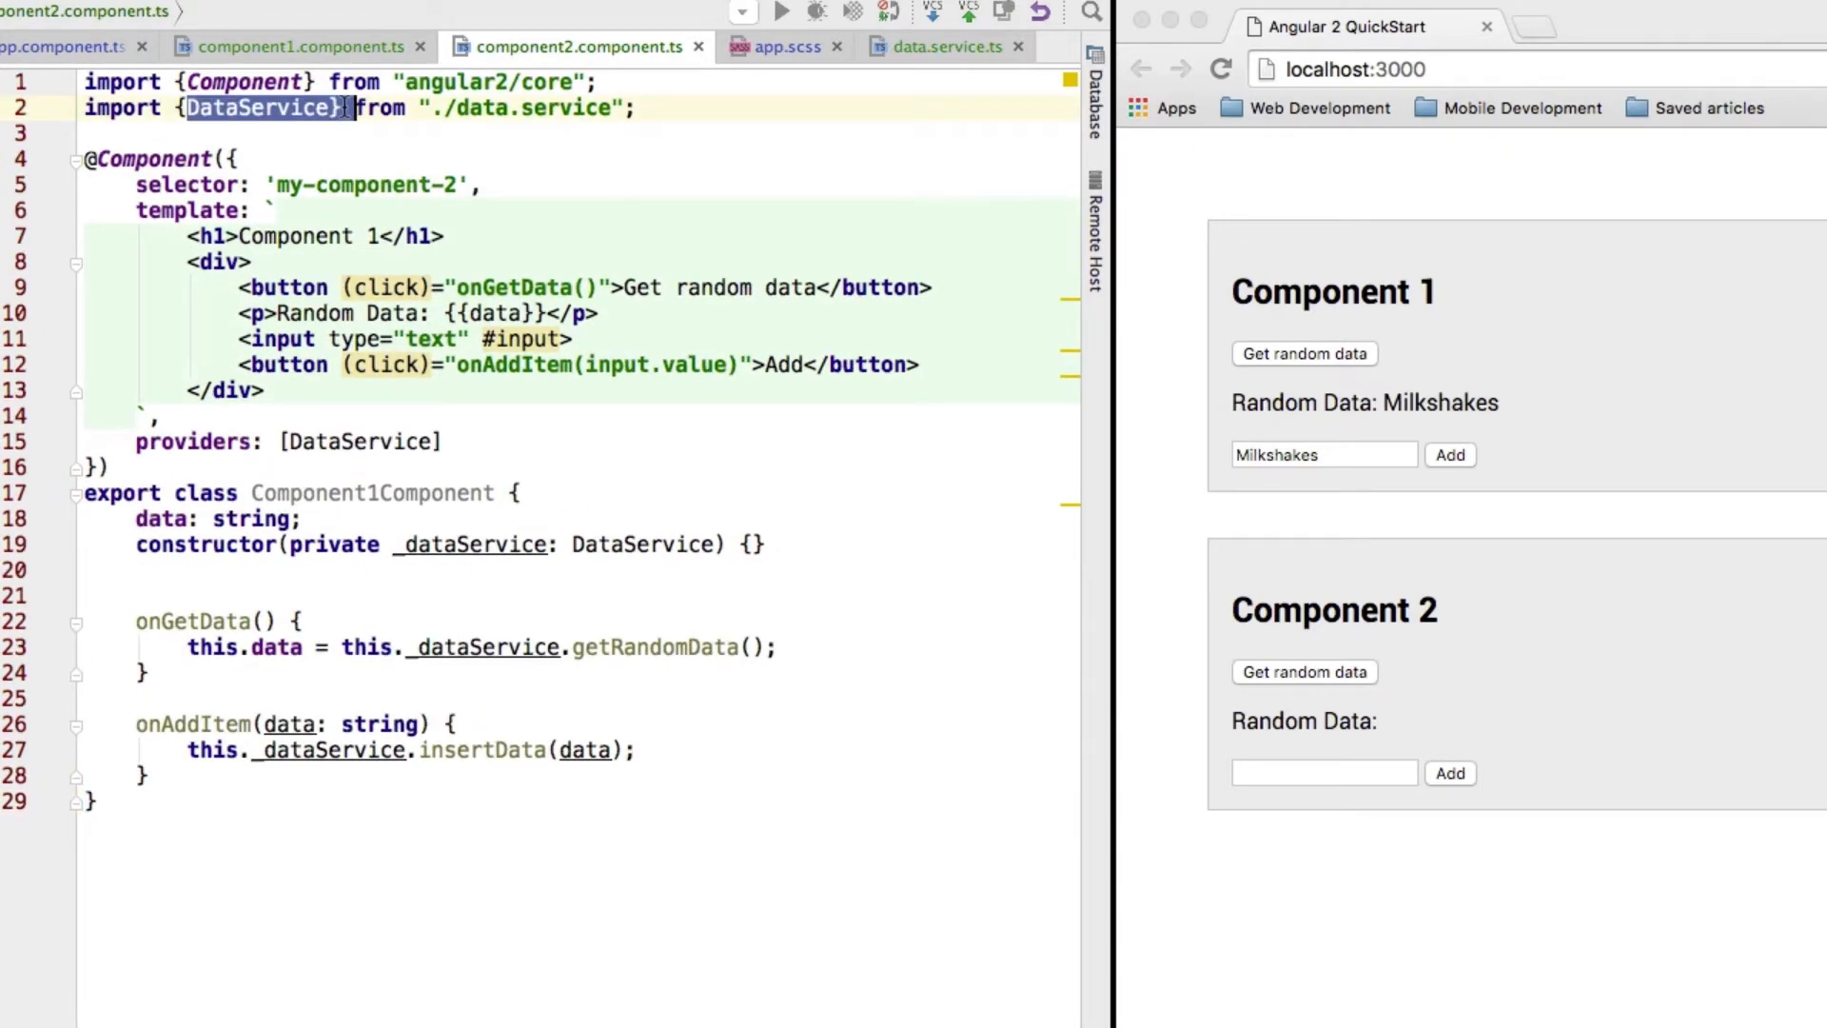
{"action": "left_click", "coordinate": [292, 46]}
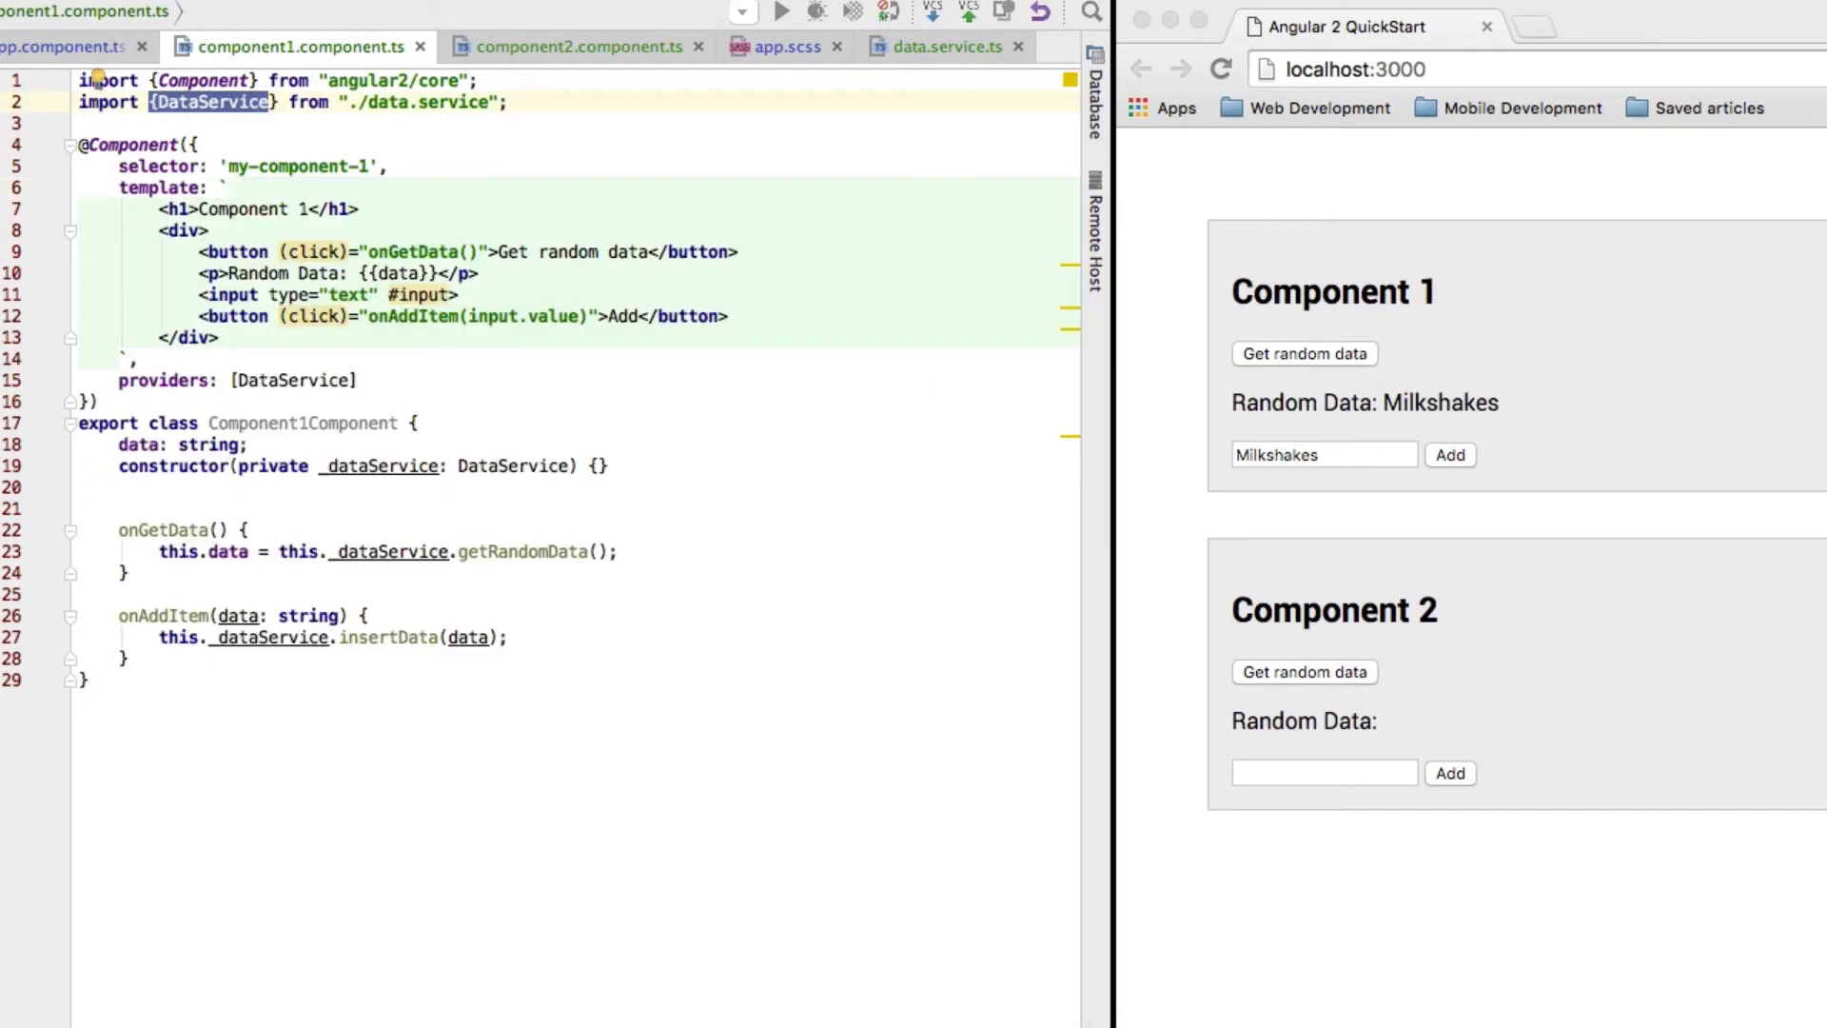
{"action": "left_click", "coordinate": [574, 46]}
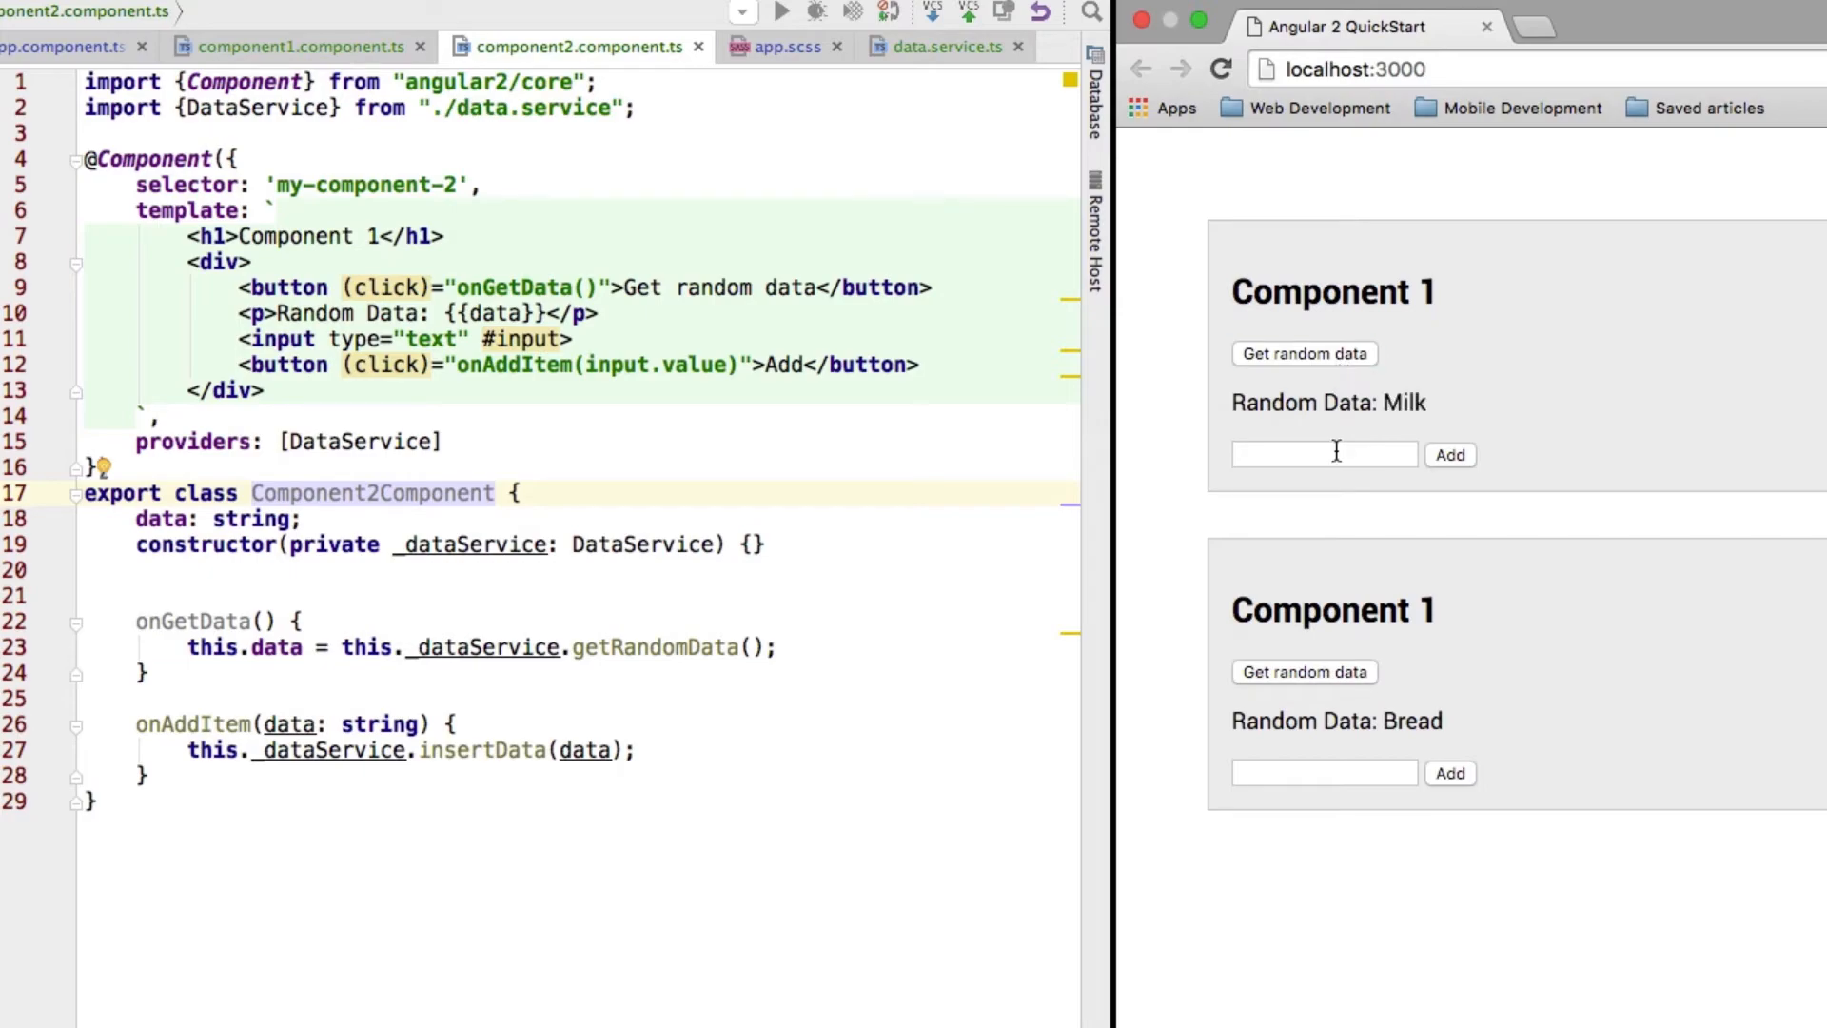
Add Milkshakes from the first component, then redraw the second component's random data until it shows Bread
{"action": "type", "text": "Milkshakes"}
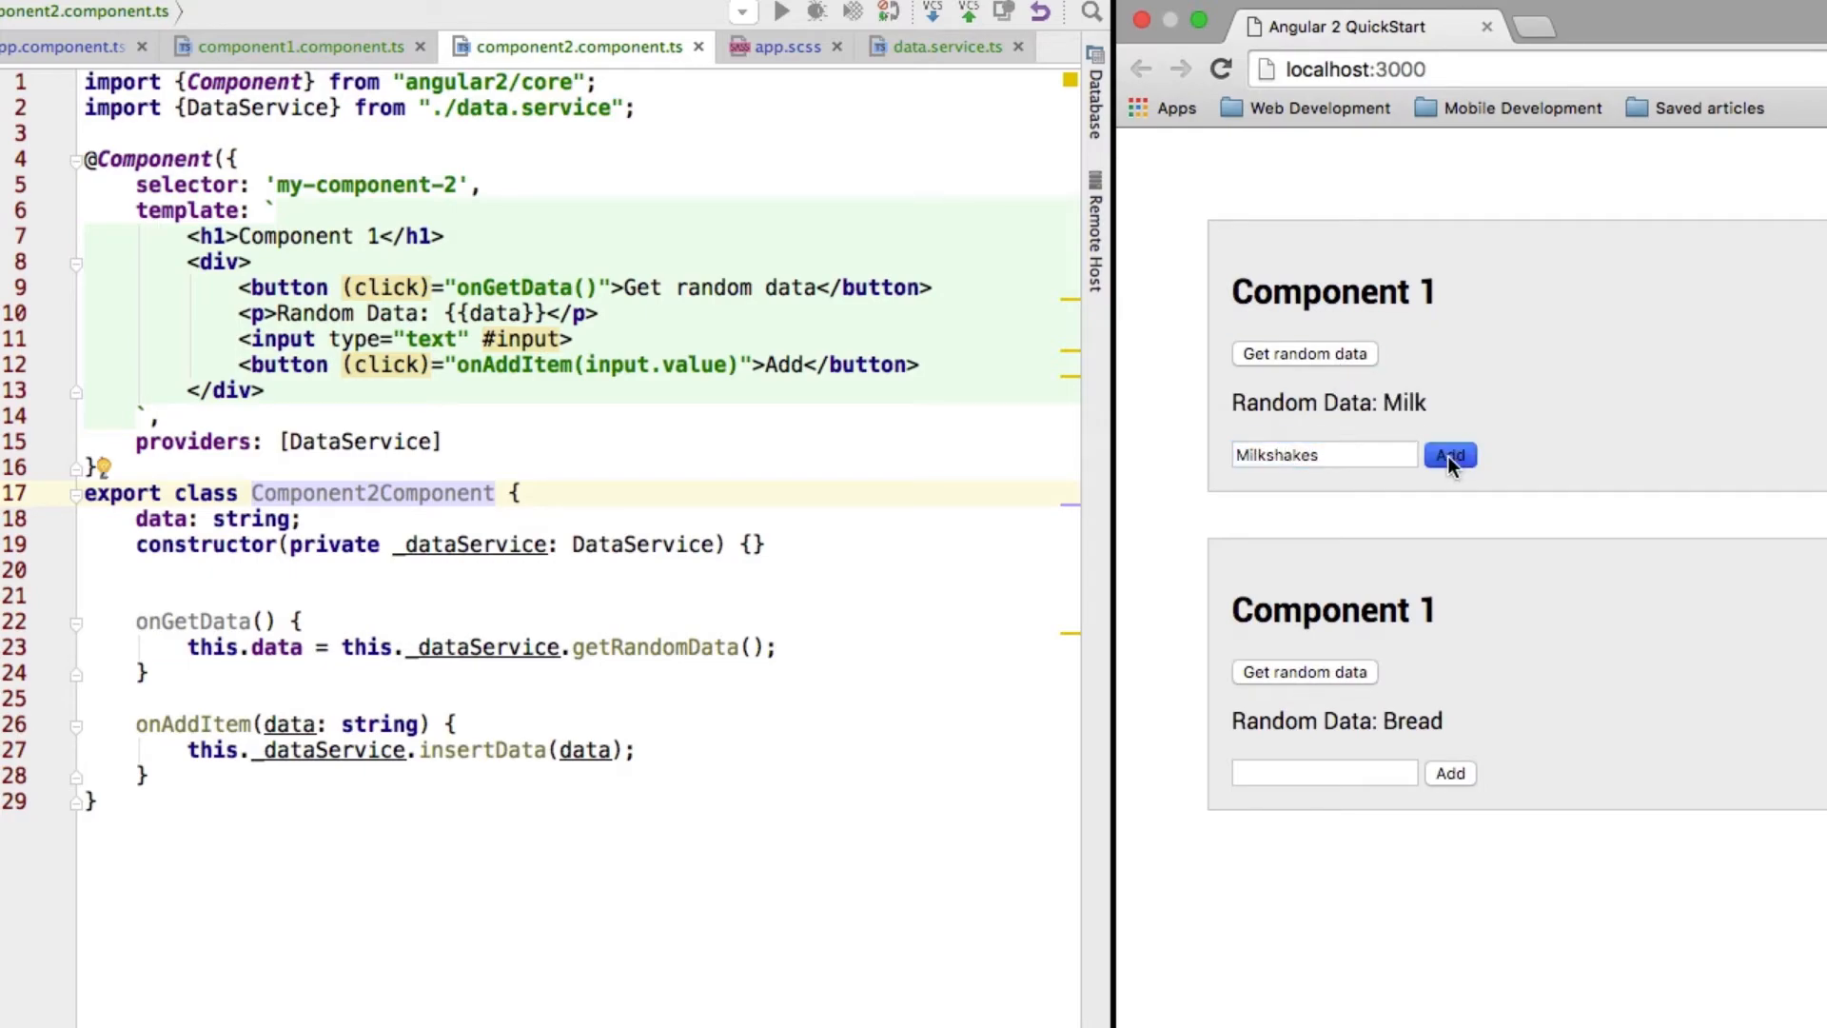
{"action": "left_click", "coordinate": [1450, 455]}
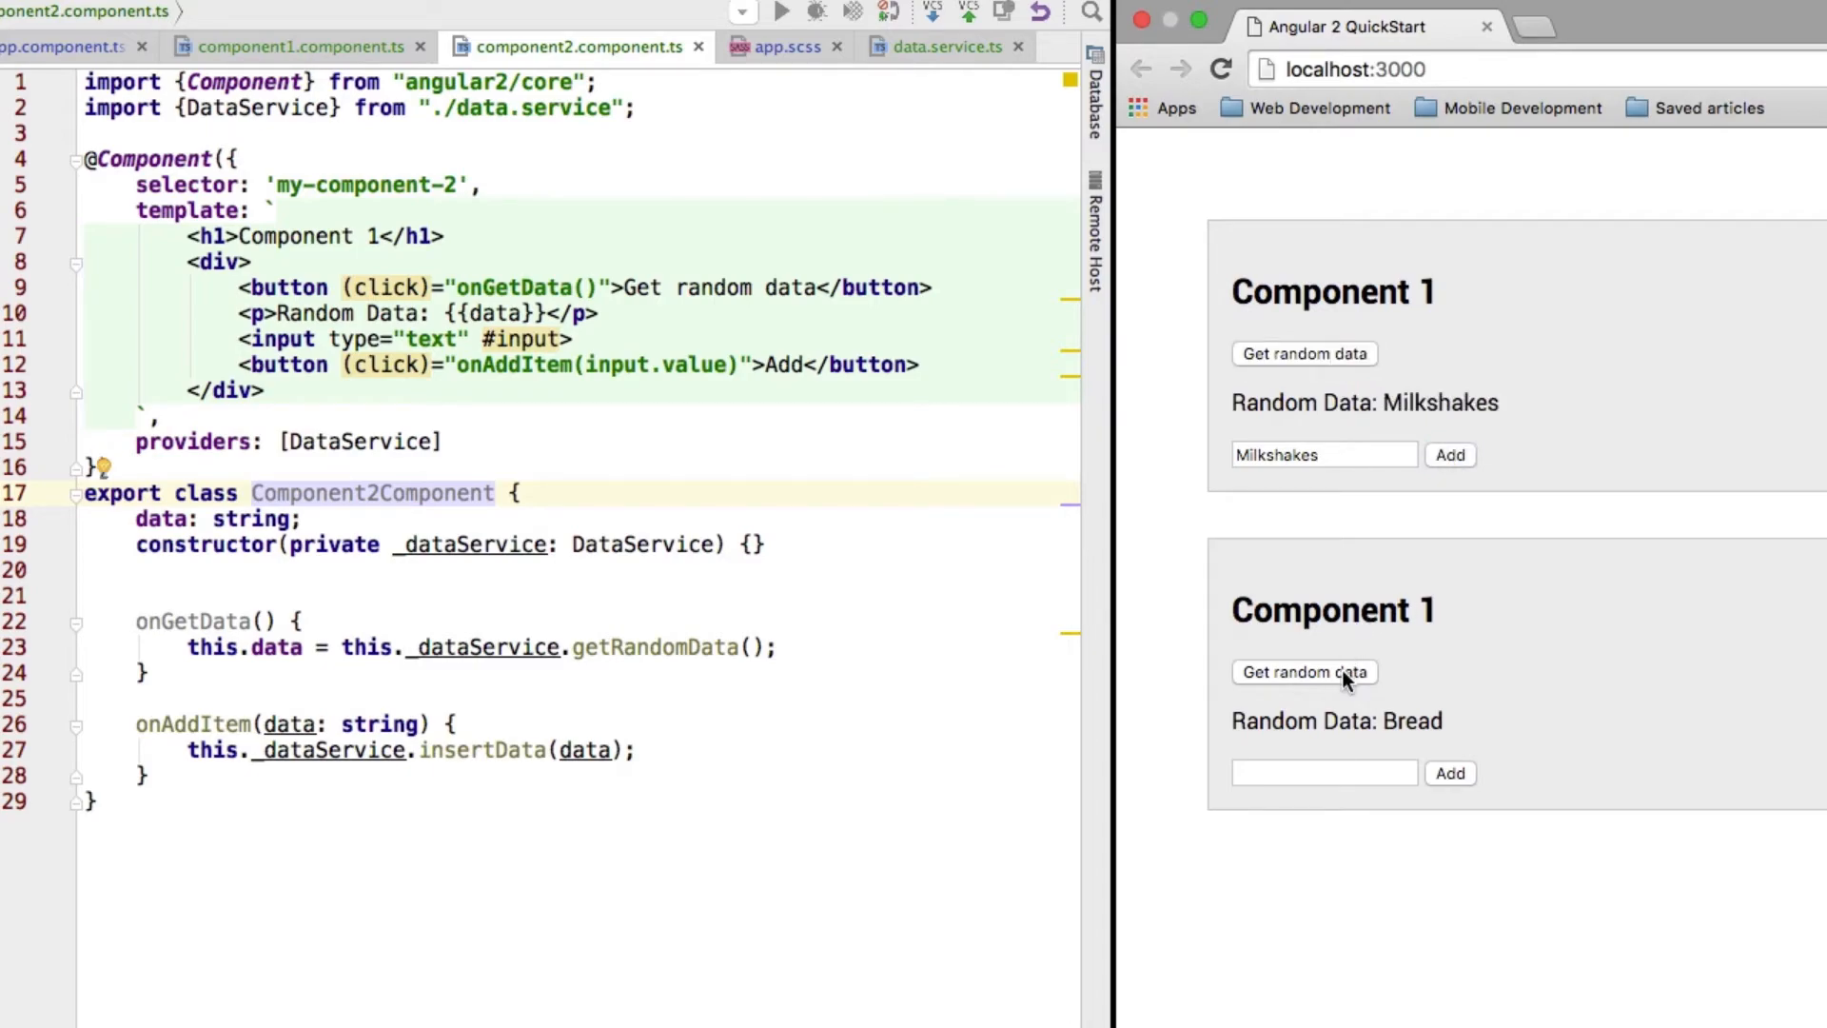
{"action": "left_click", "coordinate": [1302, 671]}
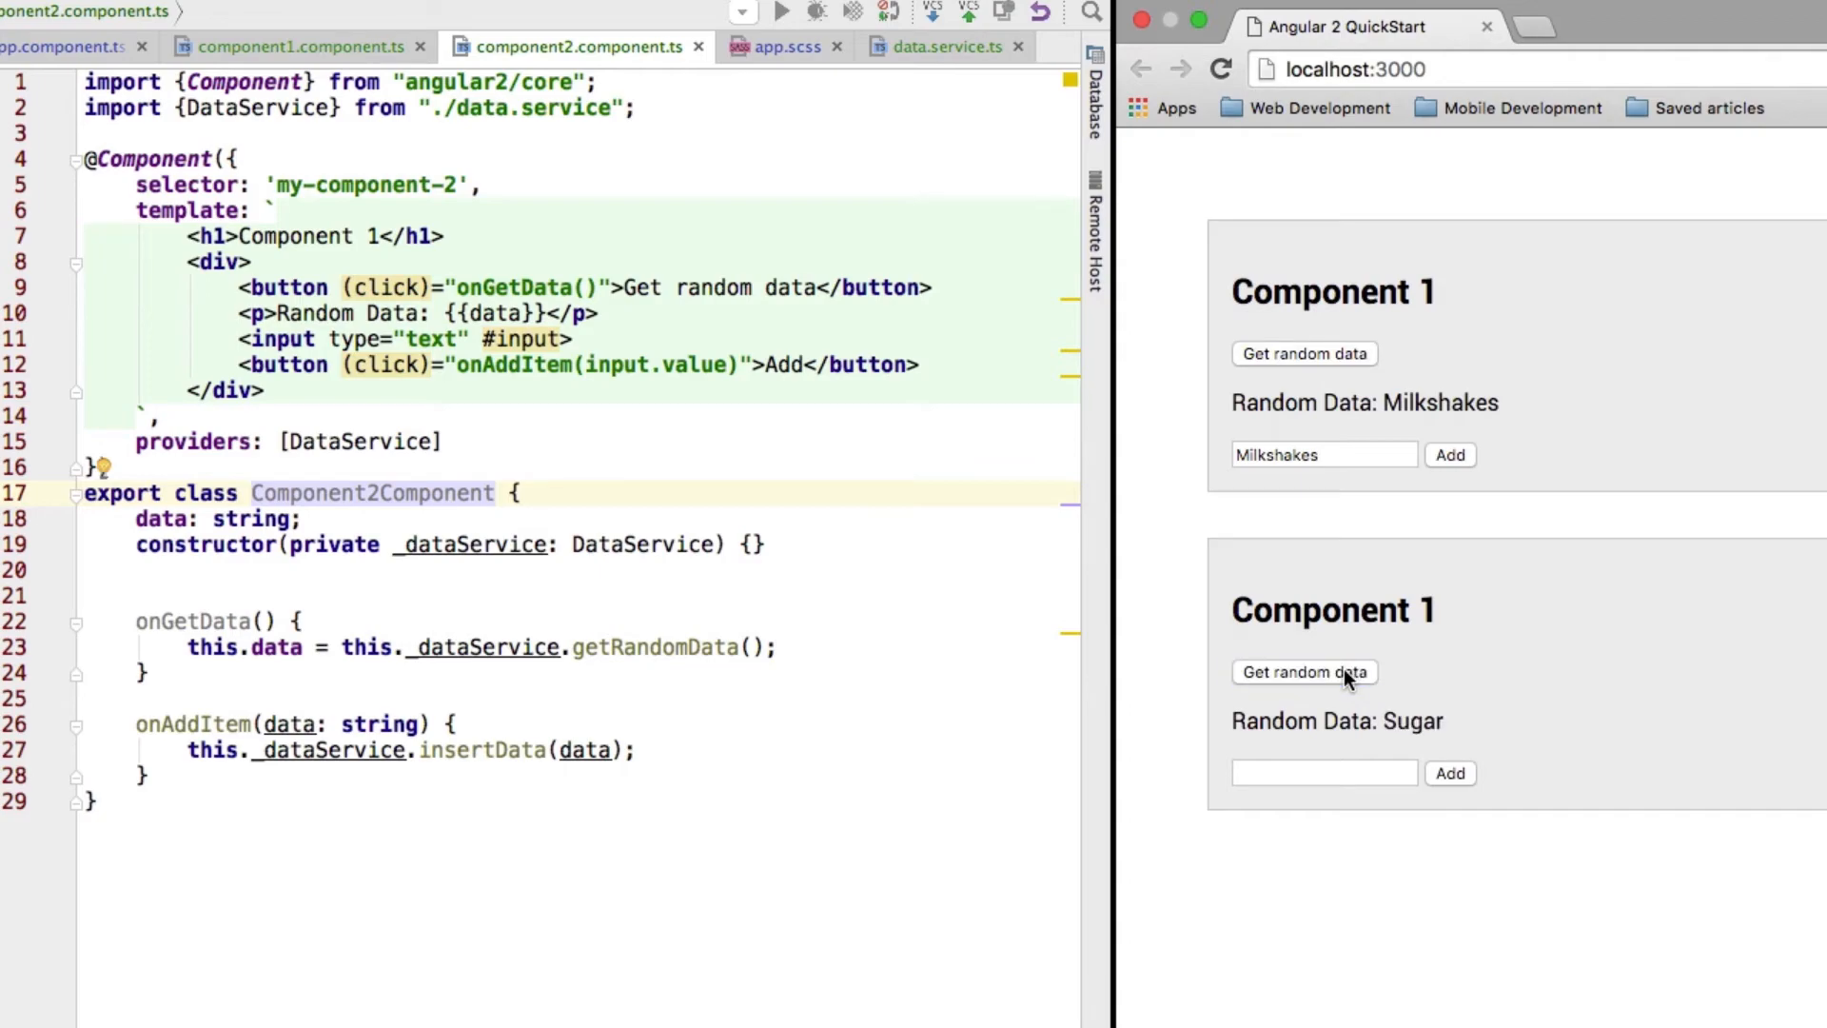
{"action": "left_click", "coordinate": [1304, 672]}
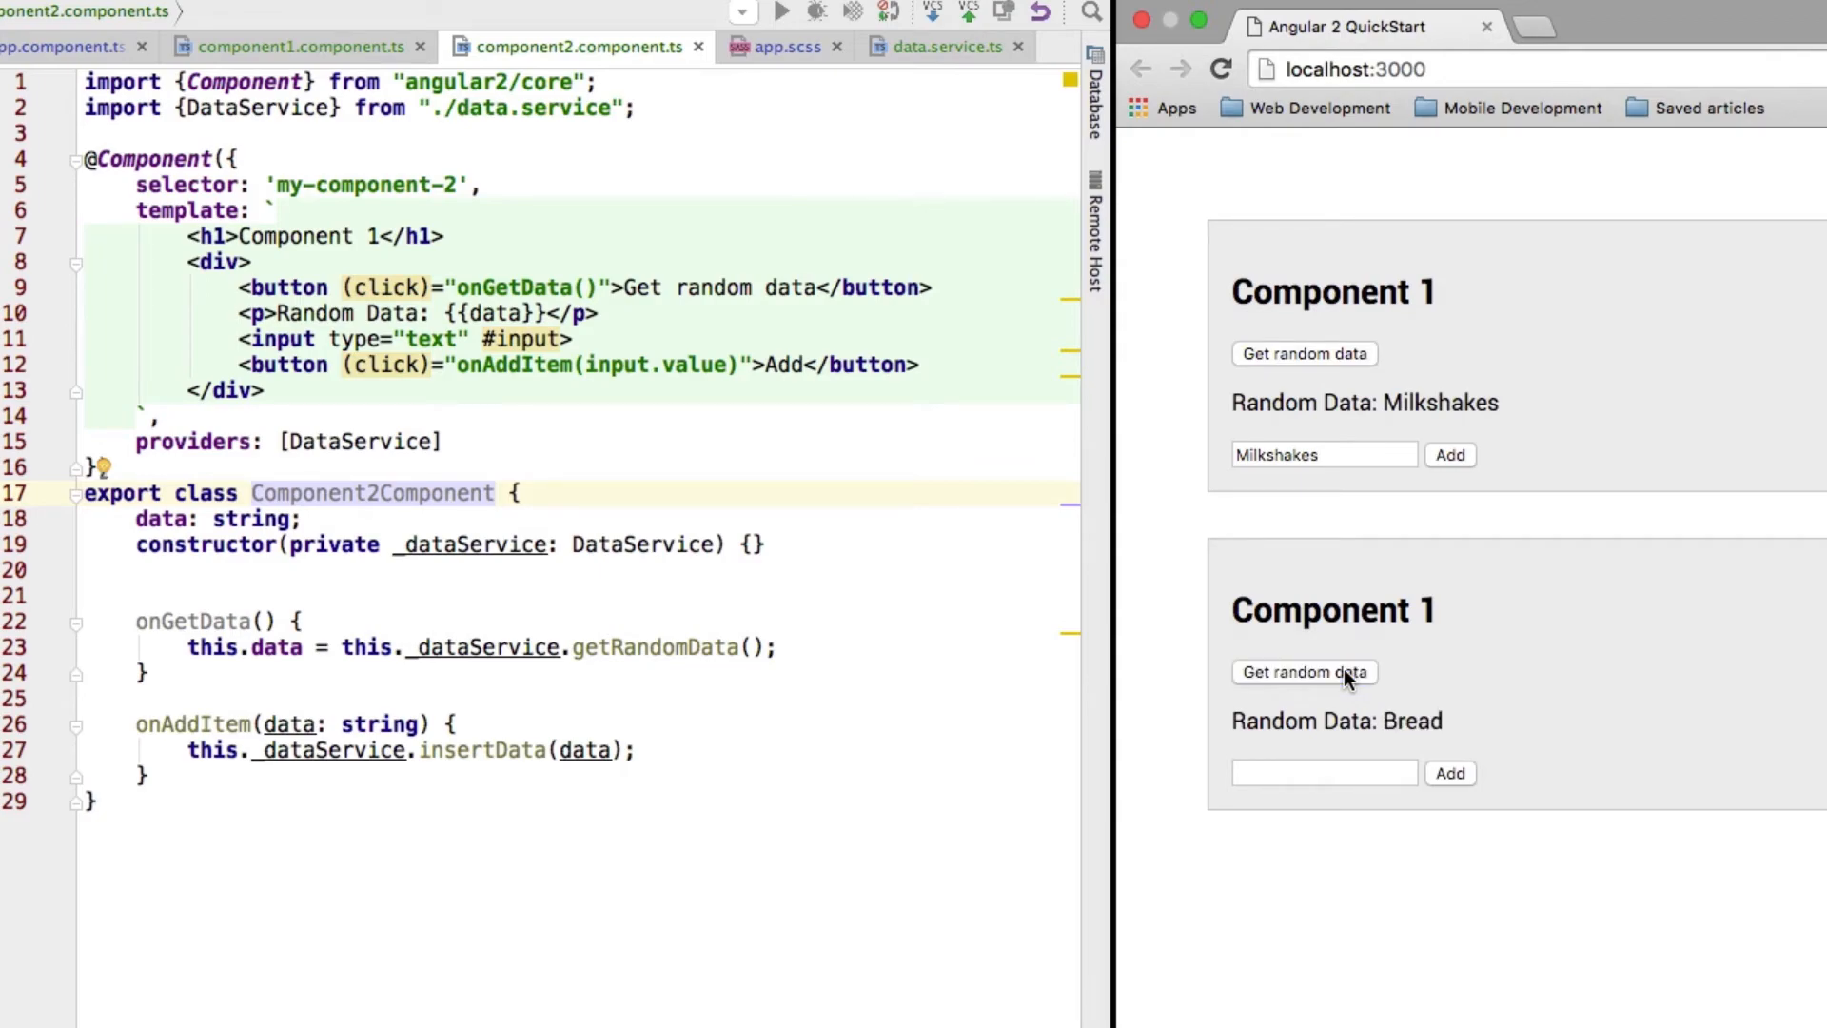
{"action": "mouse_move", "coordinate": [693, 588]}
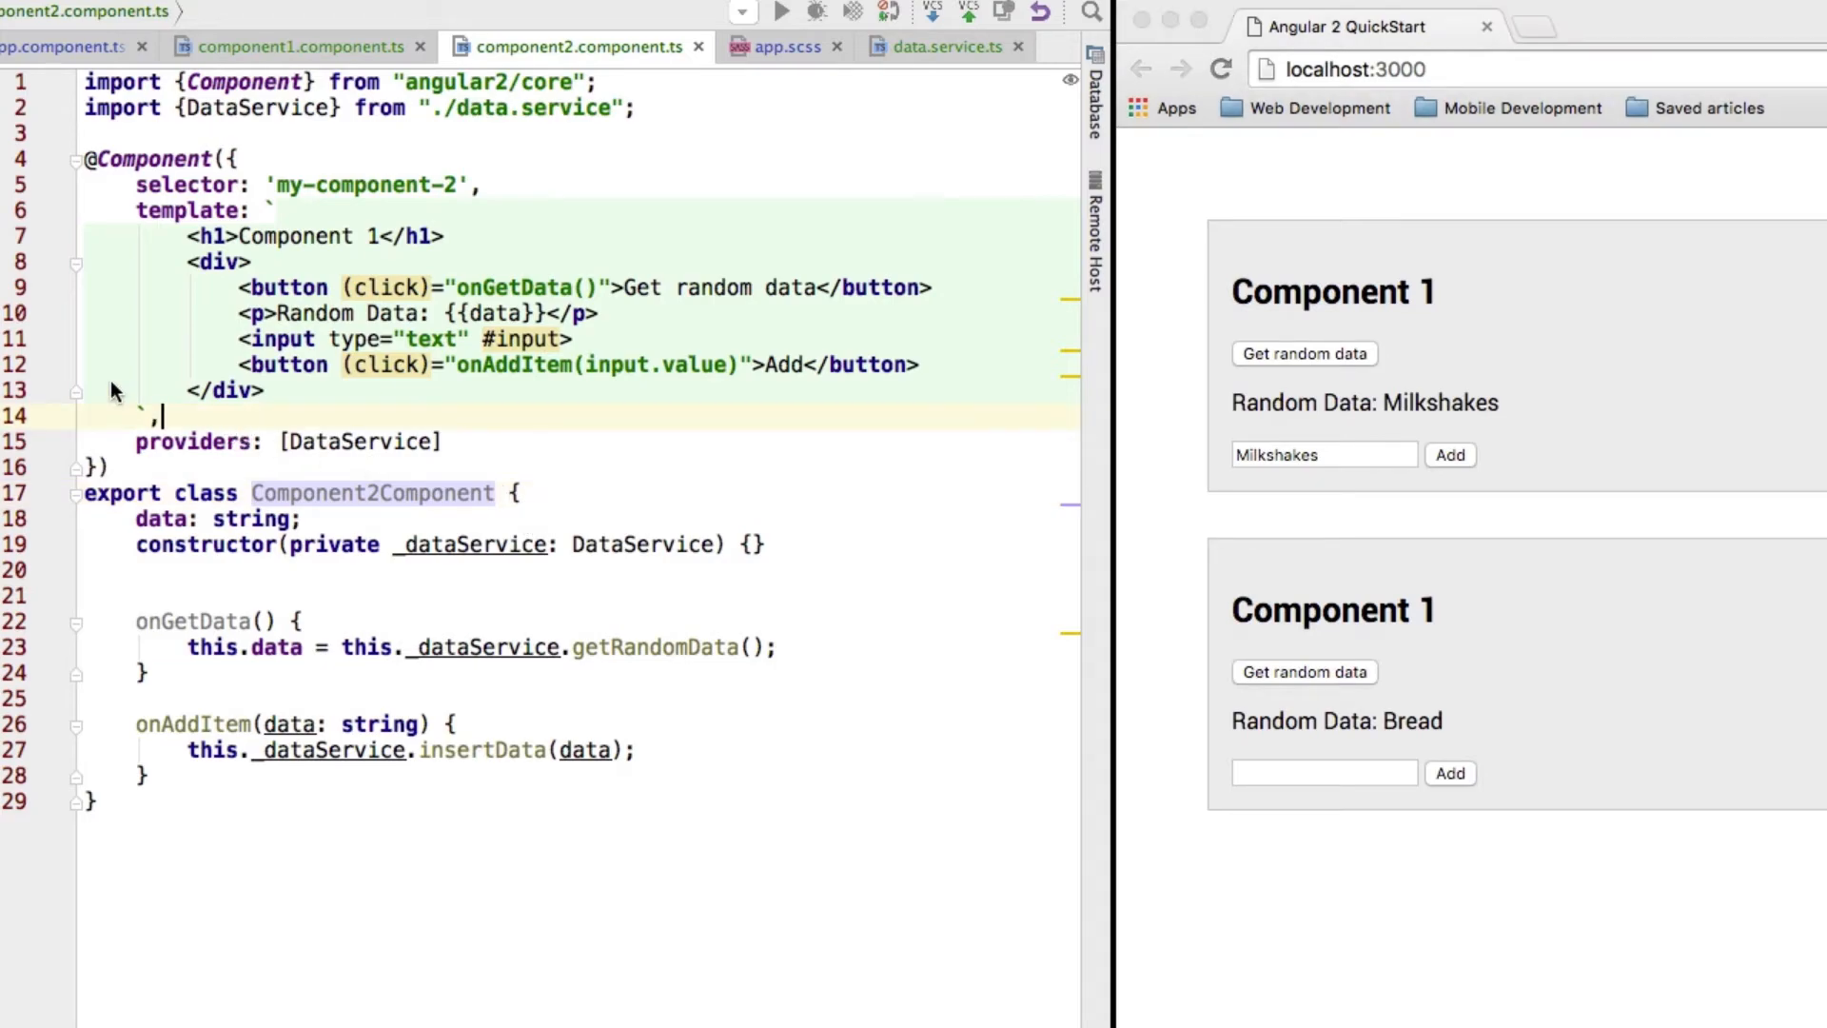
Highlight the DataService providers entry in component2, then in component1, to compare them
{"action": "double_click", "coordinate": [391, 442]}
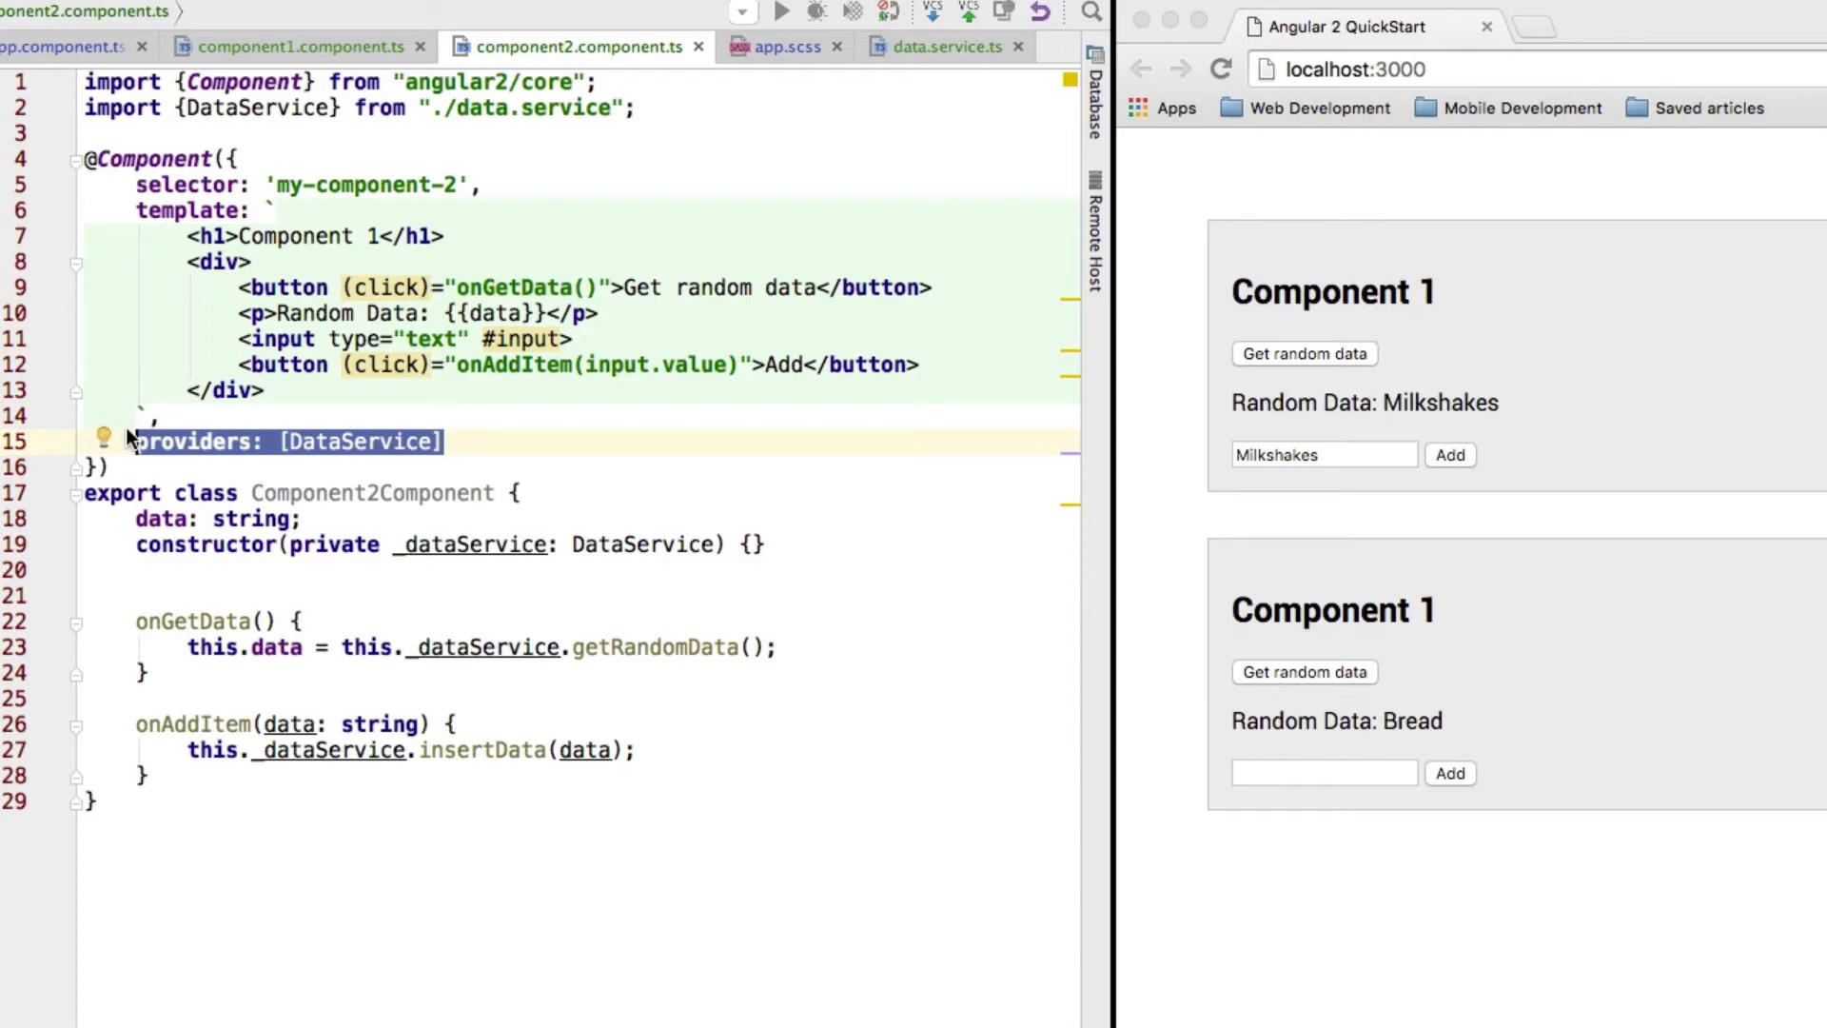
{"action": "mouse_move", "coordinate": [152, 404]}
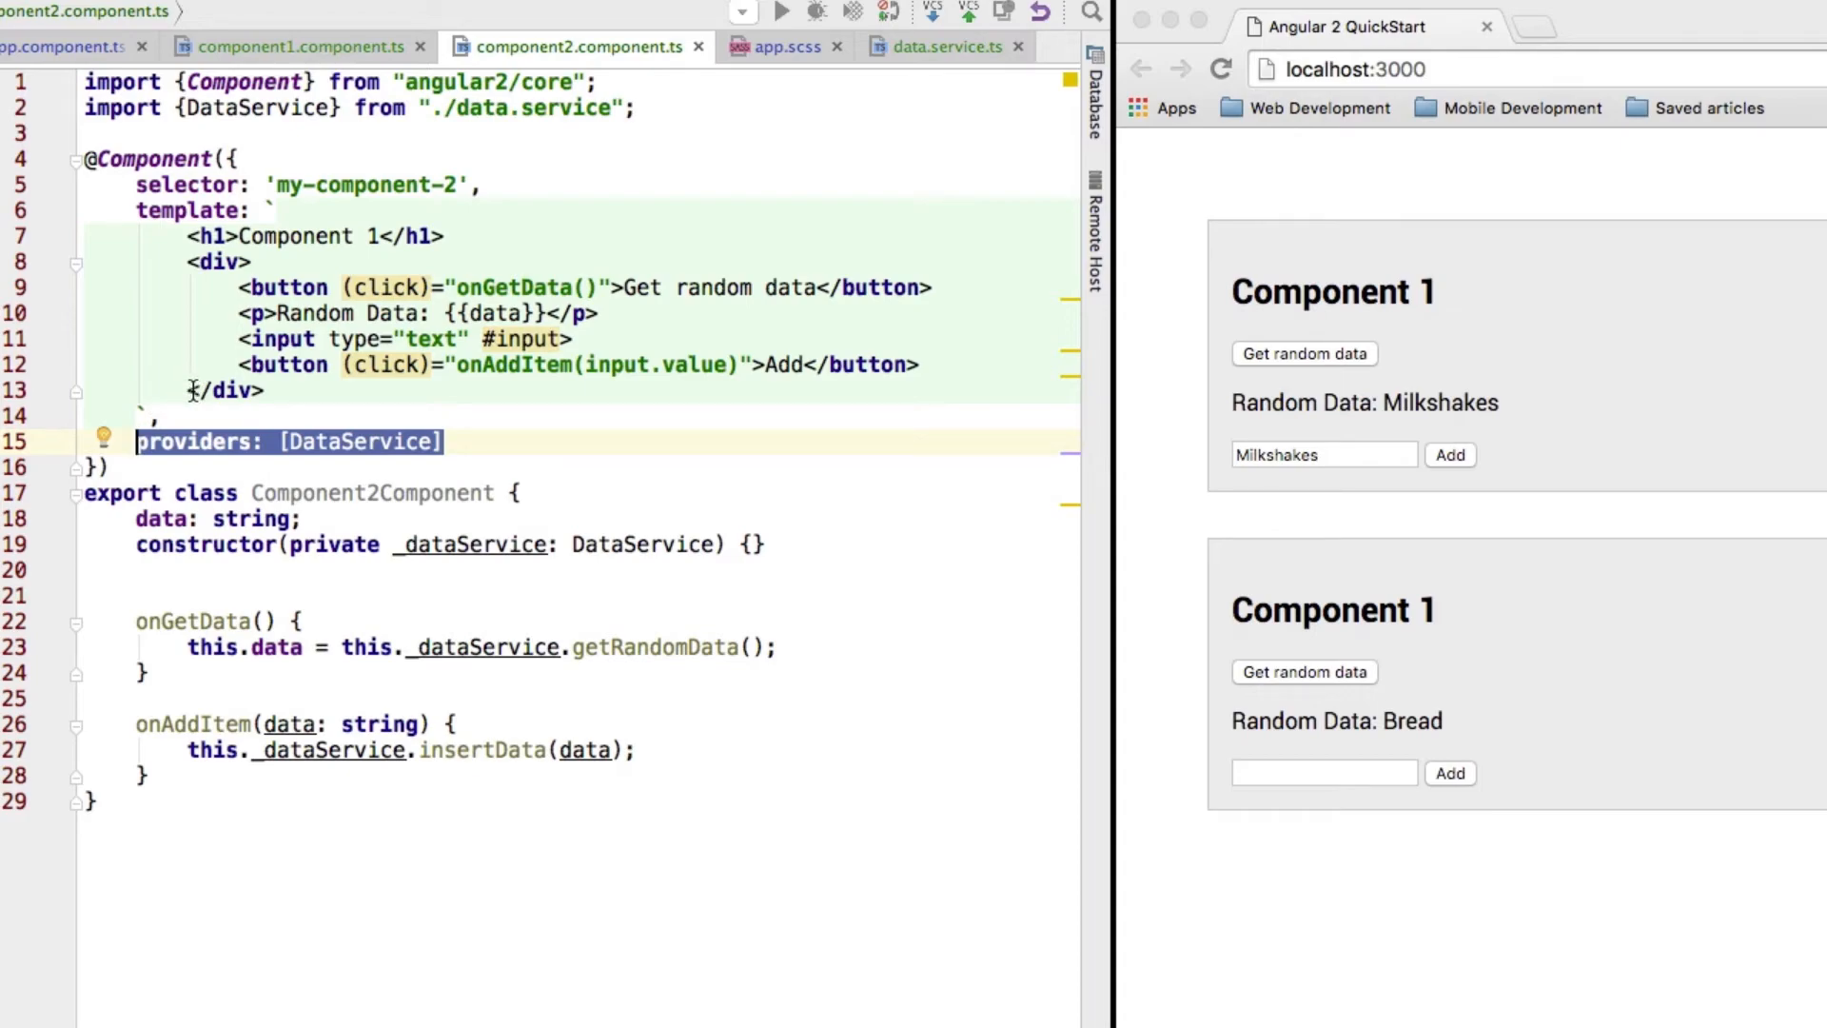
{"action": "left_click", "coordinate": [396, 441]}
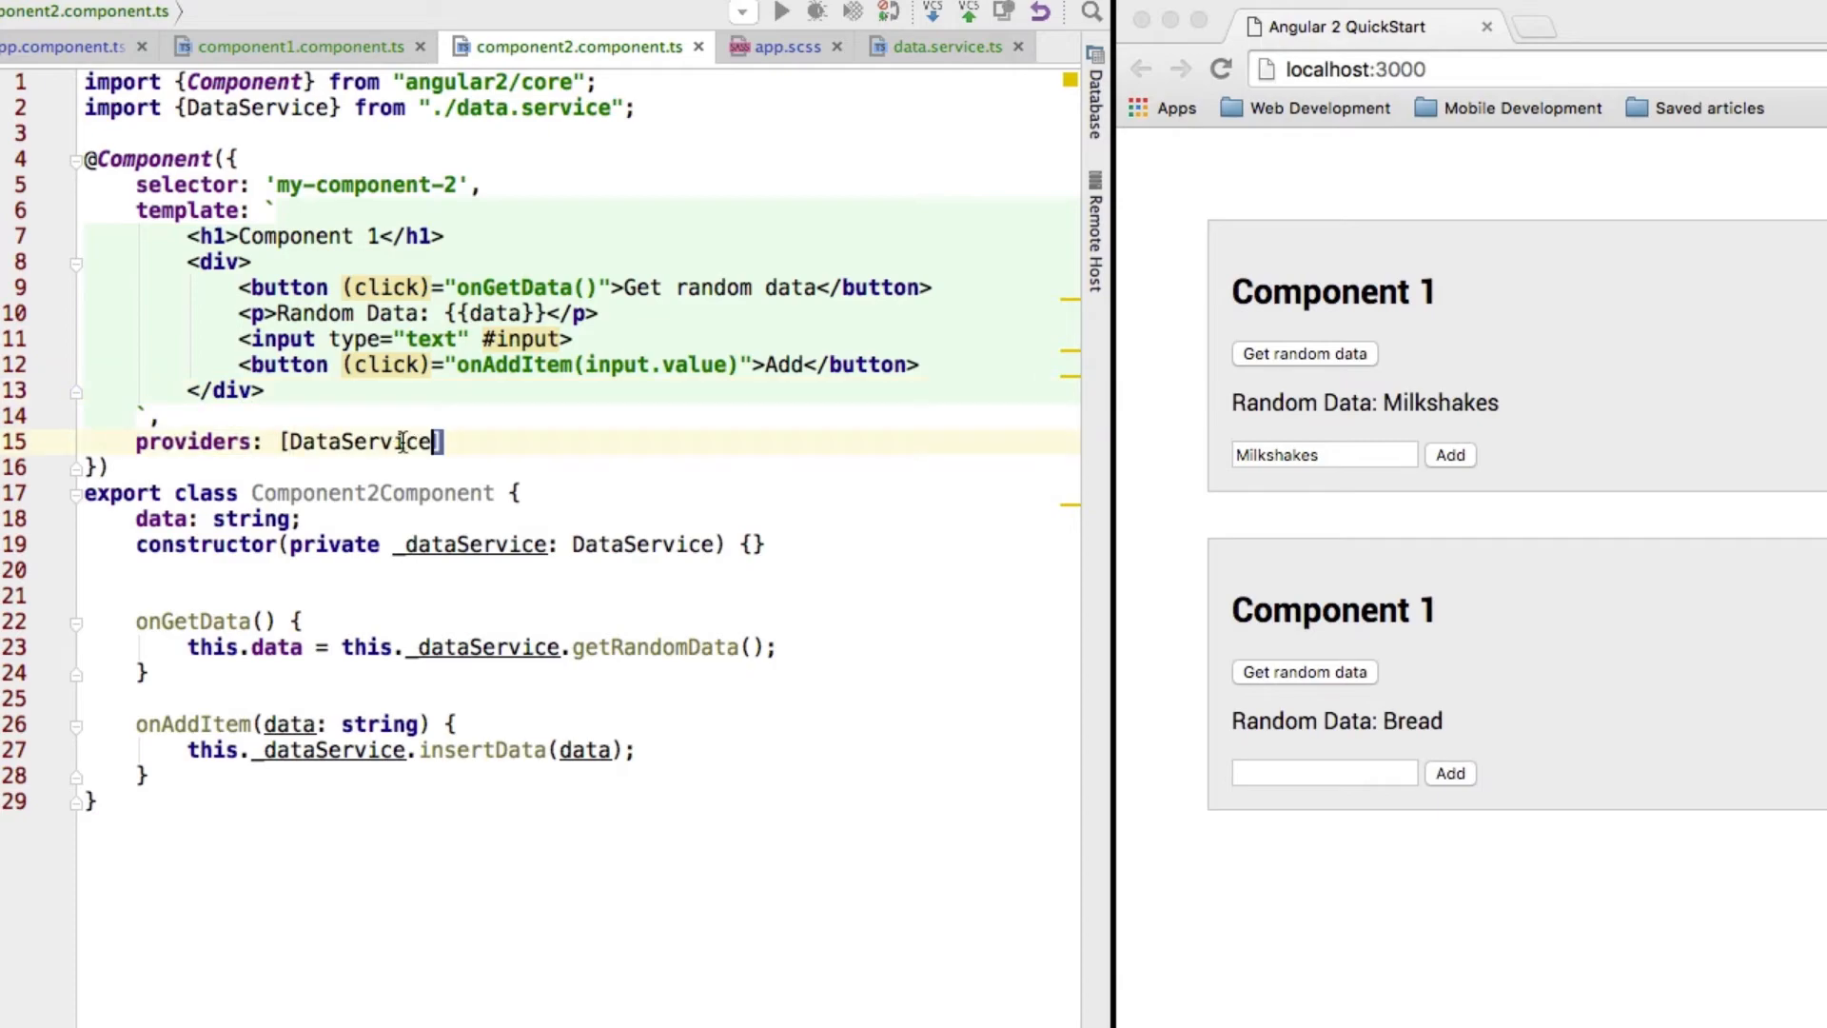
{"action": "left_click", "coordinate": [291, 45]}
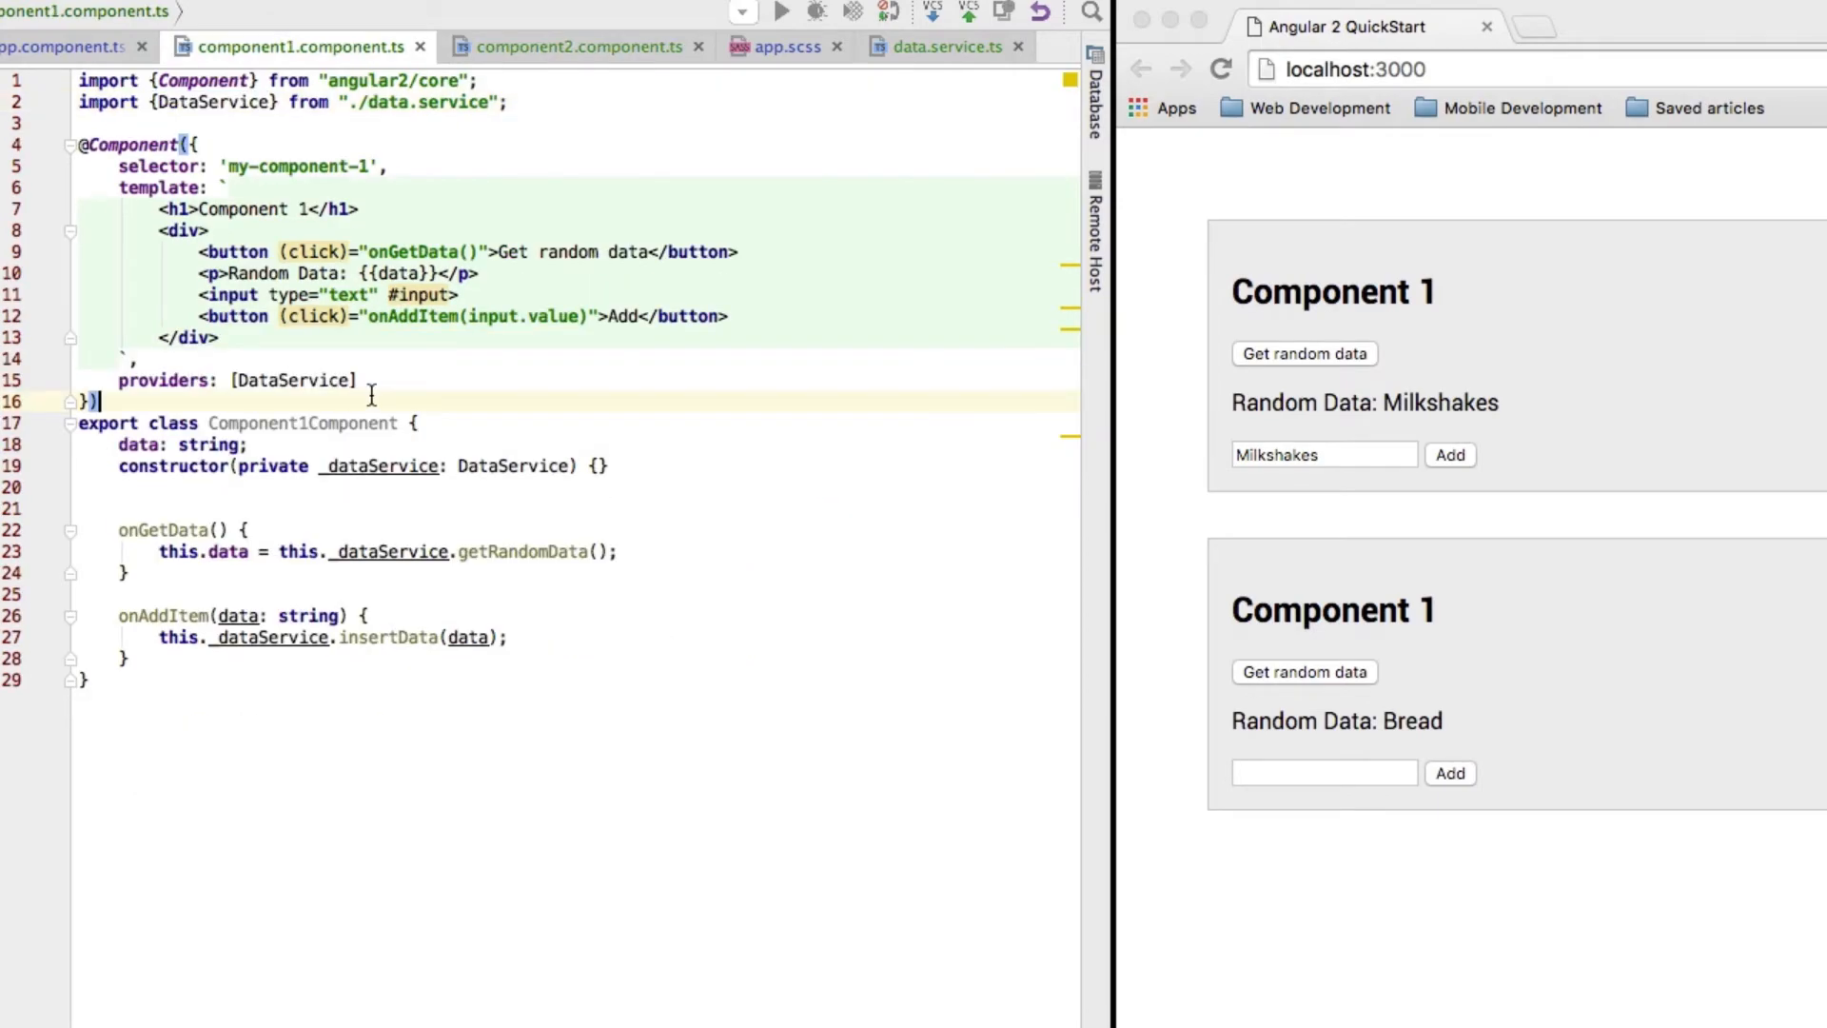
{"action": "double_click", "coordinate": [240, 380]}
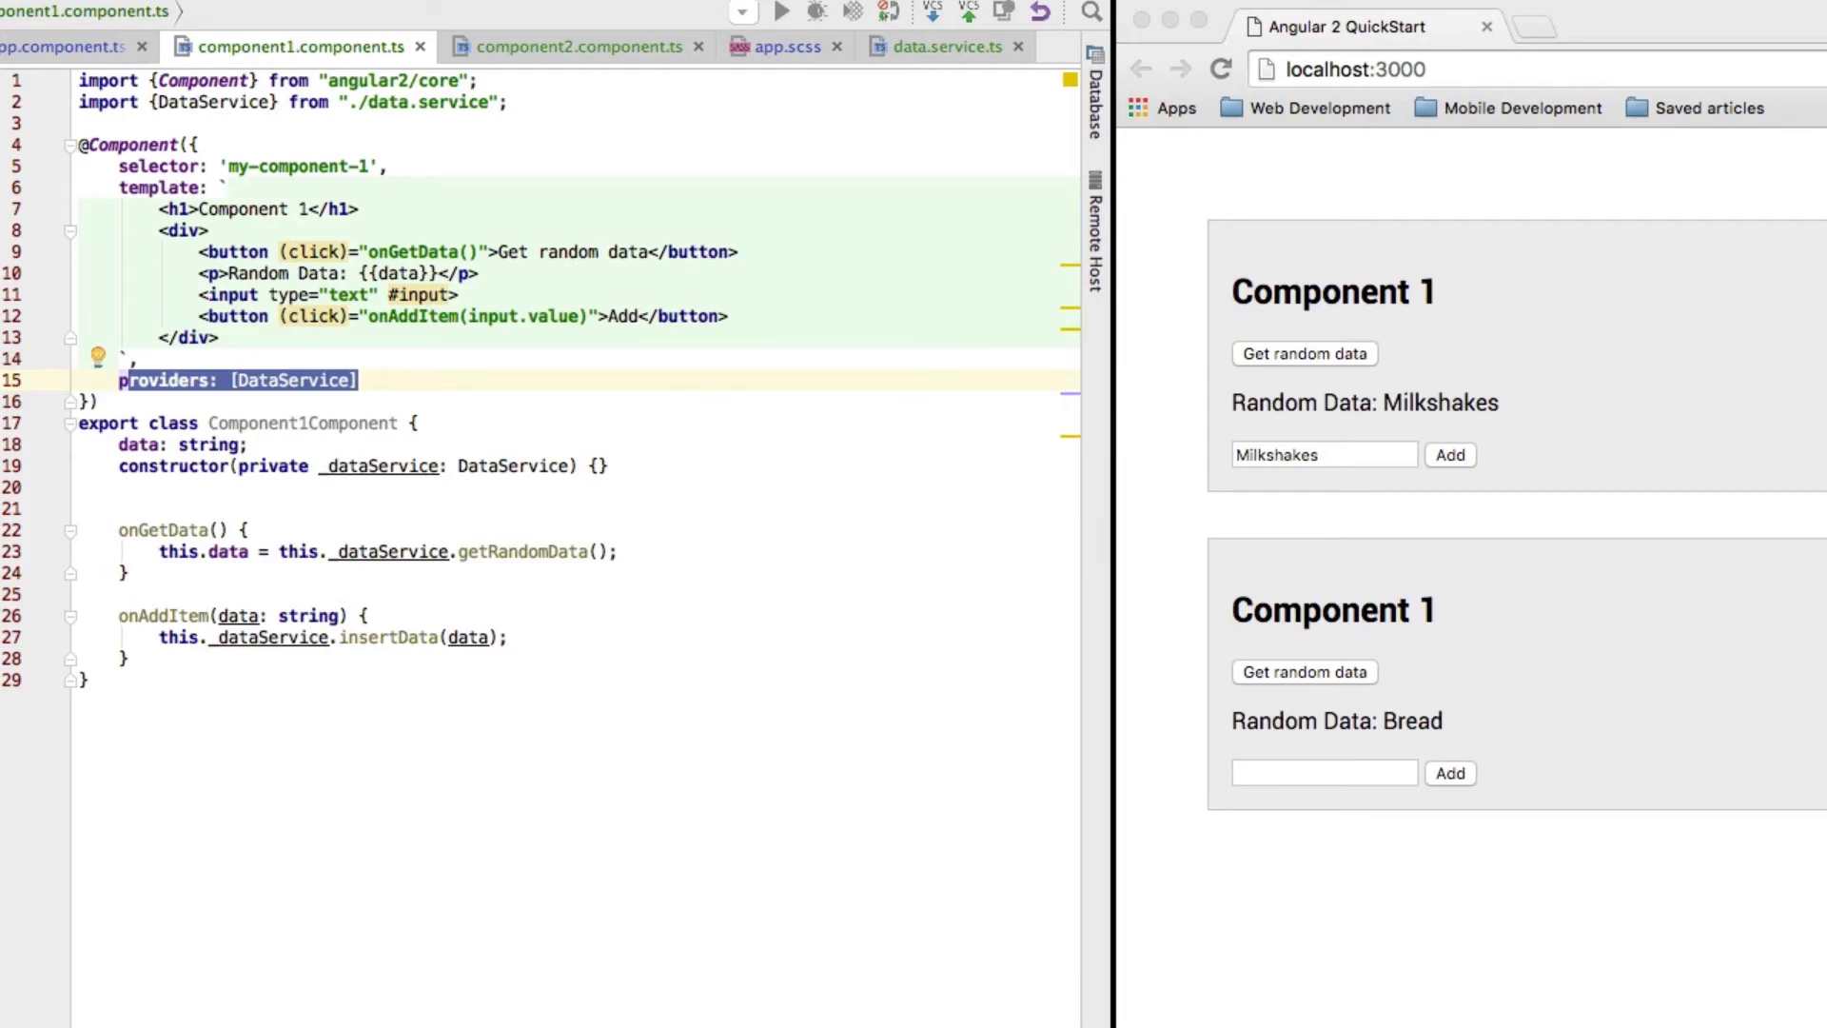
Look at data.service.ts, then return to the component2.component.ts editor
{"action": "left_click", "coordinate": [945, 46]}
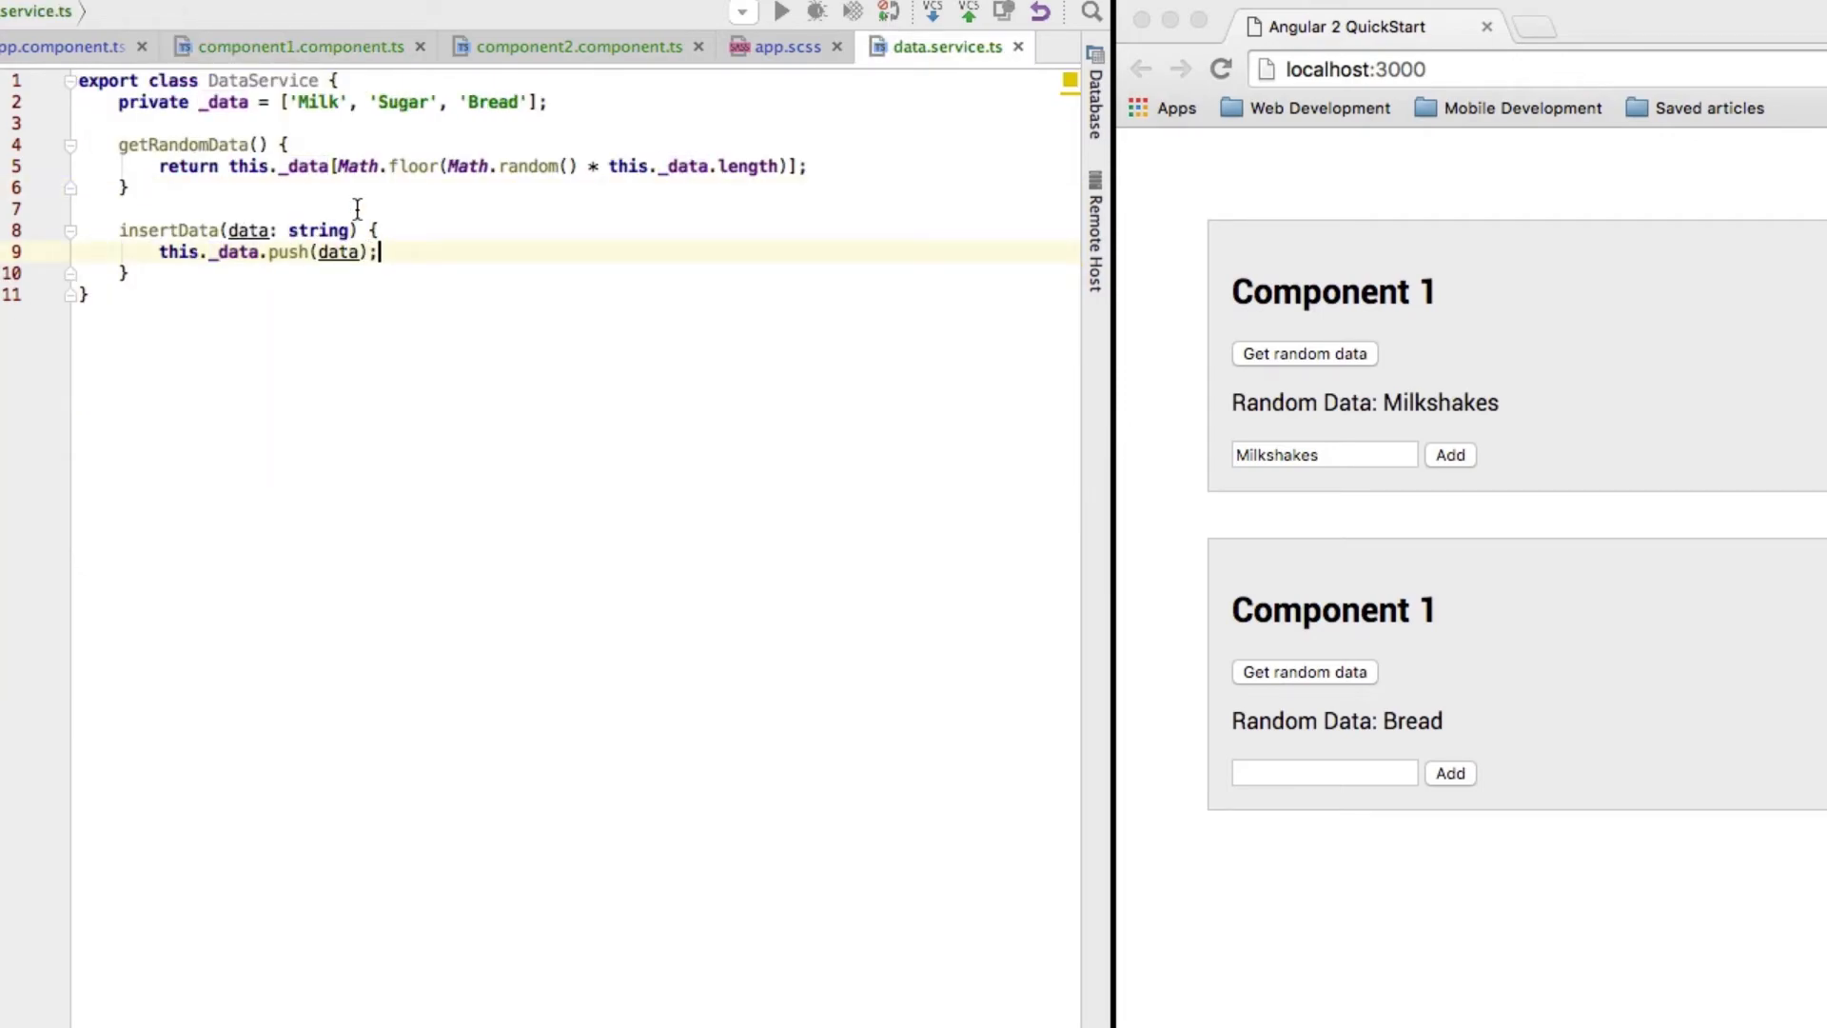
{"action": "mouse_move", "coordinate": [232, 126]}
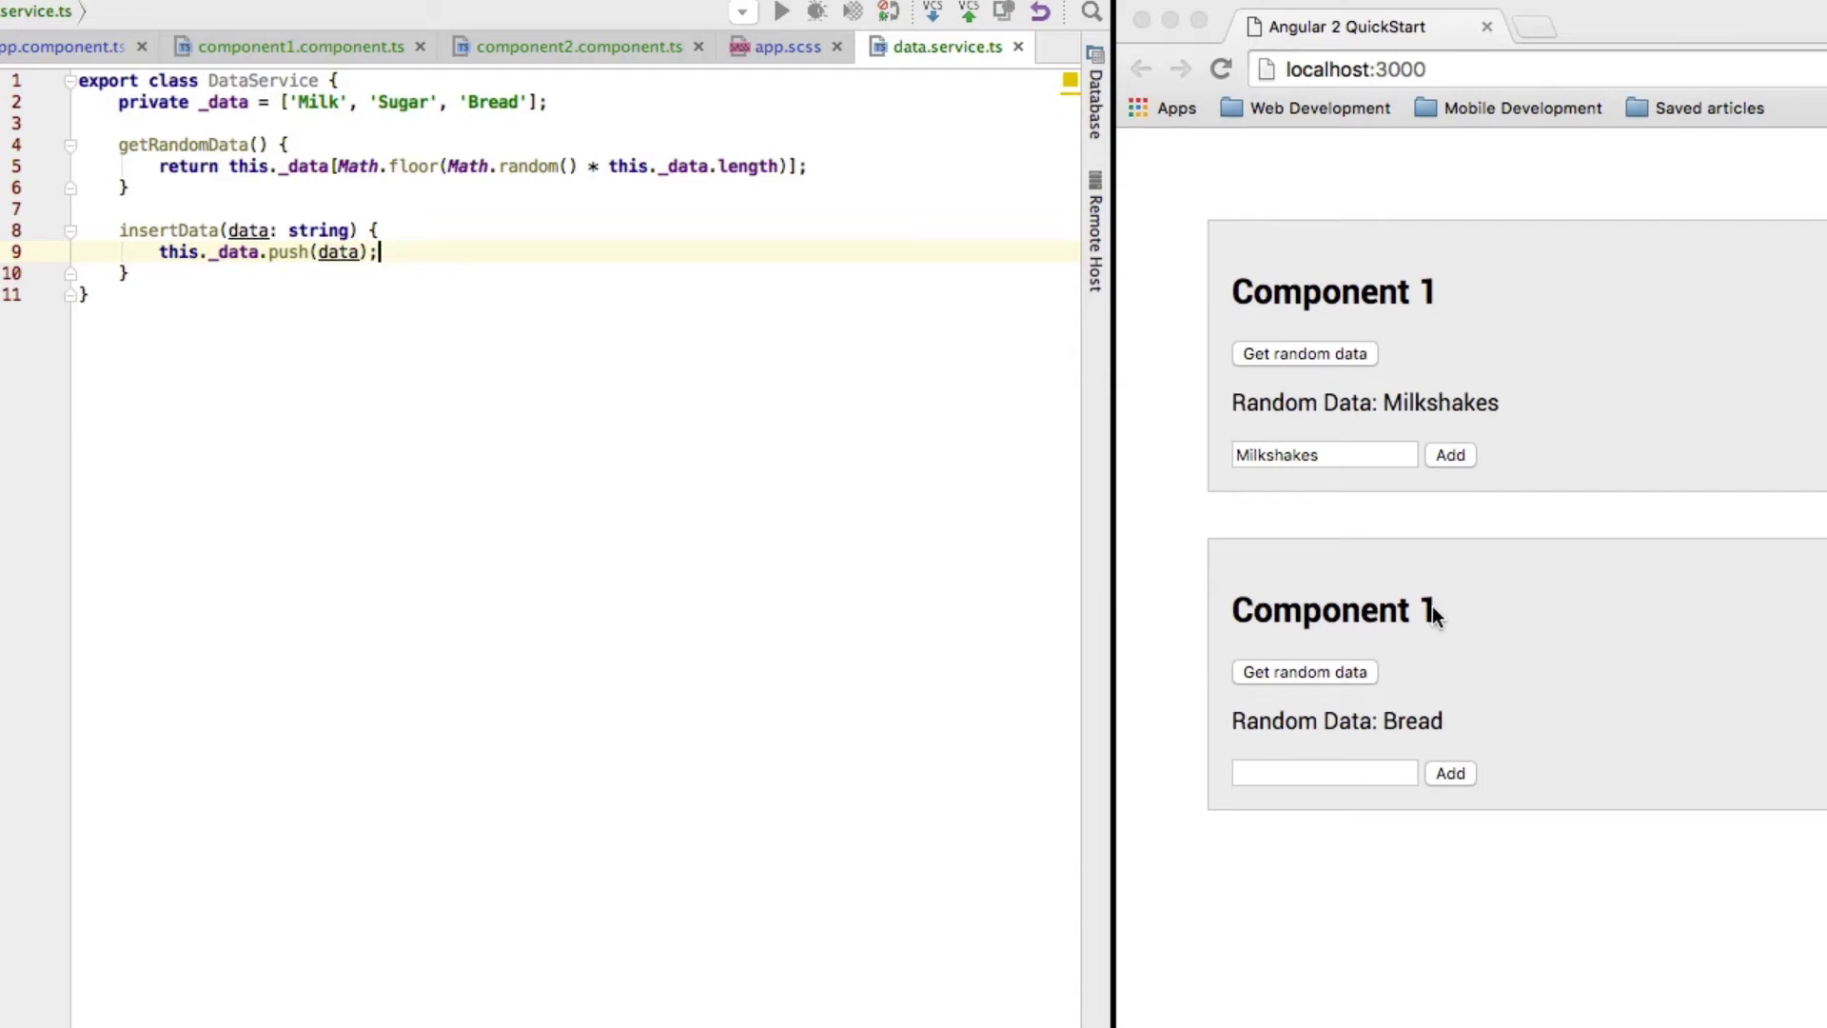
{"action": "left_click", "coordinate": [571, 45]}
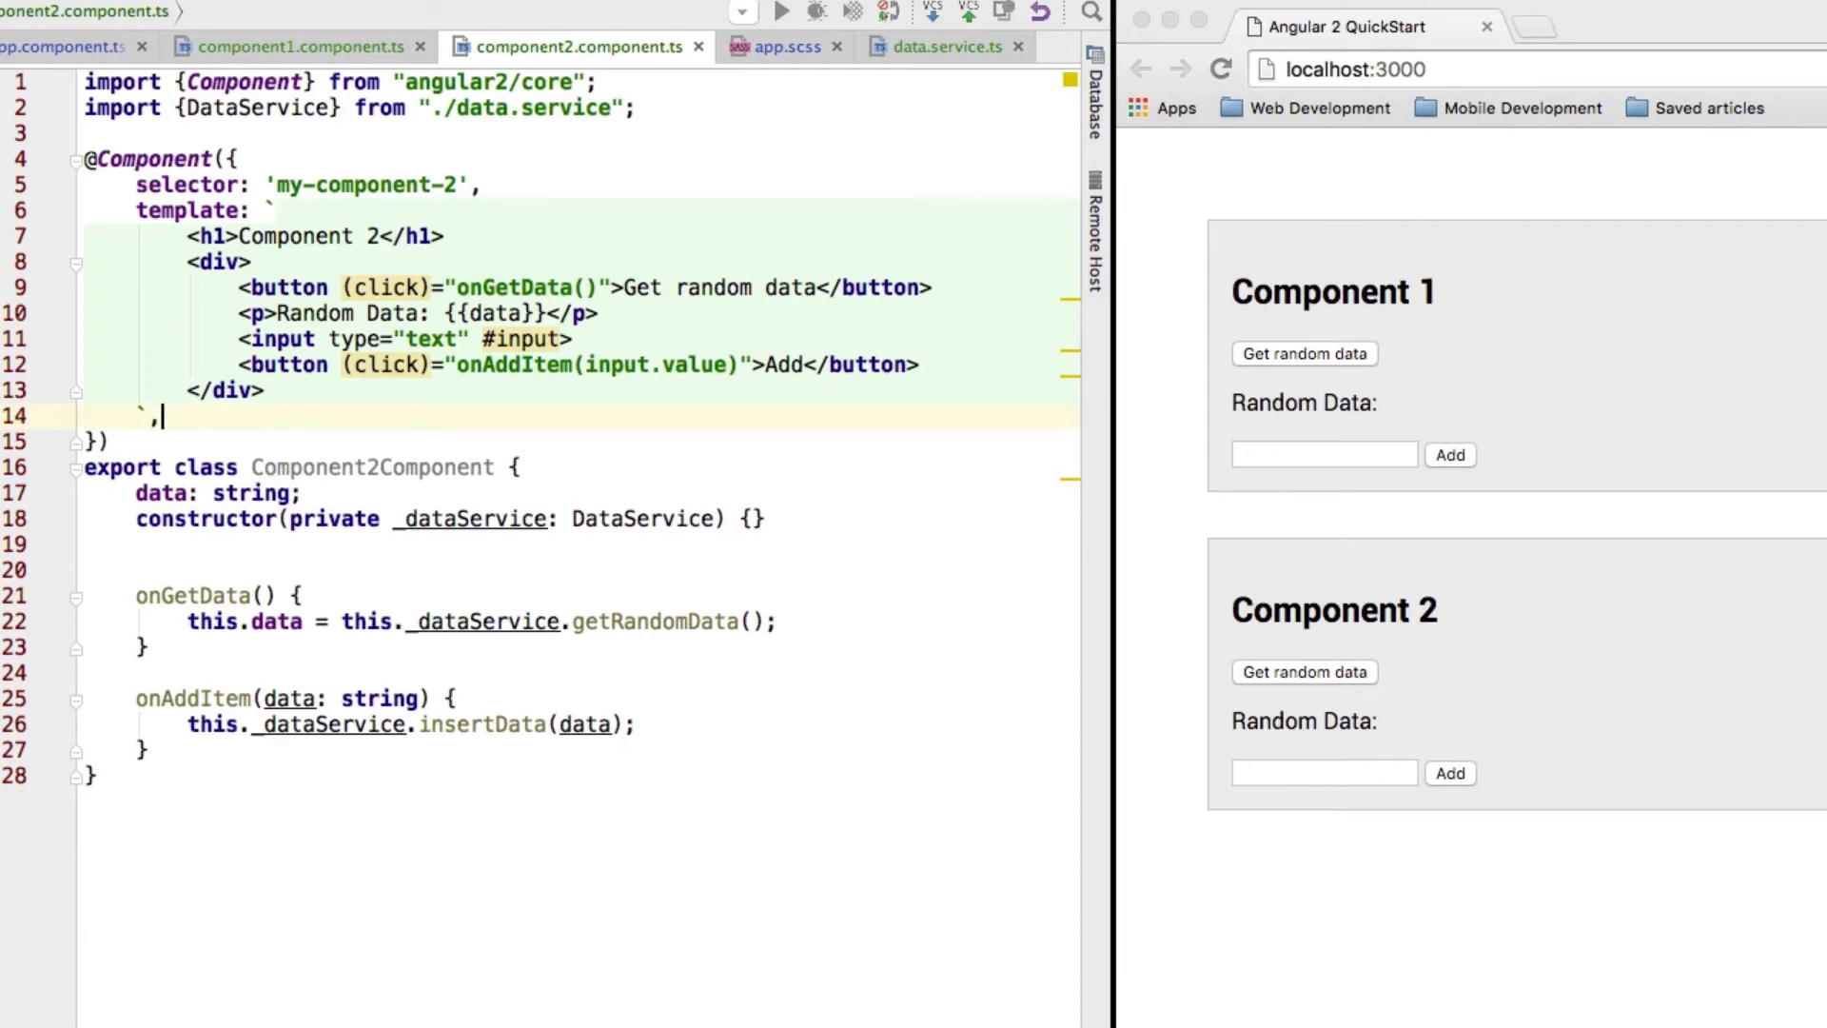
Bring app.component.ts back into the editor, showing both components in its directives
{"action": "left_click", "coordinate": [297, 46]}
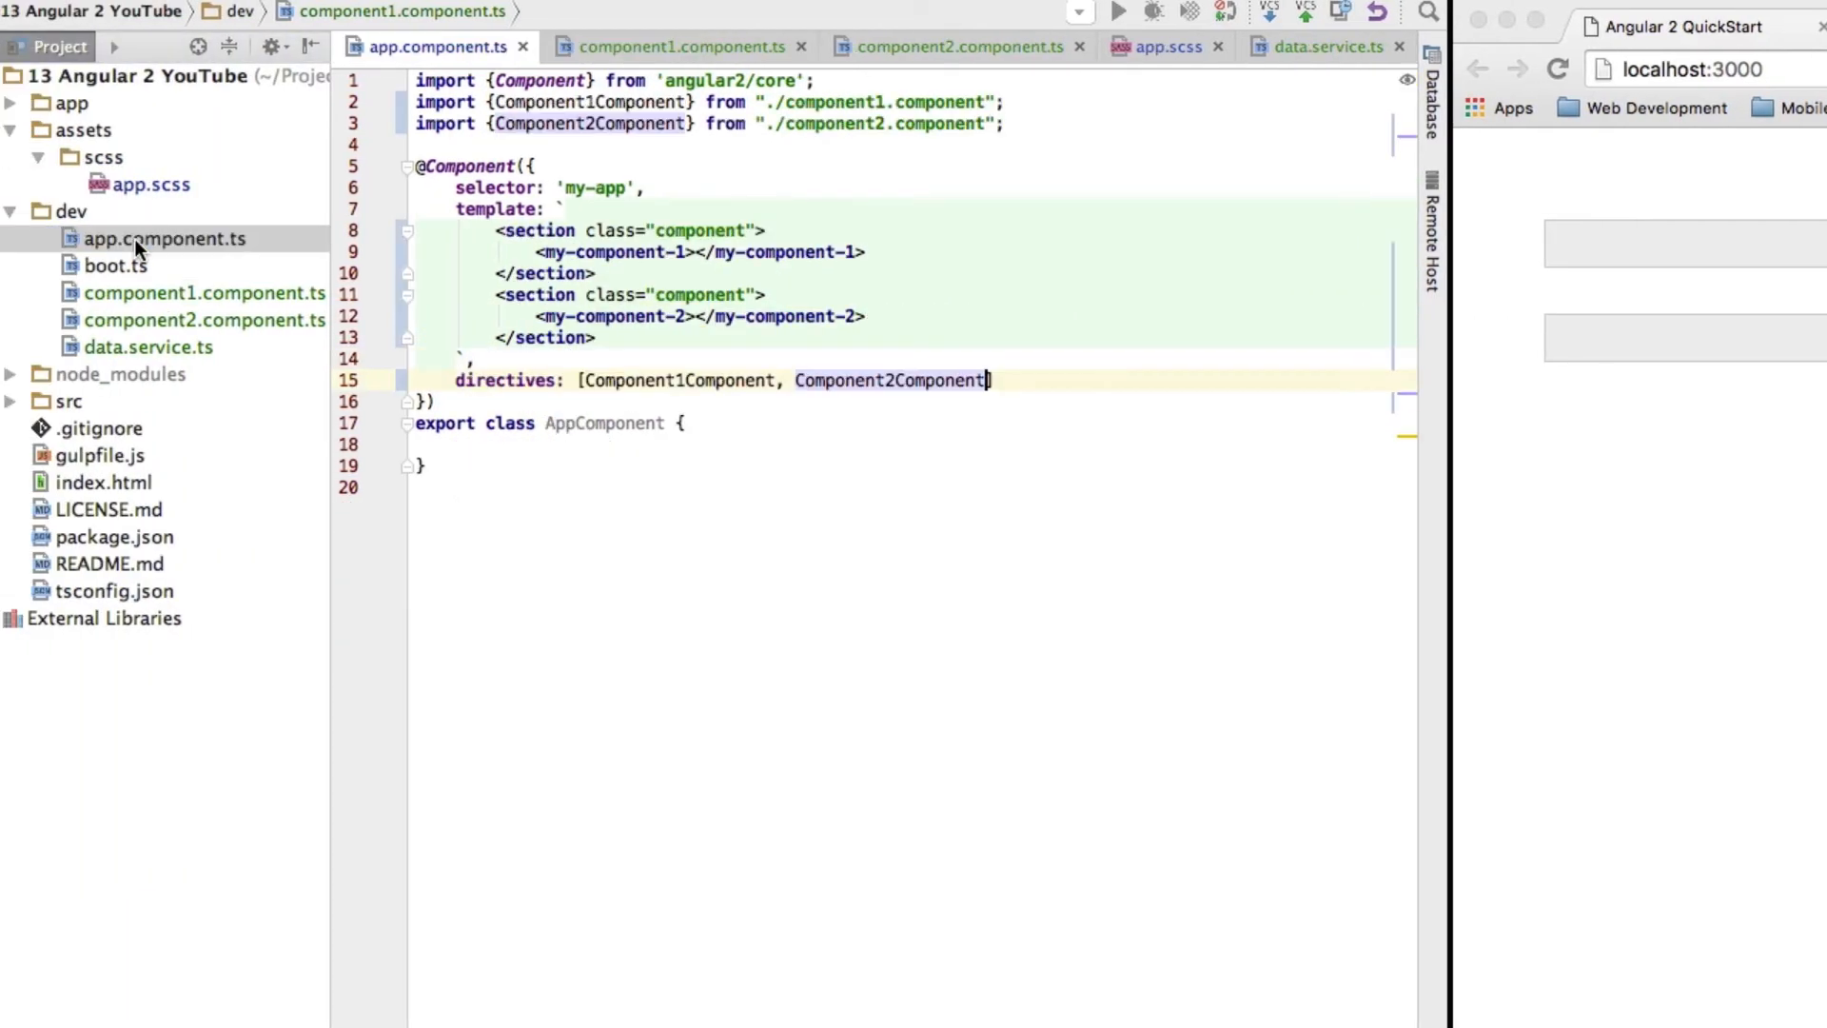
In boot.ts, import DataService and add it to the bootstrap providers alongside router and HTTP
{"action": "left_click", "coordinate": [115, 266]}
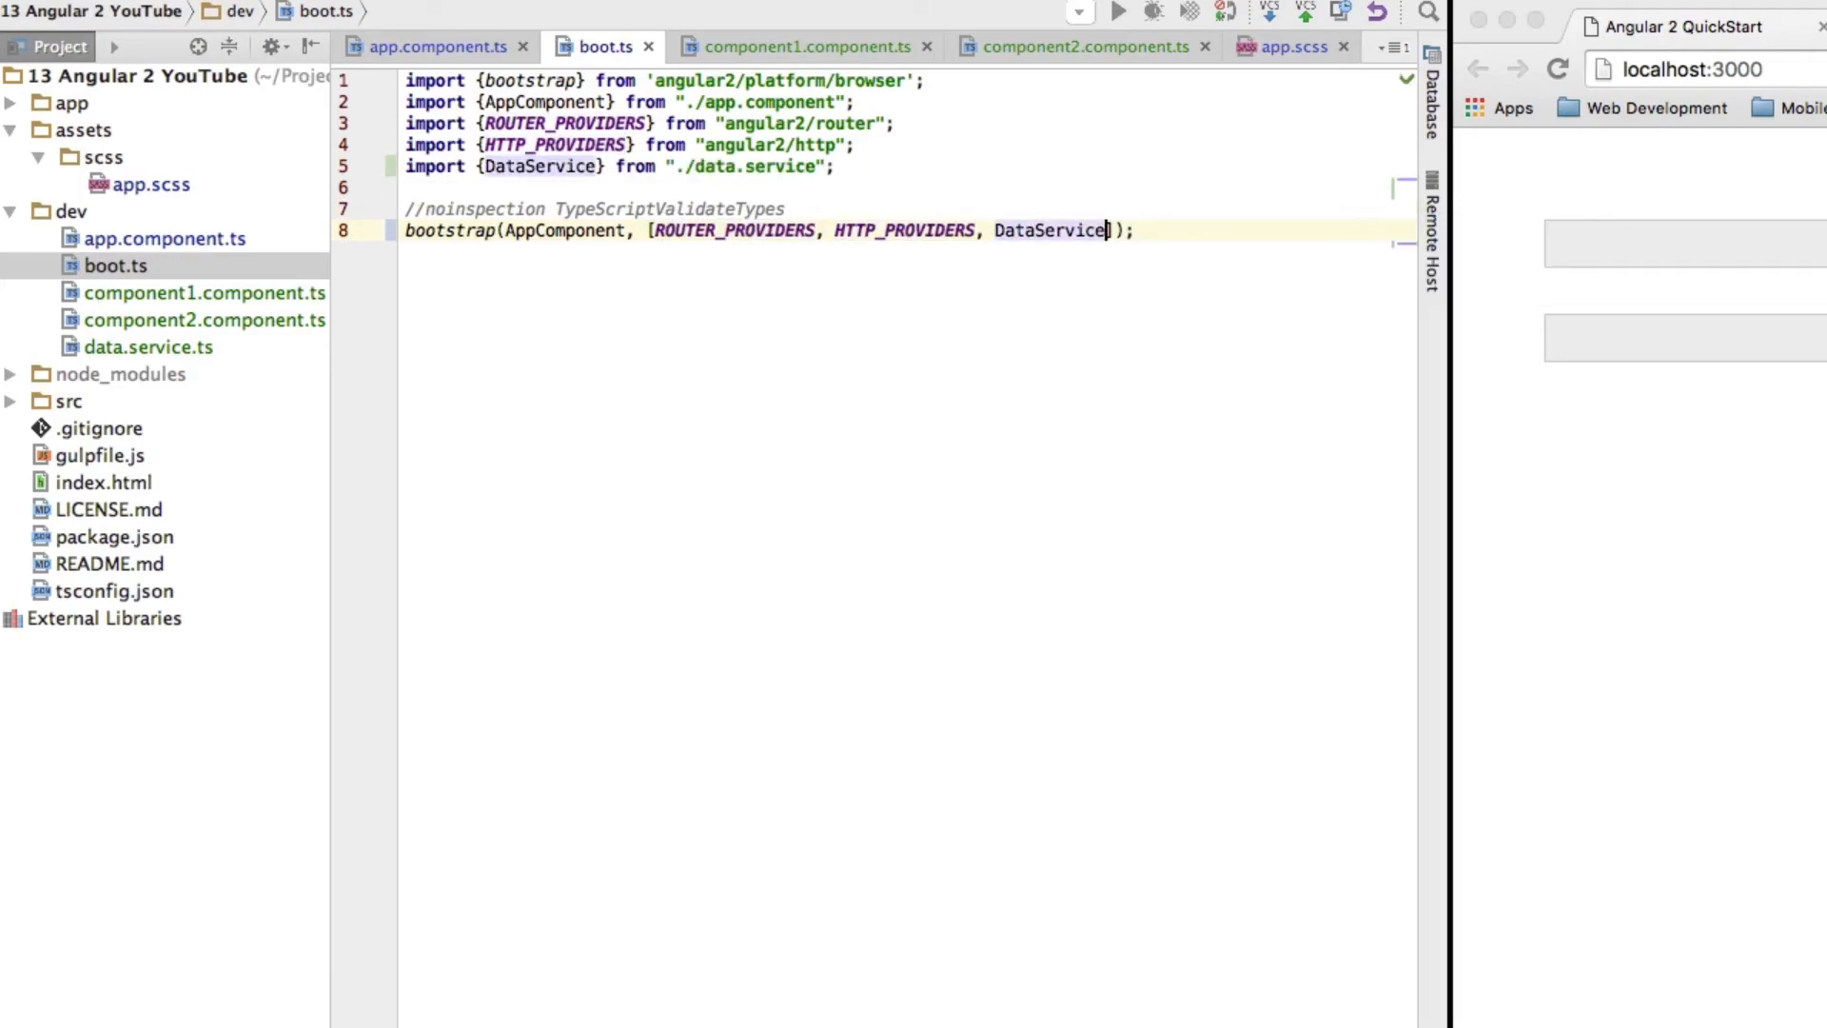
{"action": "mouse_move", "coordinate": [999, 260]}
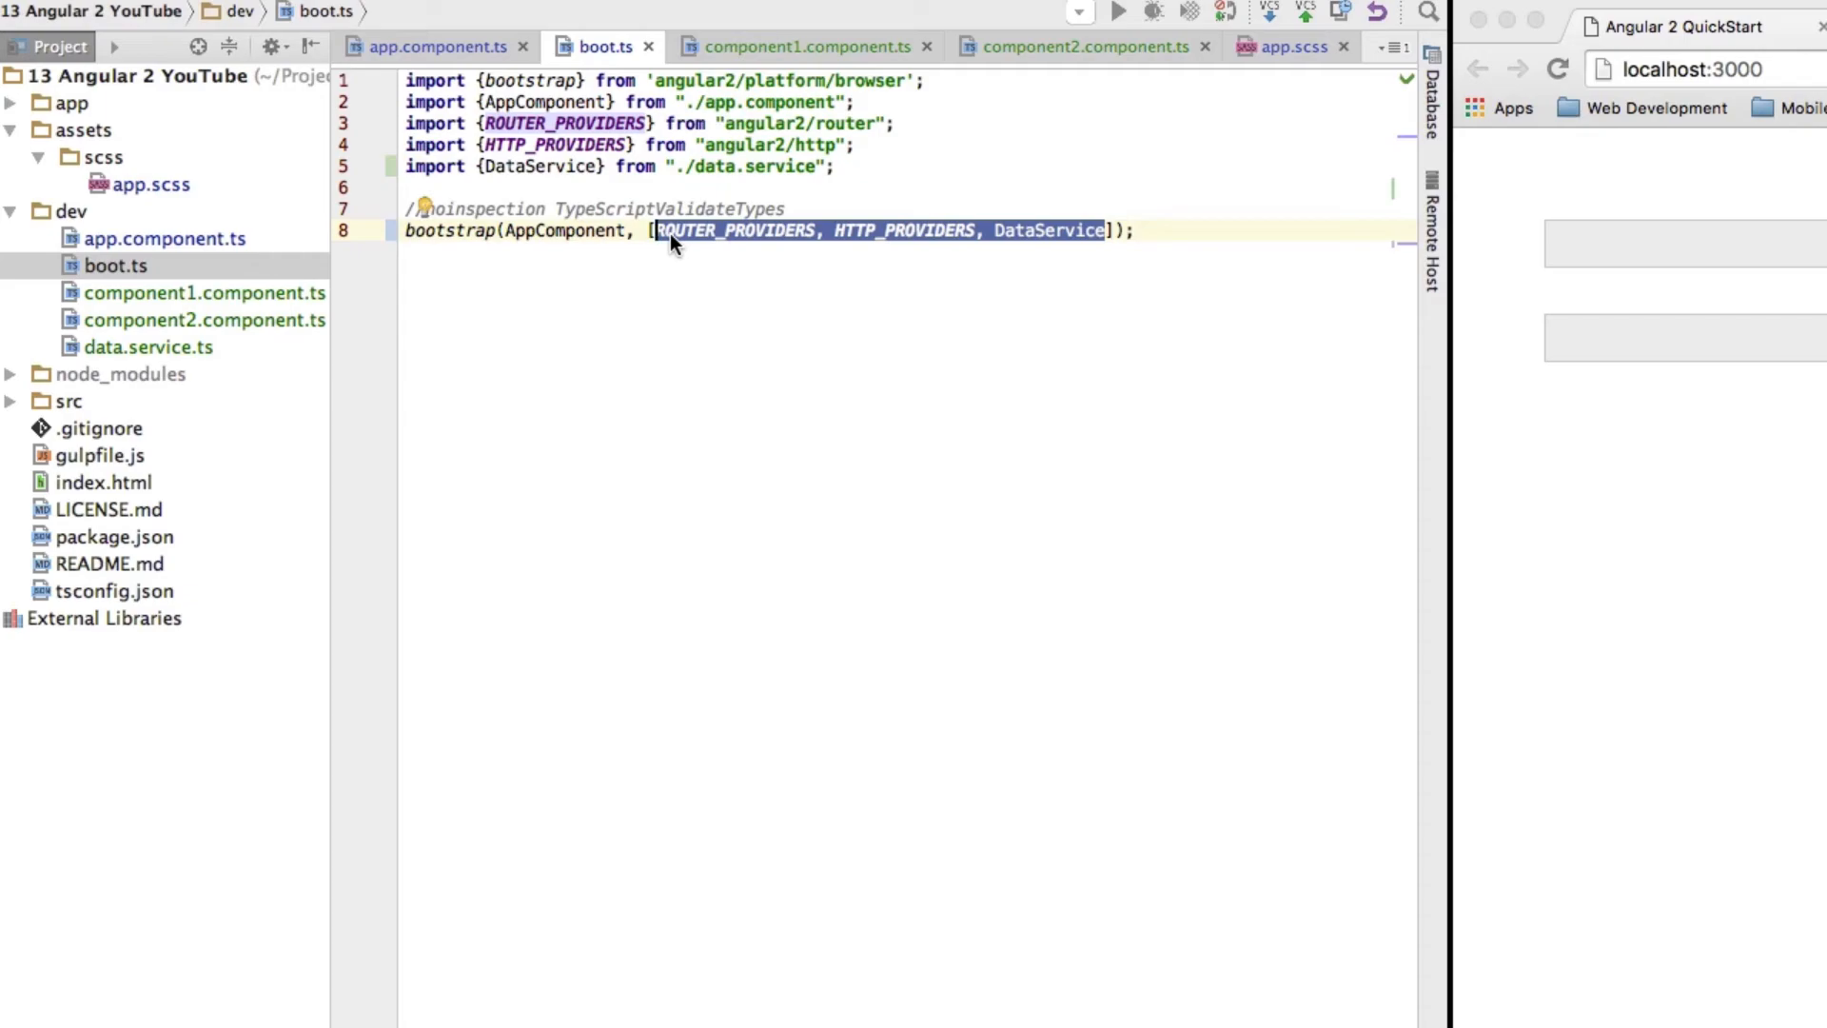
{"action": "mouse_move", "coordinate": [744, 246]}
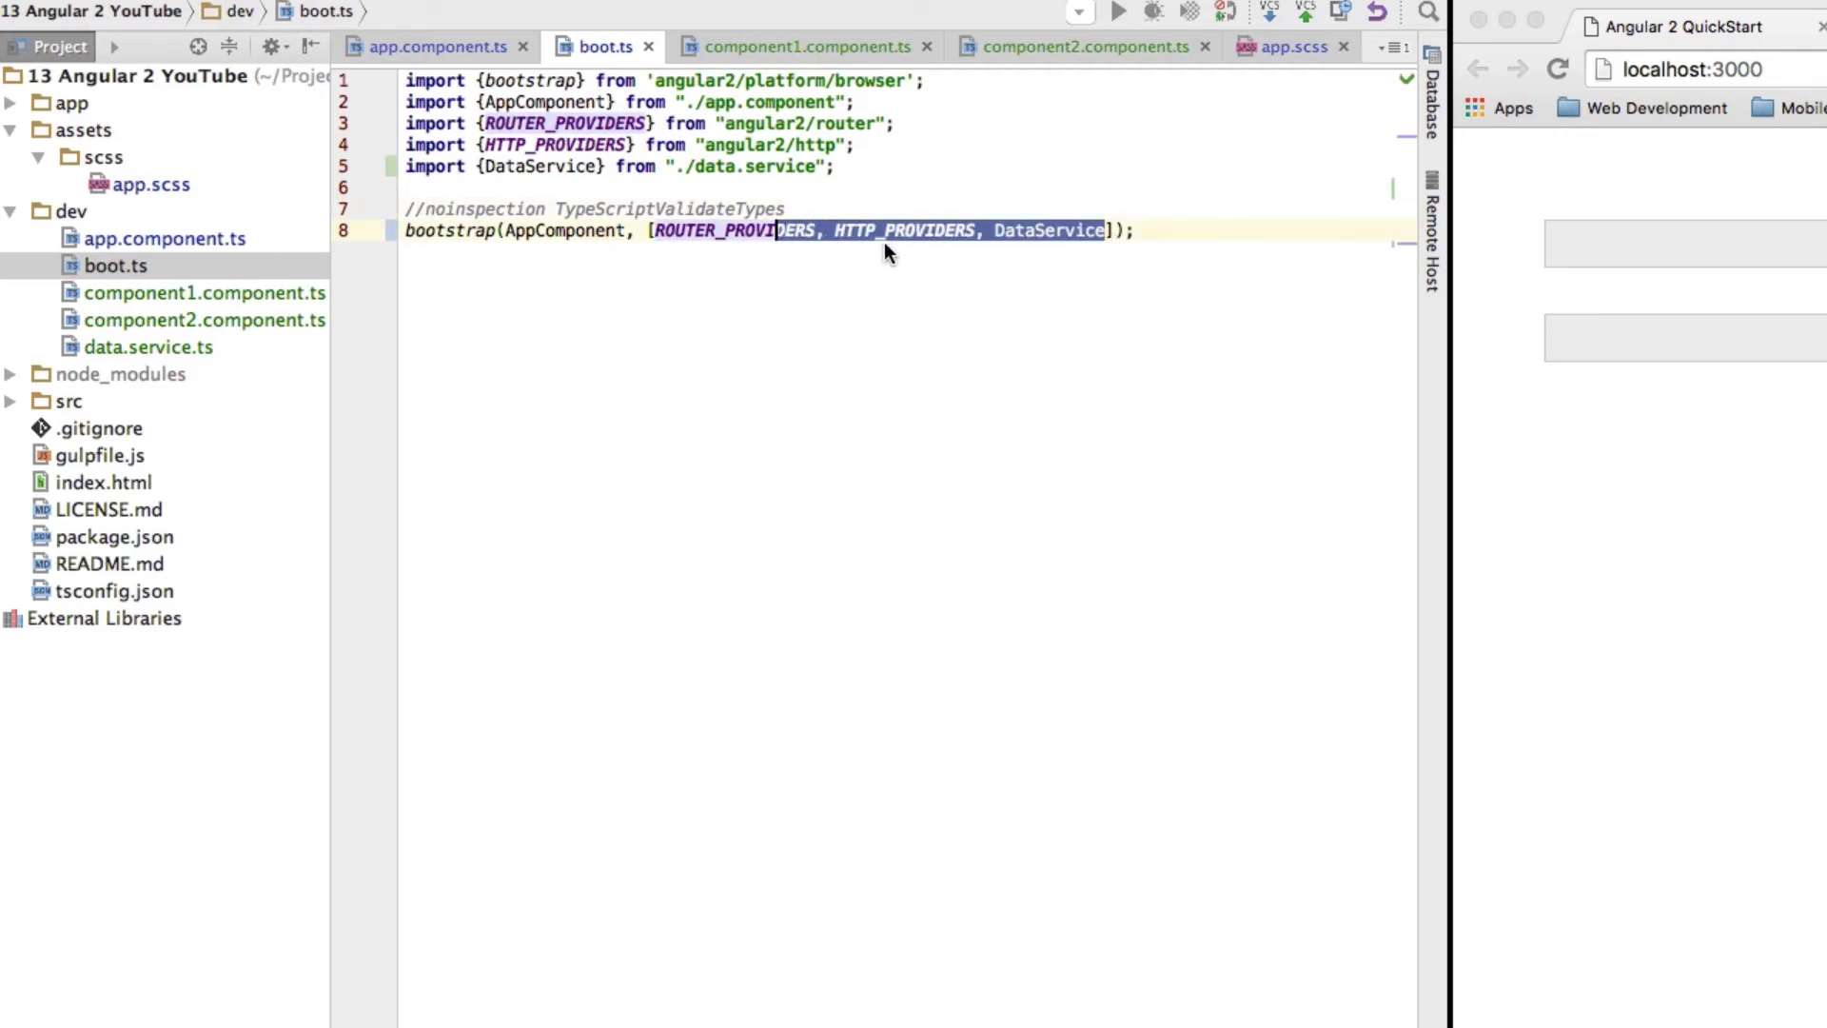
{"action": "left_click", "coordinate": [1559, 69]}
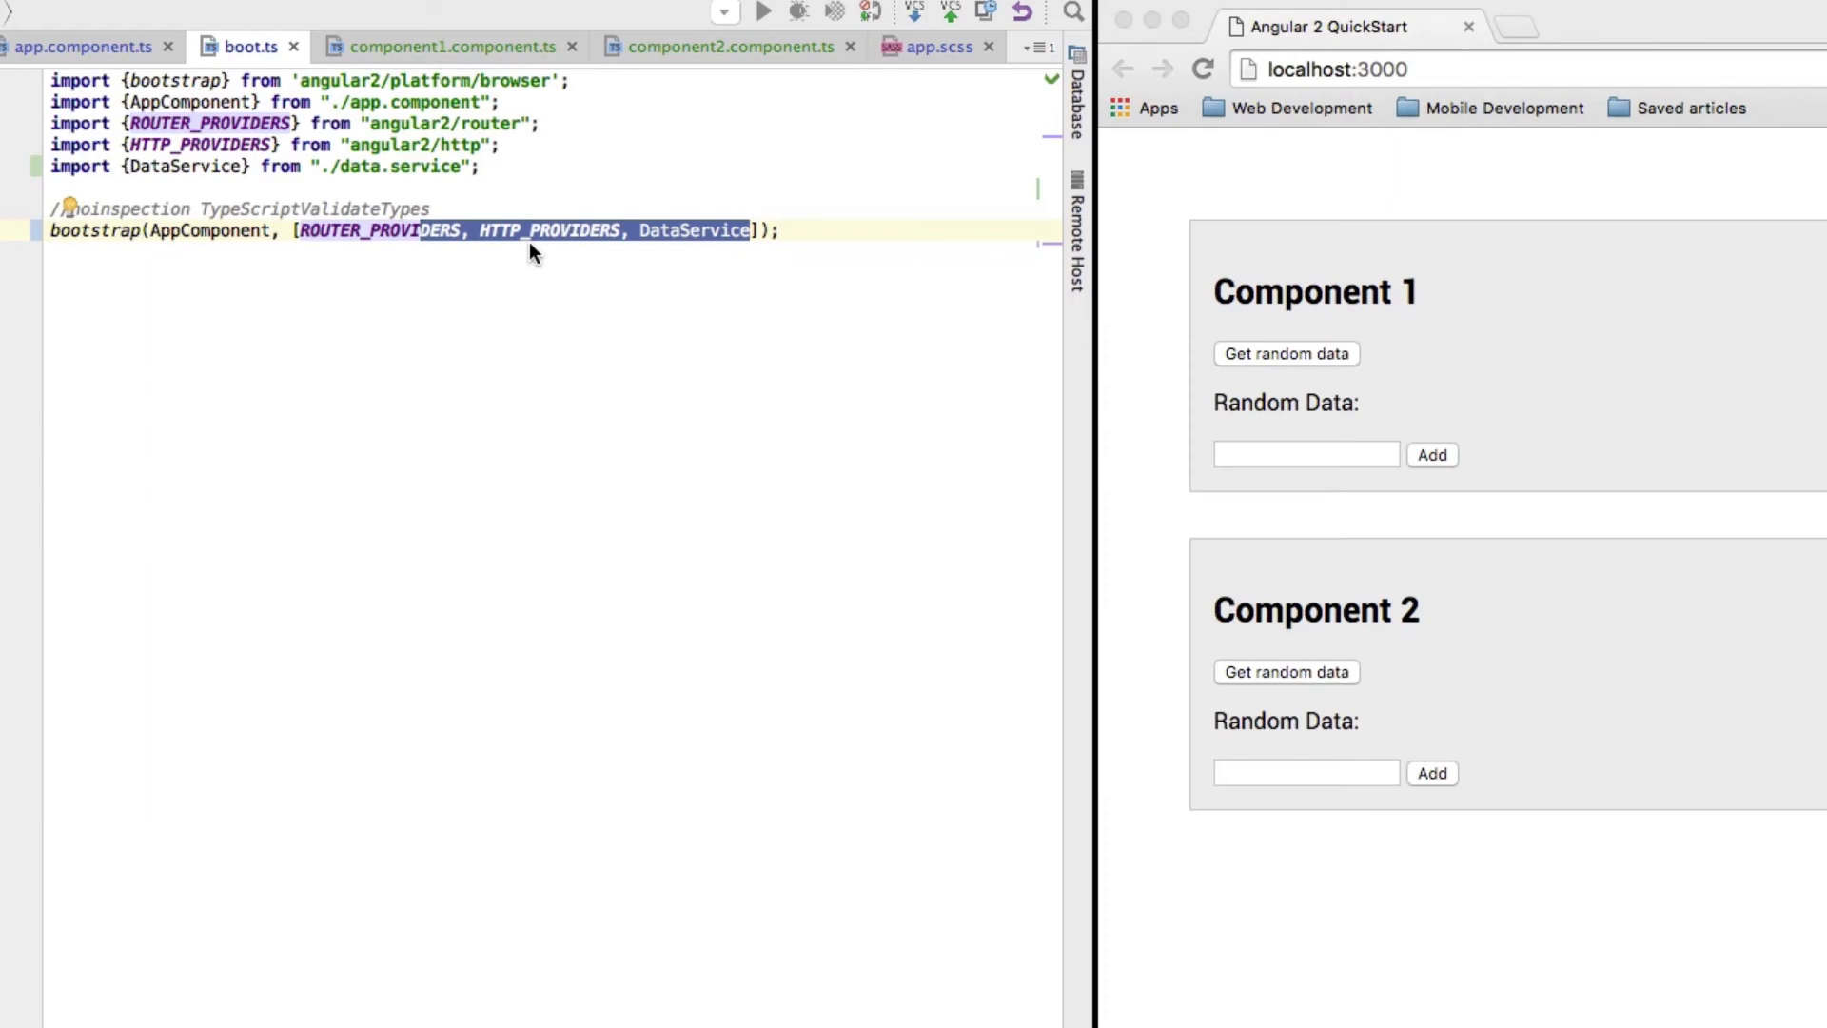
Confirm neither component file lists its own providers, then draw random data in Component 1
{"action": "left_click", "coordinate": [449, 45]}
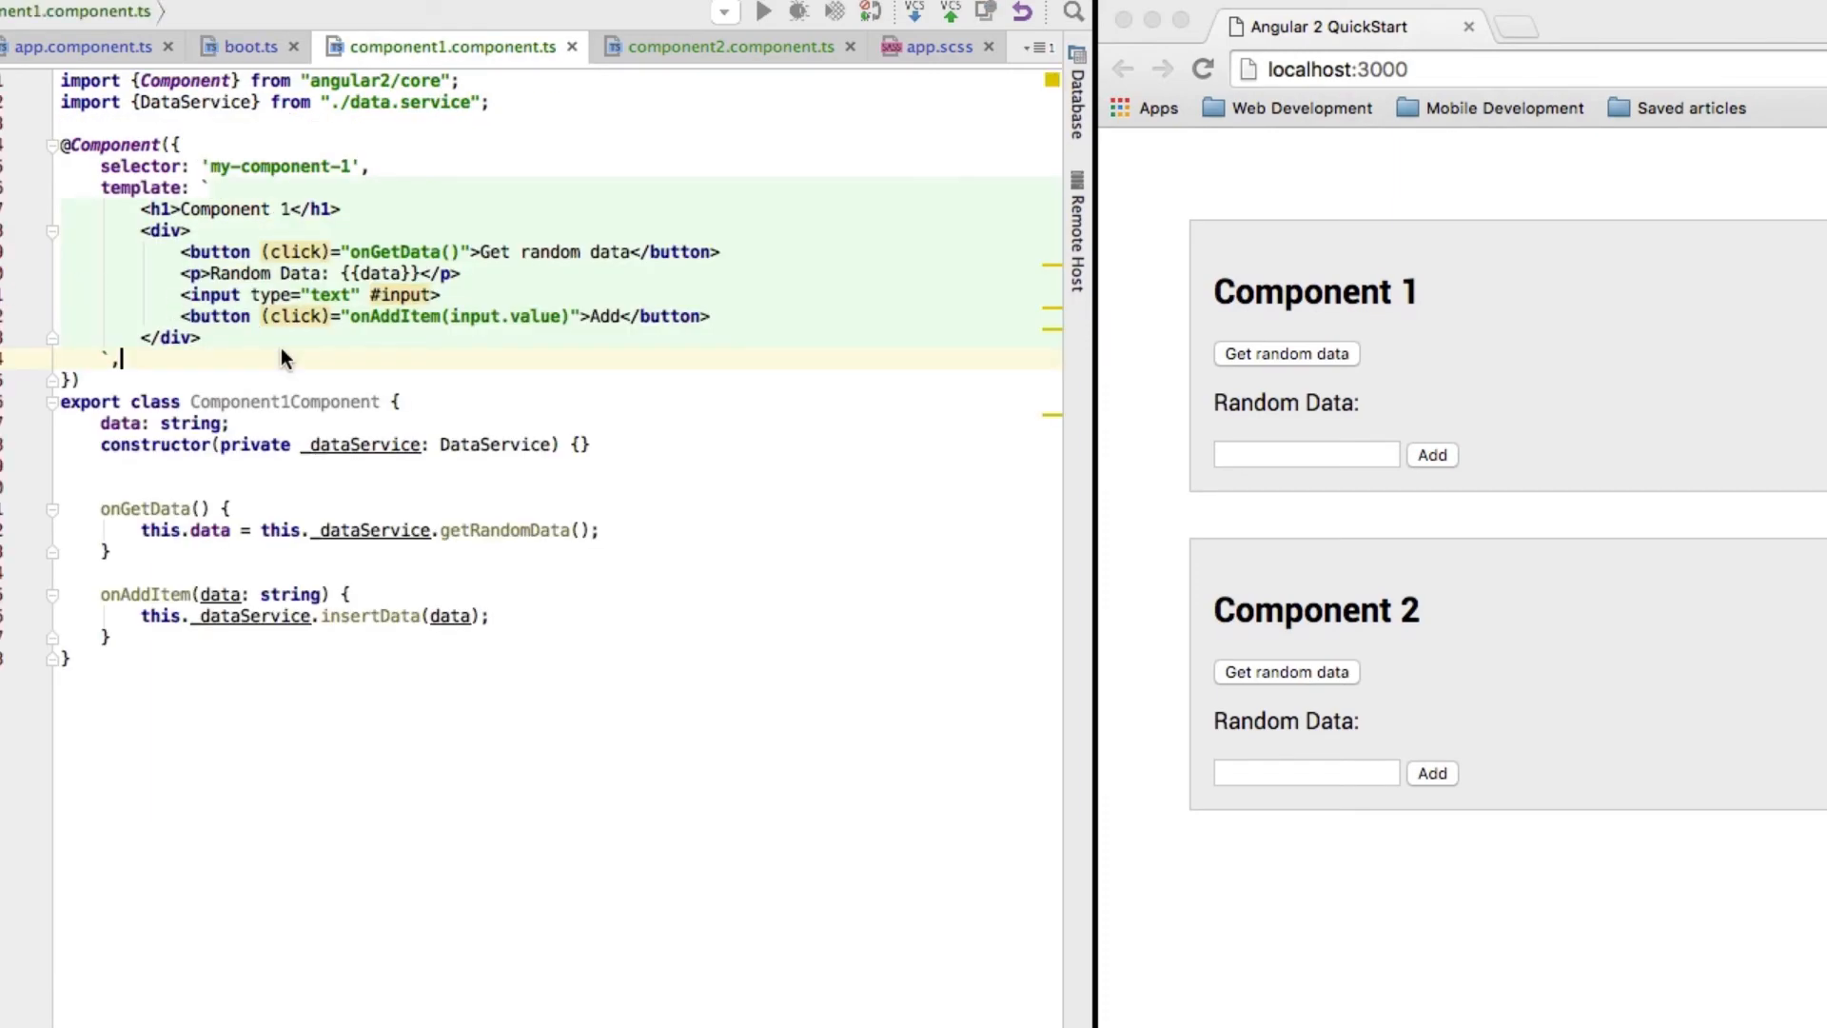
{"action": "left_click", "coordinate": [726, 45]}
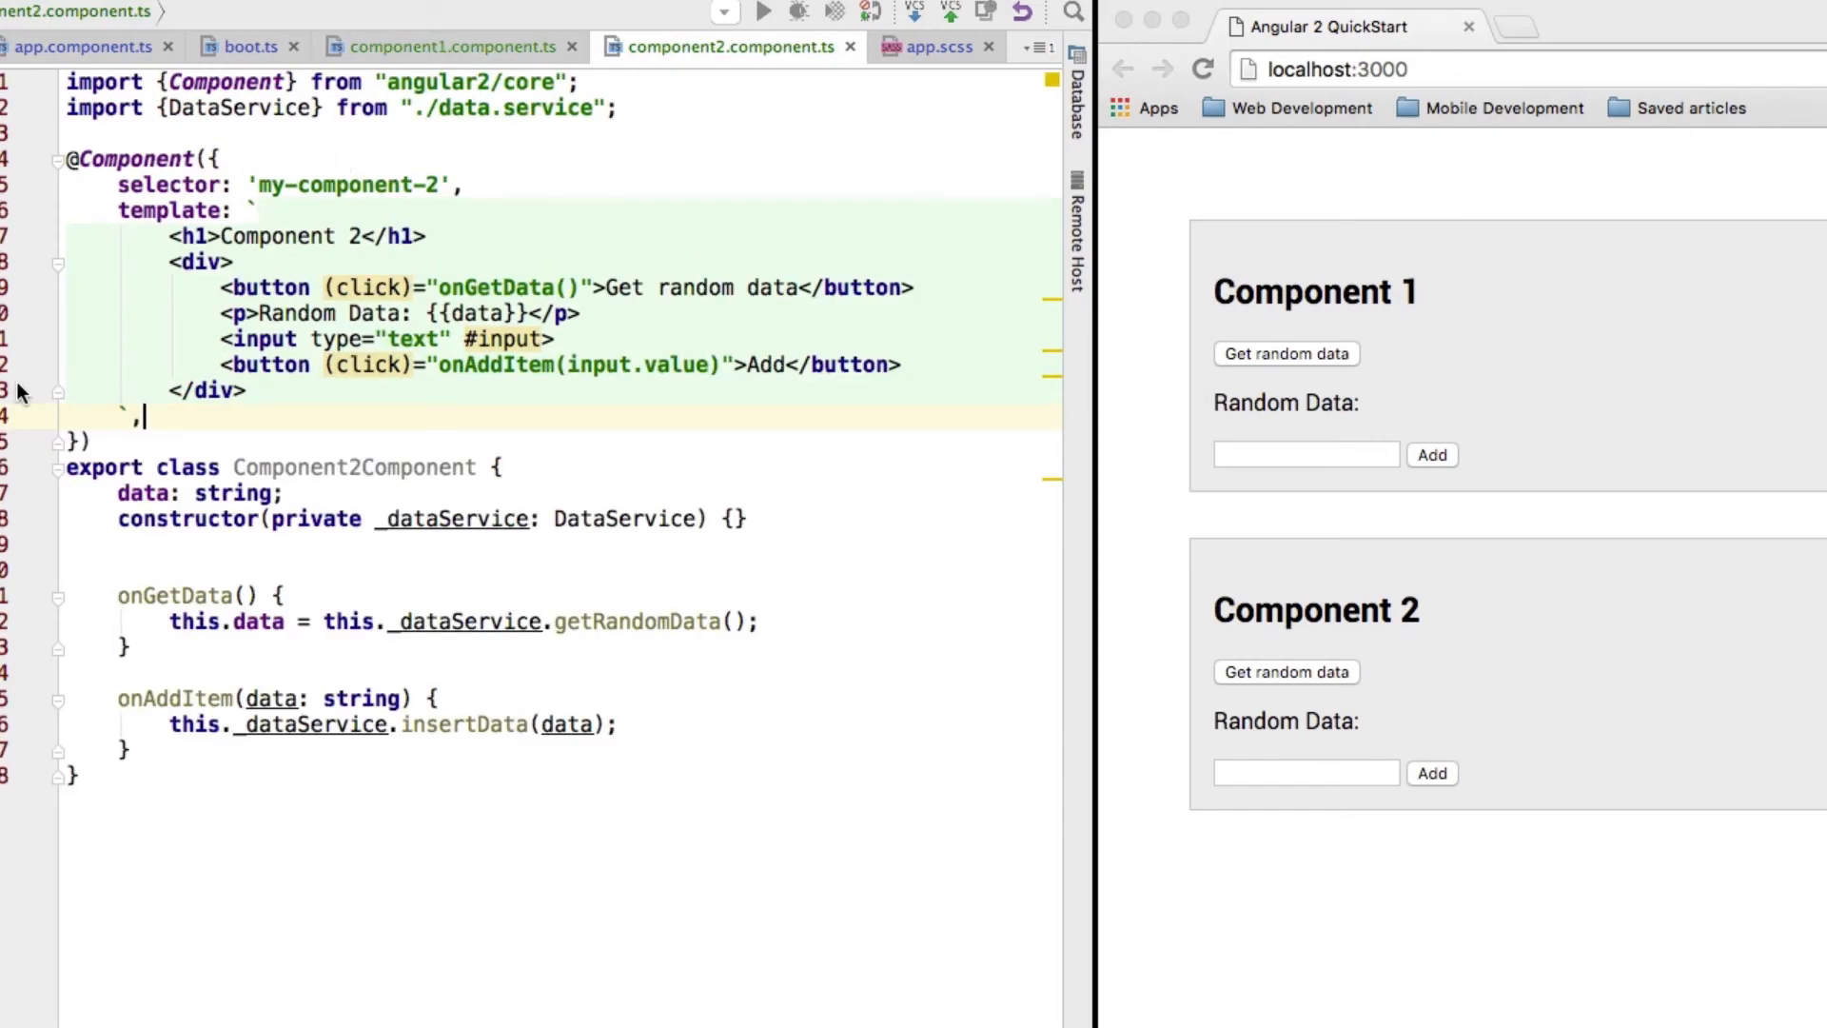
{"action": "mouse_move", "coordinate": [170, 406]}
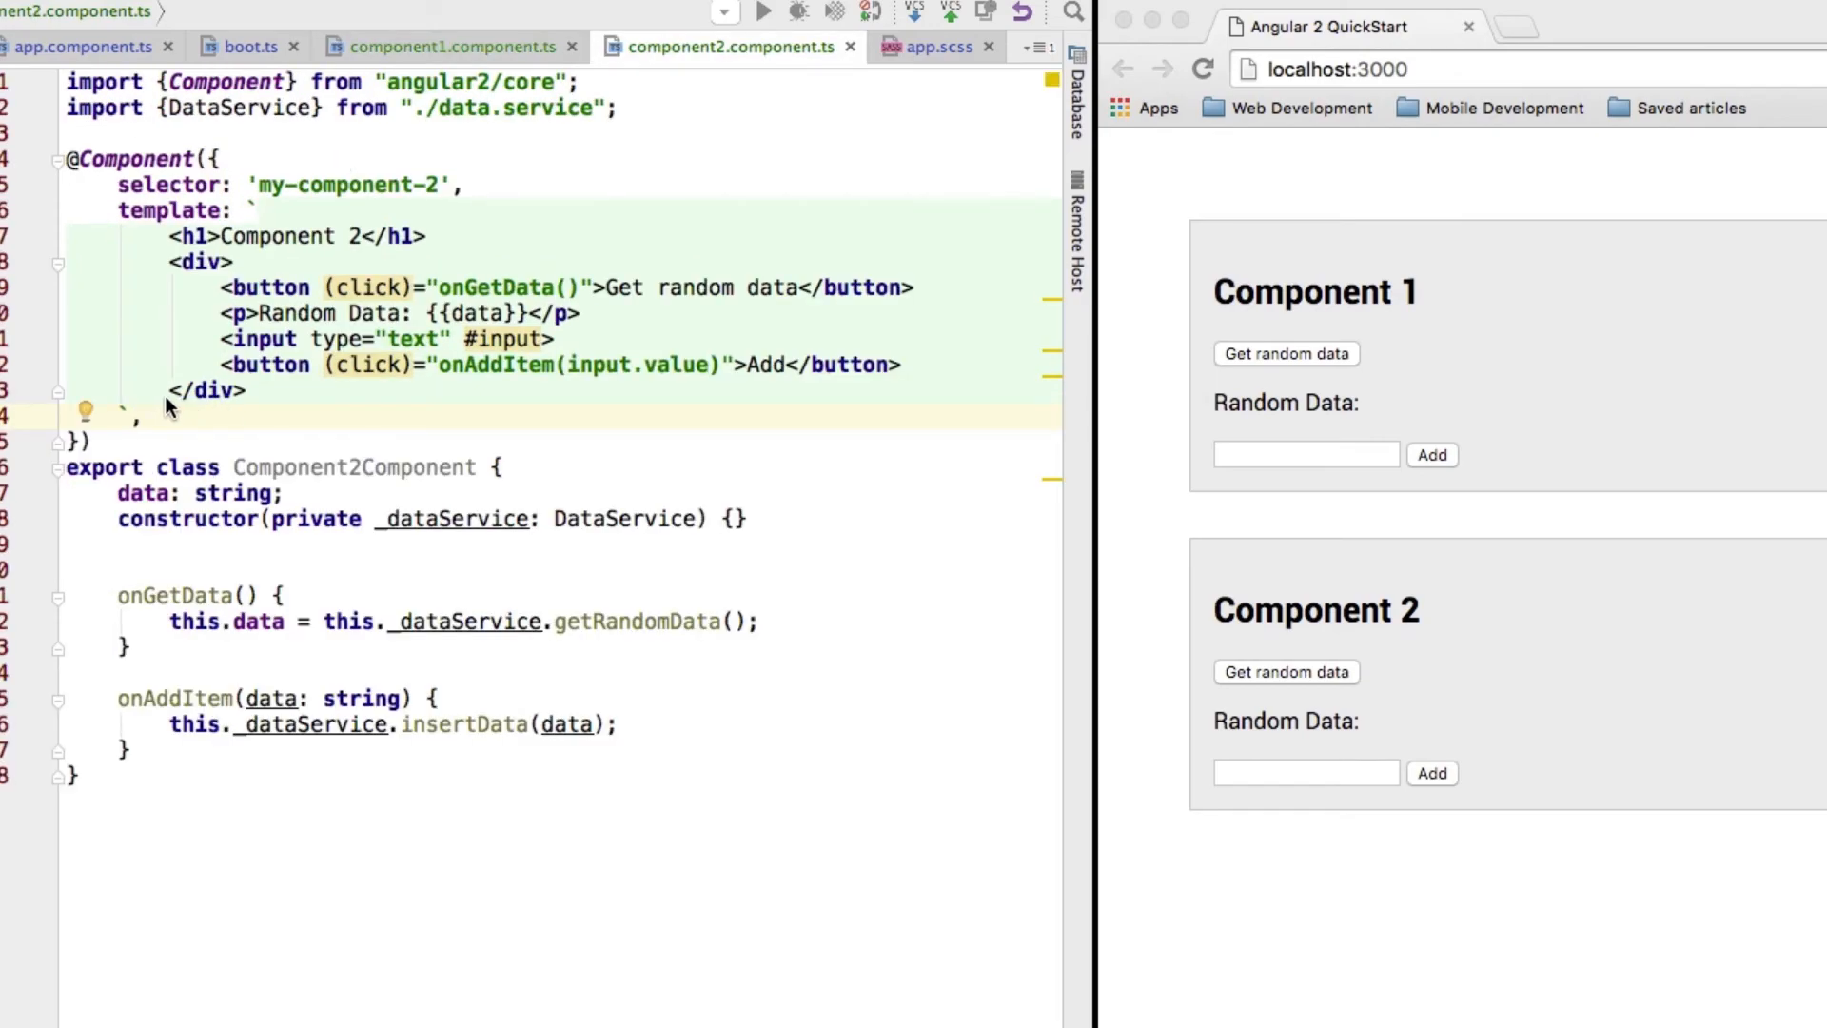
{"action": "mouse_move", "coordinate": [175, 415]}
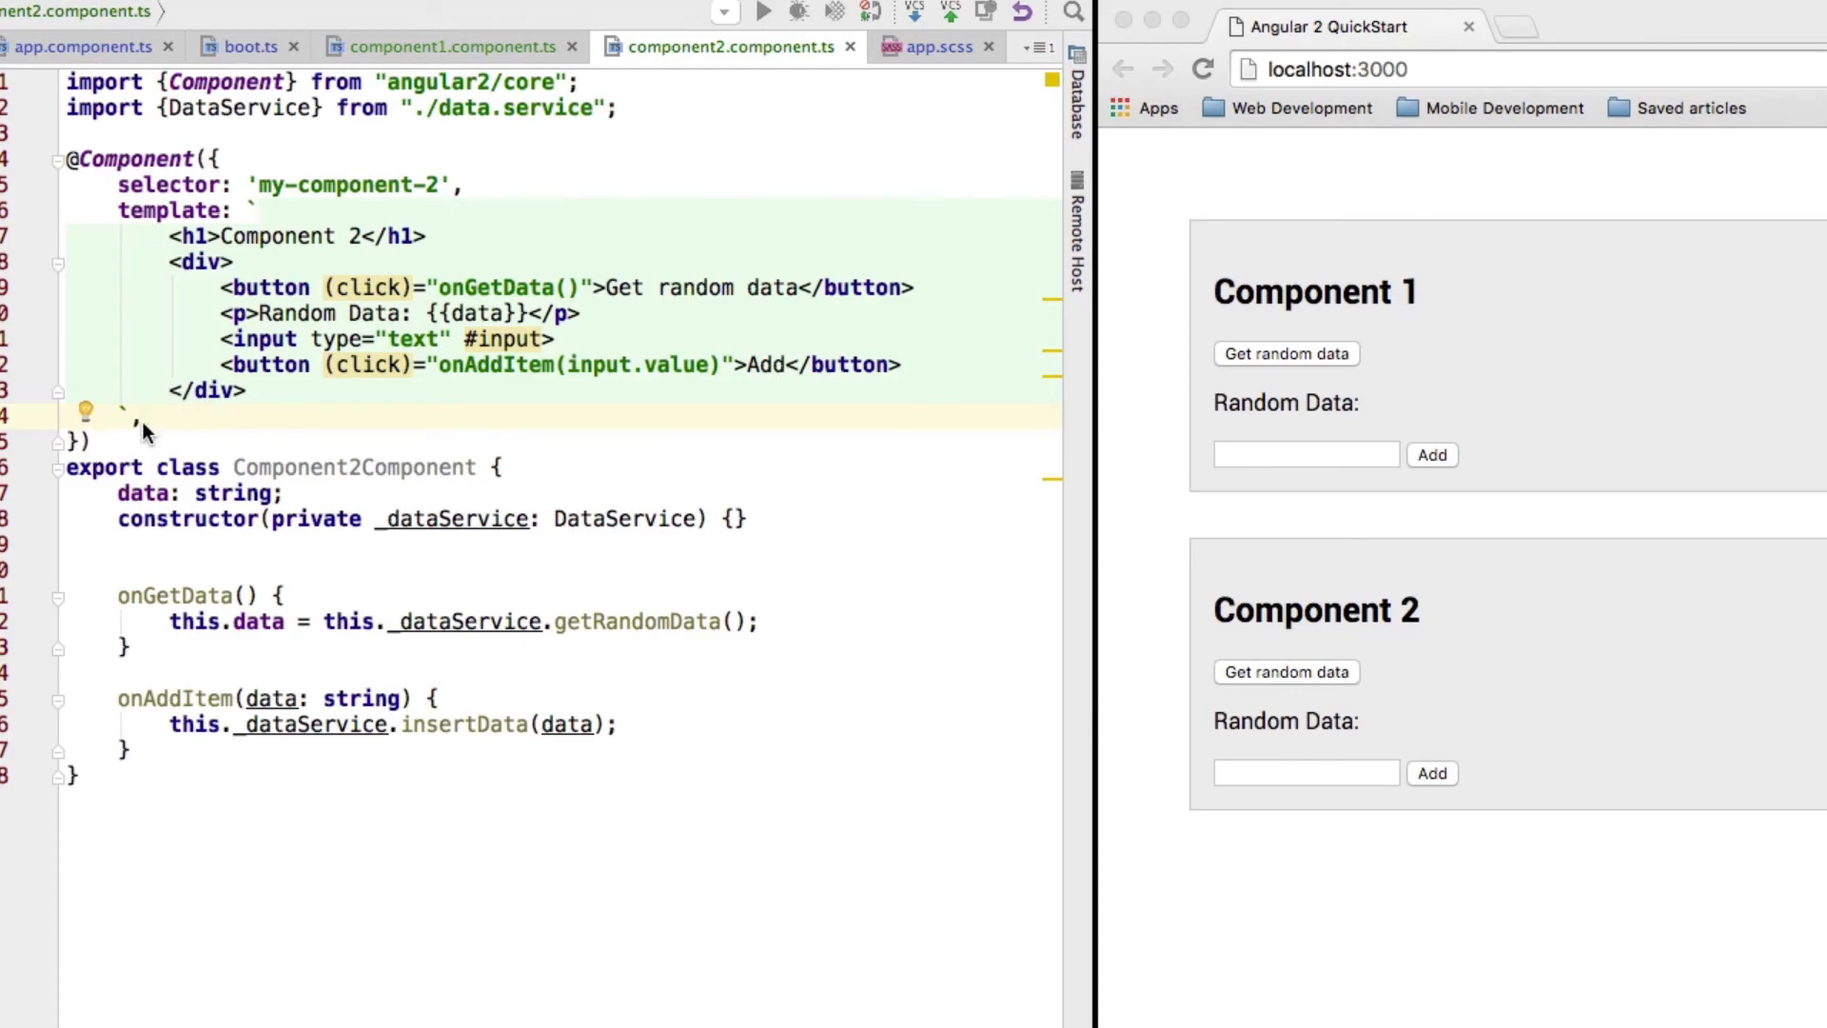
{"action": "mouse_move", "coordinate": [1486, 396]}
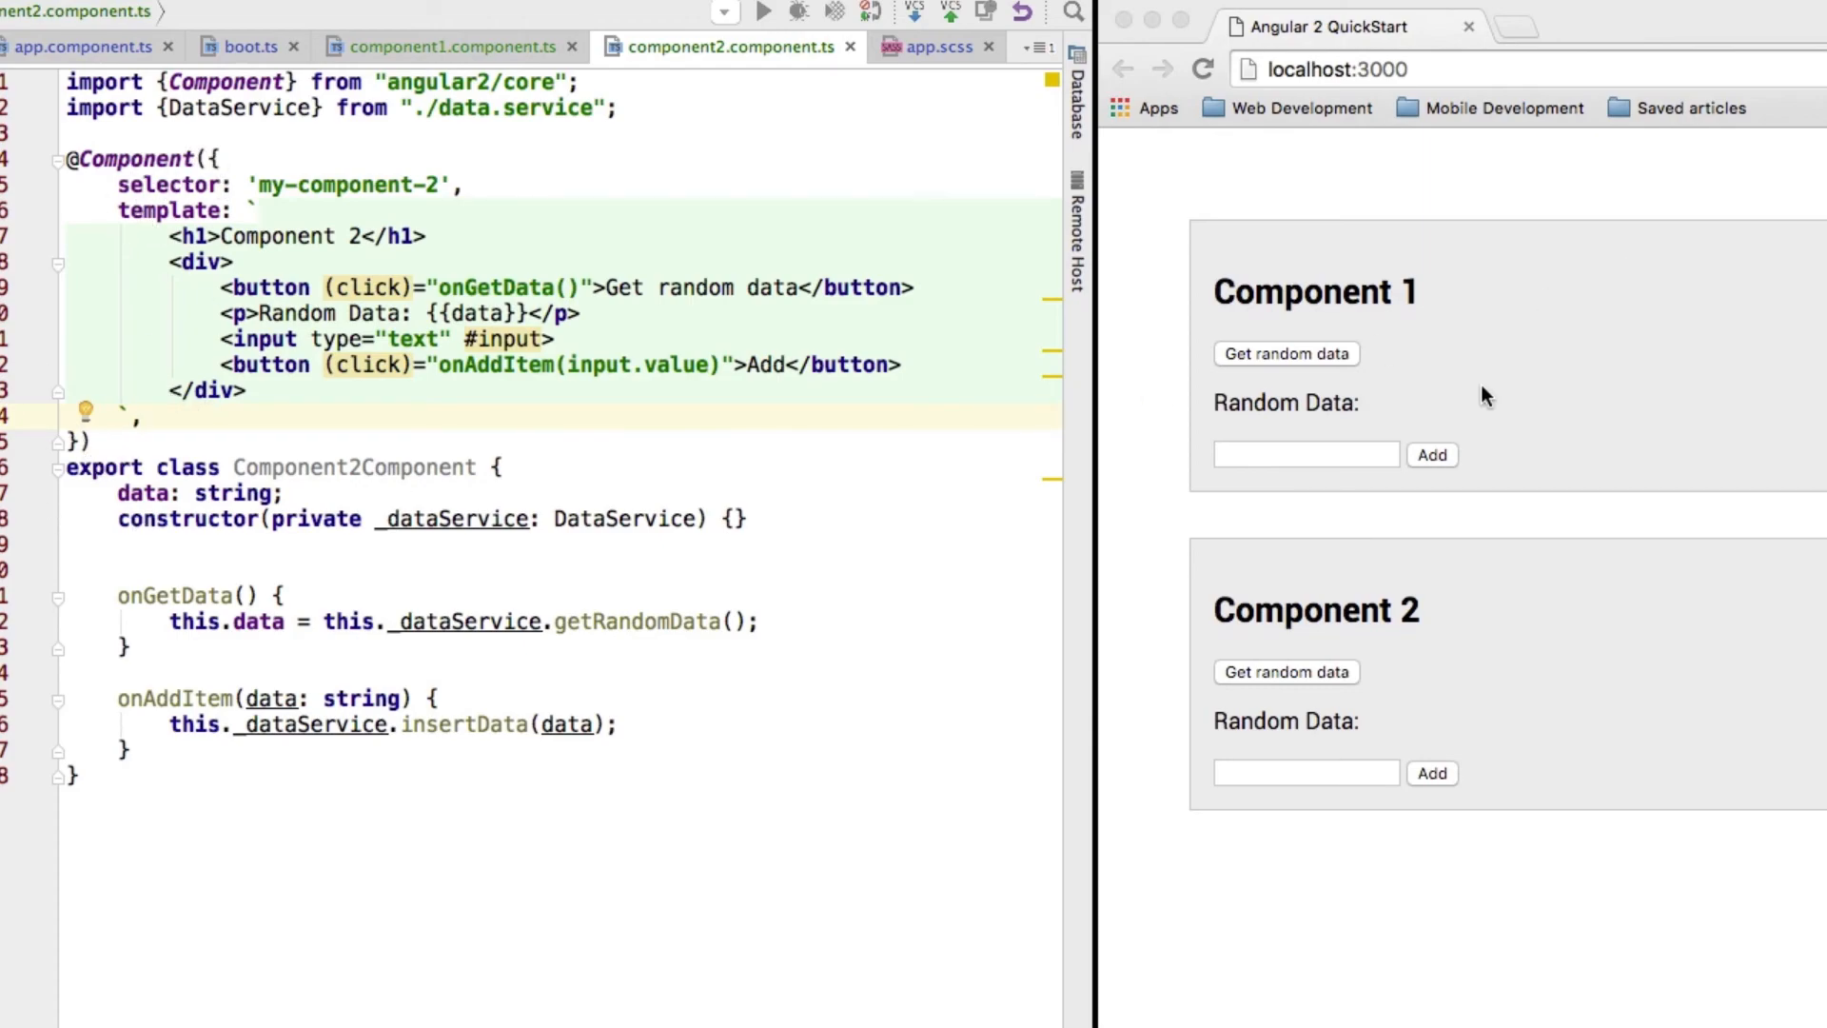
{"action": "left_click", "coordinate": [1287, 354]}
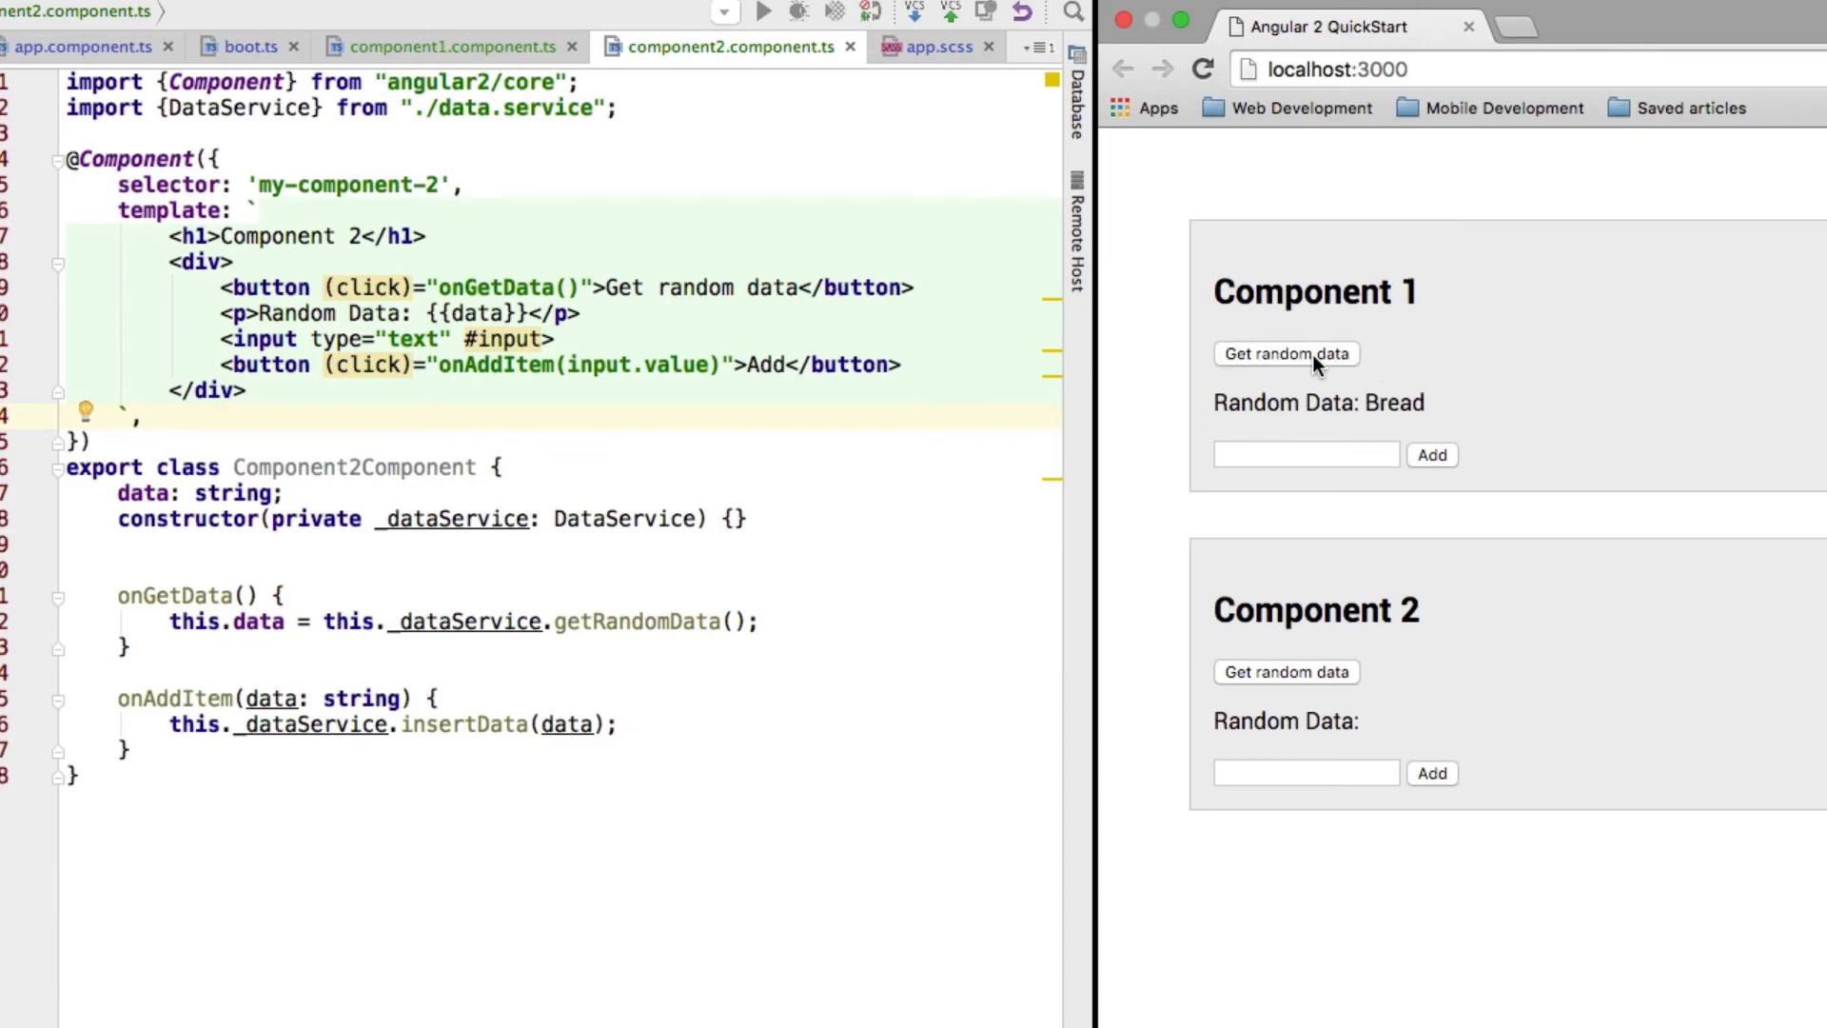
Draw random data in Component 2, then add Milkshakes through Component 1's field
{"action": "left_click", "coordinate": [1287, 672]}
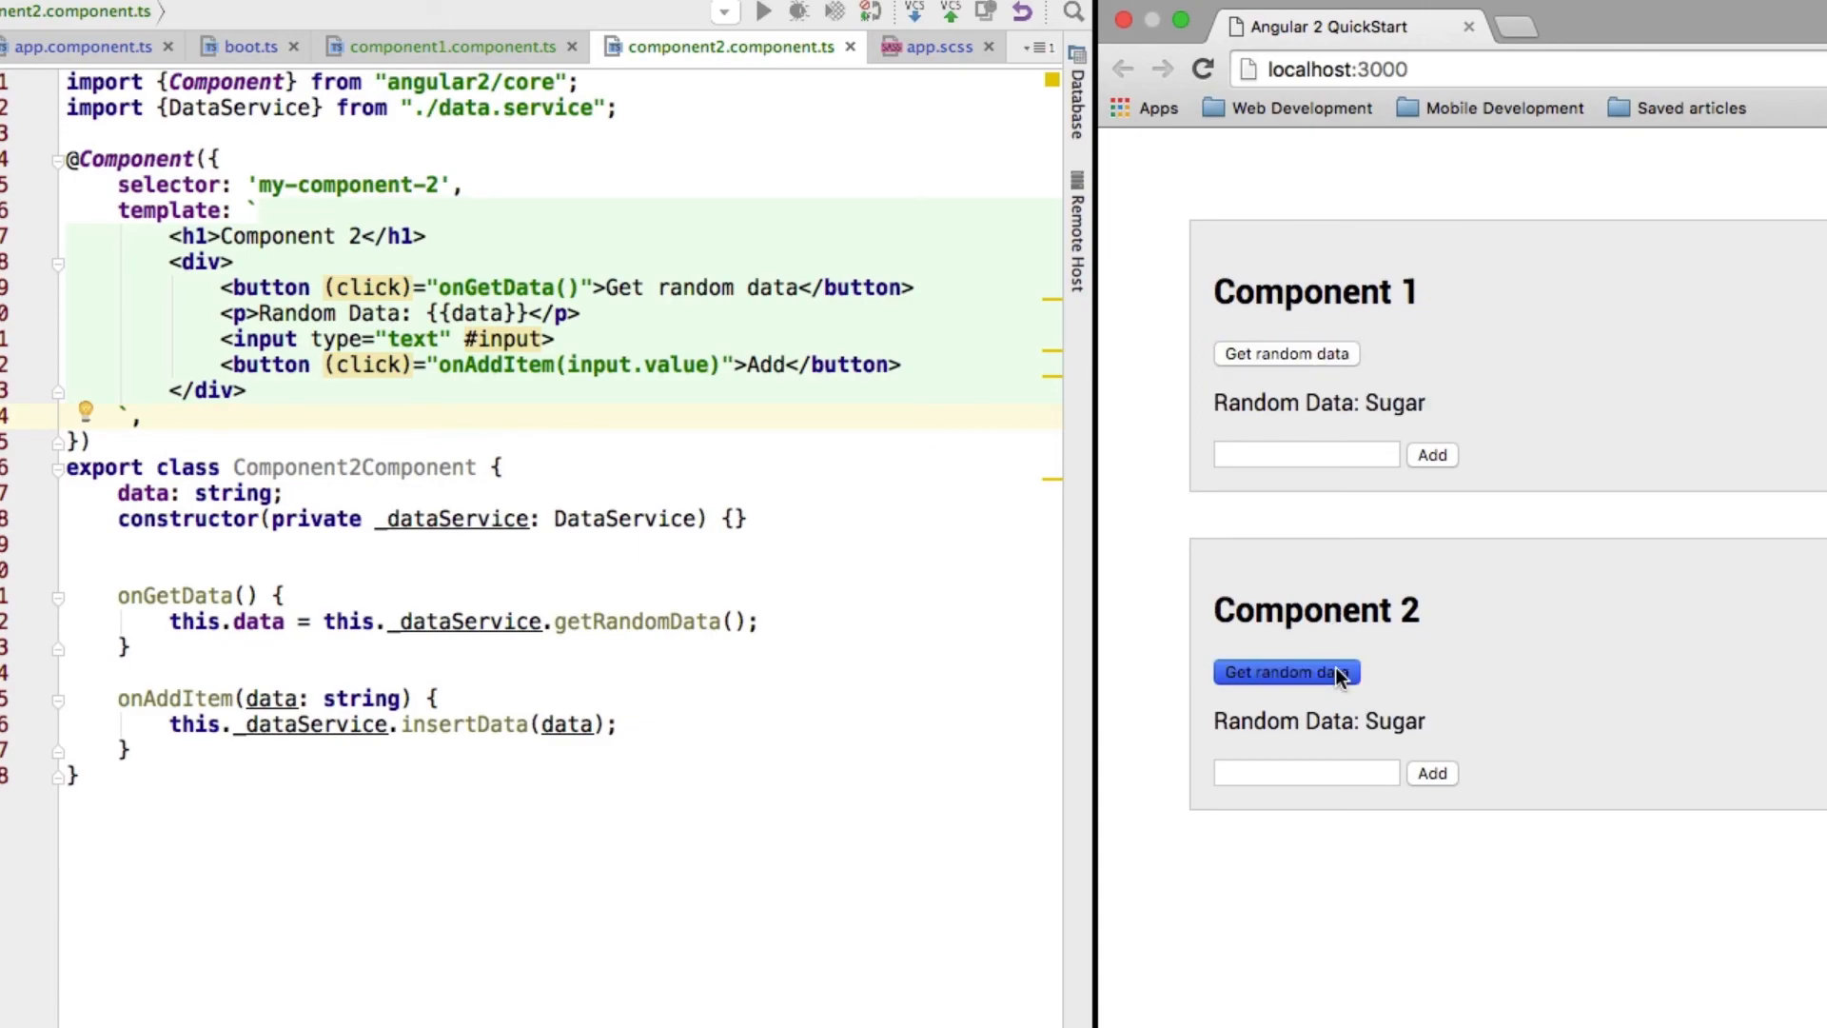
{"action": "left_click", "coordinate": [1285, 672]}
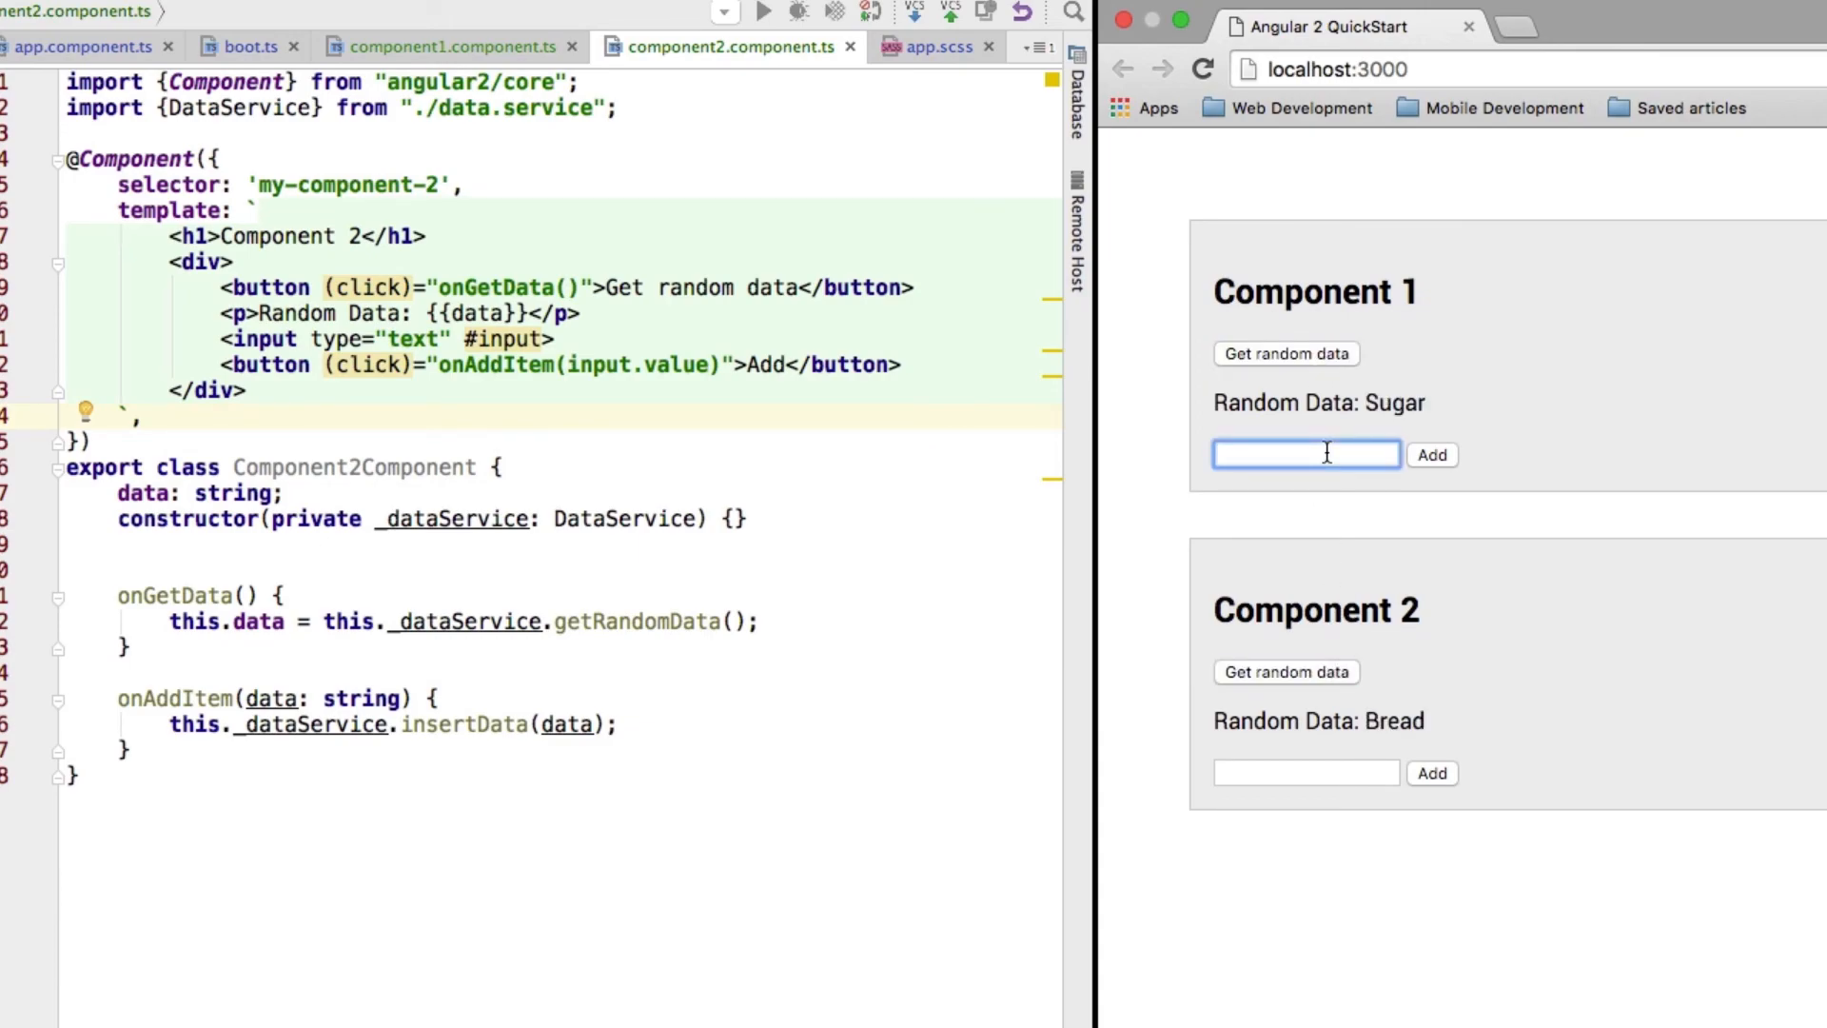
{"action": "type", "text": "Milkshake"}
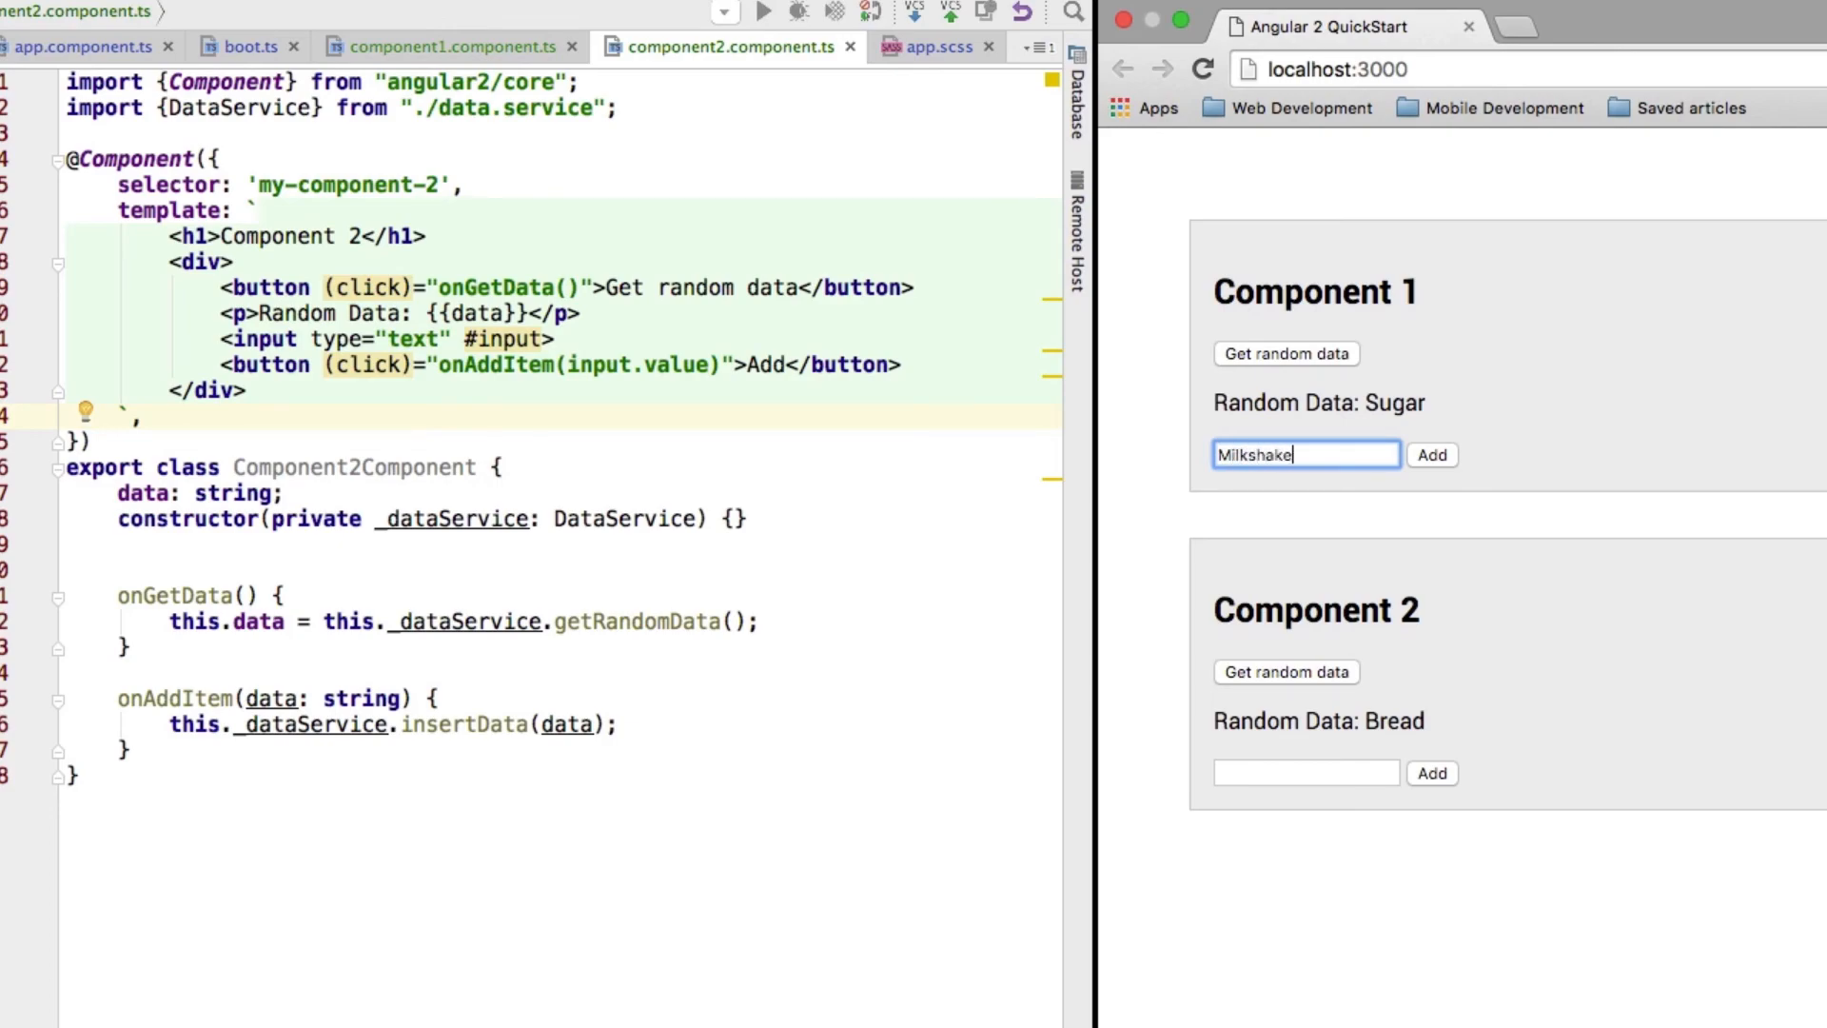
{"action": "type", "text": "s"}
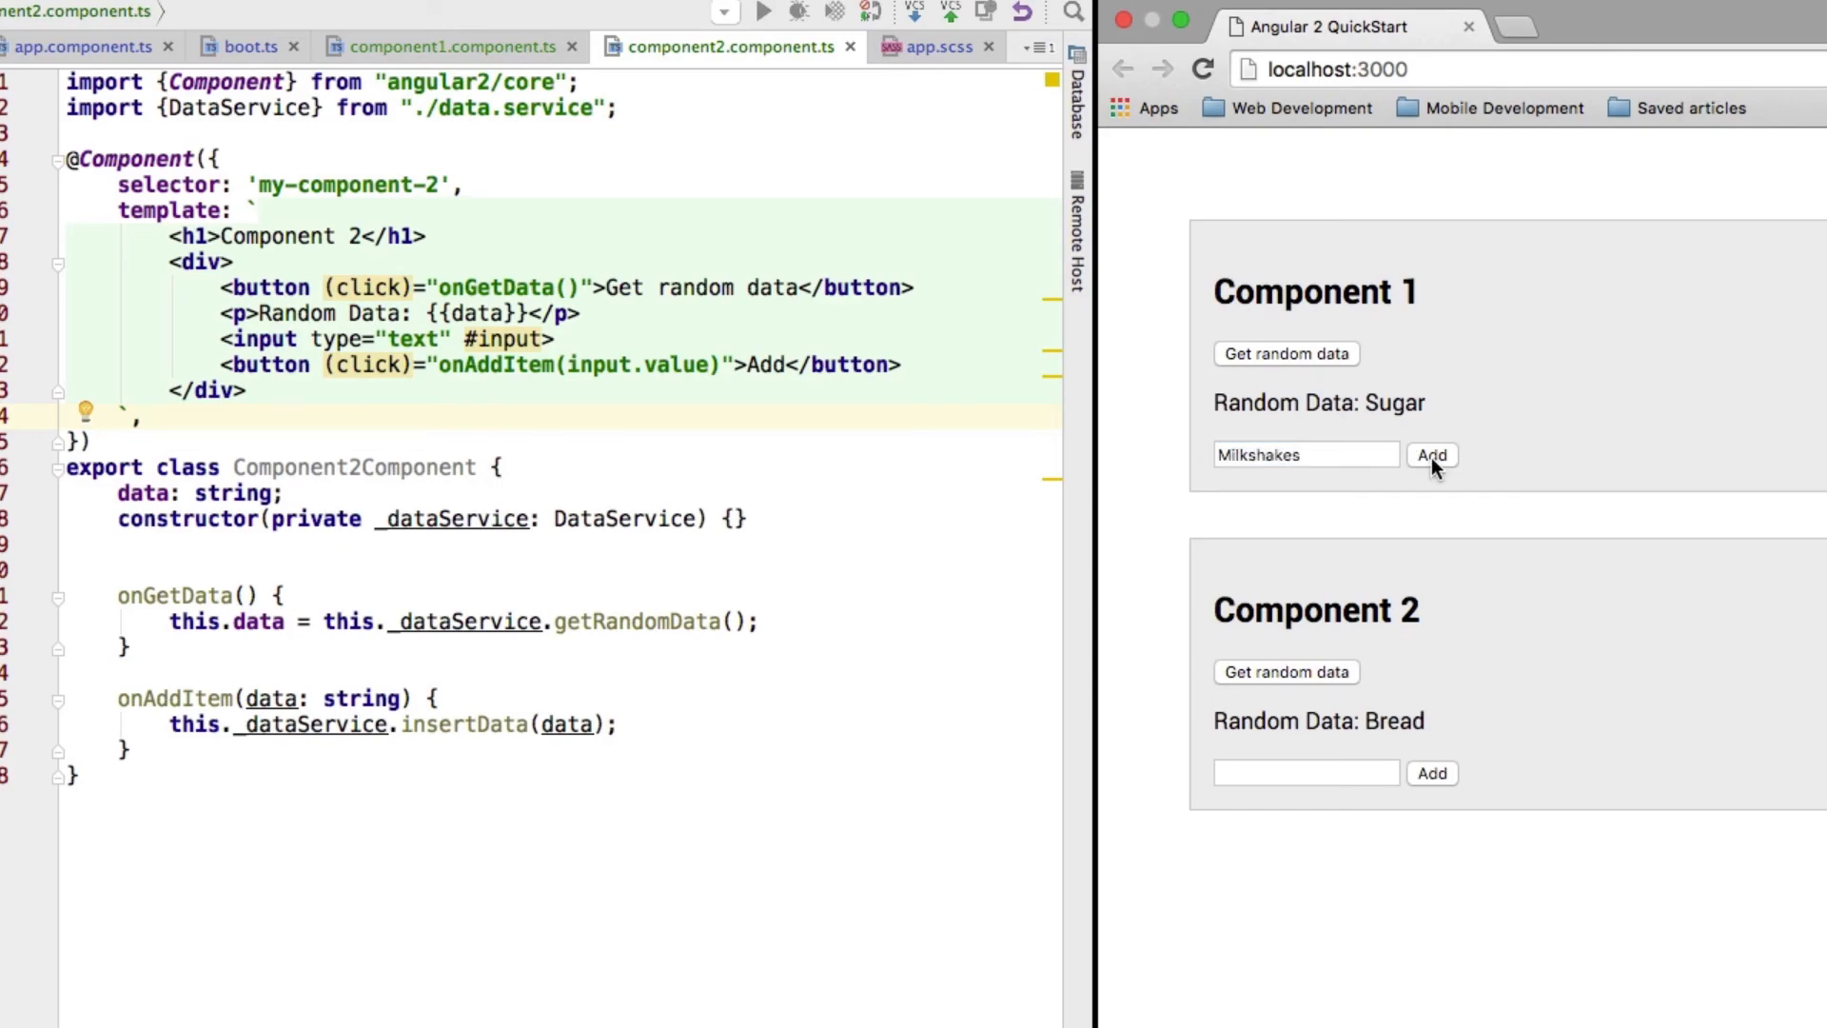
{"action": "mouse_move", "coordinate": [1347, 392]}
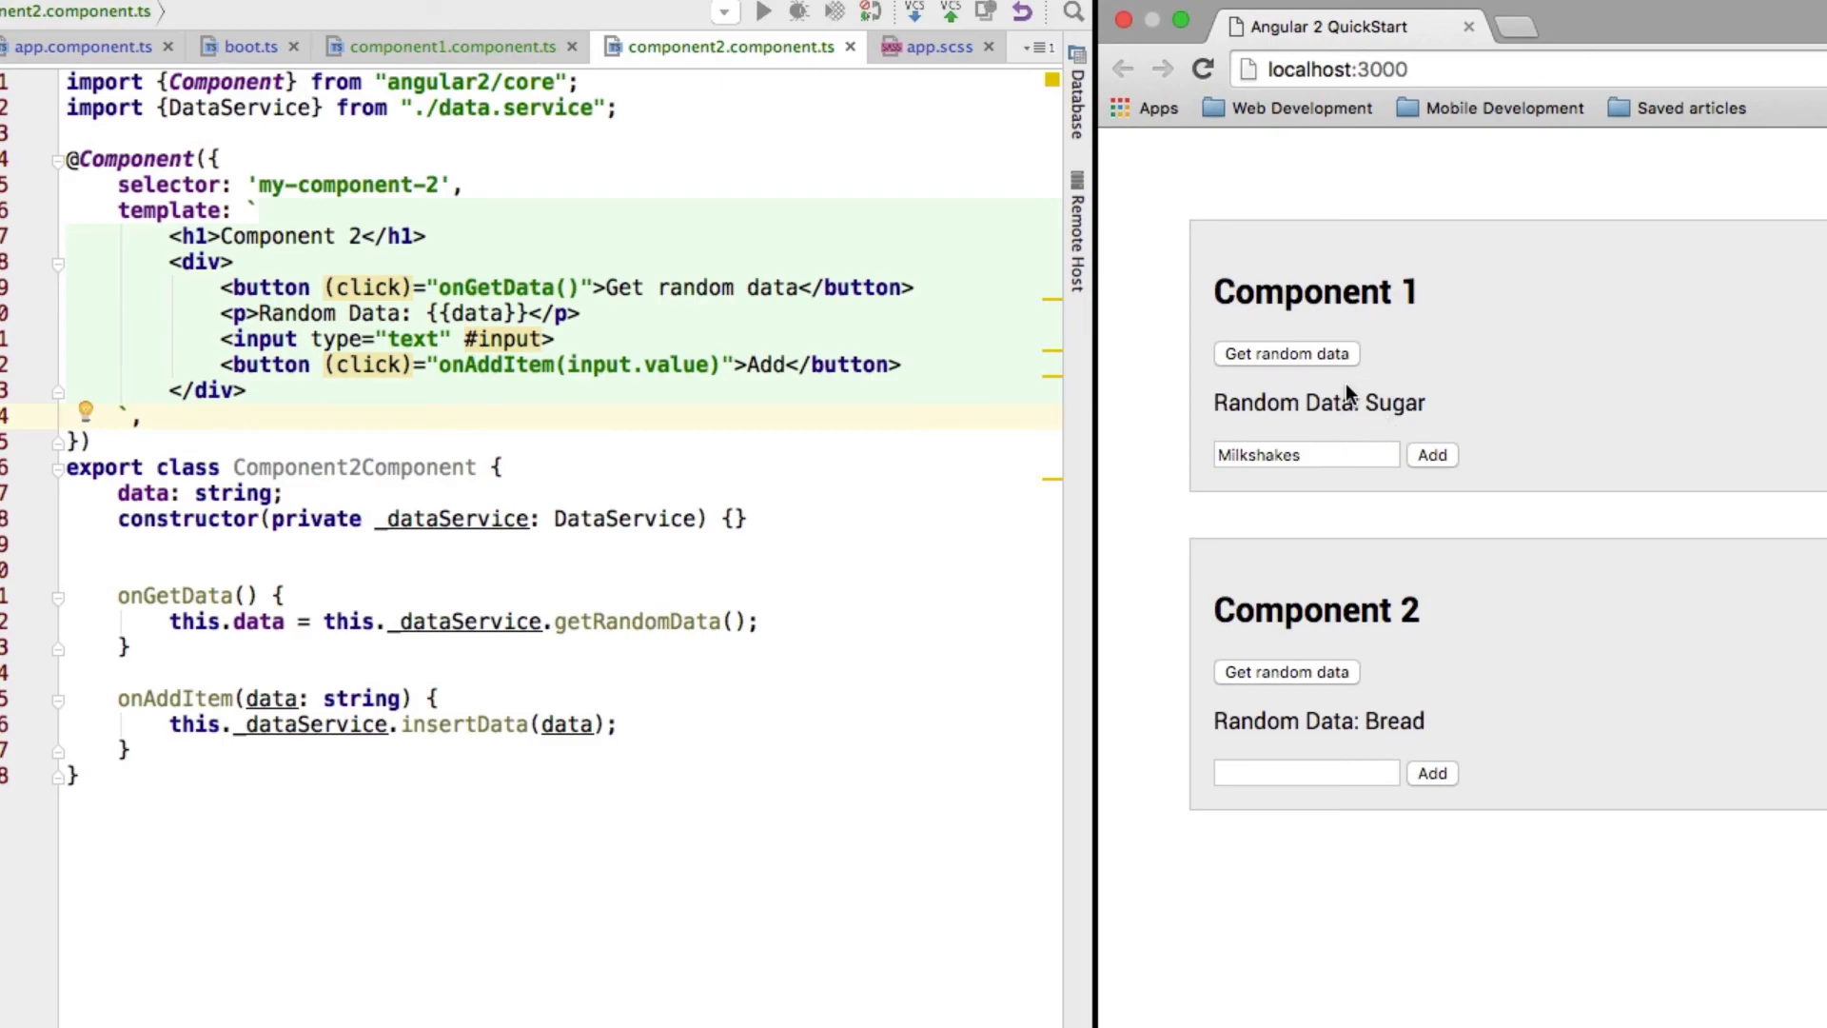
Redraw both components so Component 2 shows Milkshakes from the shared DataService instance
{"action": "left_click", "coordinate": [1287, 354]}
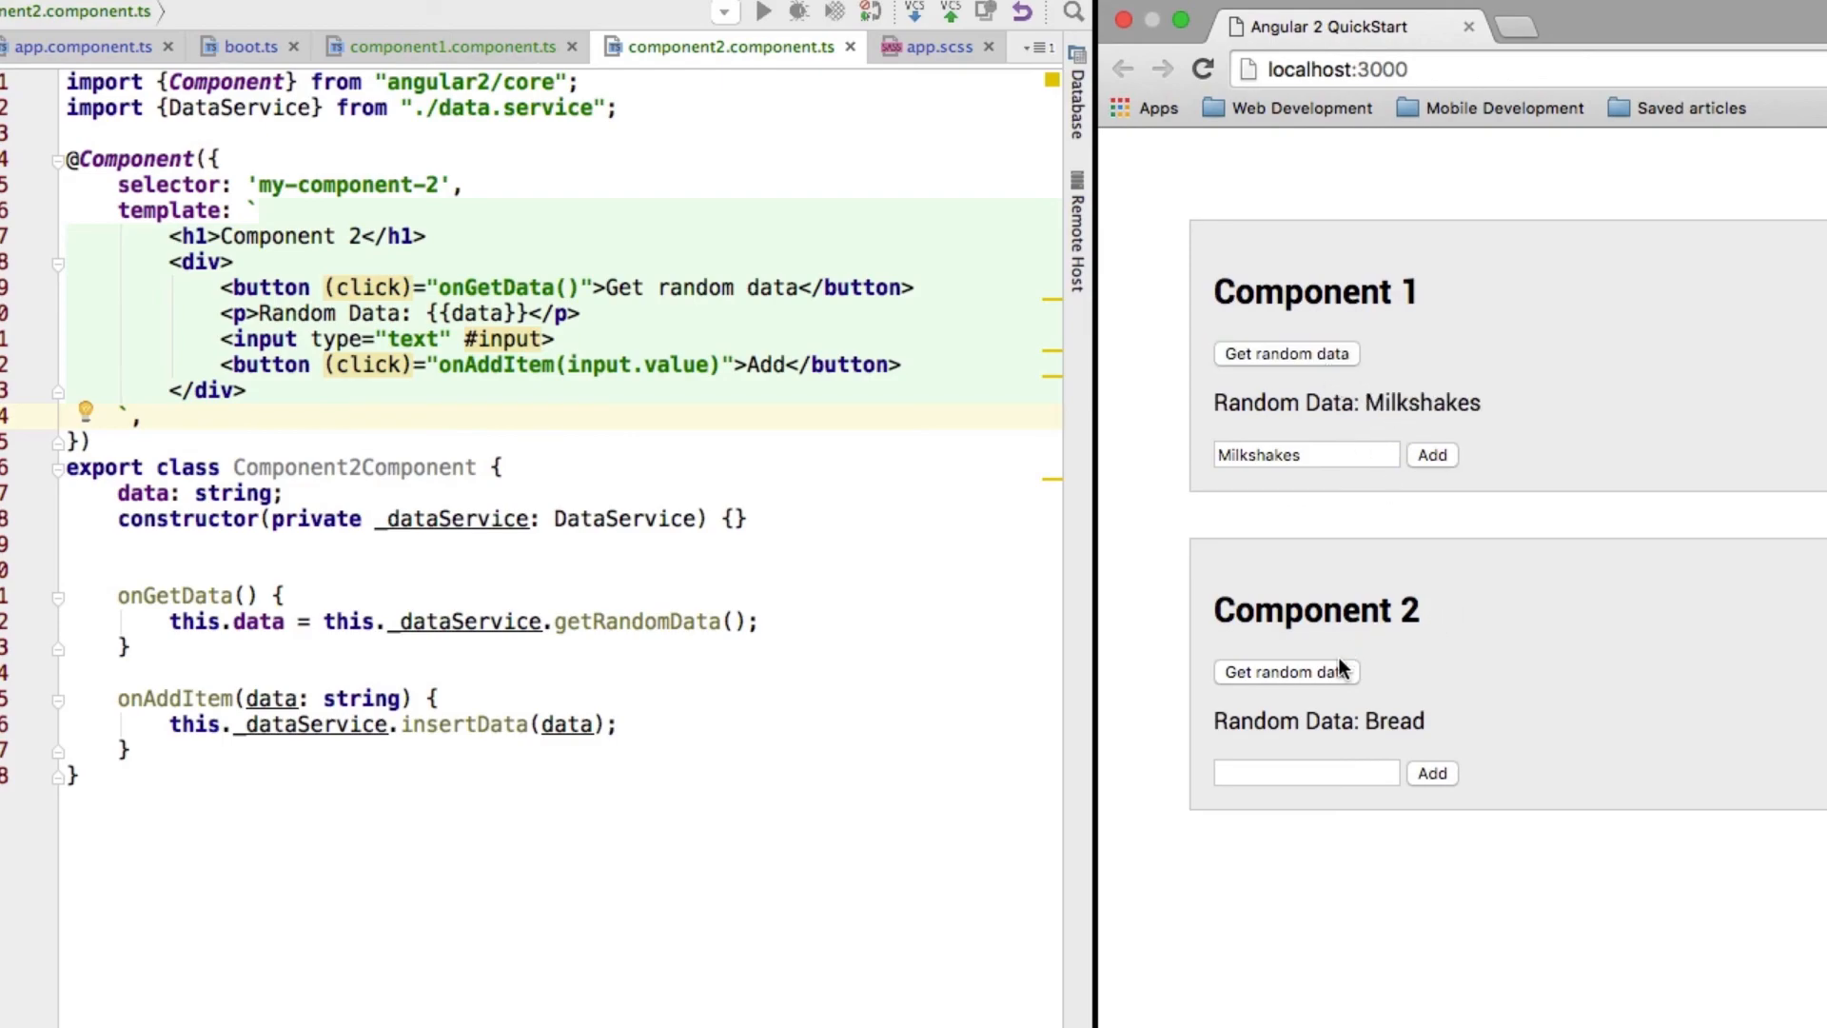
{"action": "left_click", "coordinate": [1287, 672]}
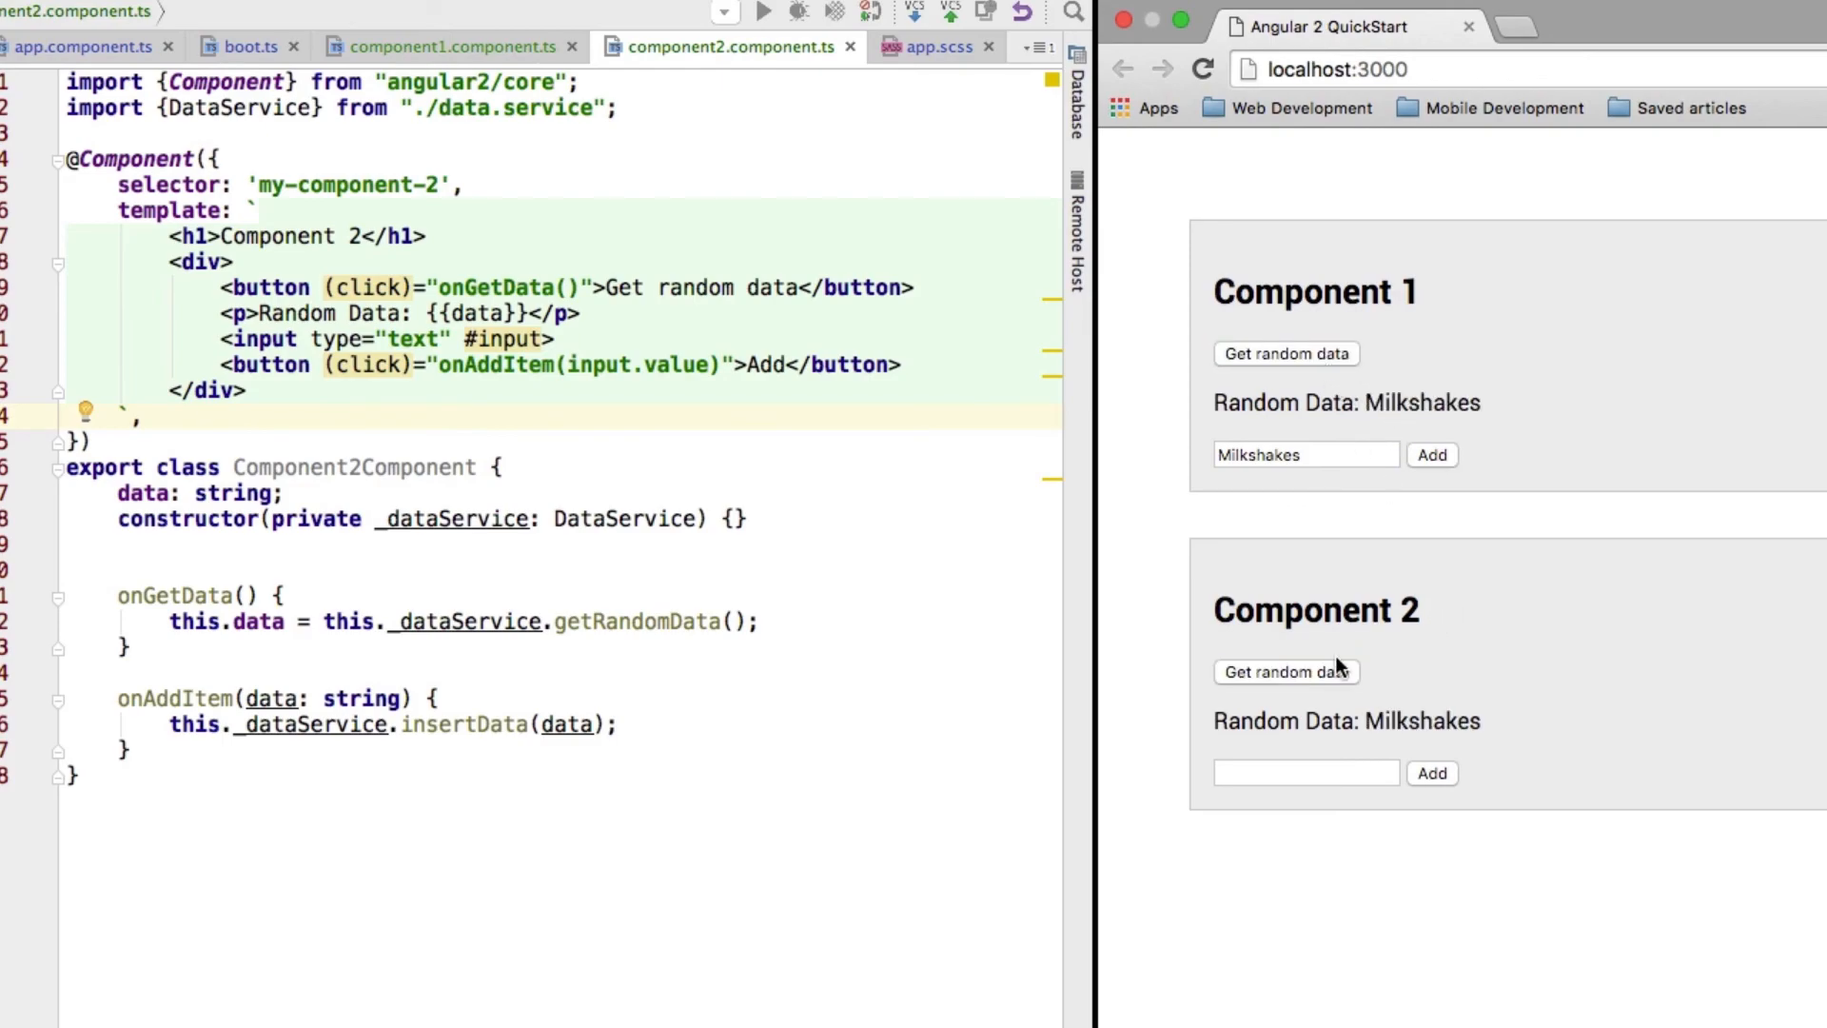